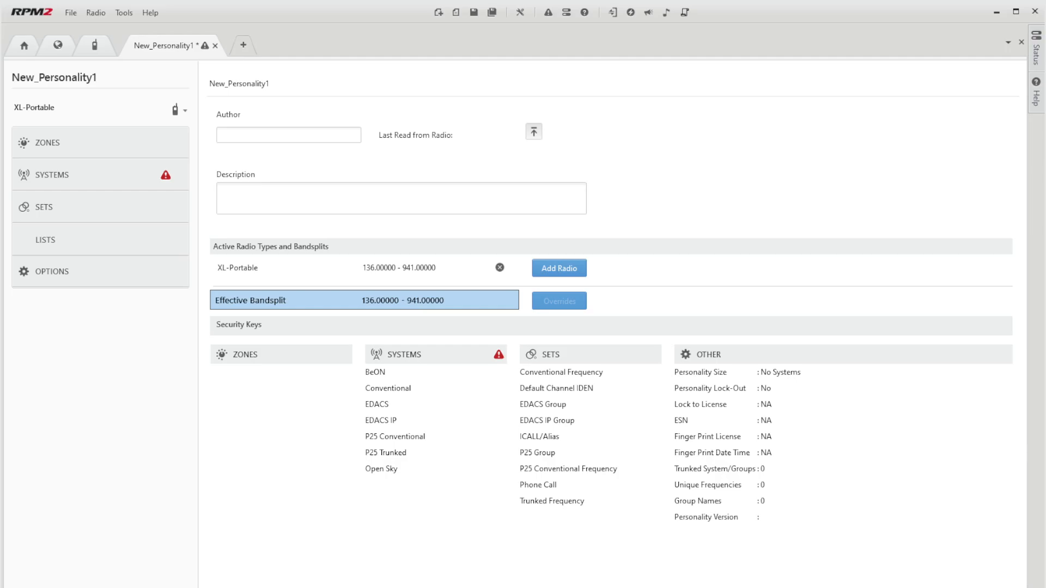
pyautogui.moveTo(259, 272)
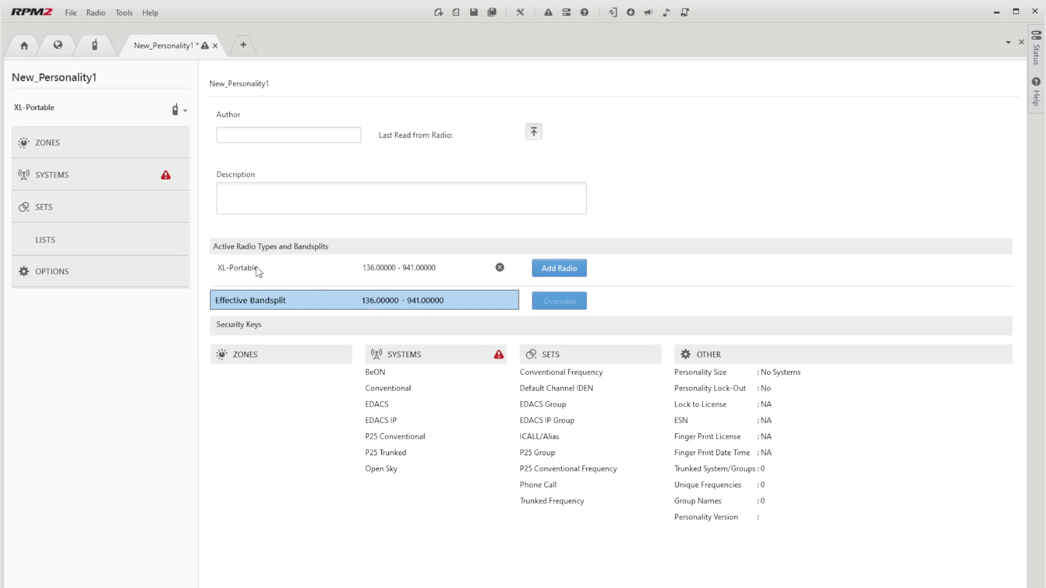
pyautogui.moveTo(543, 276)
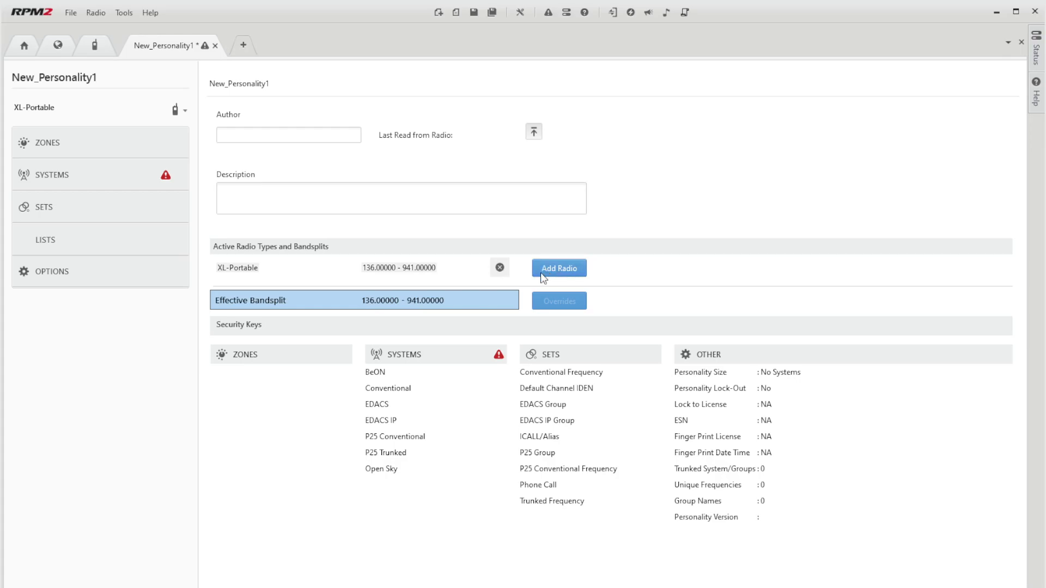
pyautogui.moveTo(442, 326)
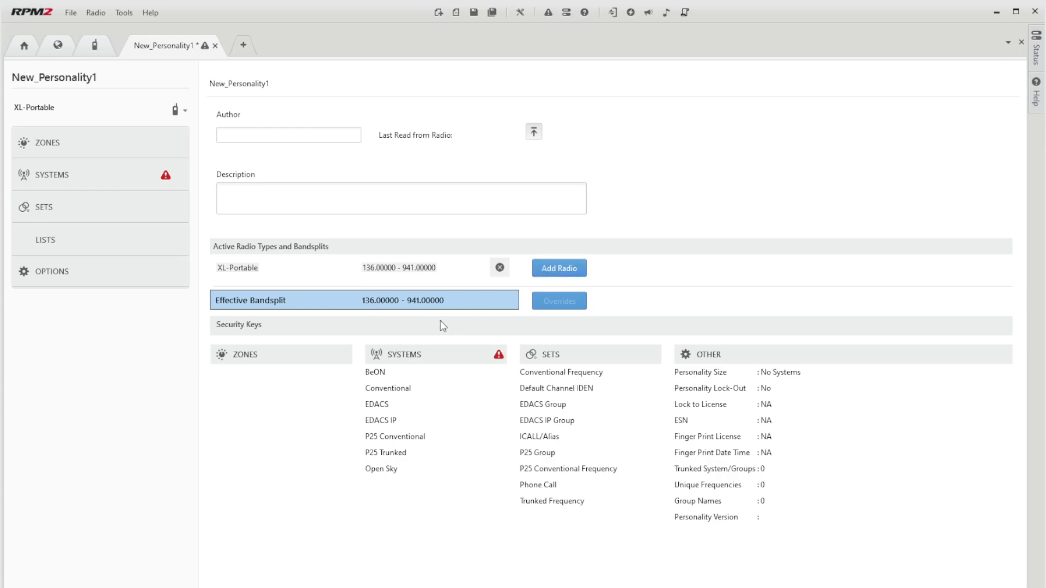
pyautogui.moveTo(450, 316)
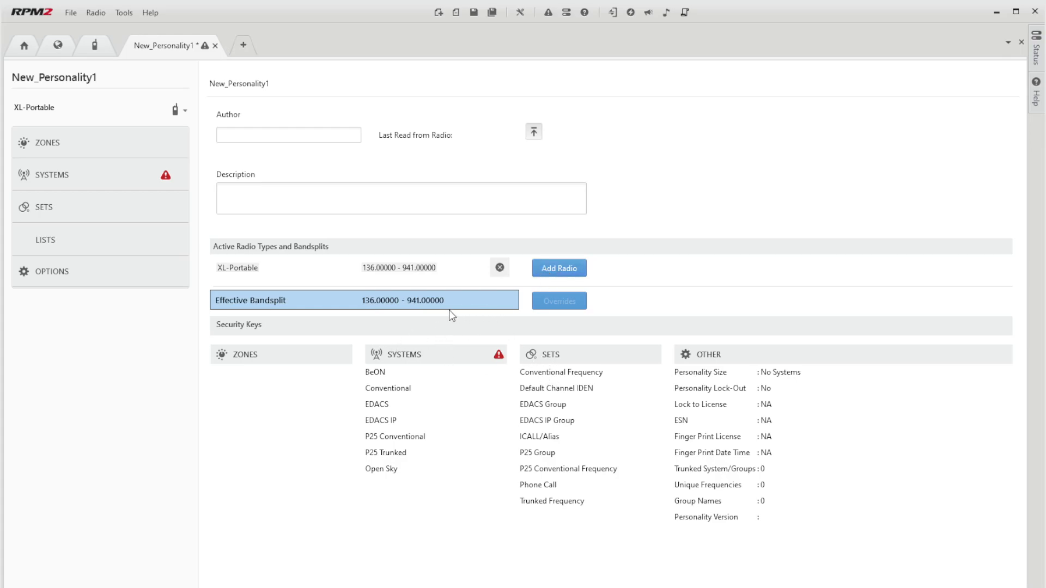
pyautogui.moveTo(292, 278)
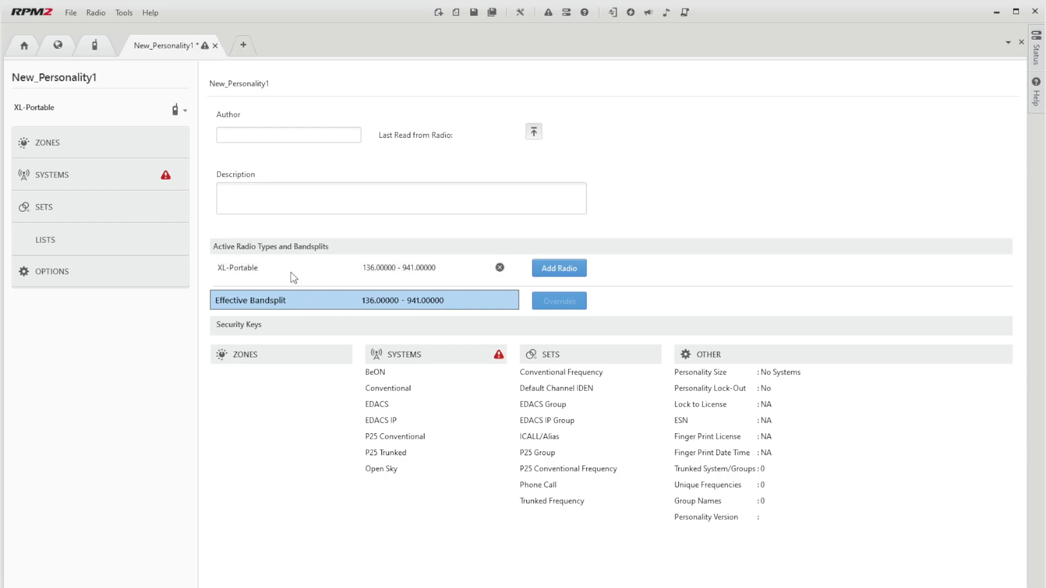
pyautogui.moveTo(252, 262)
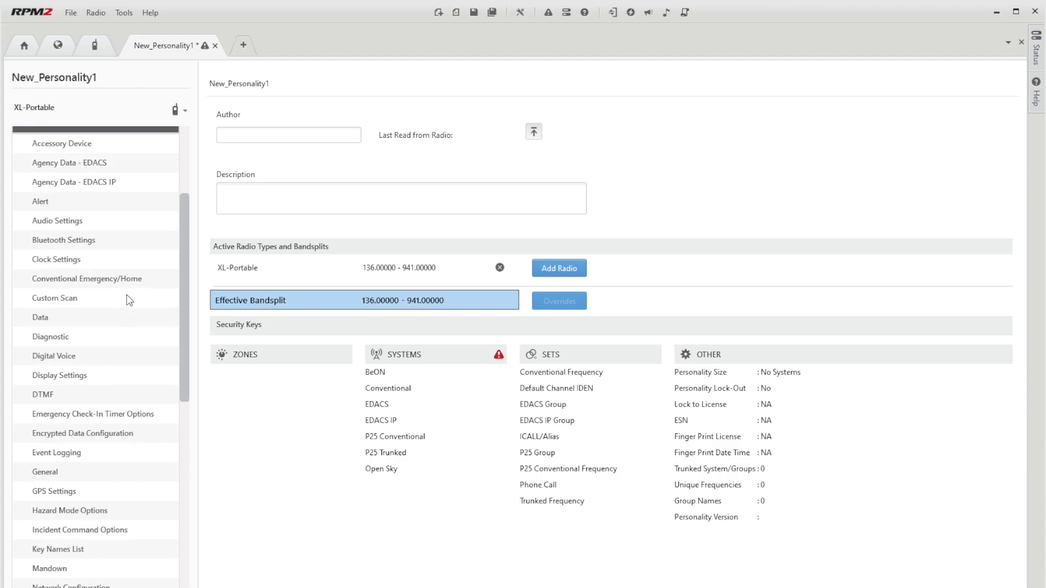
# Reach the Power Up options under Options and switch on Audible Tone.
pyautogui.scroll(-3)
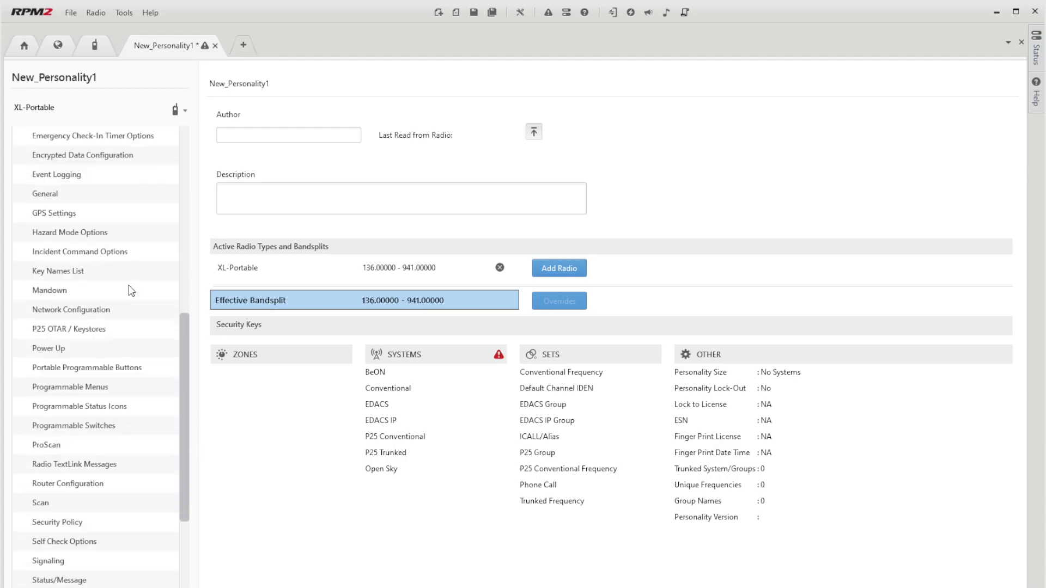
pyautogui.scroll(-3)
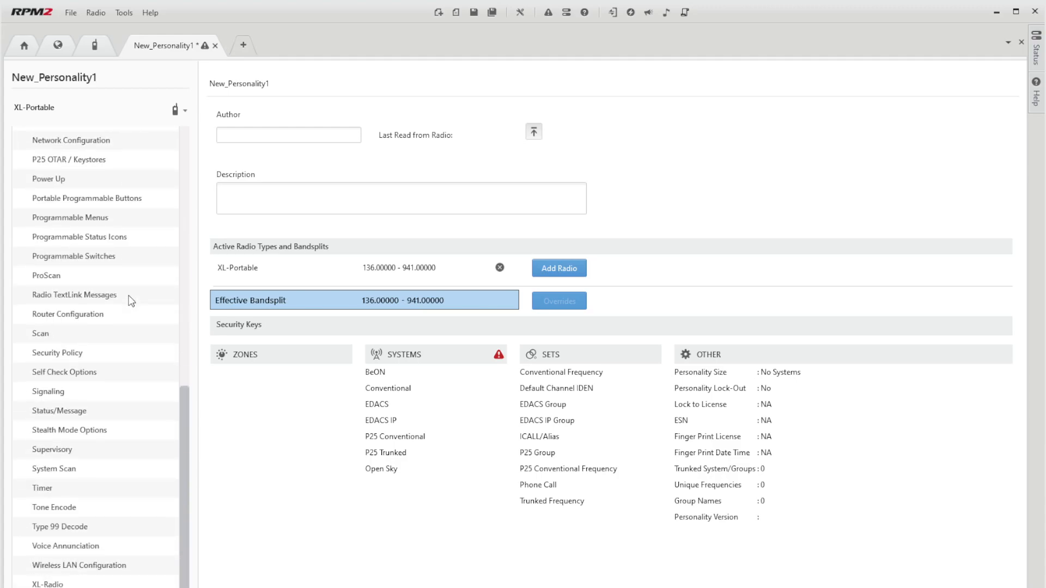
pyautogui.moveTo(129, 492)
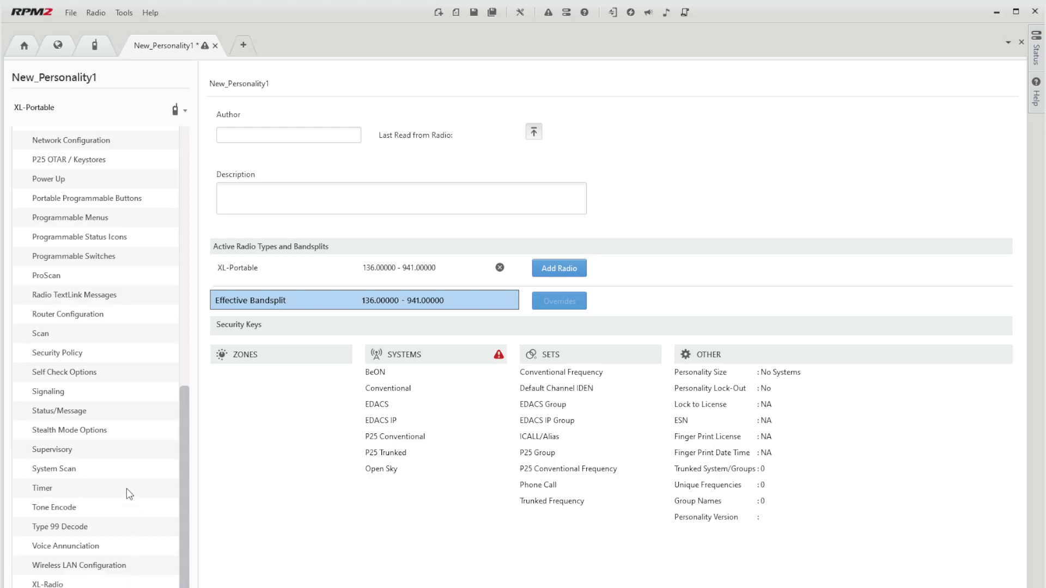
pyautogui.scroll(3)
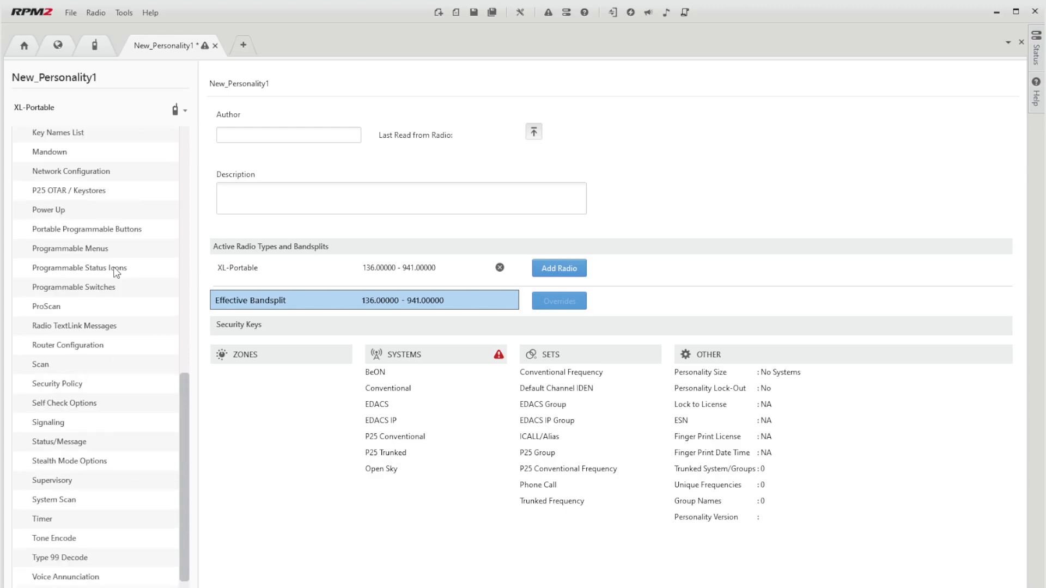
pyautogui.click(87, 229)
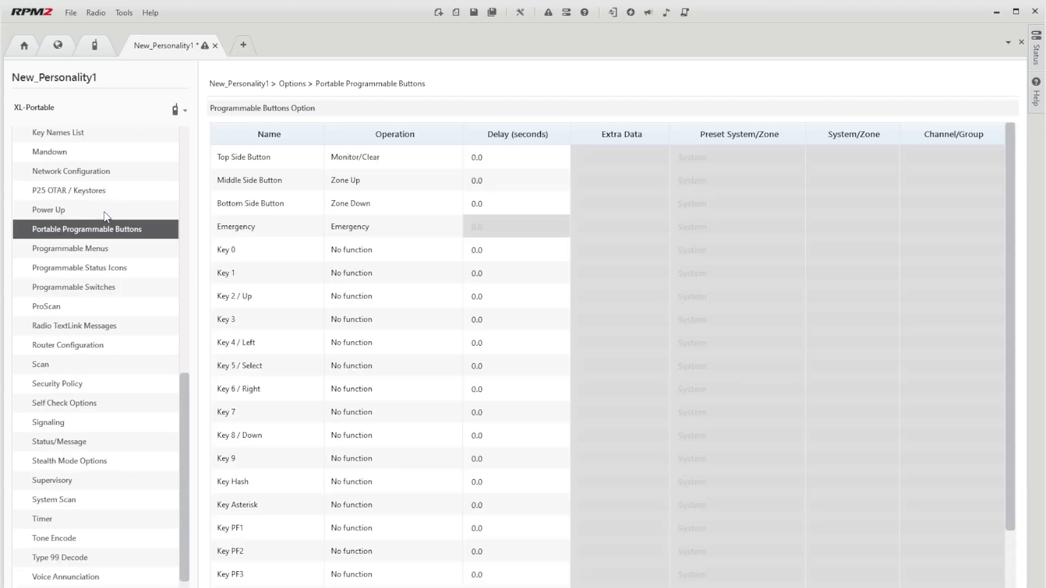
pyautogui.click(48, 209)
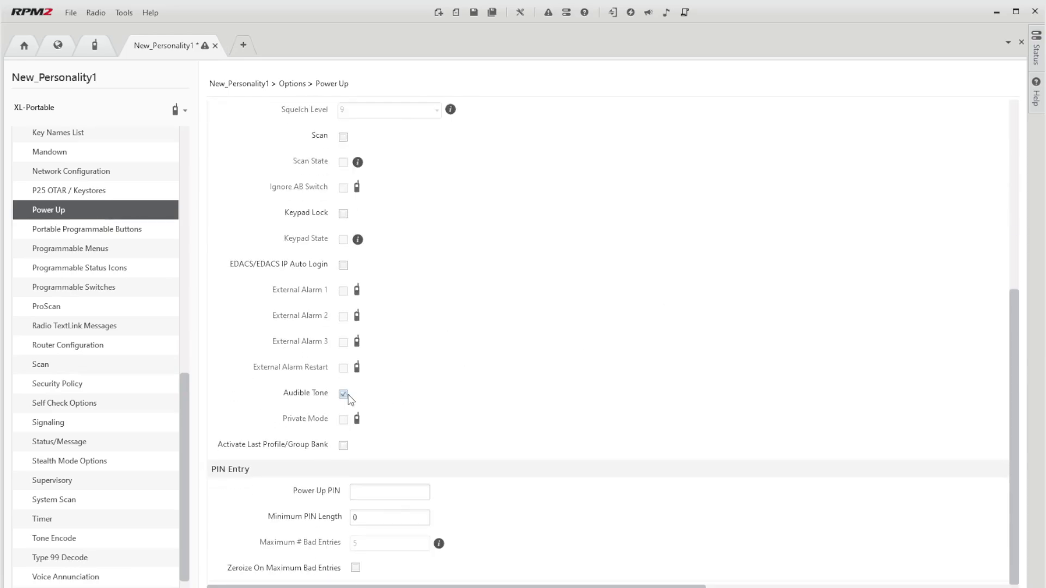
pyautogui.scroll(3)
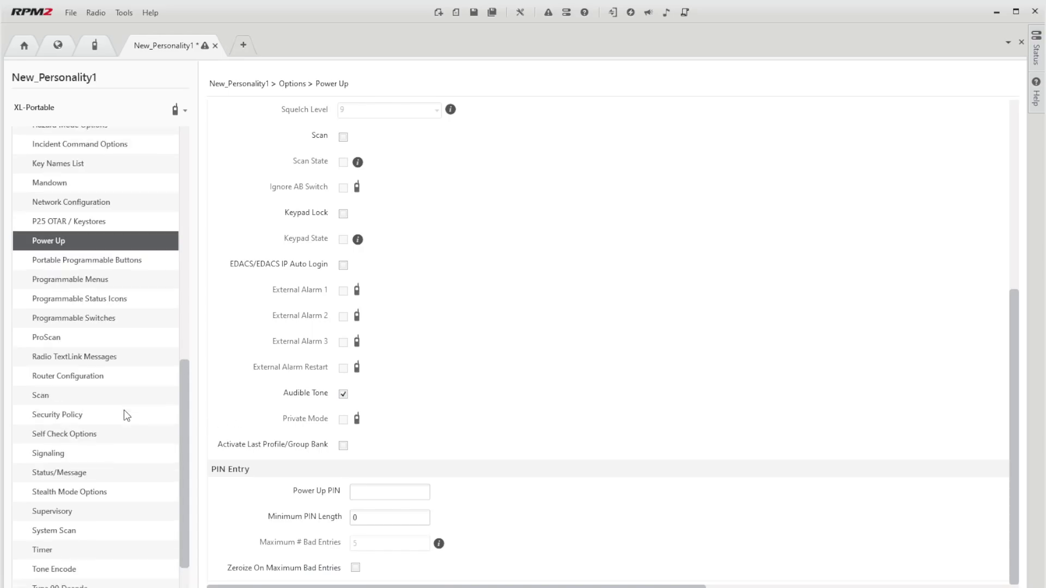
pyautogui.scroll(3)
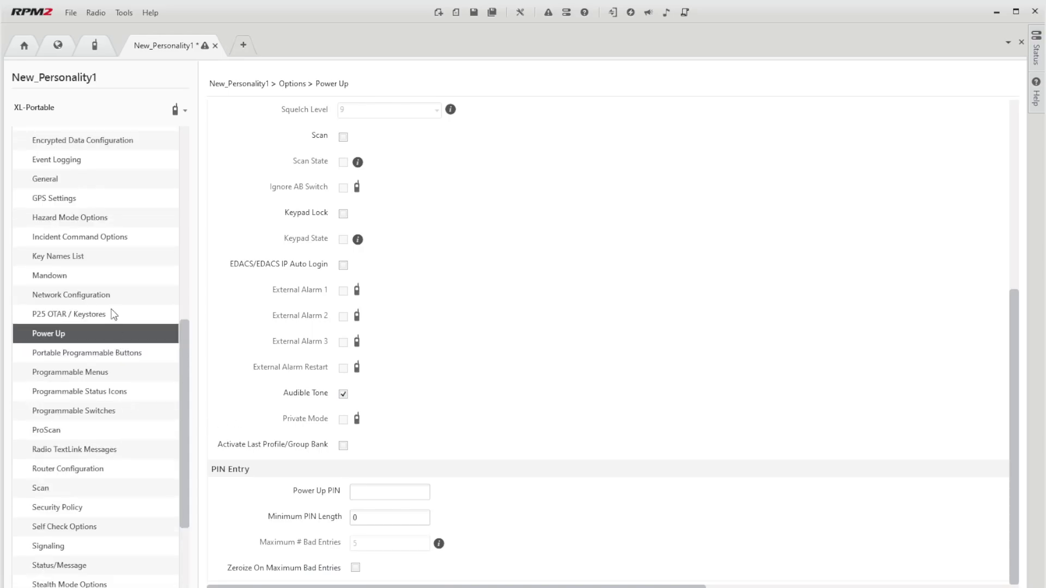
# In General options, enable Allow P25T Unsolicited Dynamic Regroup.
pyautogui.click(71, 294)
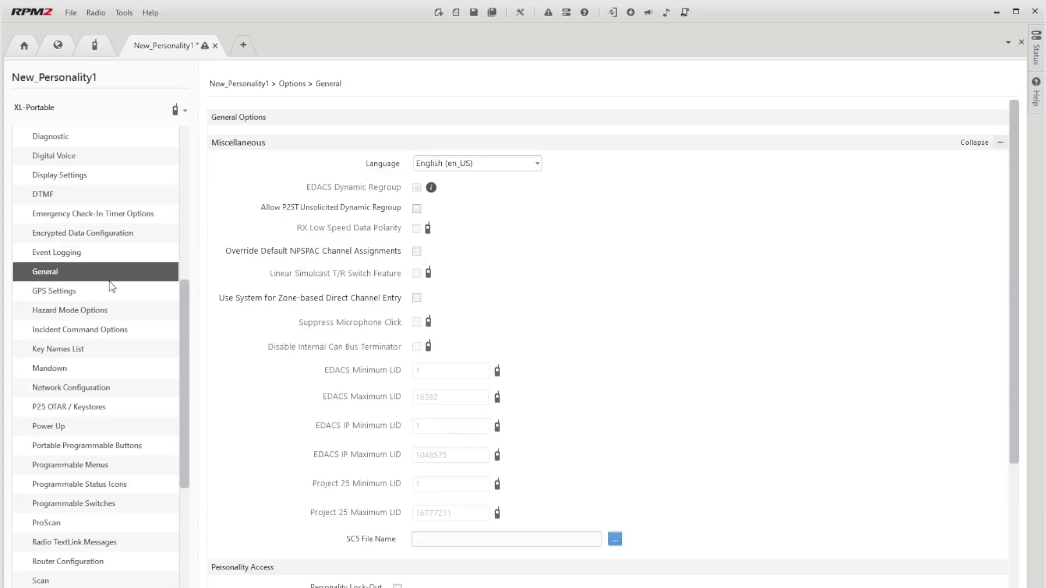
pyautogui.click(416, 208)
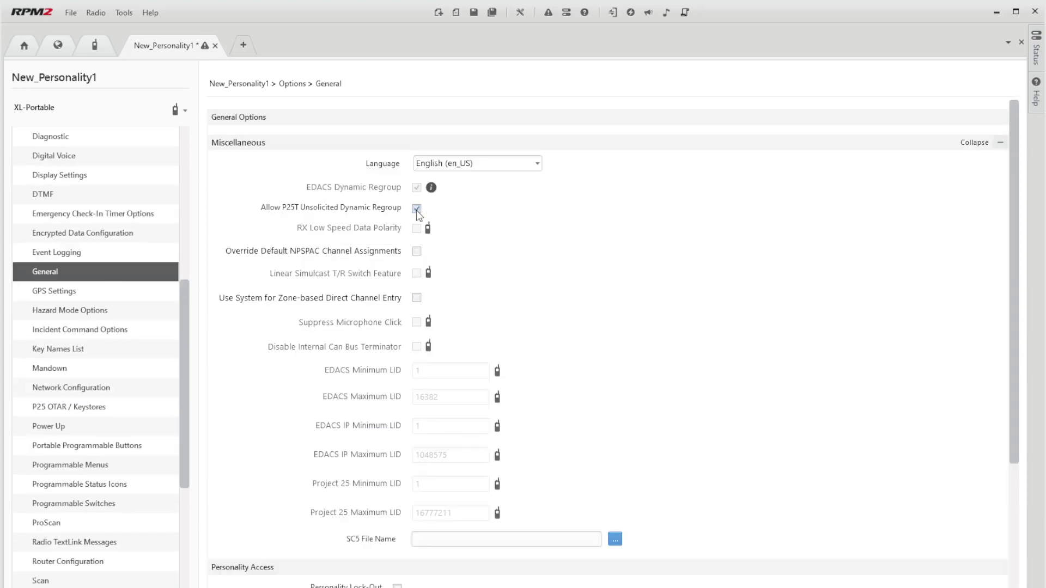
pyautogui.click(417, 209)
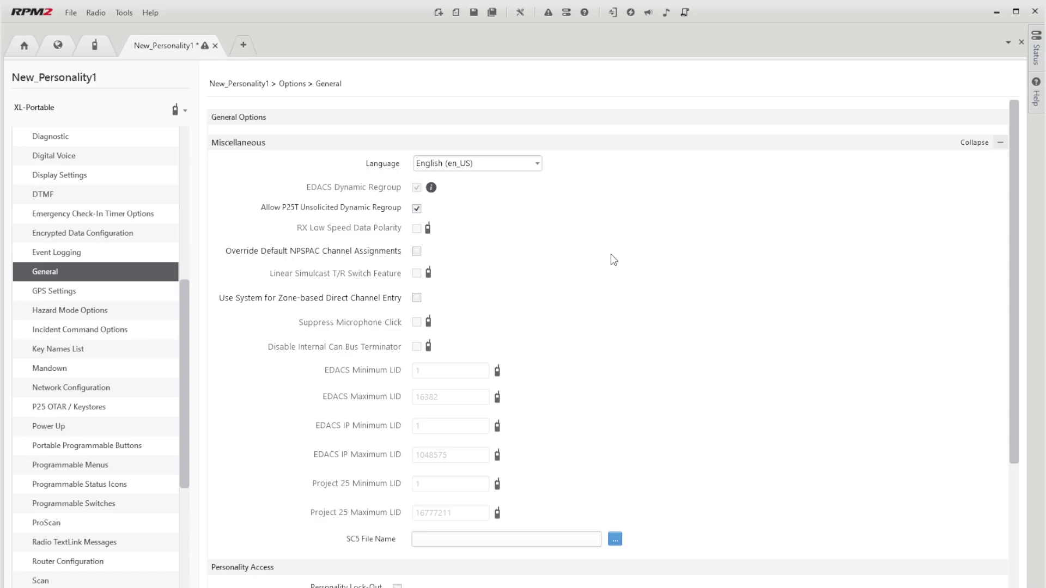
pyautogui.scroll(-3)
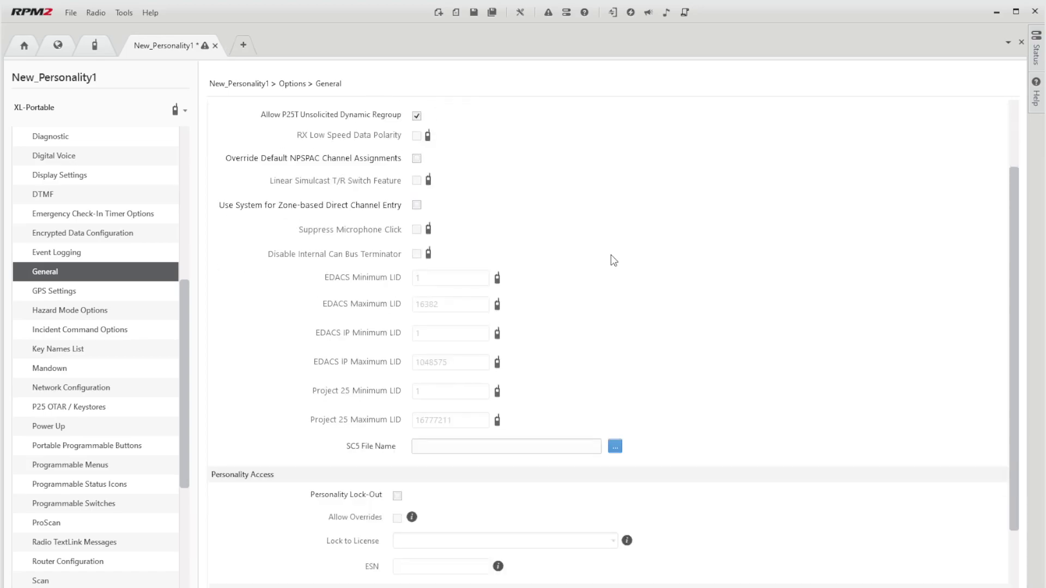
pyautogui.scroll(-3)
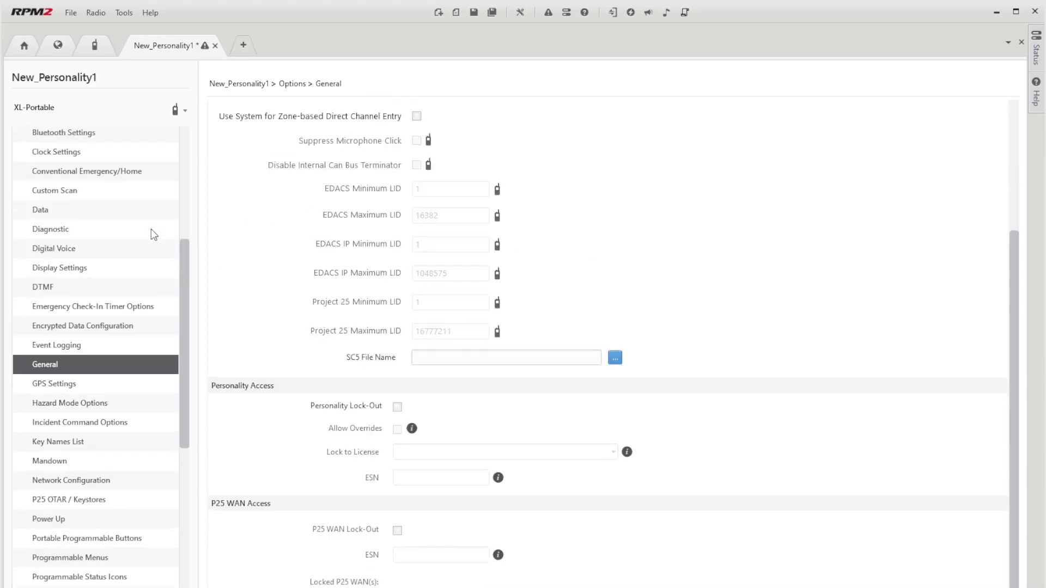
# In Digital Voice options, set Encryption Mode to Autoselect.
pyautogui.click(53, 248)
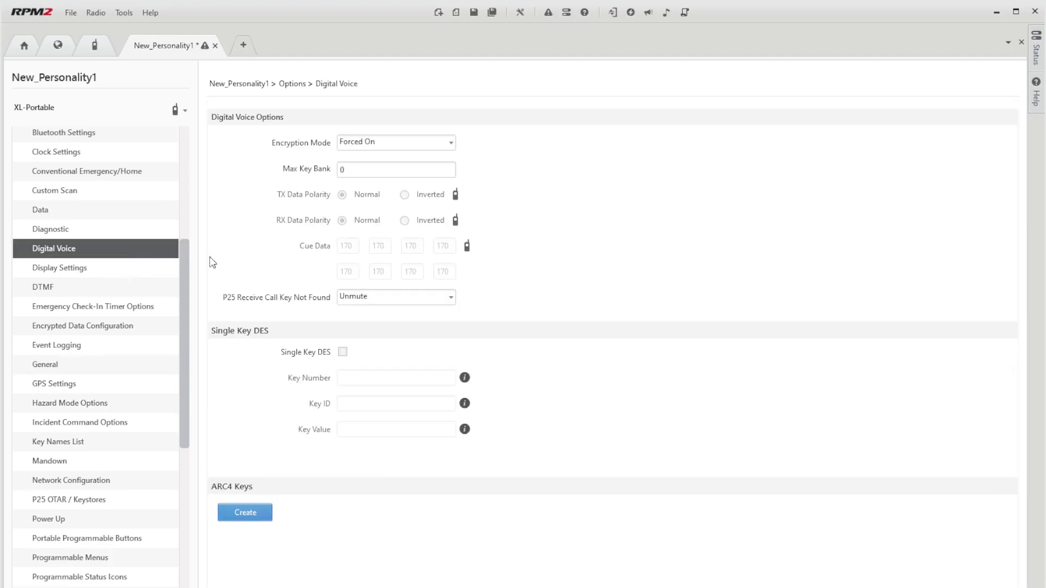
pyautogui.moveTo(409, 149)
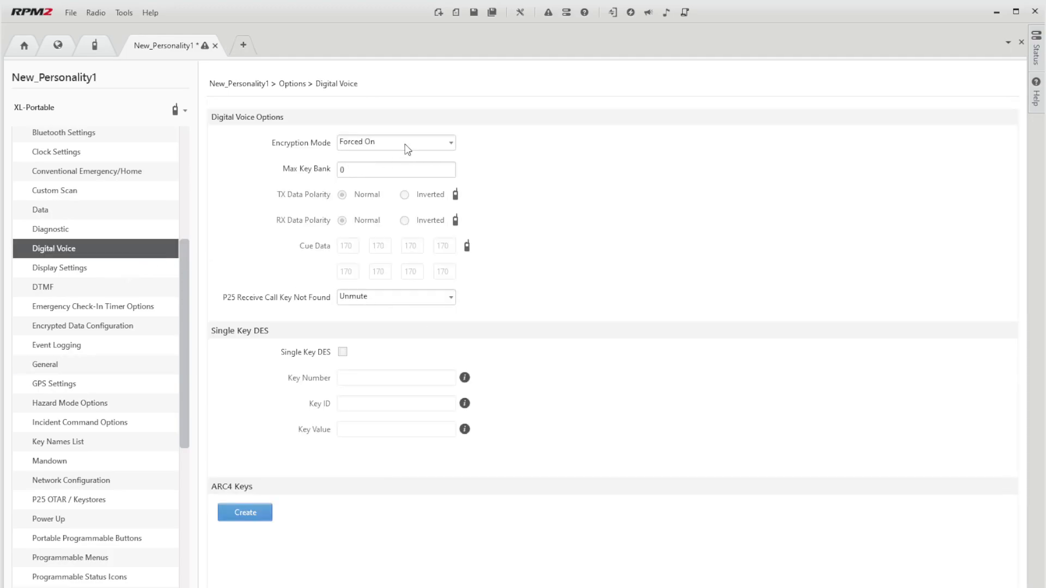
pyautogui.click(395, 142)
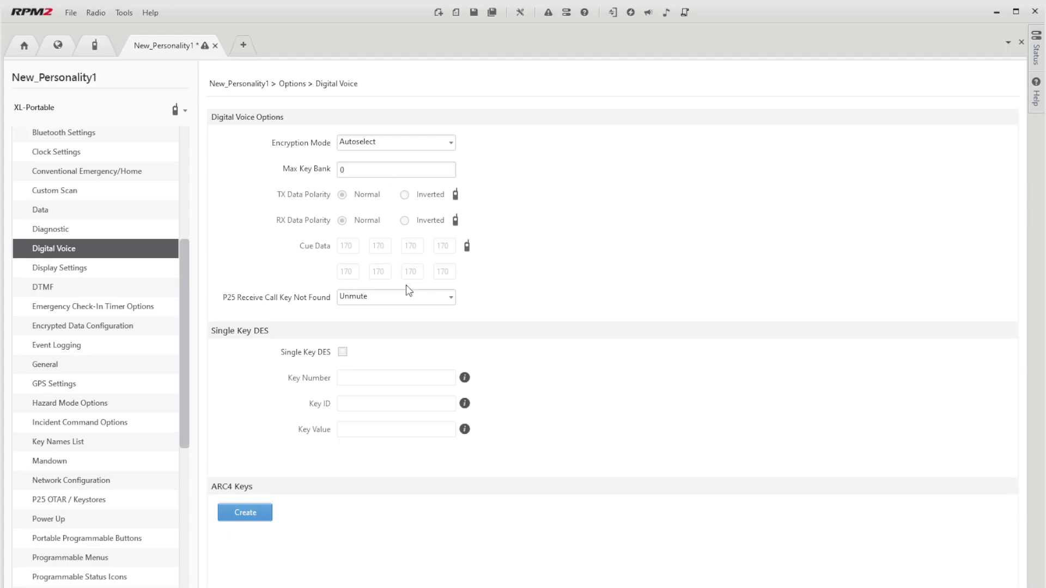
pyautogui.moveTo(346, 406)
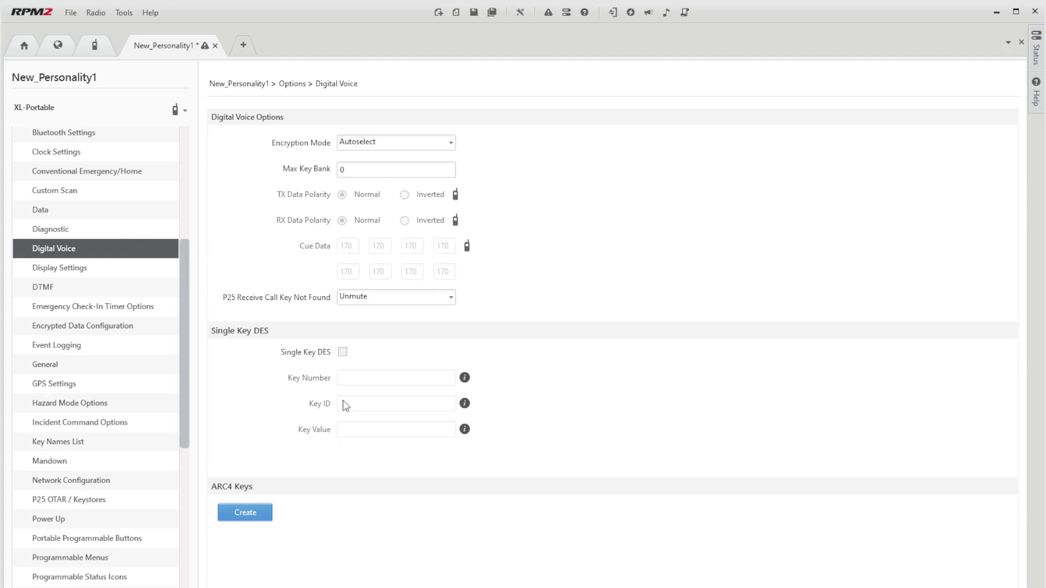
pyautogui.scroll(3)
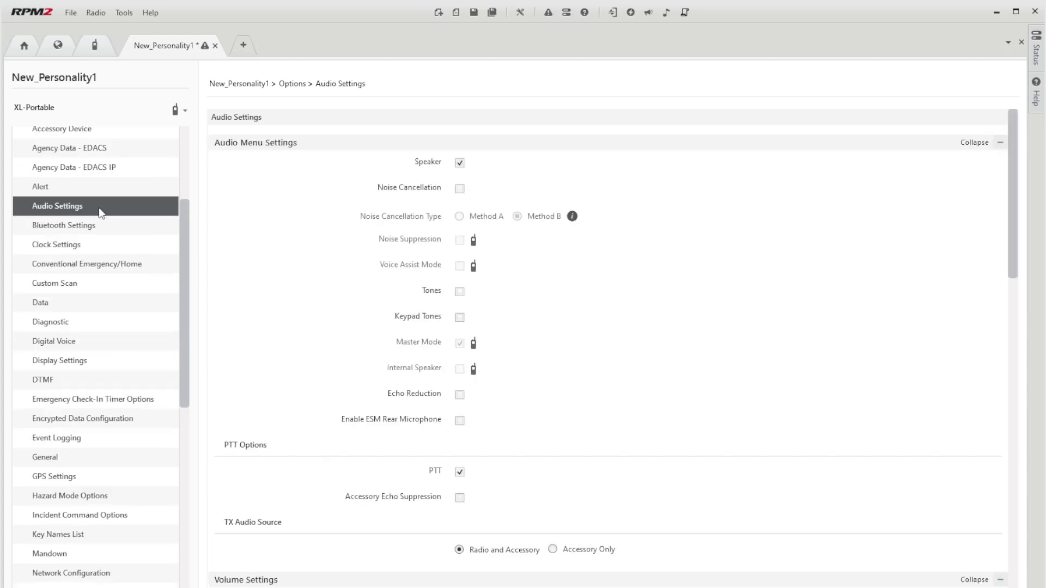
# In Audio Settings, enable echo reduction, ESM rear microphone and accessory echo suppression.
pyautogui.click(459, 188)
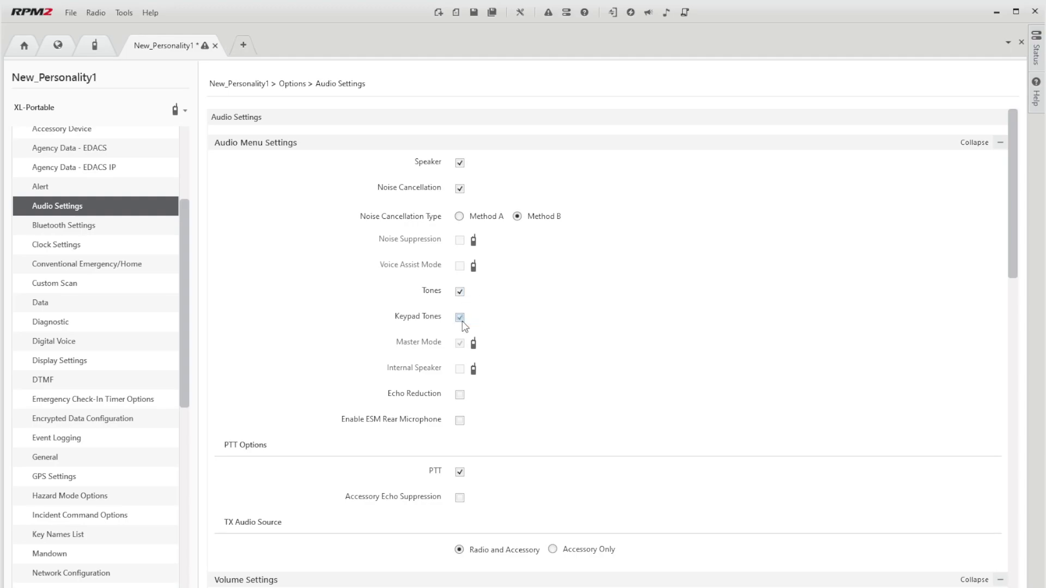
pyautogui.click(460, 394)
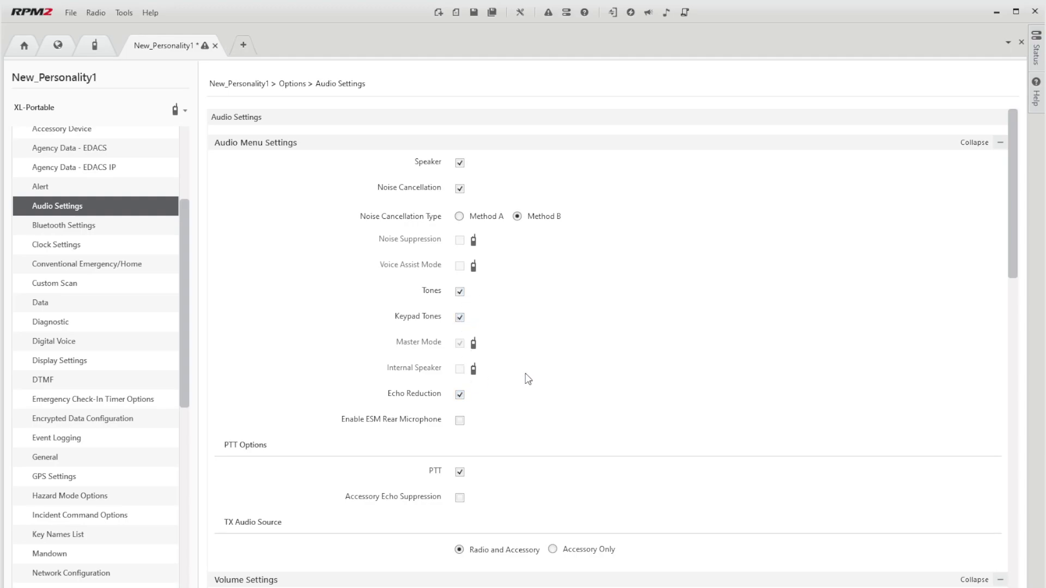
pyautogui.scroll(-3)
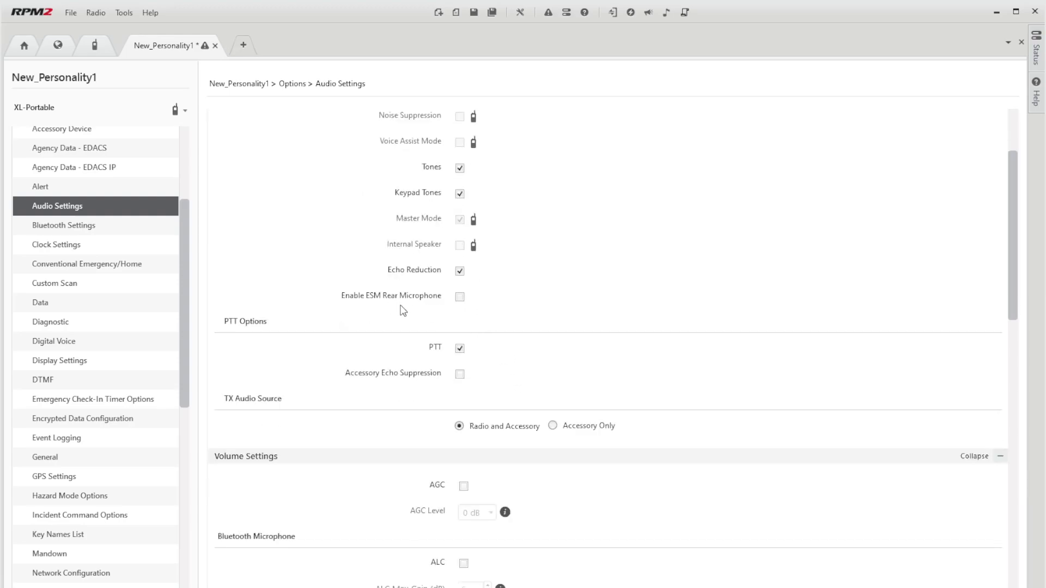
pyautogui.click(460, 297)
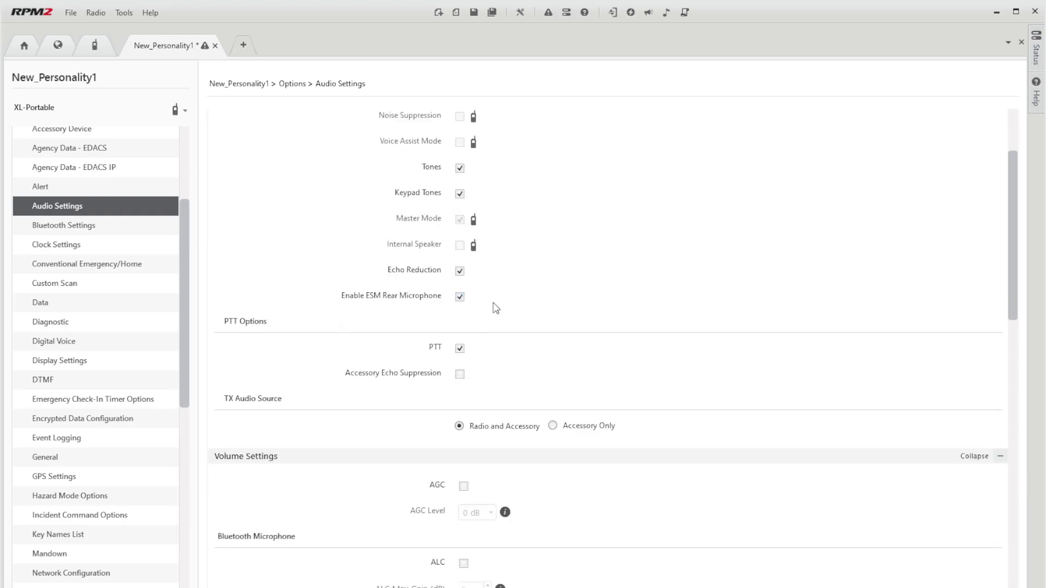
pyautogui.click(459, 373)
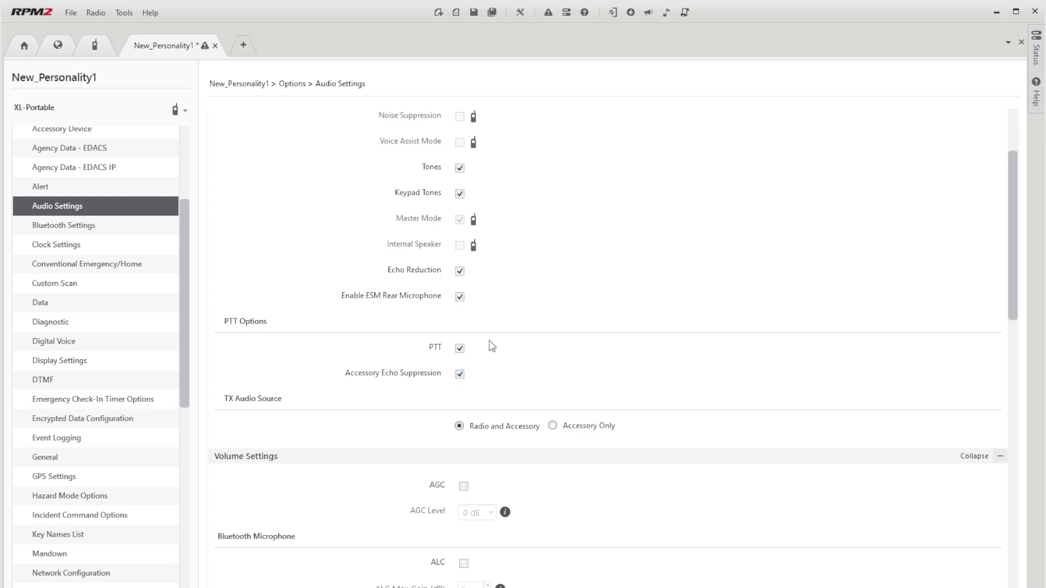
pyautogui.scroll(-3)
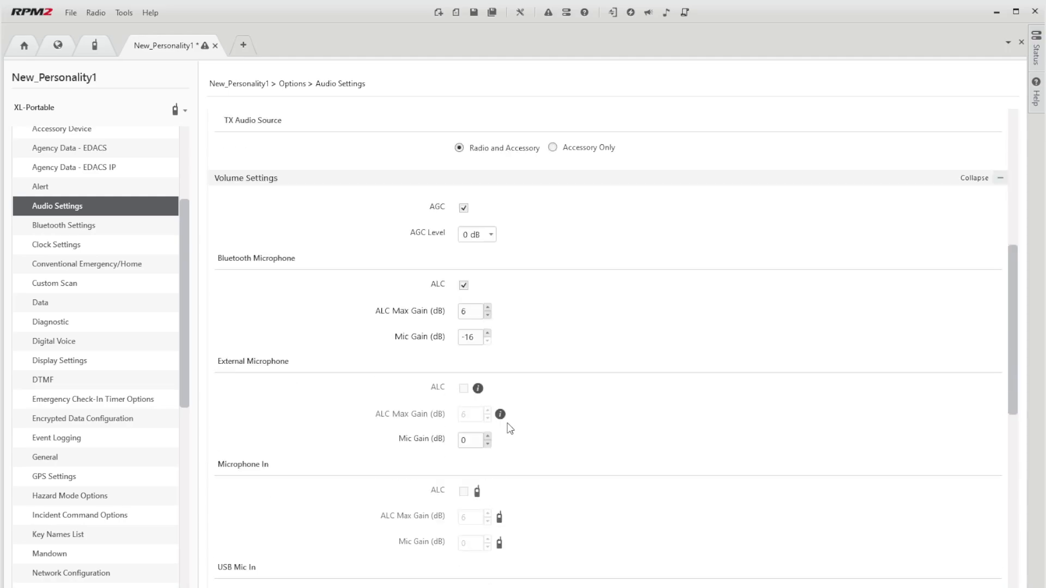
pyautogui.scroll(-3)
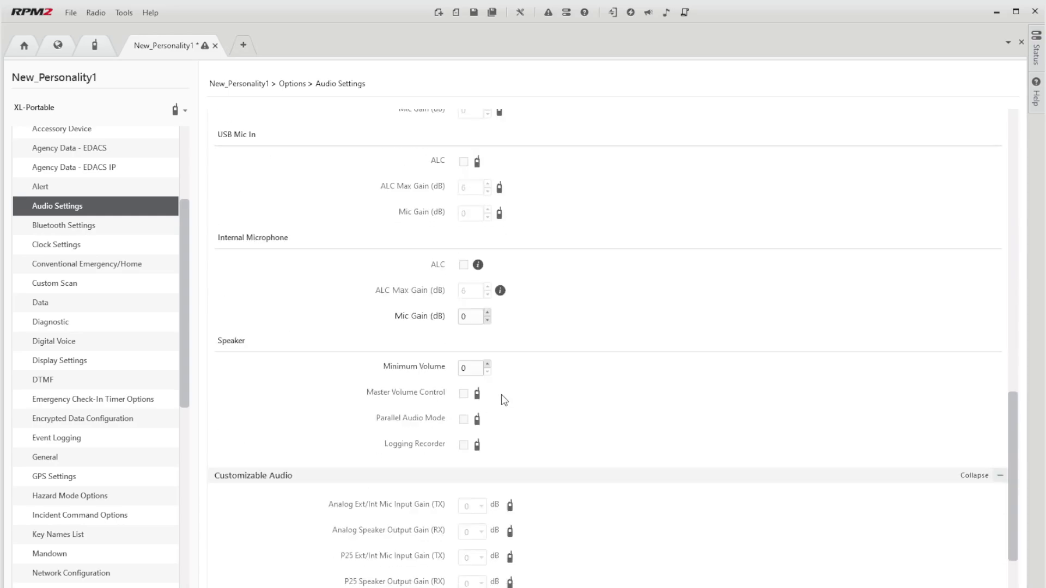
pyautogui.scroll(-3)
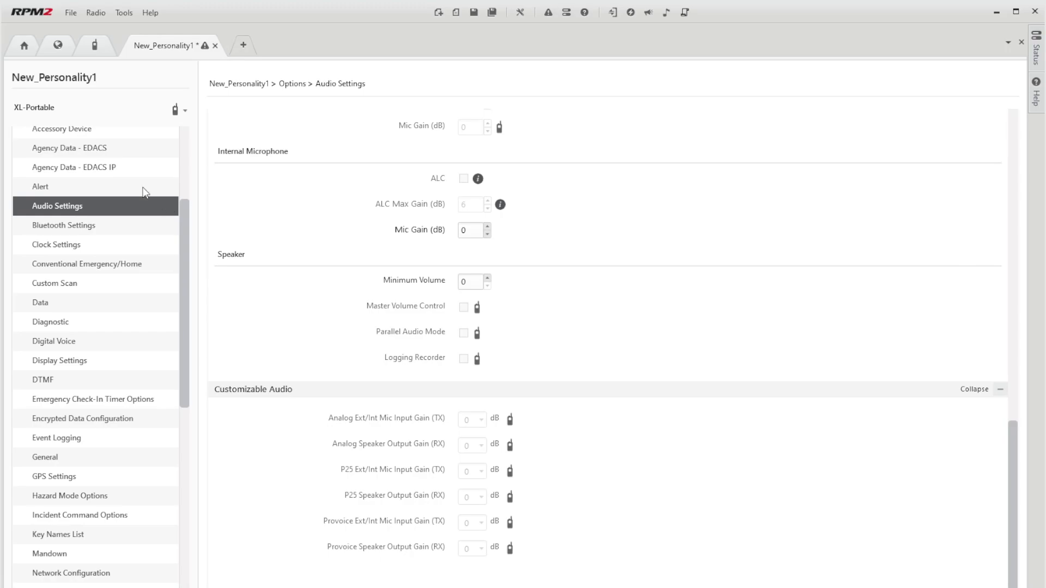
# In Alert options, enable Initial Out of Range and Alternate Alert tones, repeating every 10 sec.
pyautogui.click(40, 187)
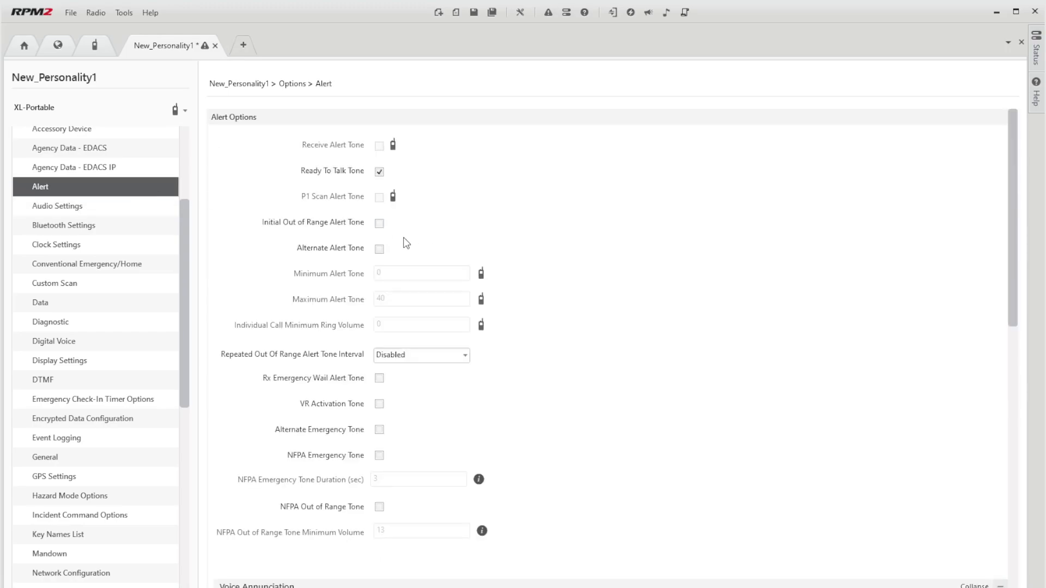
pyautogui.click(380, 222)
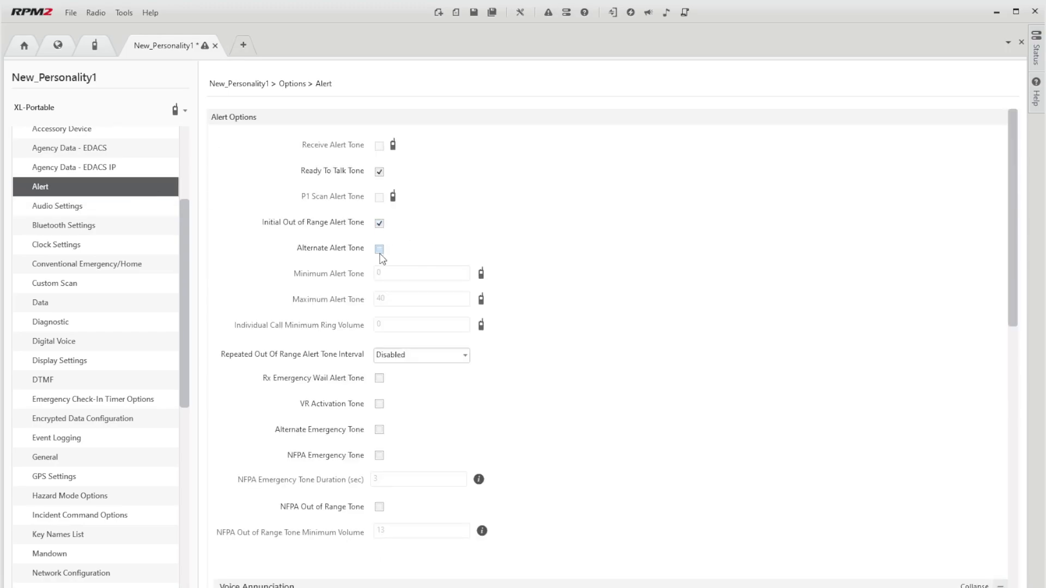
pyautogui.click(380, 249)
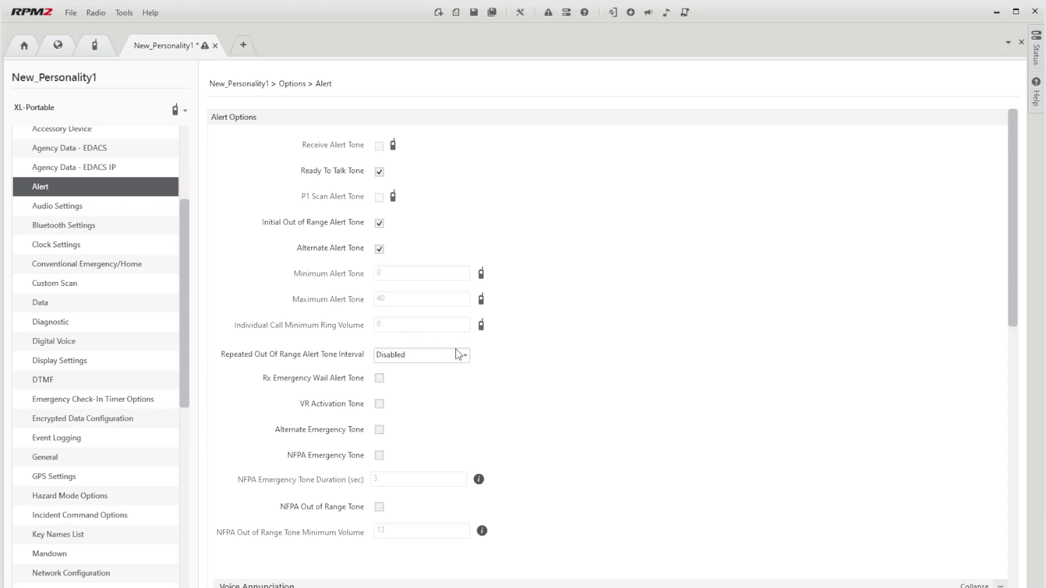
pyautogui.moveTo(453, 432)
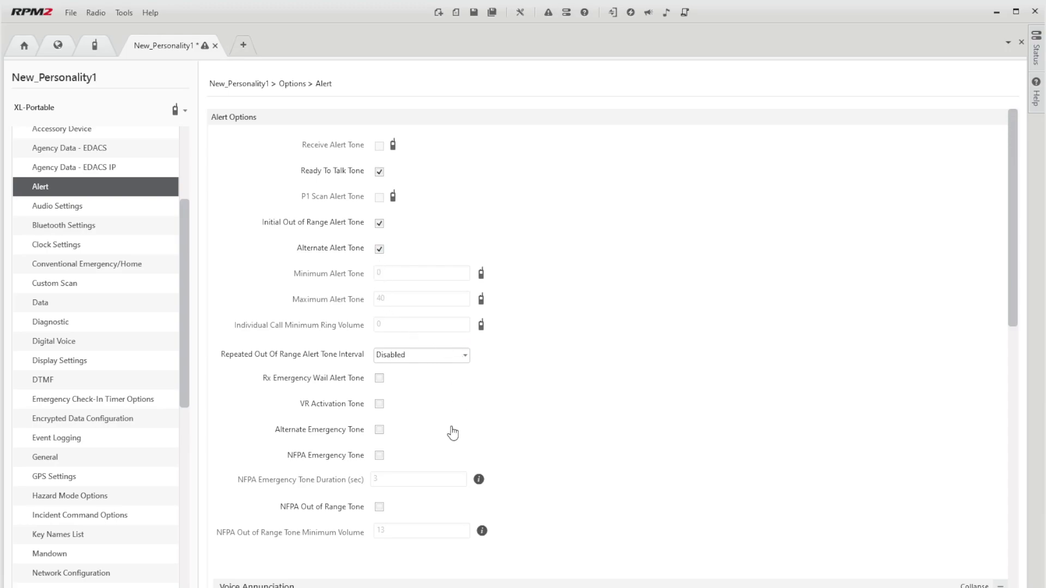
pyautogui.click(421, 354)
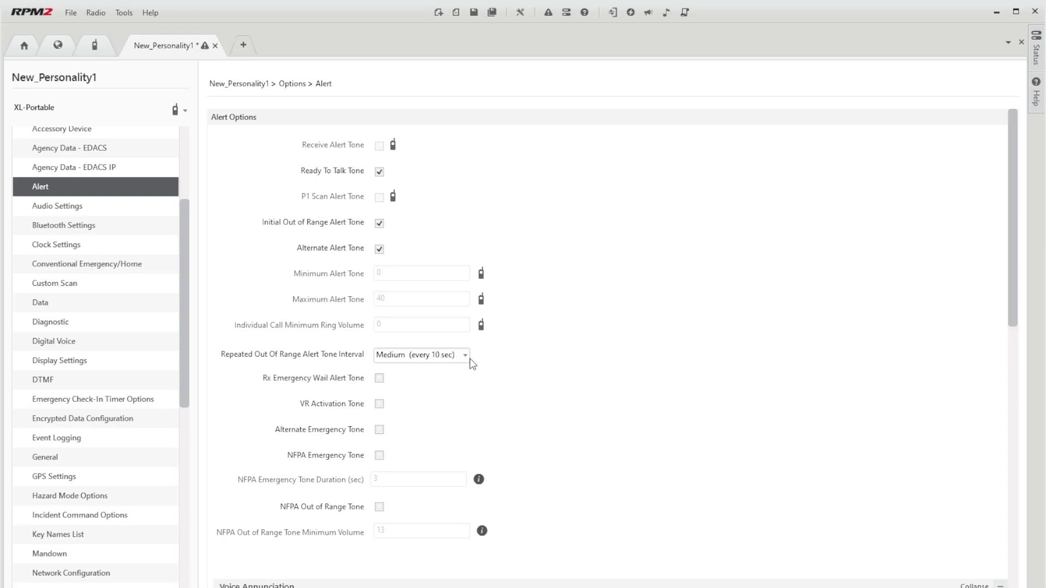
pyautogui.moveTo(410, 420)
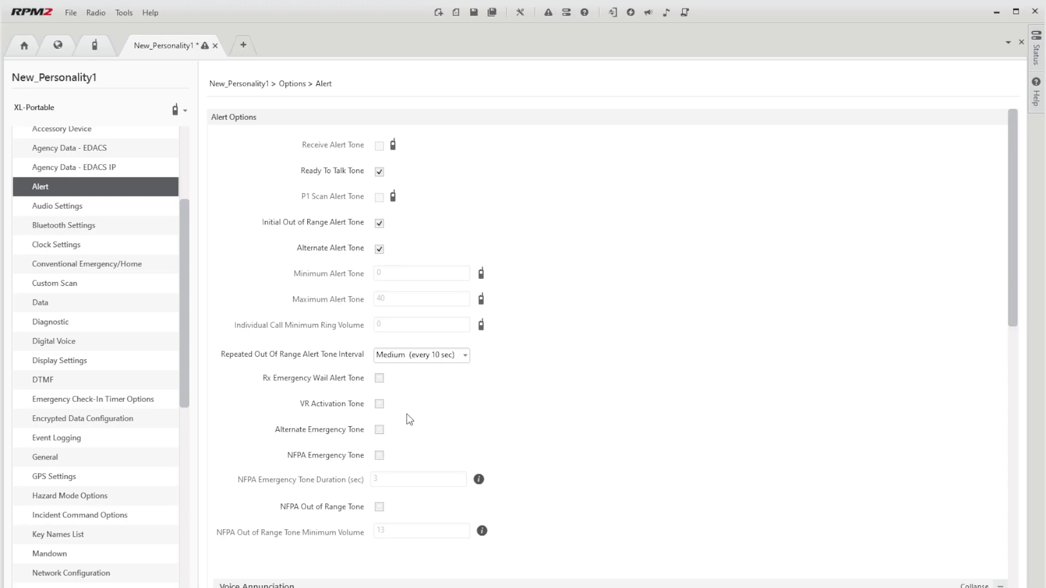
pyautogui.moveTo(381, 388)
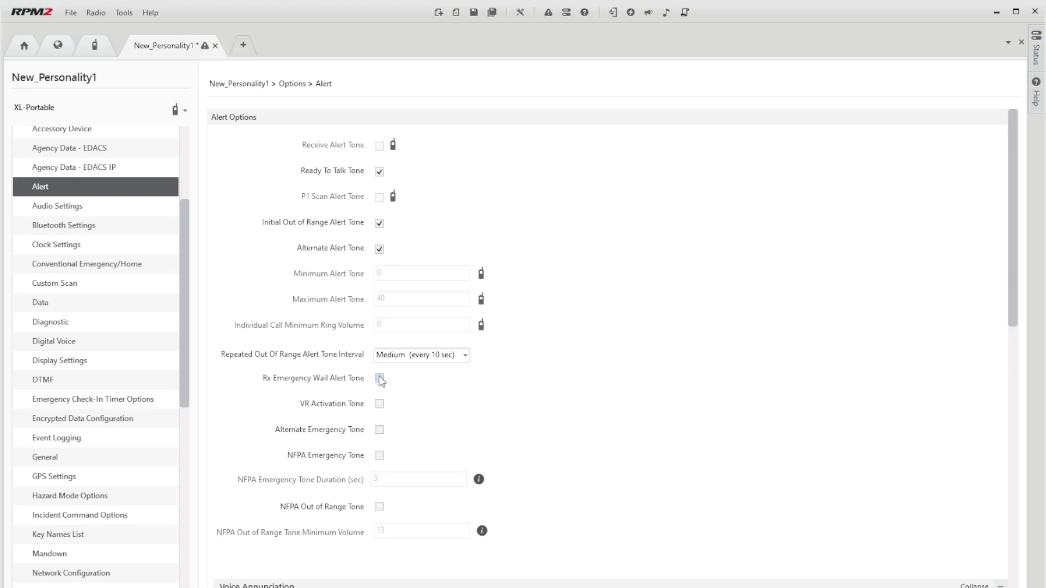
pyautogui.click(379, 378)
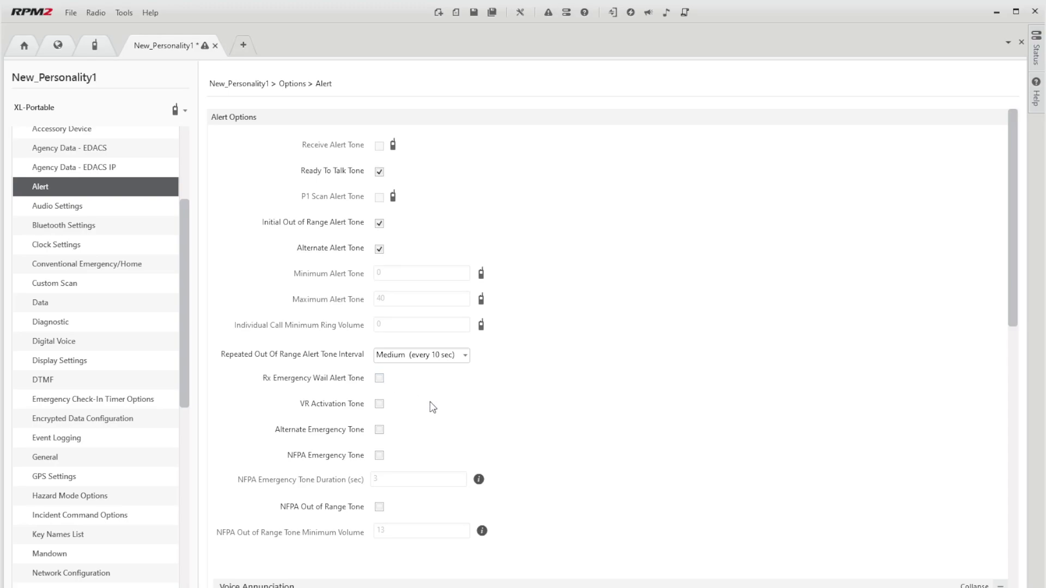
pyautogui.moveTo(458, 402)
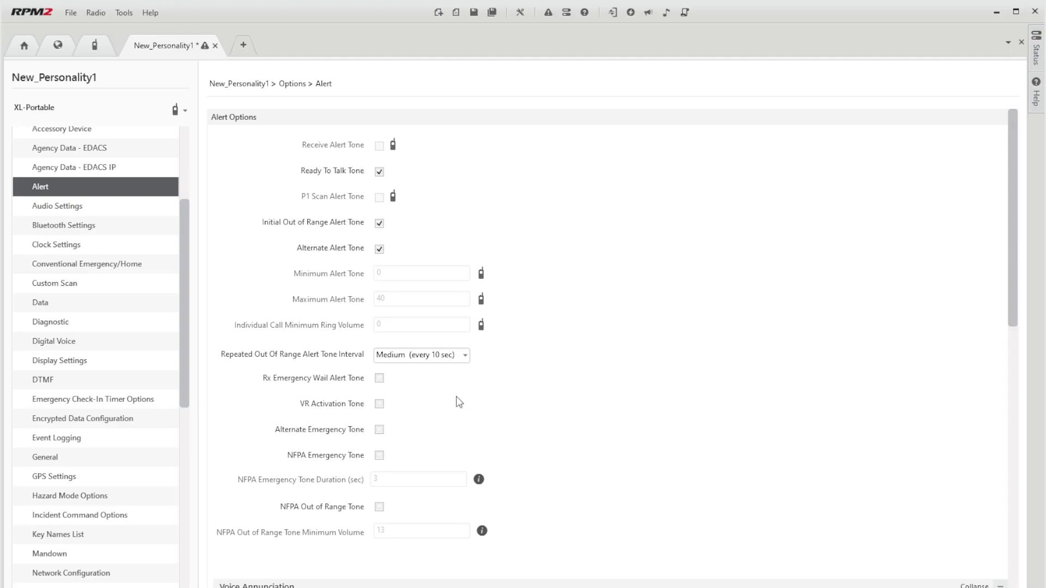
# Enable the NFPA Out of Range Tone with minimum volume 13.
pyautogui.scroll(-3)
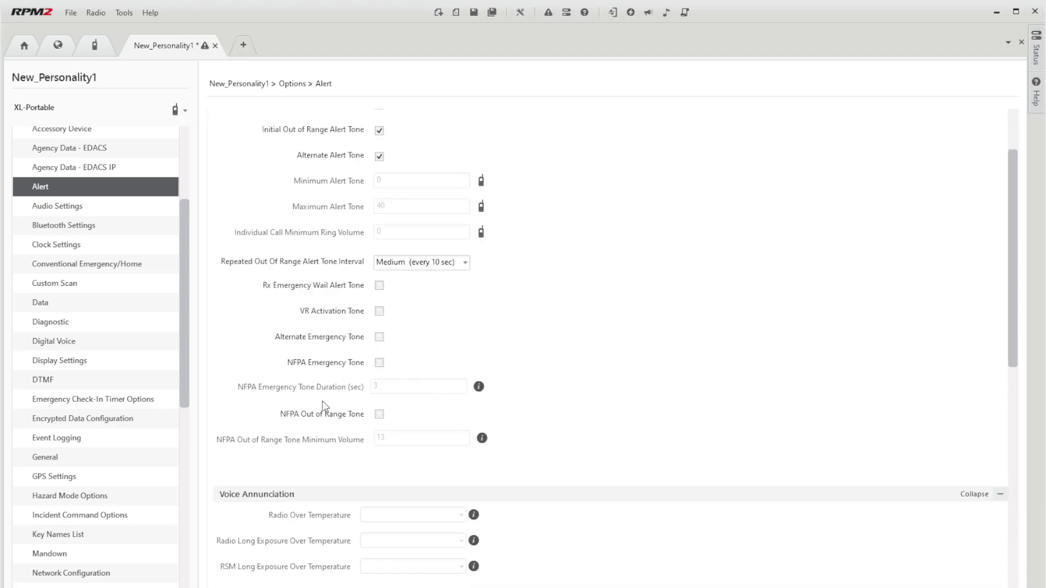
pyautogui.click(380, 414)
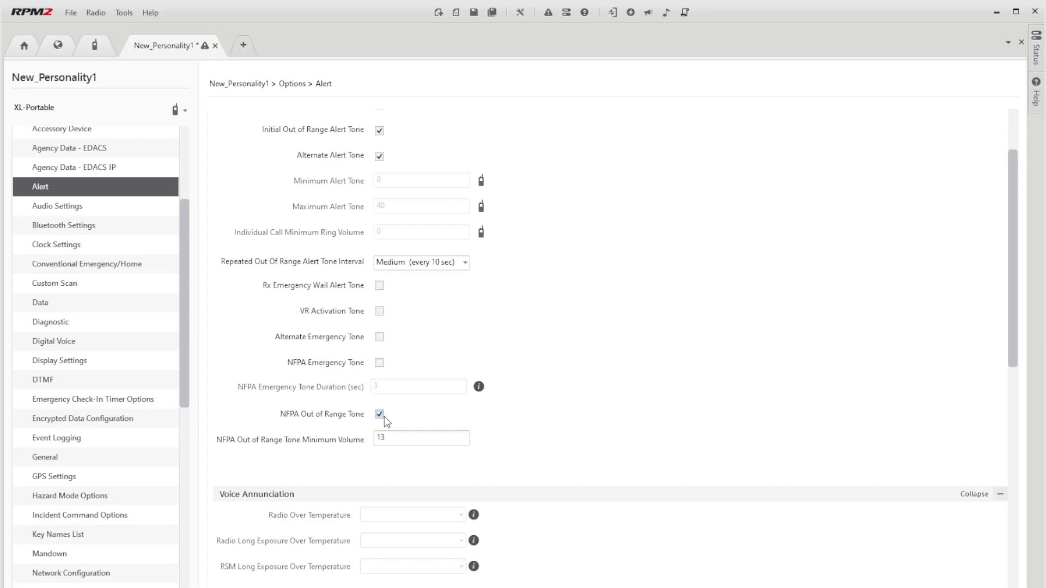
pyautogui.scroll(-3)
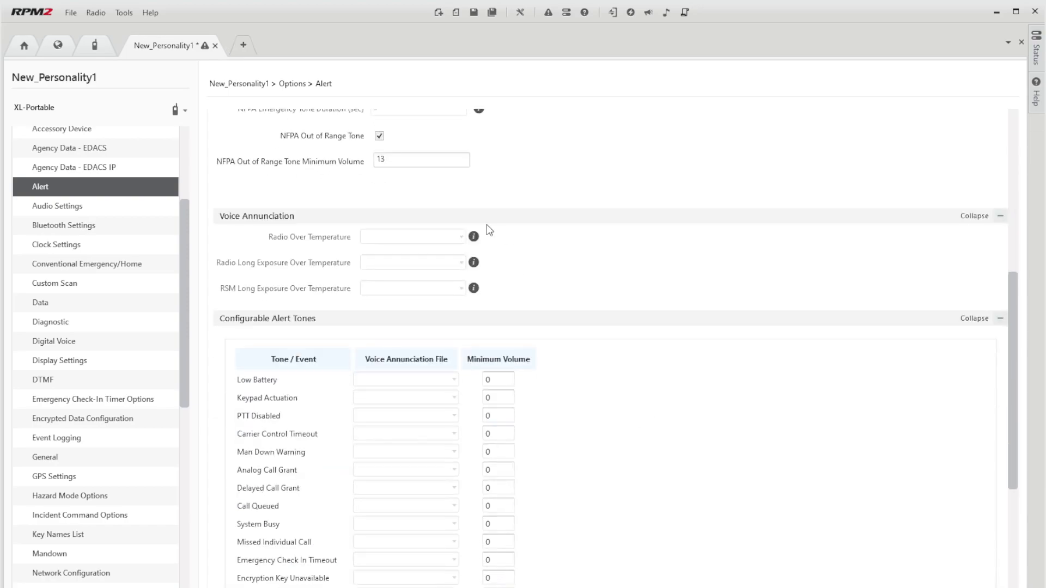
pyautogui.scroll(-3)
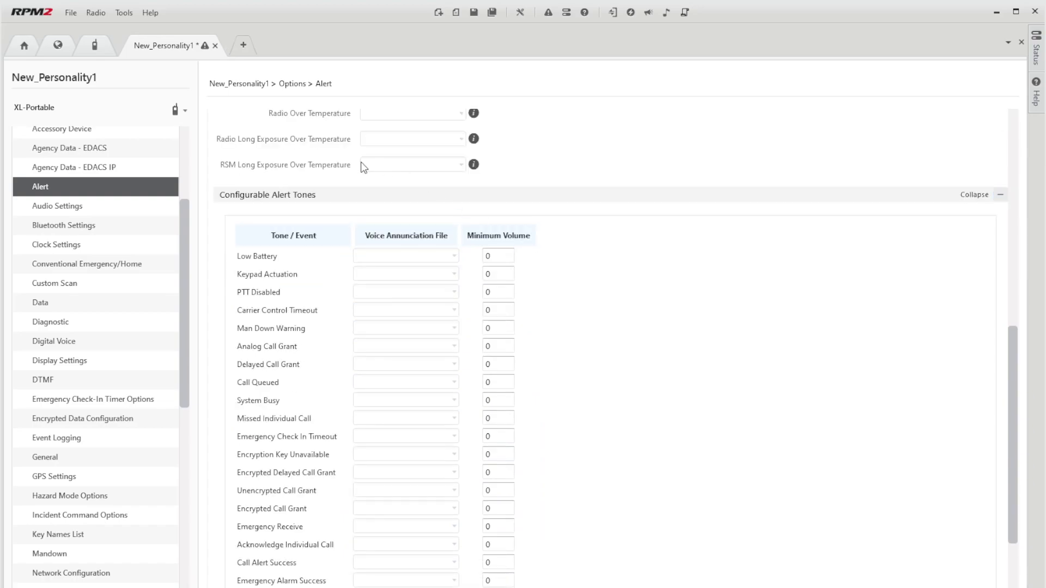
pyautogui.scroll(-3)
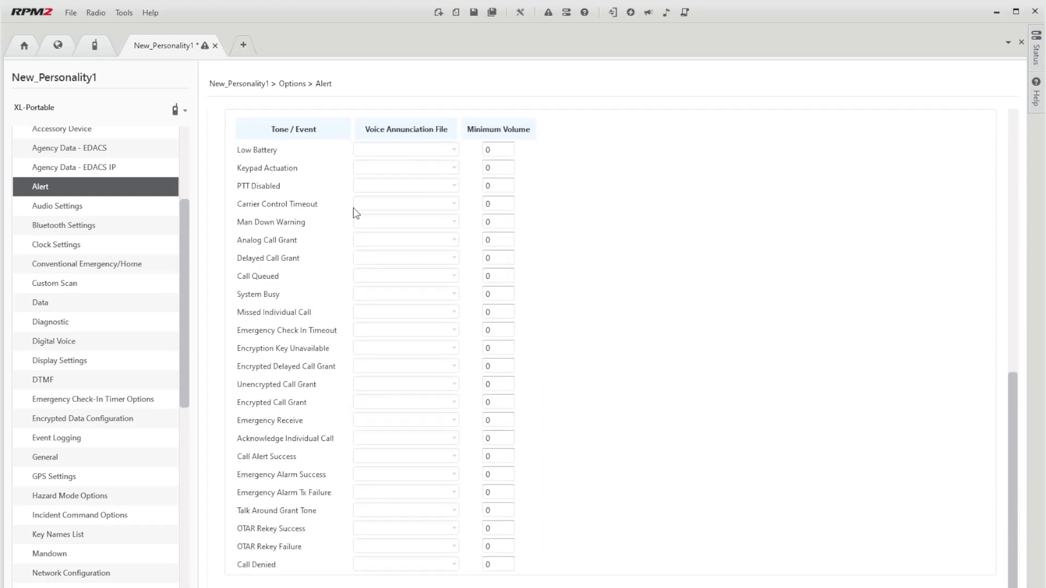
pyautogui.moveTo(610, 354)
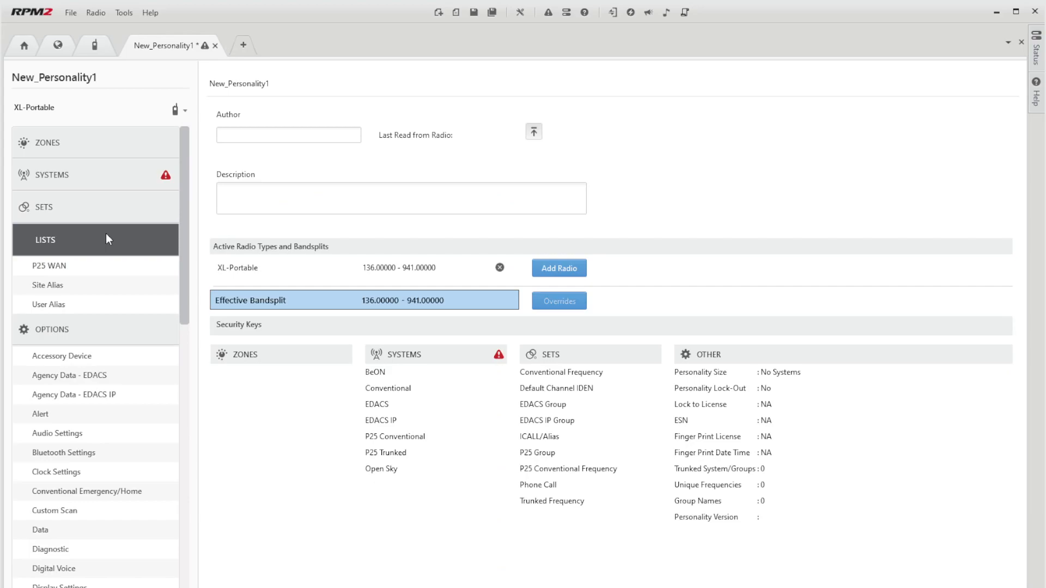
# Create a CTRS entry (WACN 0xDEE00, System ID 0x138) in the P25 WAN list.
pyautogui.click(48, 266)
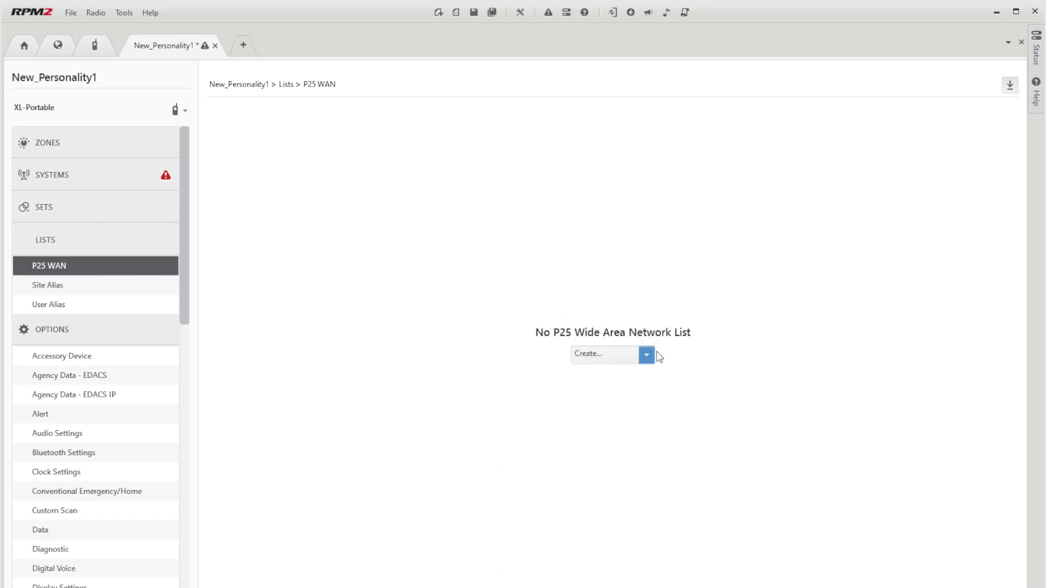
pyautogui.moveTo(616, 402)
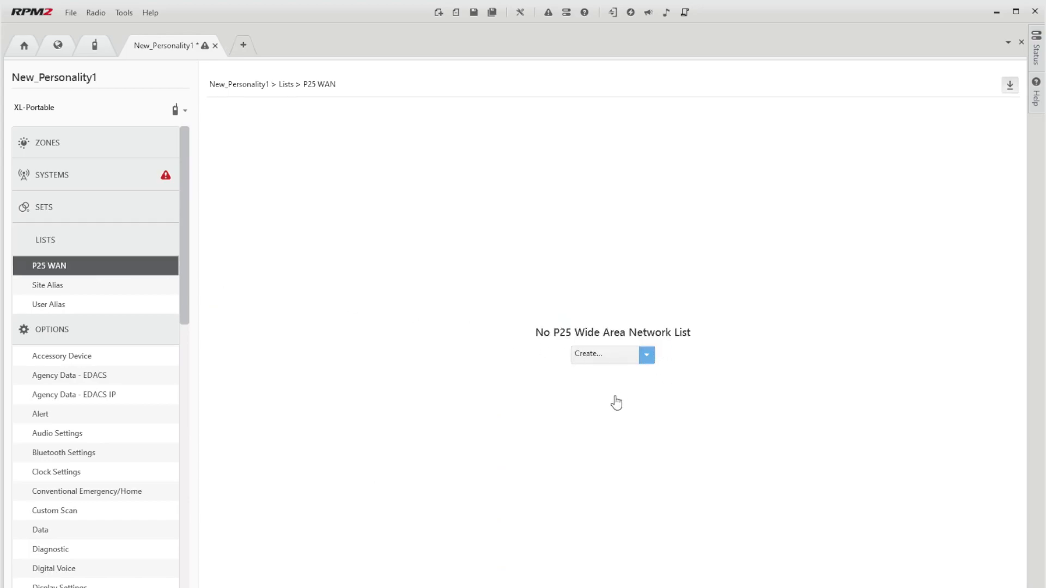
pyautogui.click(587, 354)
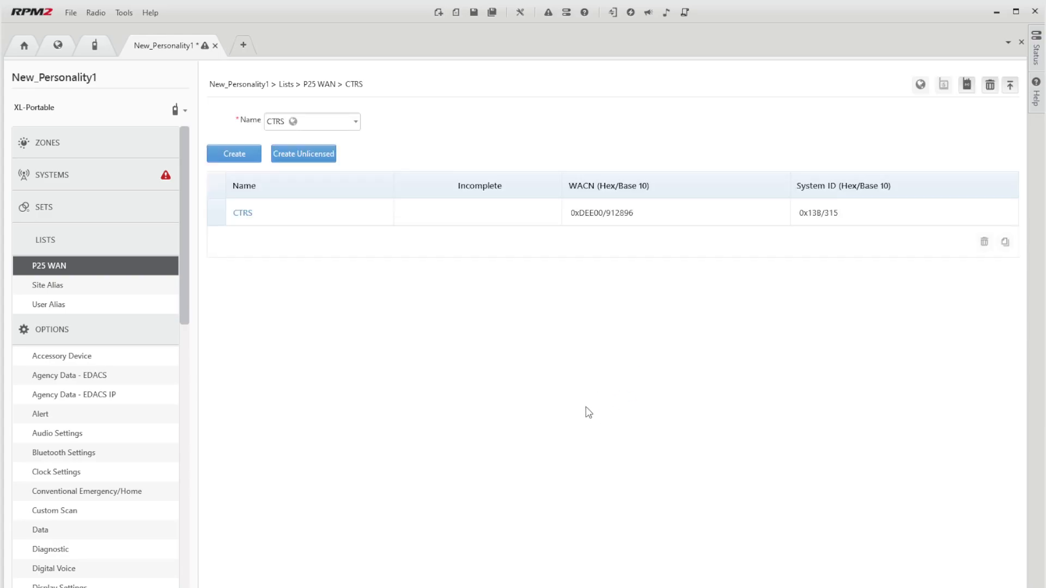
pyautogui.moveTo(57, 51)
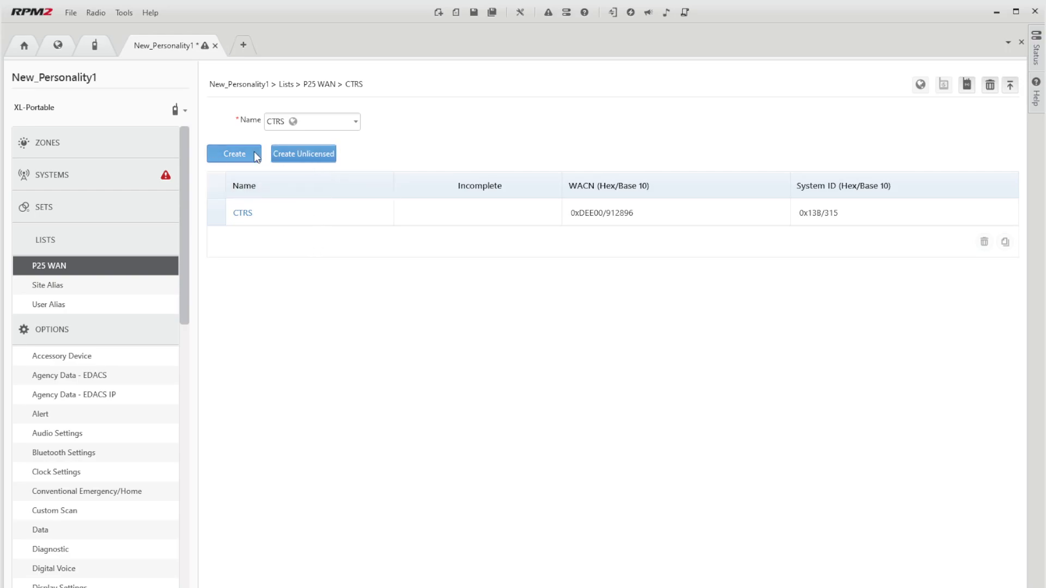
pyautogui.moveTo(563, 228)
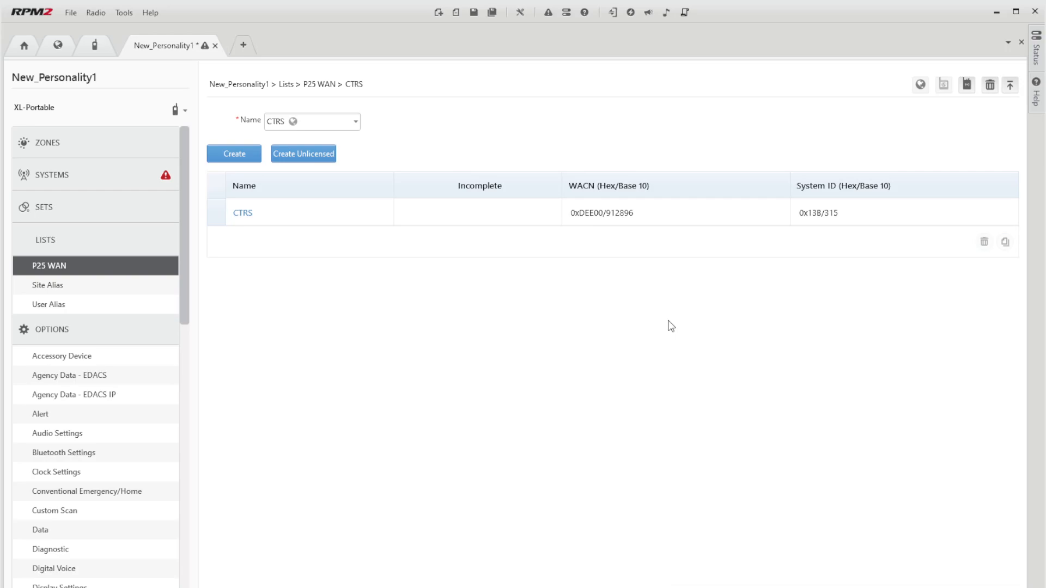
pyautogui.moveTo(85, 266)
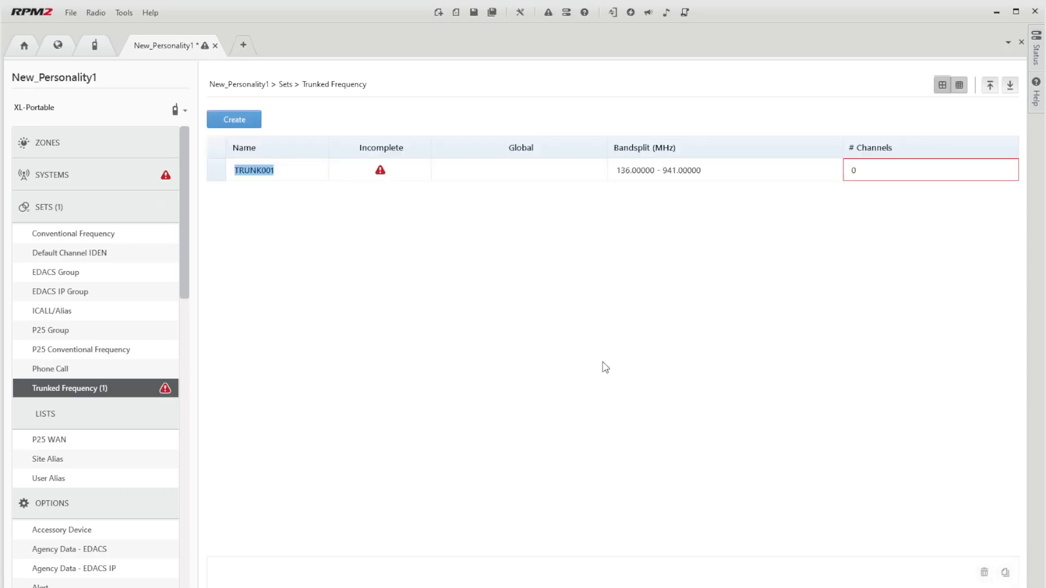
# Name the trunked set CTRS with channels 456.80000/451.80000 and 456.81250/451.81250, then start a P25 conventional set.
pyautogui.write('CTR')
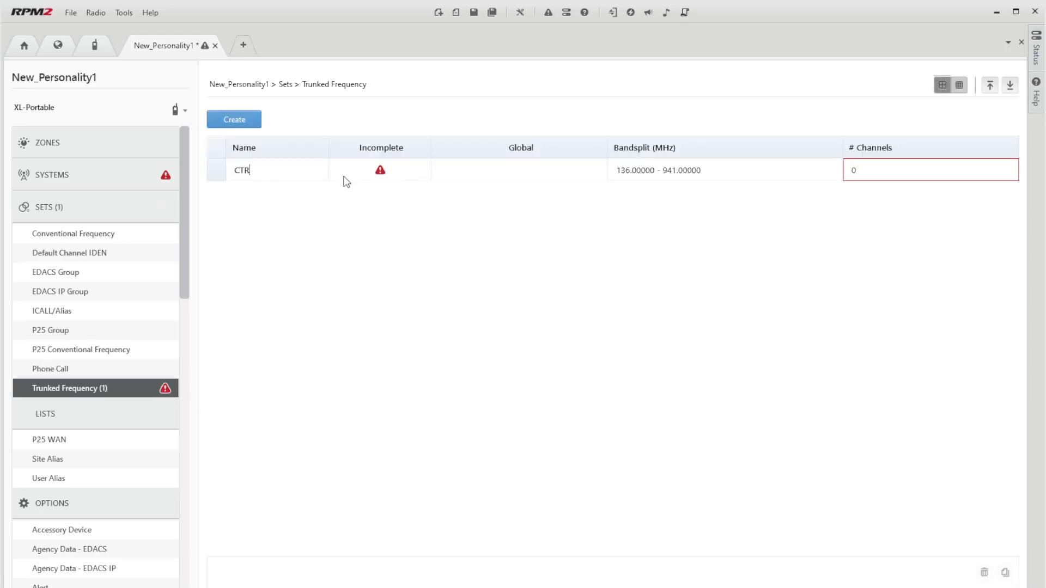
pyautogui.write('S')
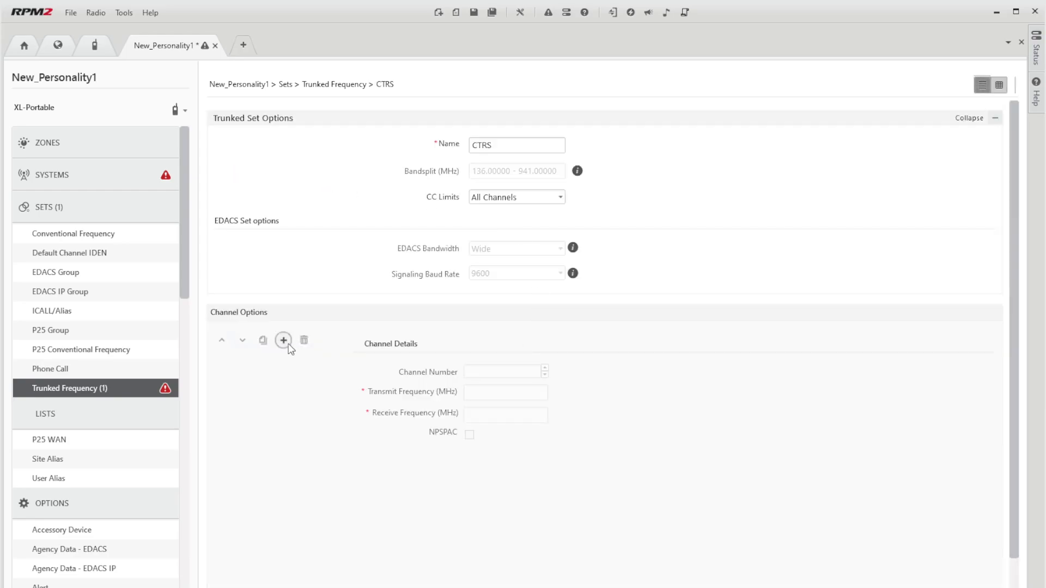
pyautogui.click(283, 340)
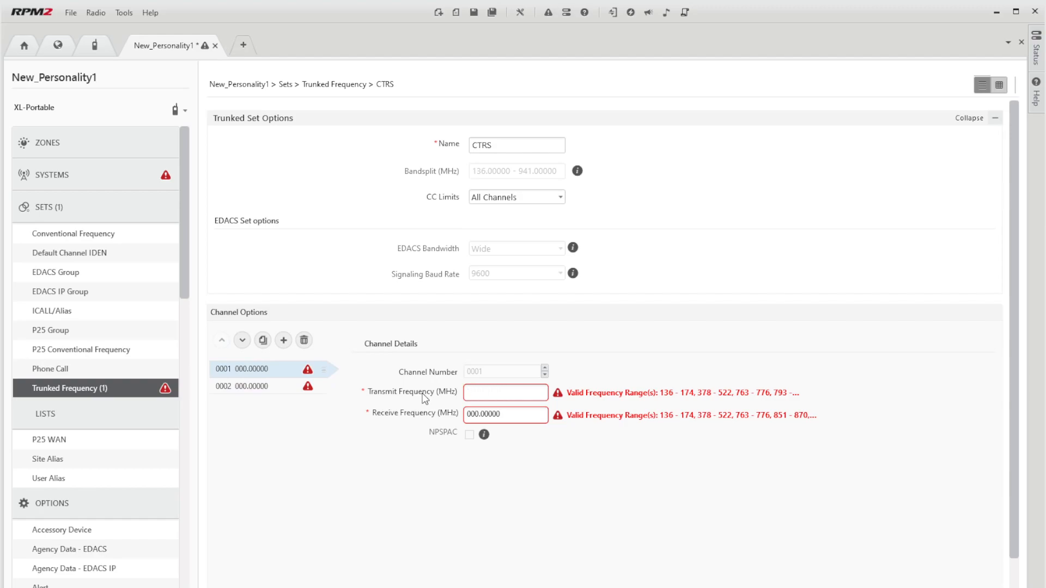
pyautogui.write('456.80000')
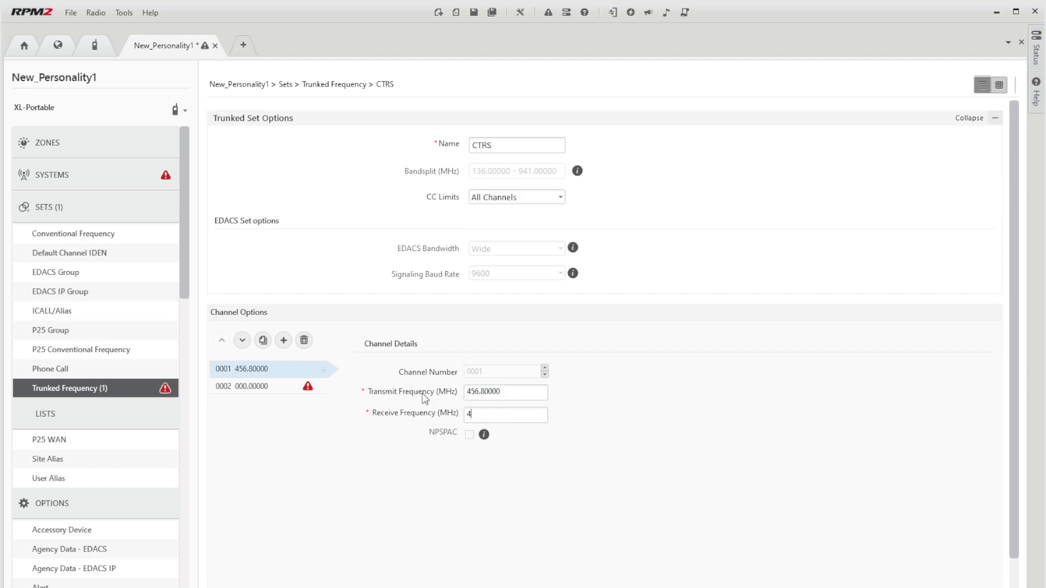
pyautogui.write('51.80000')
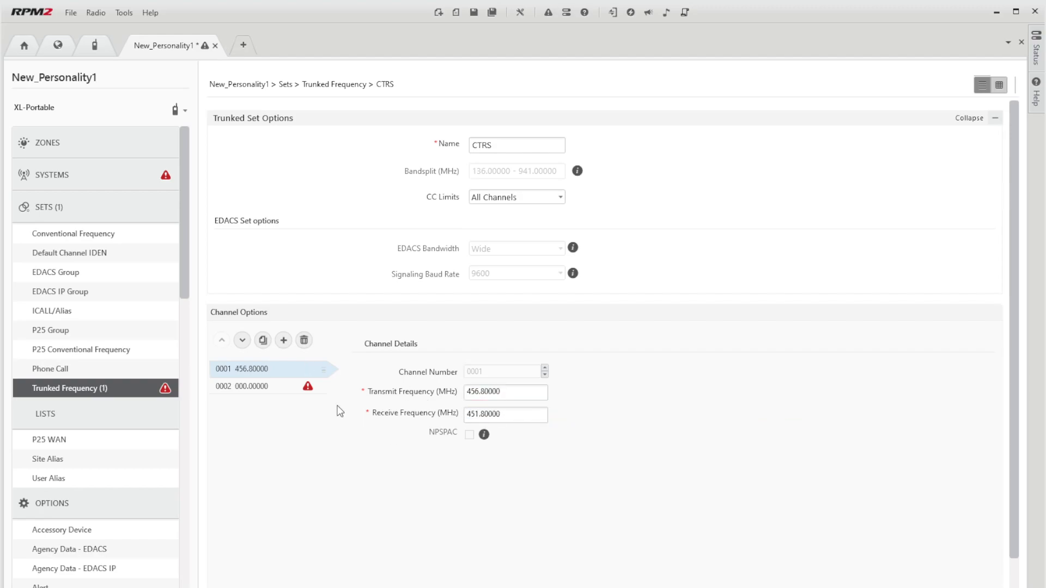
pyautogui.click(250, 386)
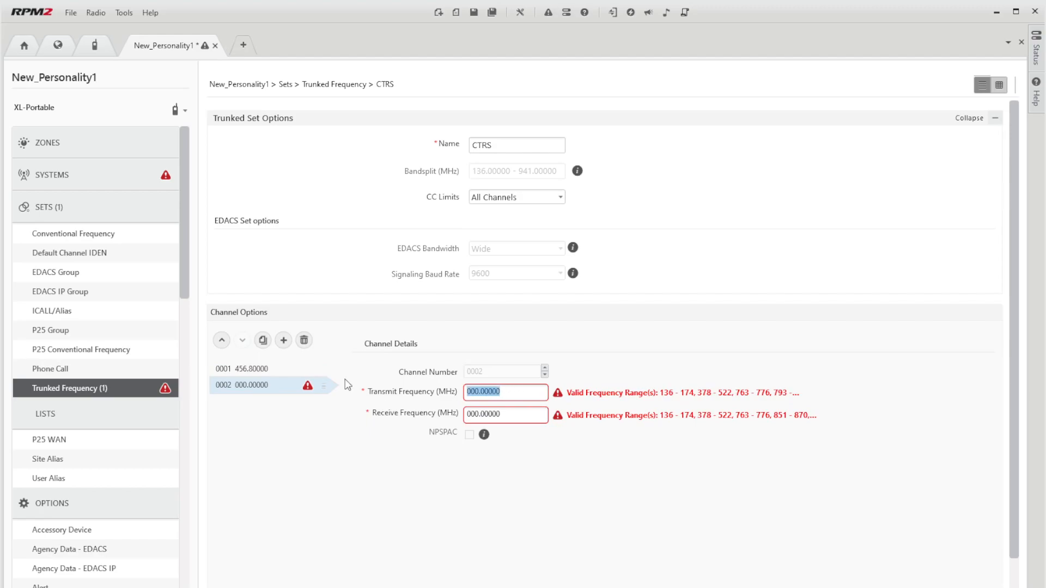
pyautogui.write('456.81250')
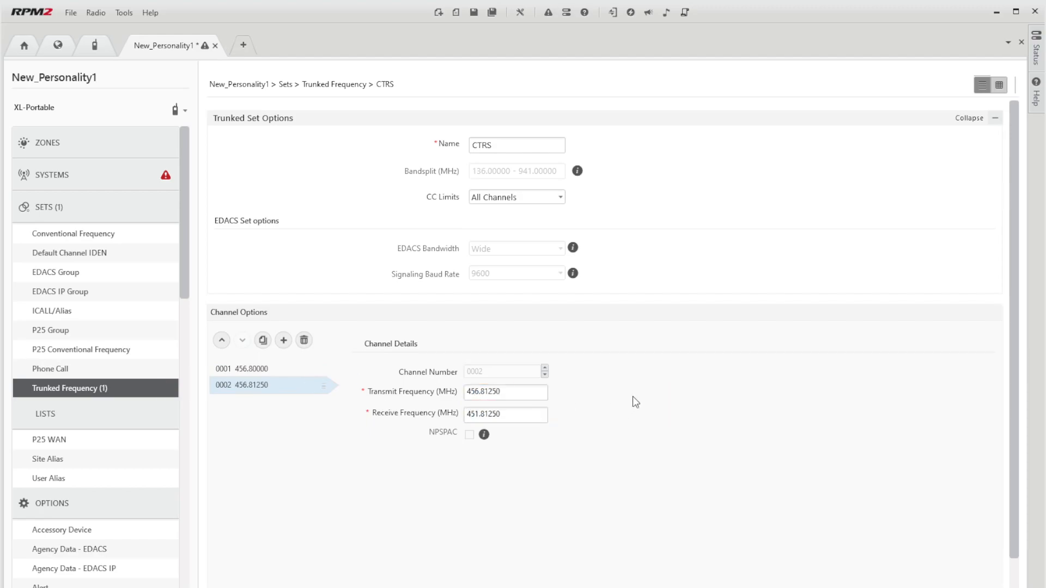
pyautogui.moveTo(494, 183)
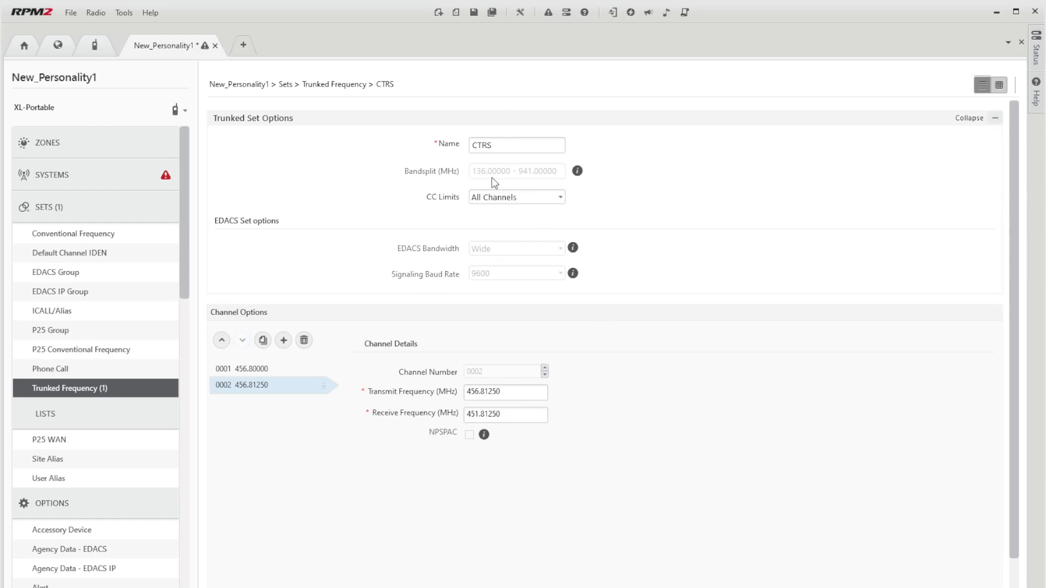
pyautogui.moveTo(97, 354)
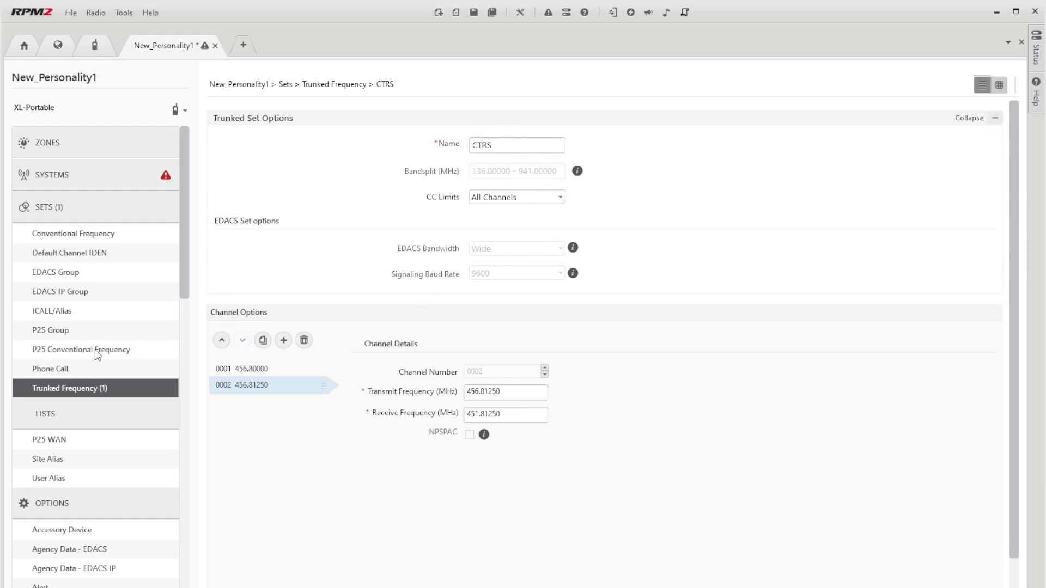
pyautogui.click(81, 350)
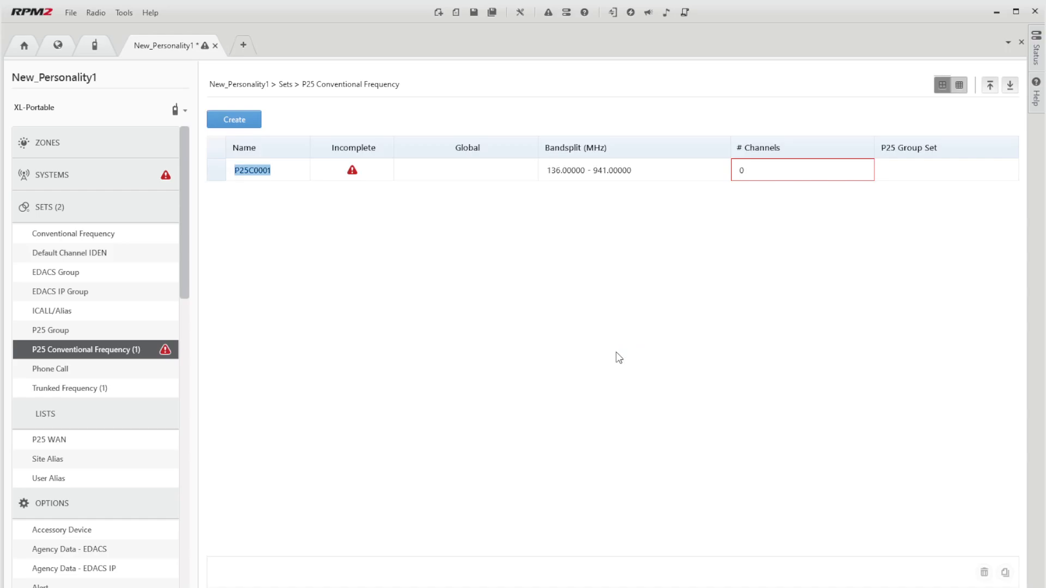
# Rename the new P25 conventional frequency set to CONV IO.
pyautogui.write('CONV IO')
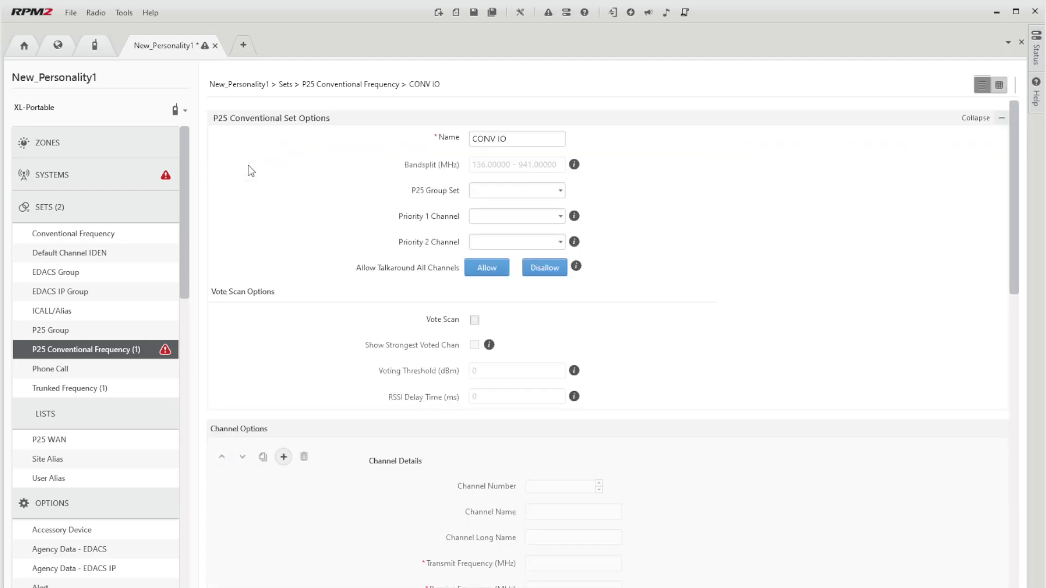
pyautogui.moveTo(492, 206)
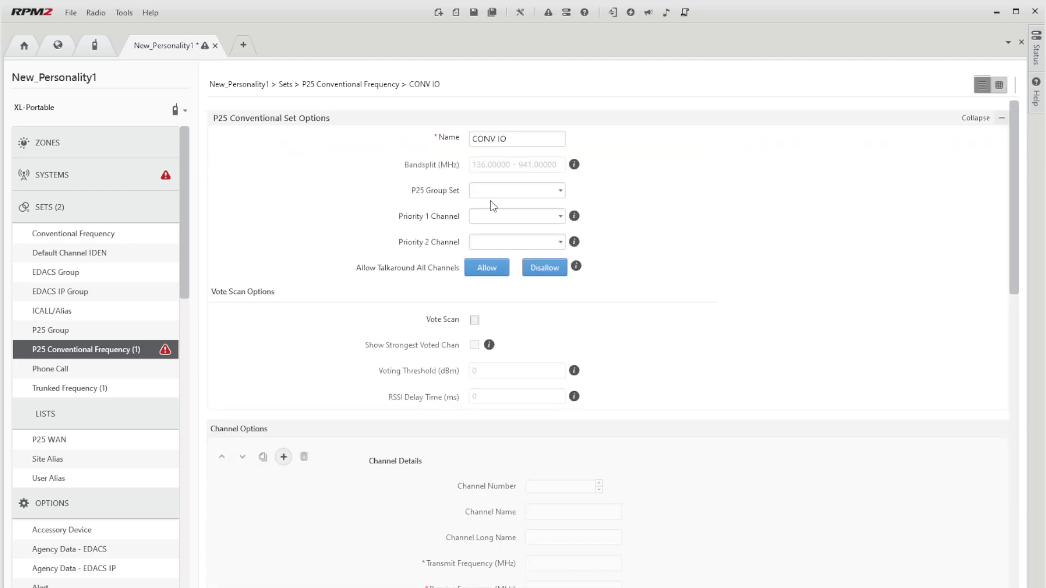
pyautogui.moveTo(487, 194)
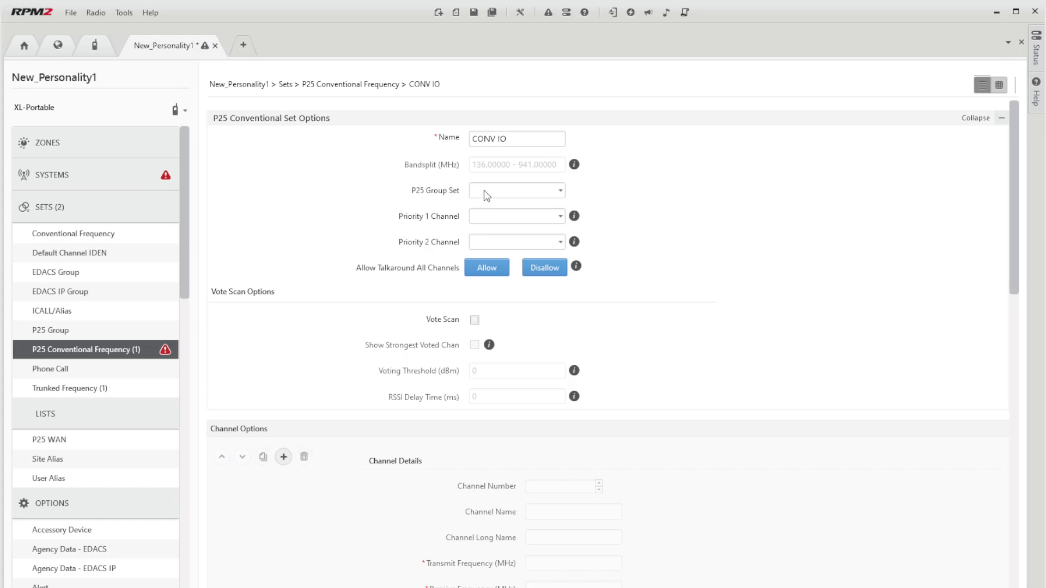
pyautogui.scroll(-3)
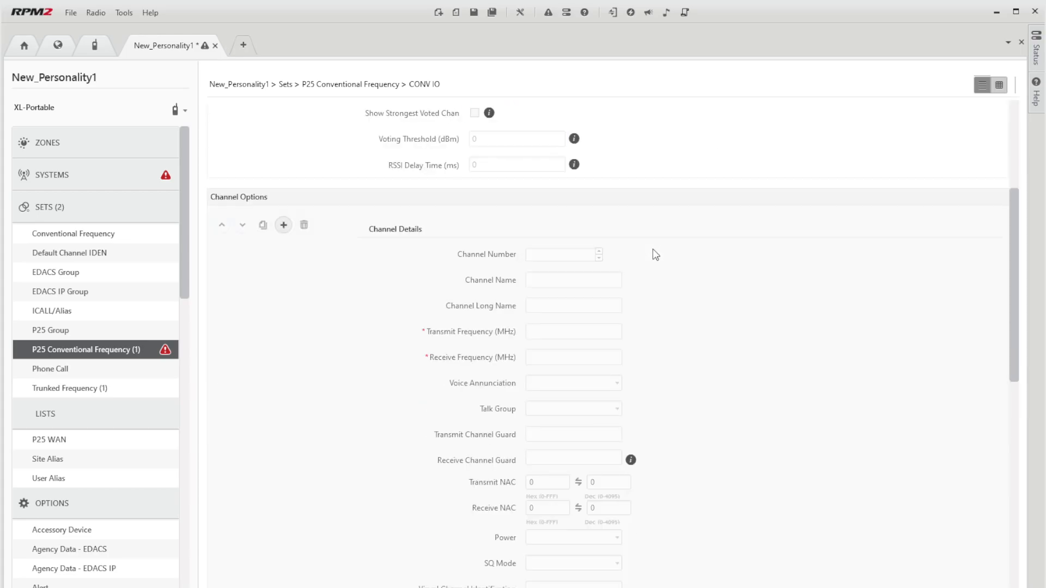
pyautogui.moveTo(416, 208)
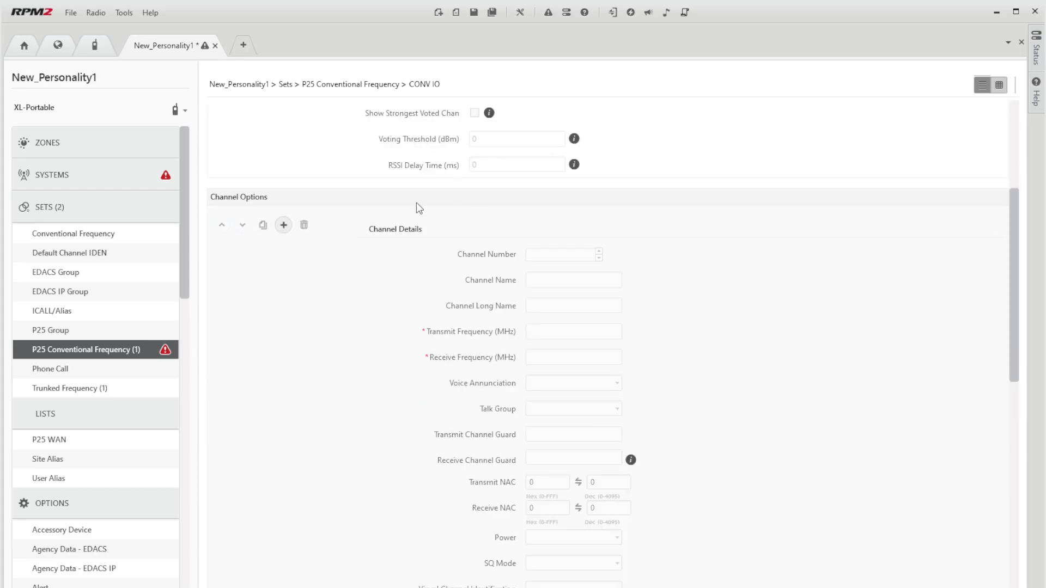
# Add channel CH 1P to CONV IO, transmitting 456.81250 and receiving 451.81250 MHz.
pyautogui.click(283, 224)
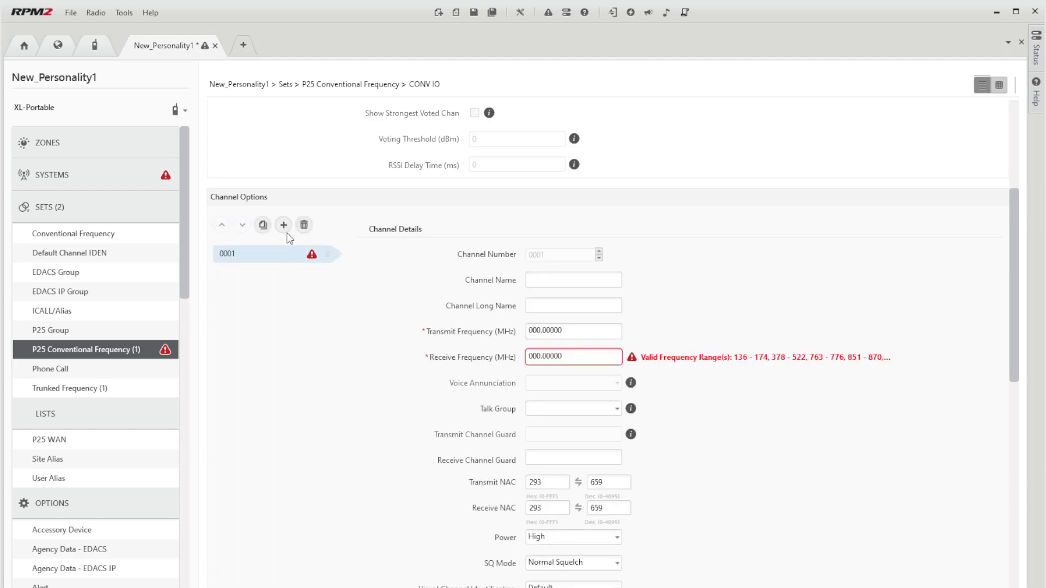
pyautogui.write('CH')
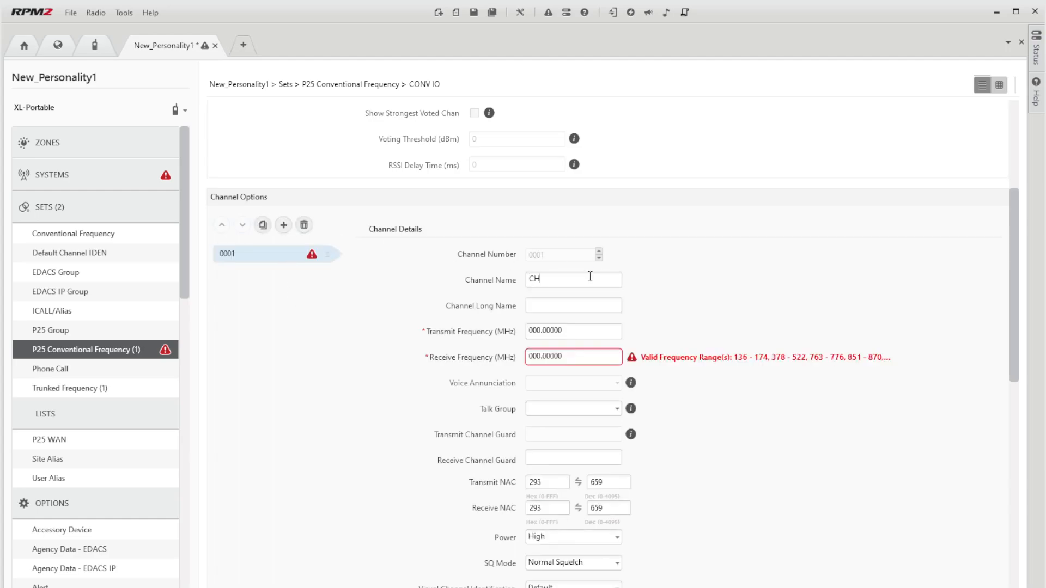
pyautogui.write('1P')
pyautogui.click(573, 356)
pyautogui.write('451.81250')
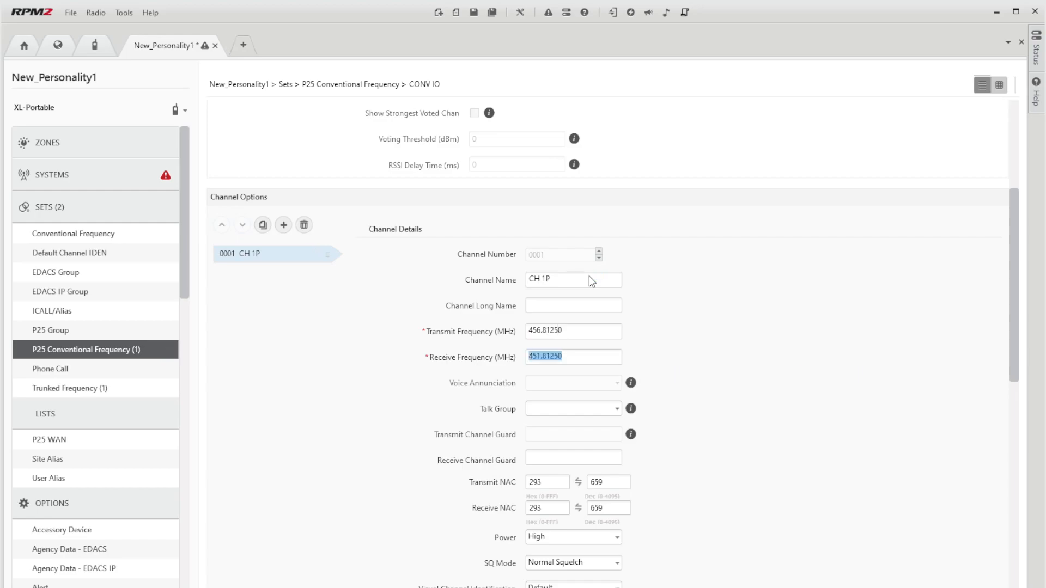
pyautogui.scroll(-3)
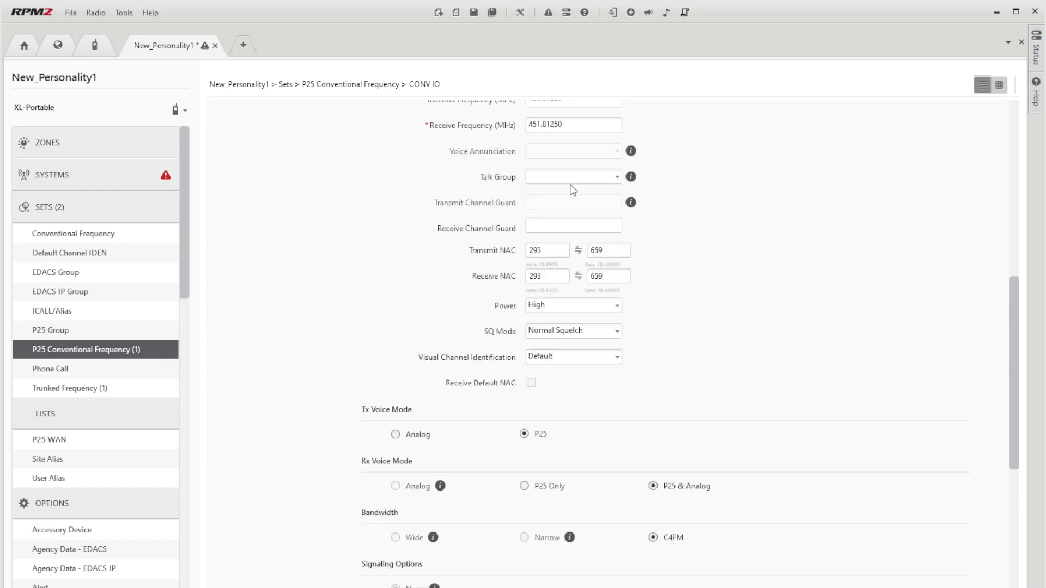
# Set CH 1P's receive channel guard to 111.1 and edit its network access codes.
pyautogui.click(572, 226)
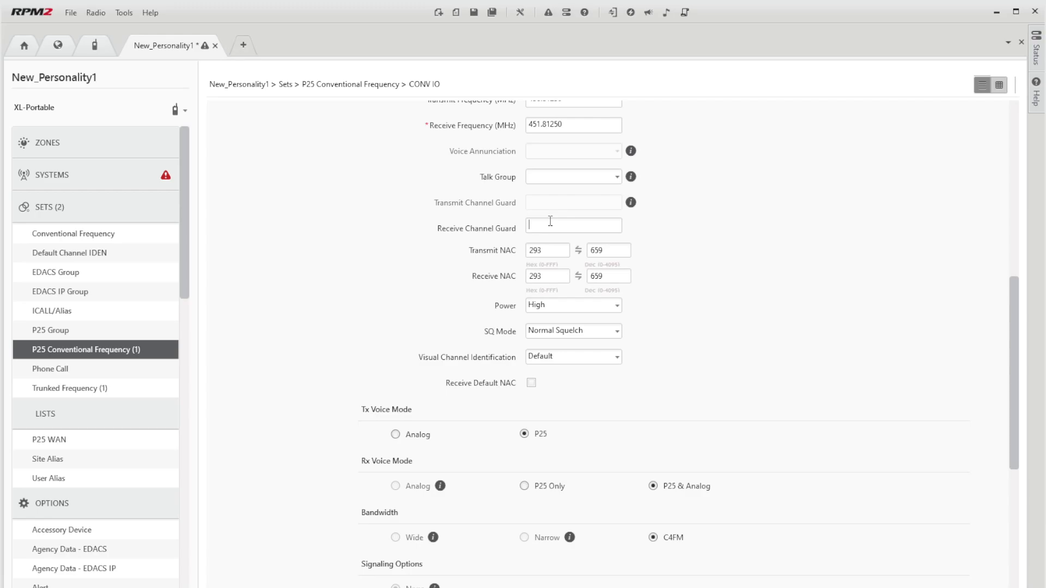
pyautogui.write('111.1')
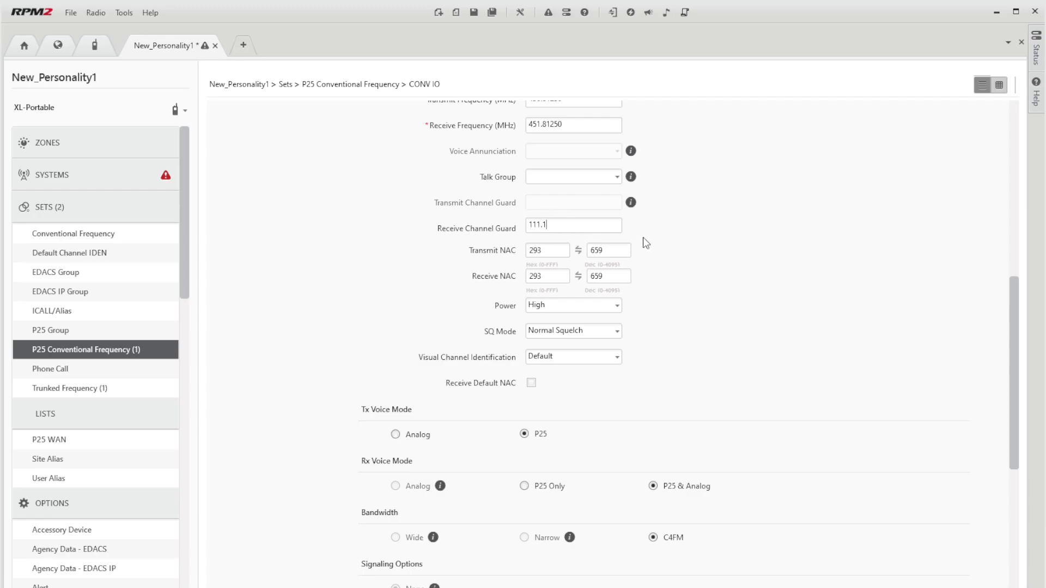
pyautogui.moveTo(639, 250)
pyautogui.write('1')
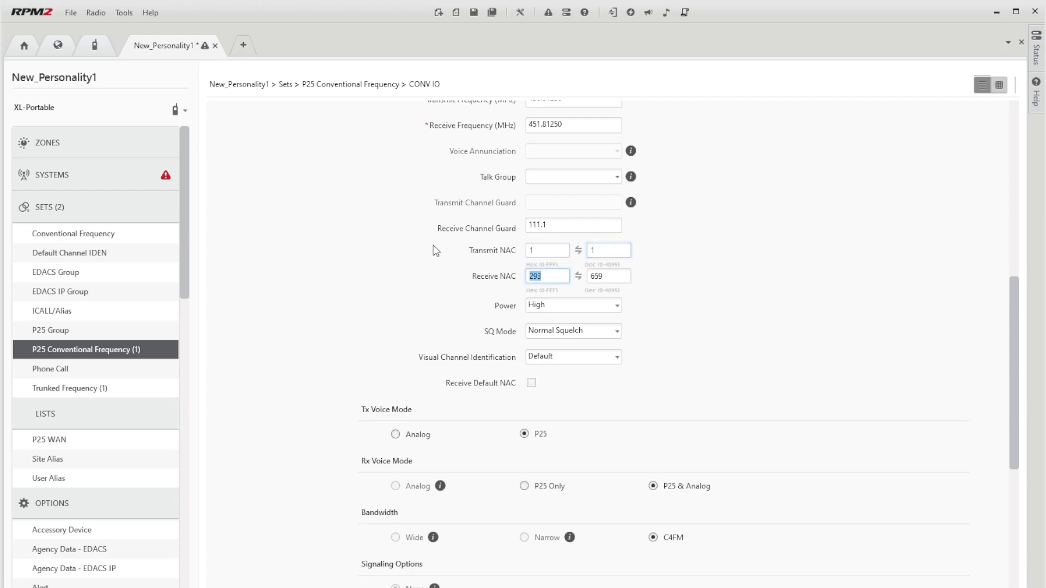
pyautogui.click(547, 249)
pyautogui.write('3B')
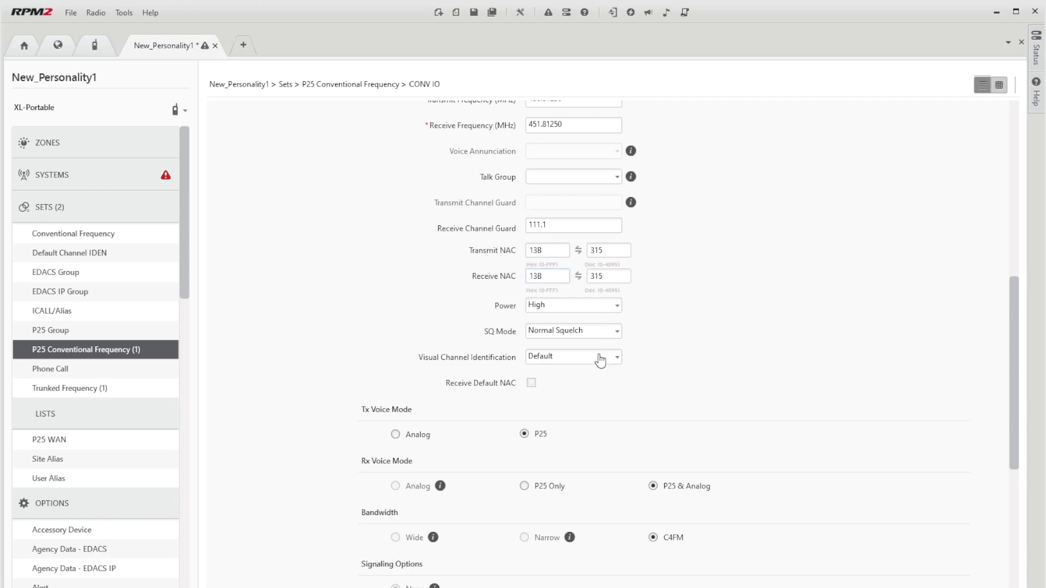
pyautogui.moveTo(539, 370)
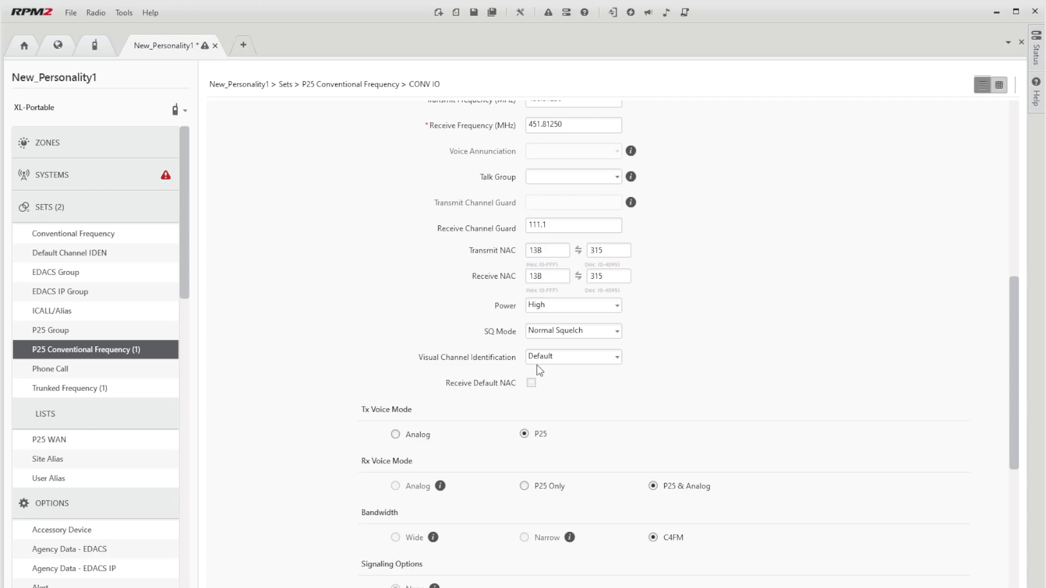
pyautogui.moveTo(610, 358)
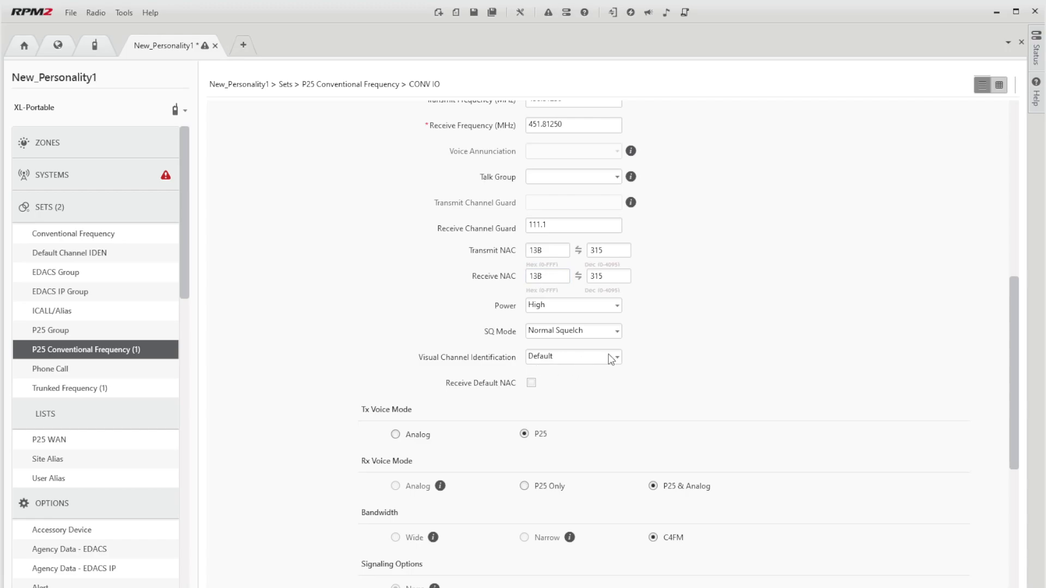
pyautogui.moveTo(594, 409)
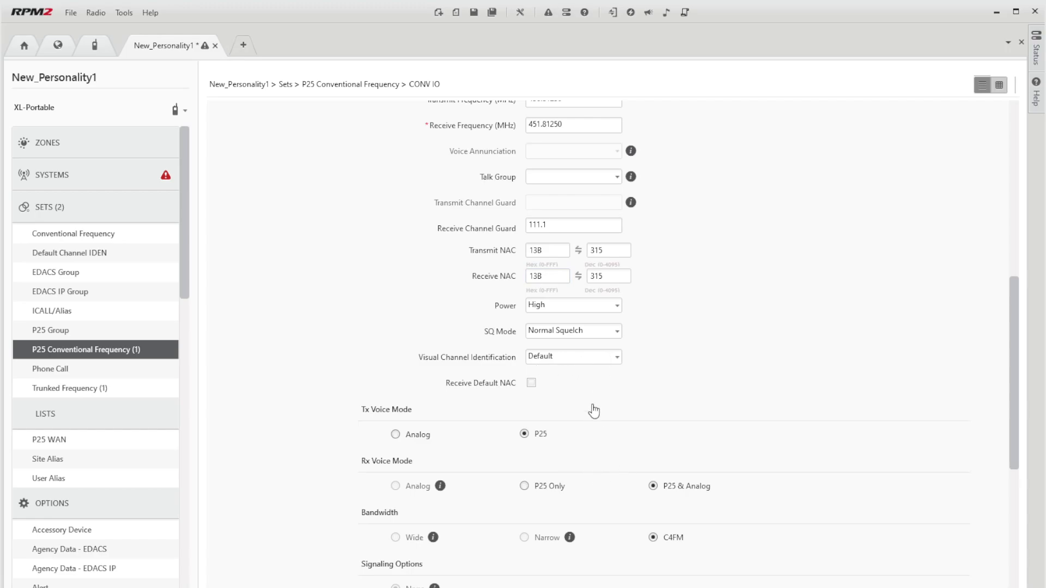
pyautogui.scroll(-3)
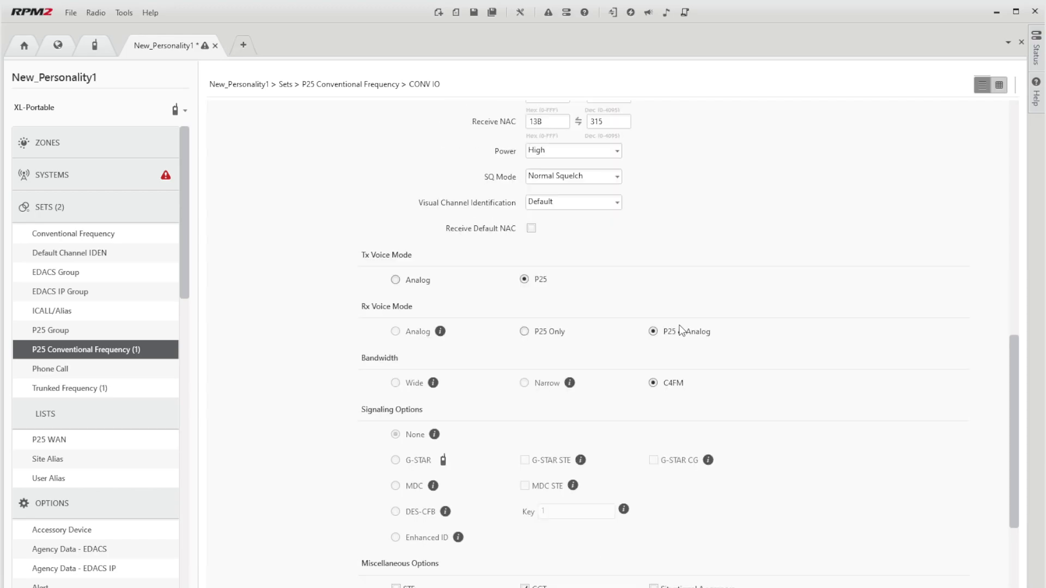
pyautogui.scroll(-3)
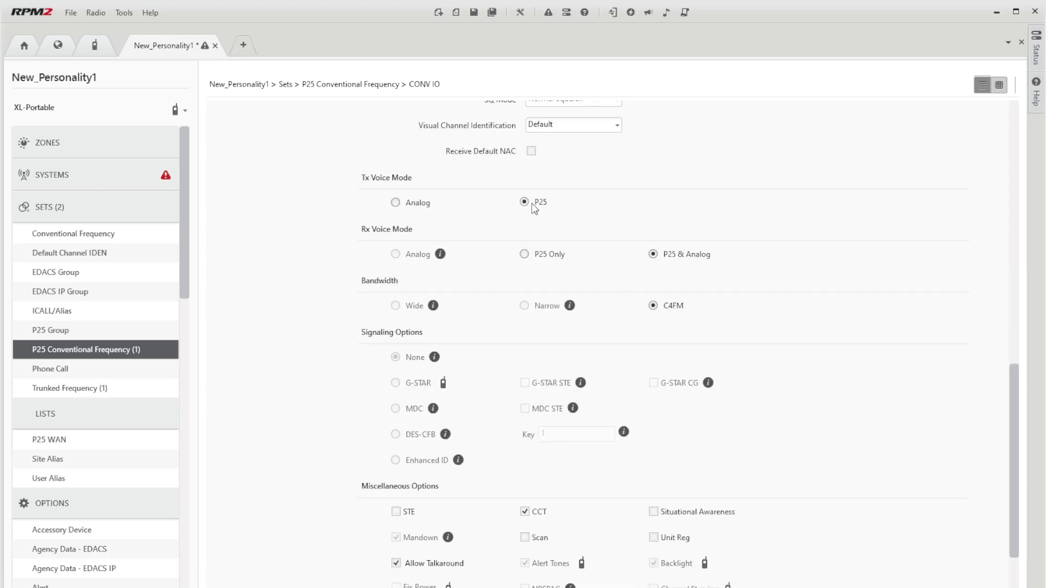
pyautogui.moveTo(604, 261)
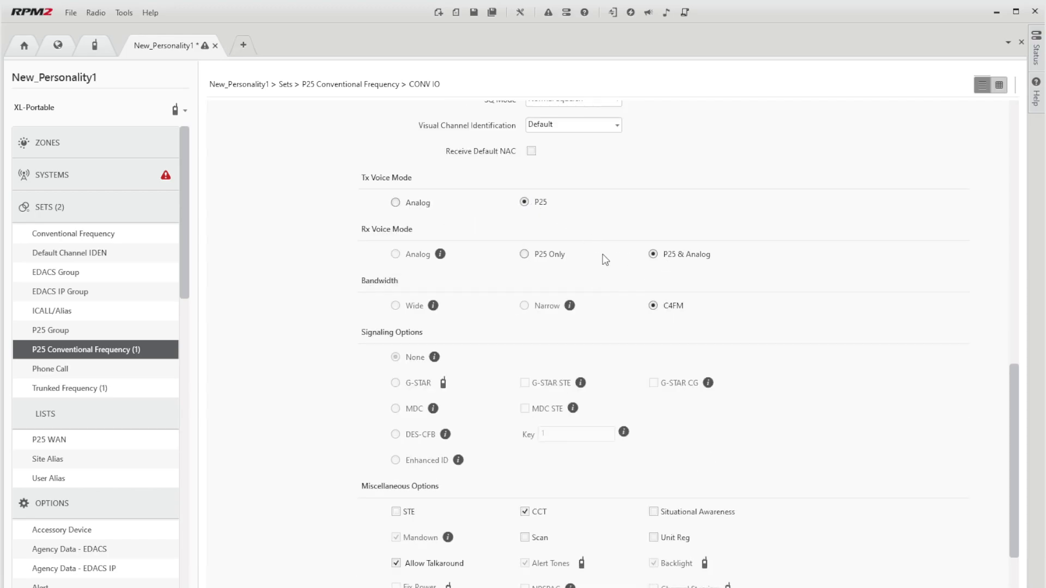
# Make CH 1P receive P25 voice only and enable STE and Scan.
pyautogui.click(524, 254)
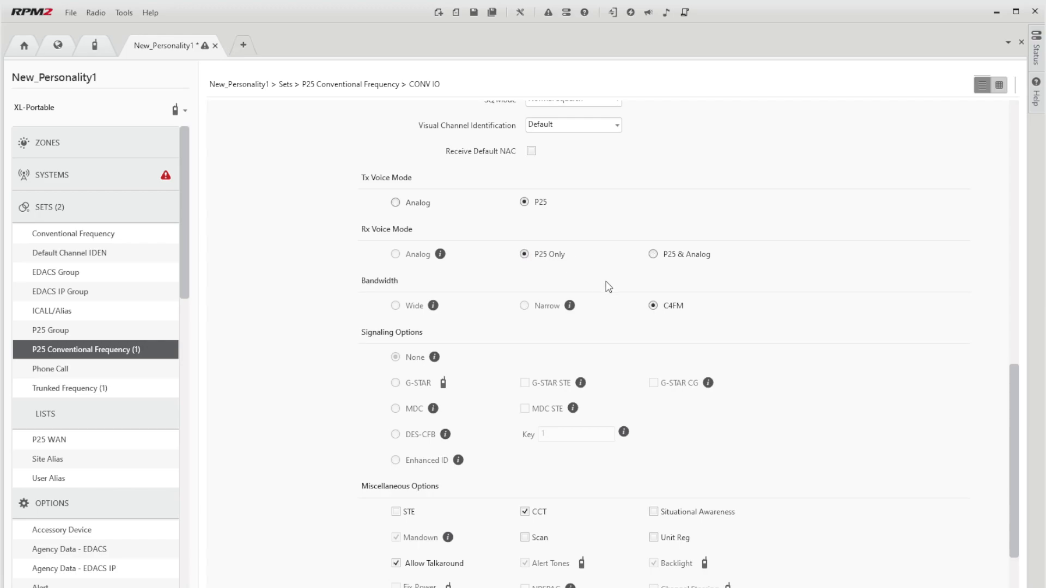
pyautogui.moveTo(559, 287)
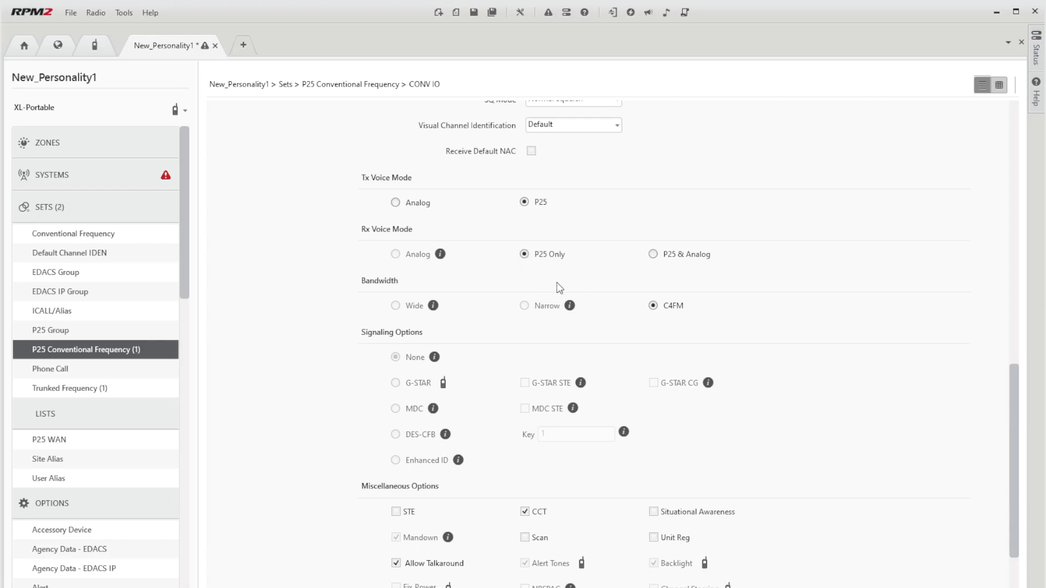
pyautogui.scroll(-3)
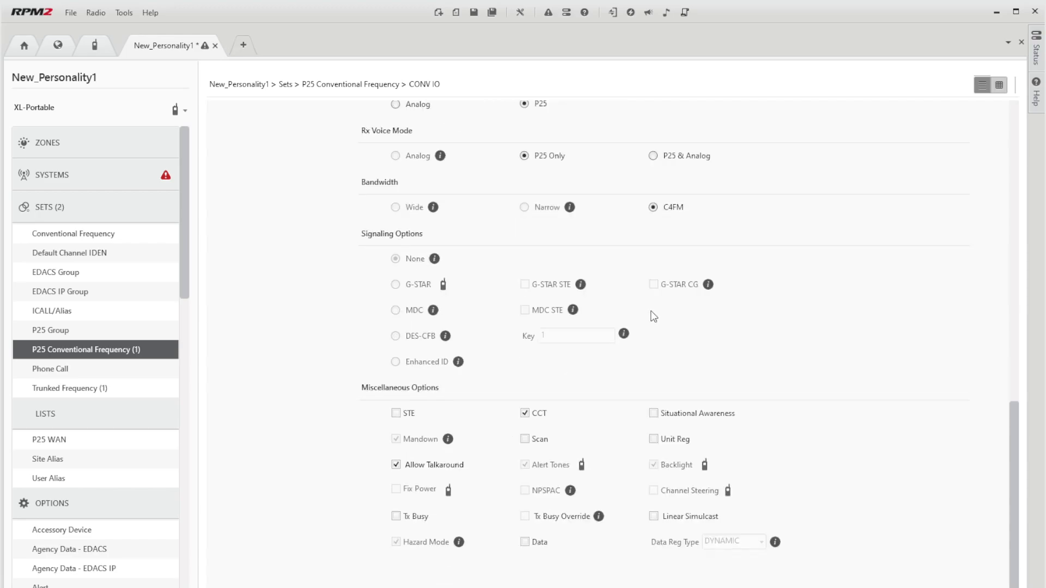
pyautogui.moveTo(397, 315)
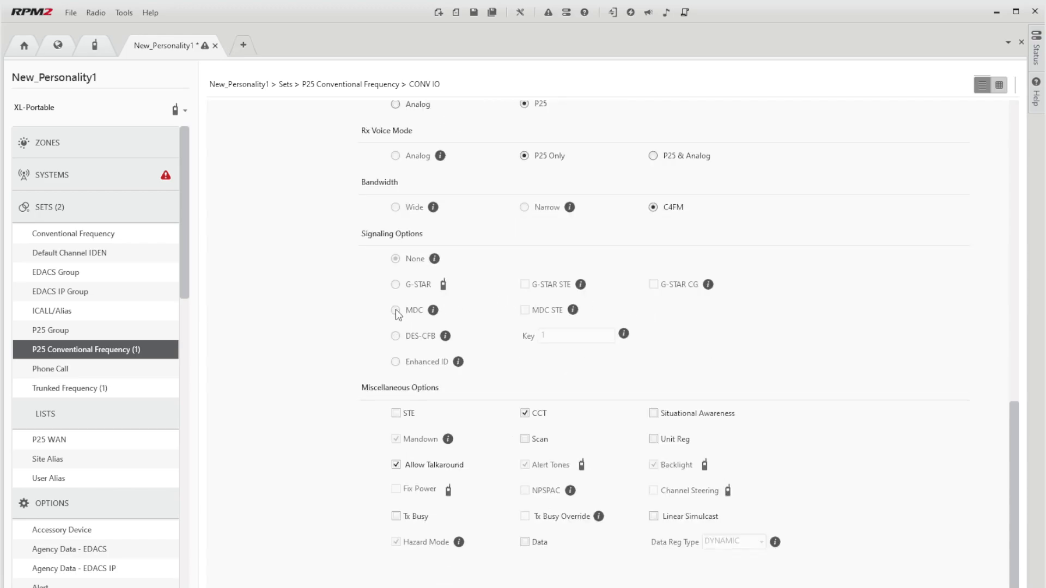
pyautogui.moveTo(326, 308)
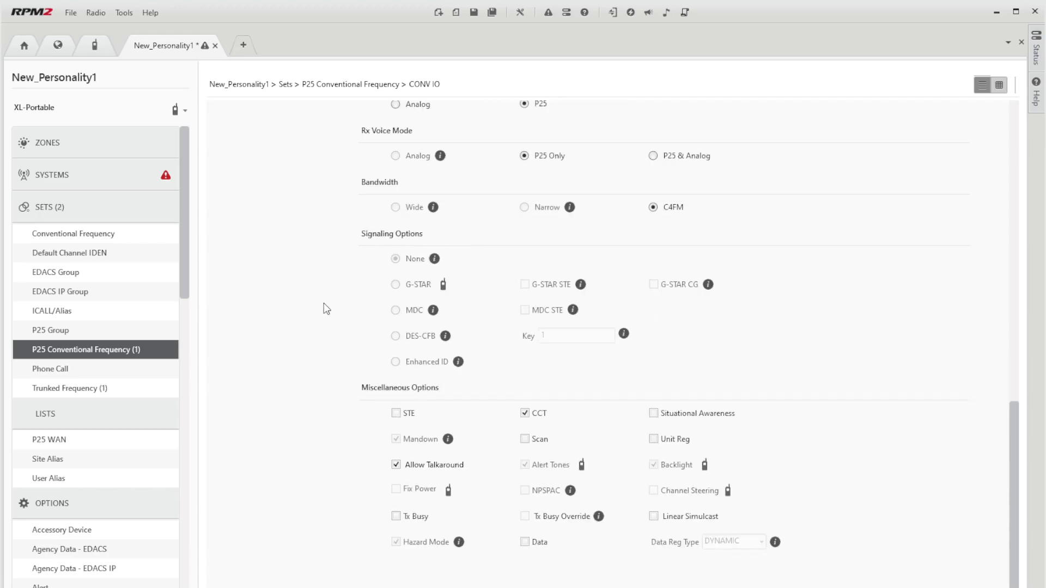
pyautogui.moveTo(385, 312)
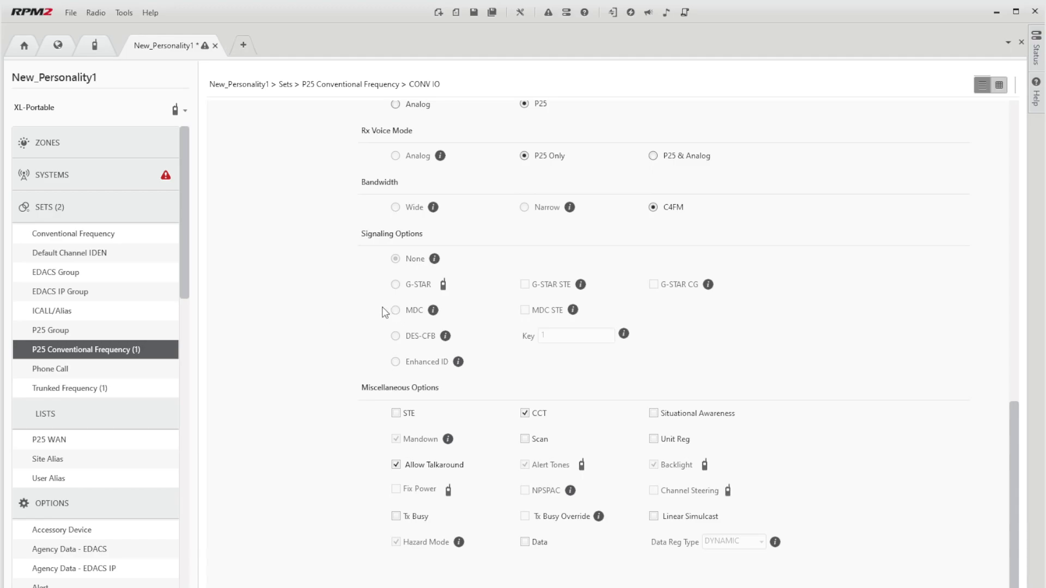
pyautogui.moveTo(395, 408)
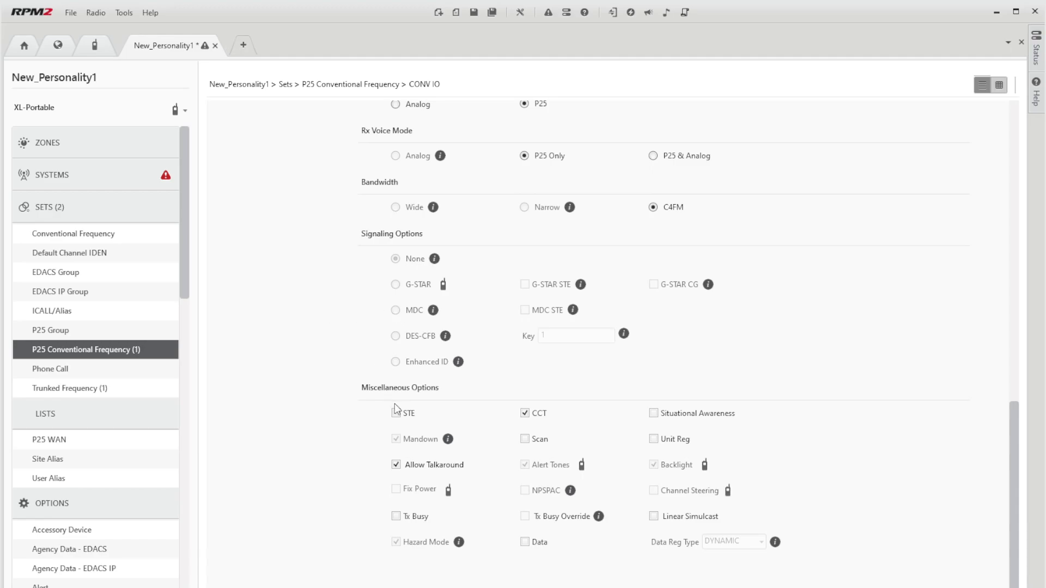
pyautogui.click(396, 413)
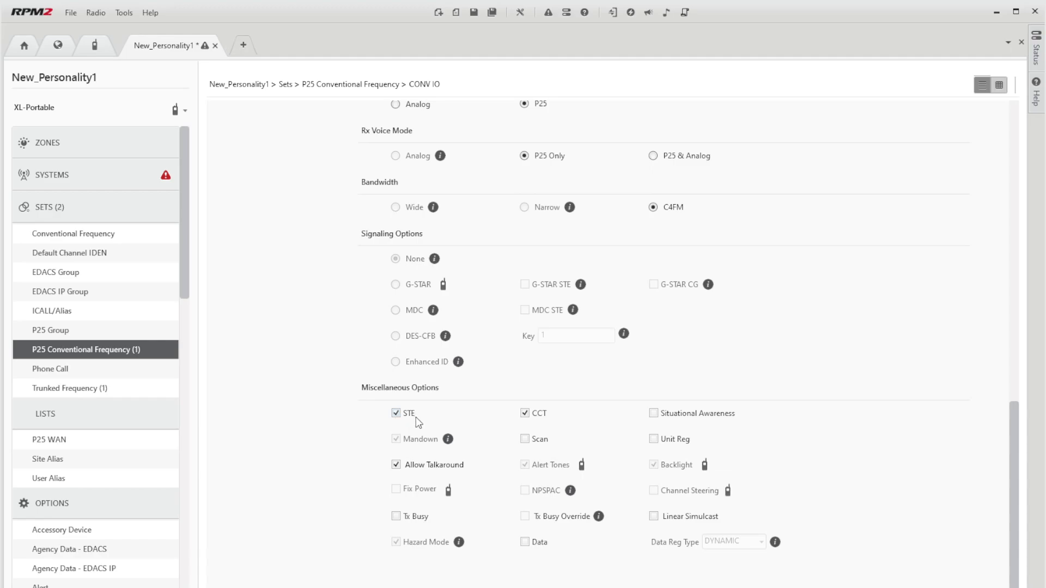
pyautogui.click(524, 439)
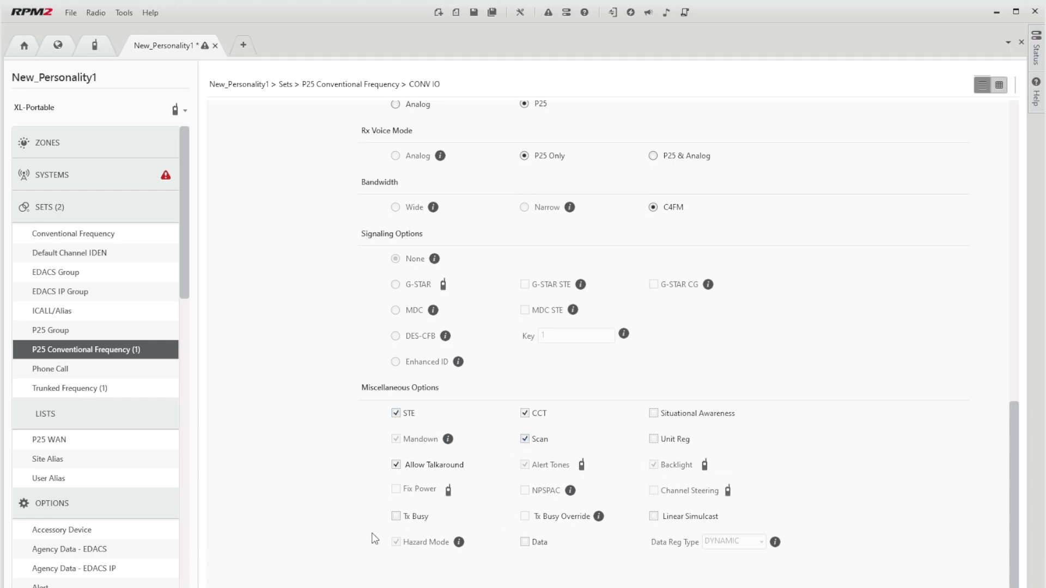
pyautogui.moveTo(566, 546)
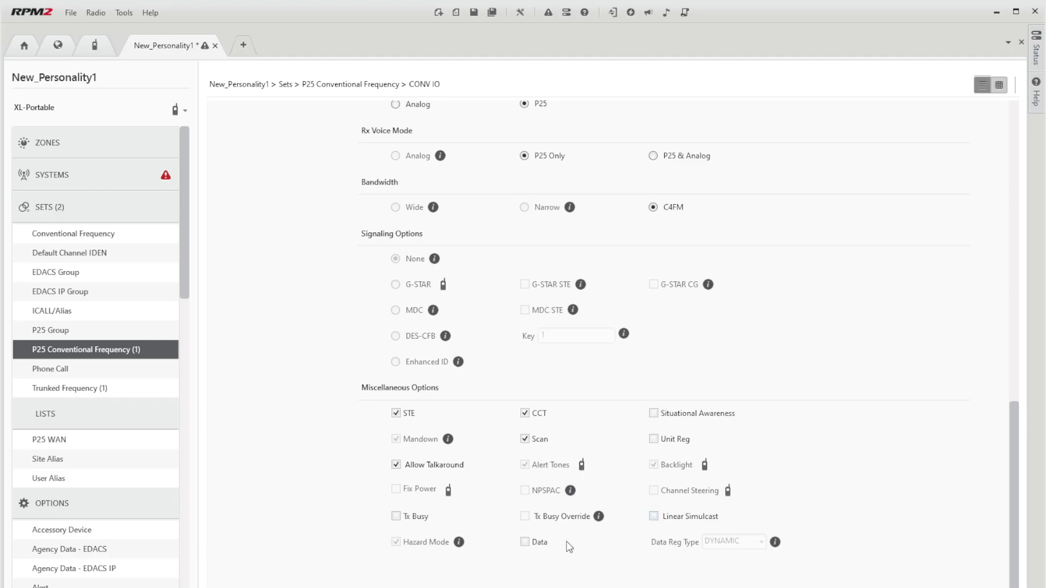
pyautogui.moveTo(798, 423)
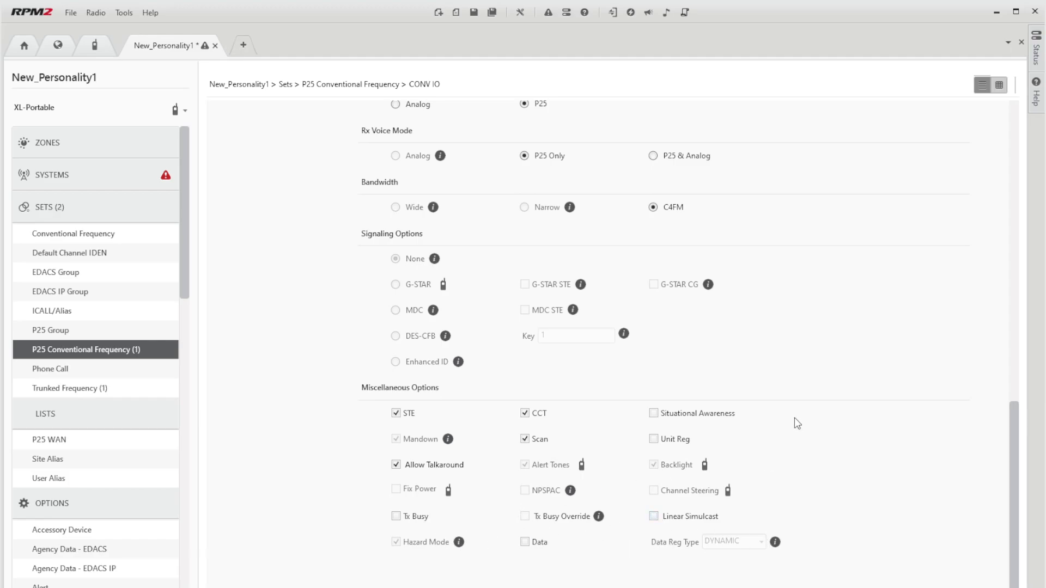
pyautogui.scroll(3)
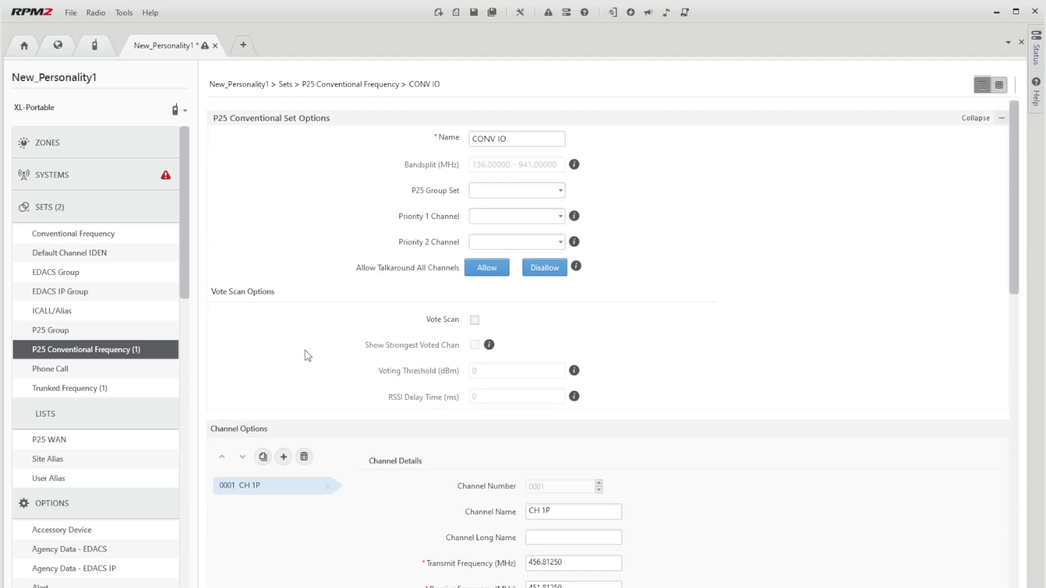
# Add channel CH5 to CONV IO at 464.50000 MHz transmit and receive with receive channel guard 023.
pyautogui.click(284, 457)
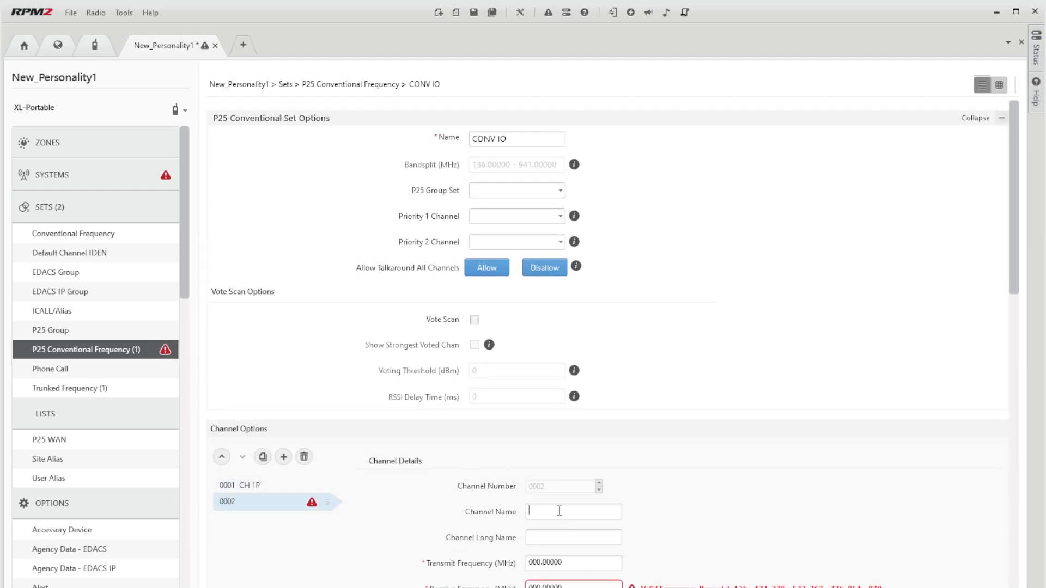
pyautogui.write('CH5')
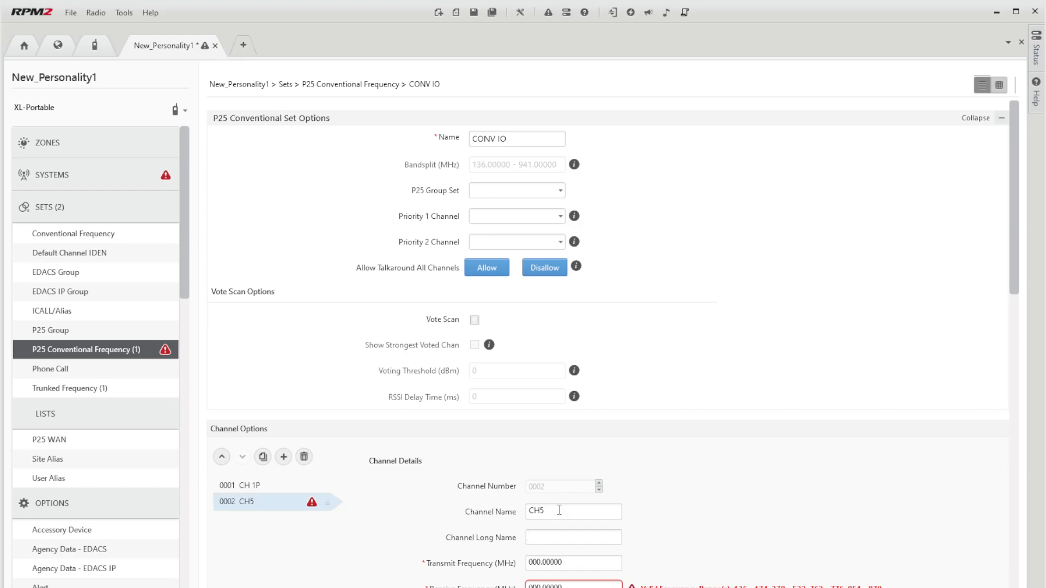
pyautogui.scroll(-3)
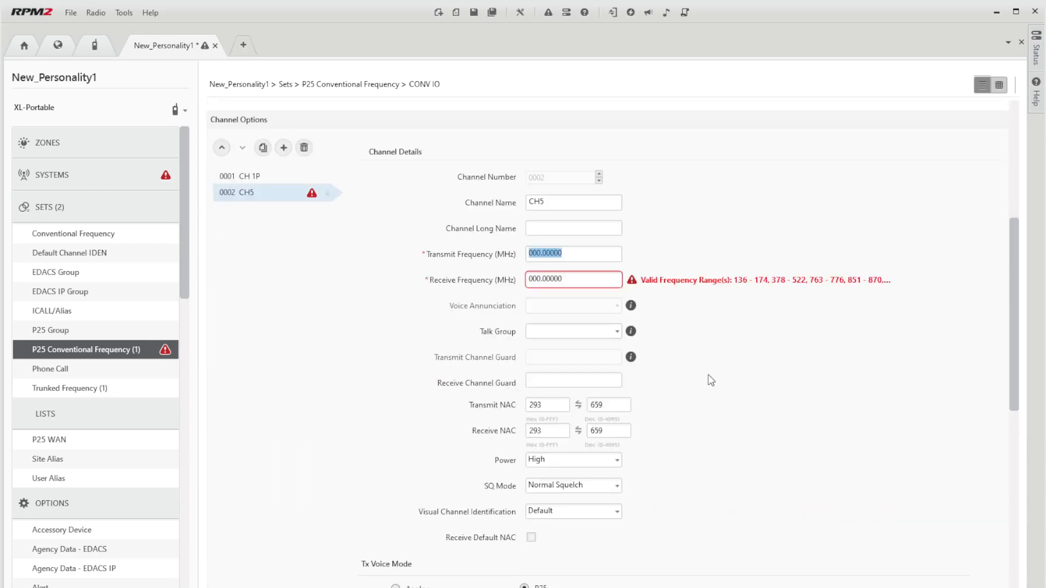
pyautogui.write('464.50000')
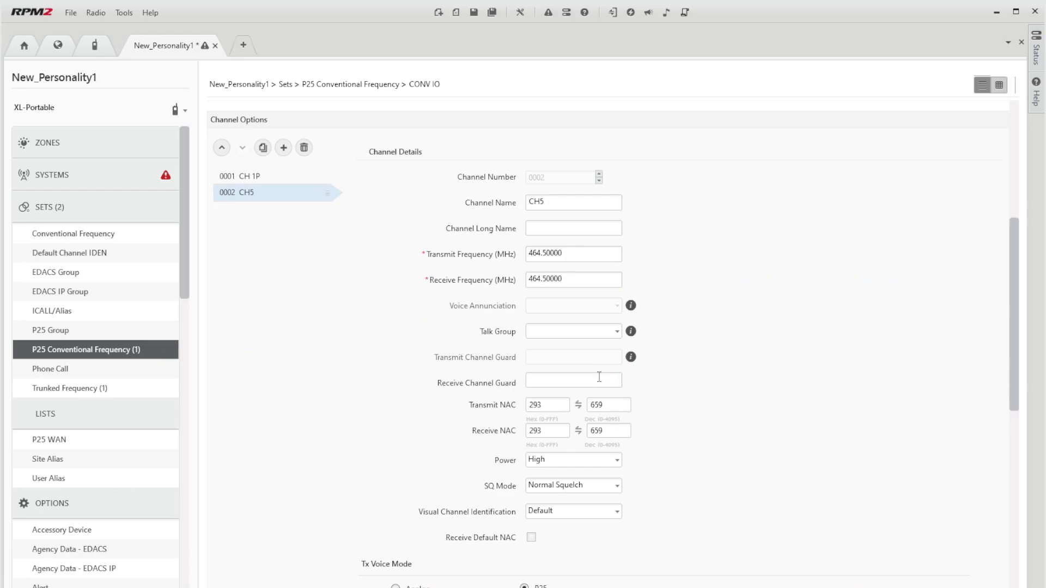
pyautogui.write('01')
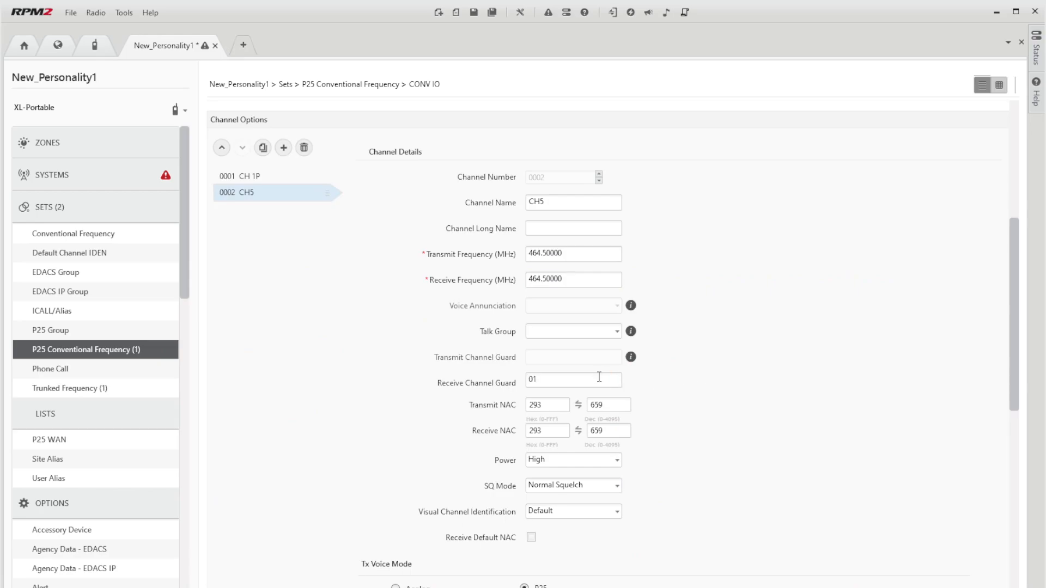
pyautogui.scroll(-3)
pyautogui.write('023')
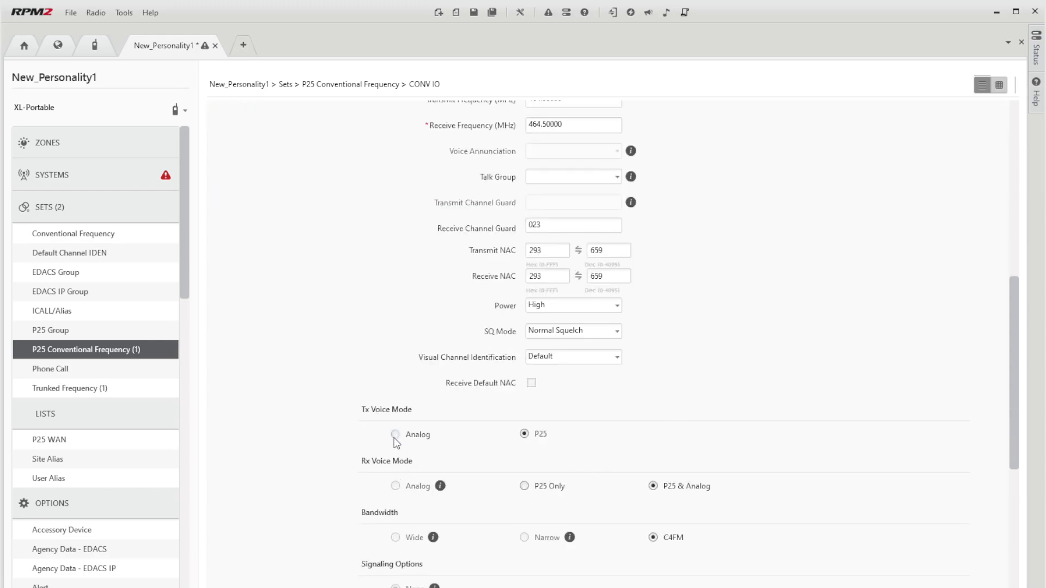
# Make CH5 analog voice with transmit guard 023, MDC signaling and MDC STE enabled.
pyautogui.click(395, 434)
pyautogui.write('0')
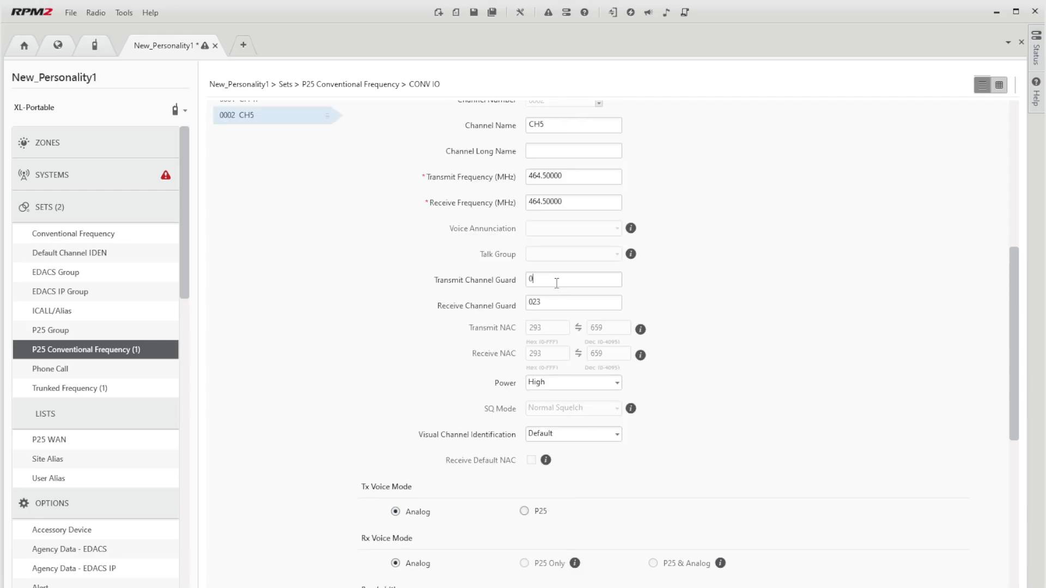
pyautogui.scroll(-3)
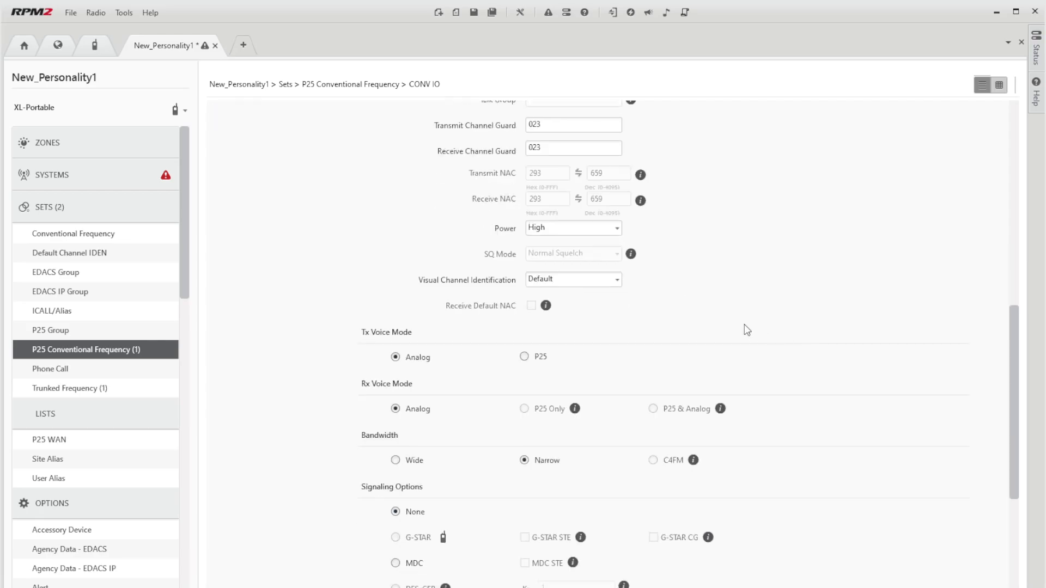
pyautogui.scroll(-3)
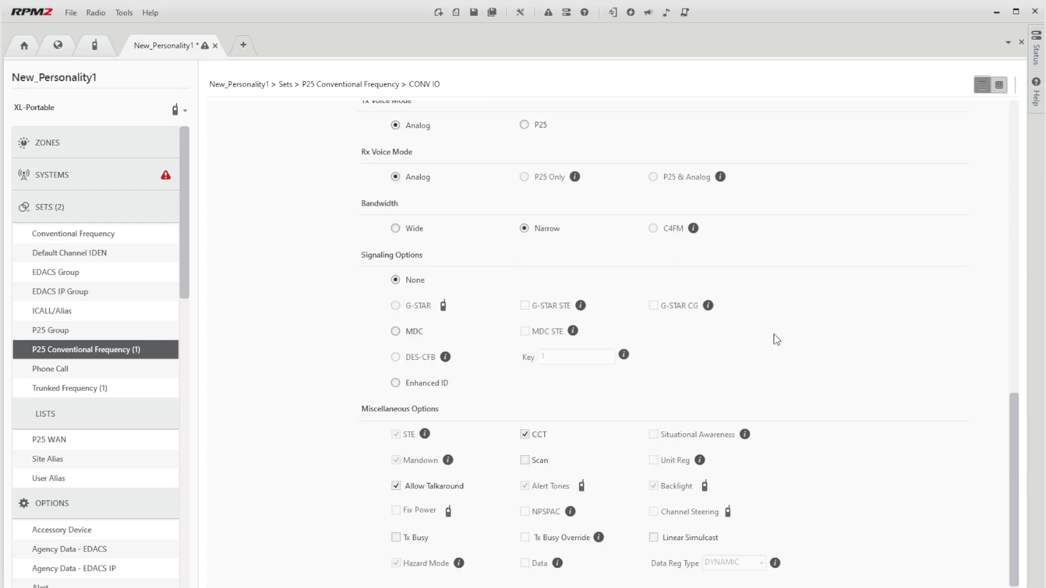
pyautogui.click(395, 332)
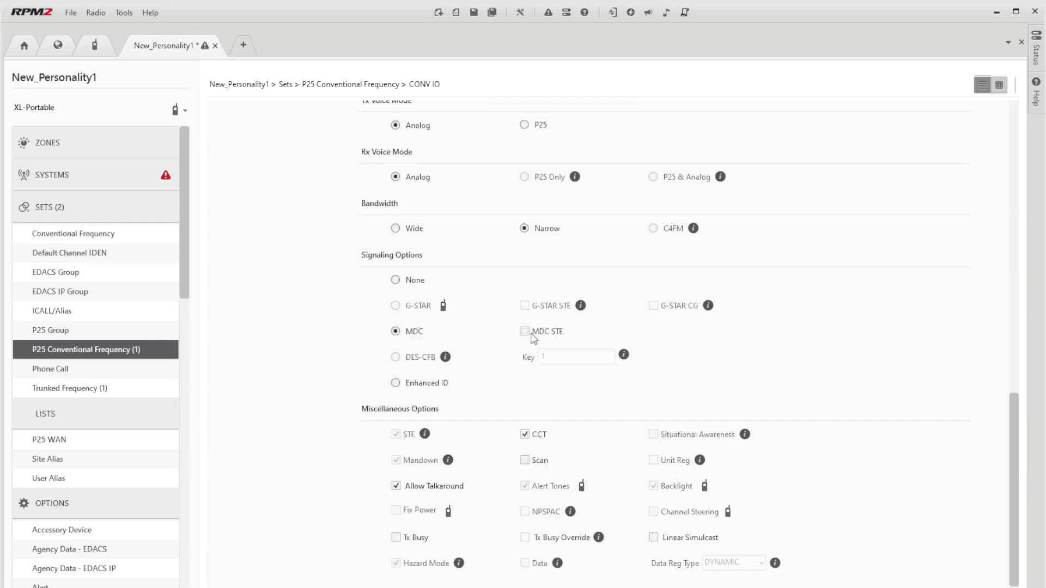
pyautogui.click(525, 331)
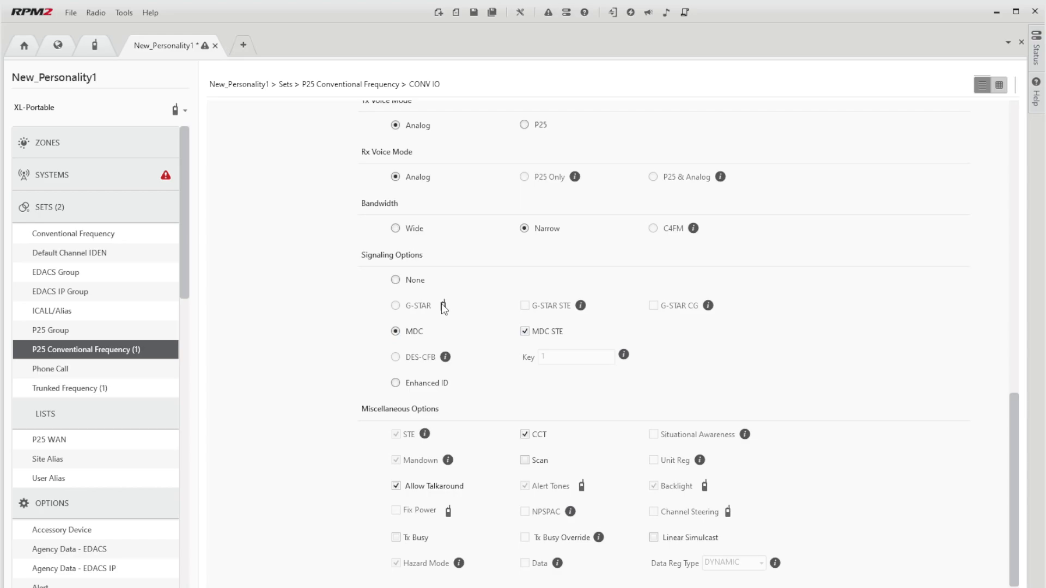
# Enable Scan and Tx Busy on channel CH5.
pyautogui.scroll(-3)
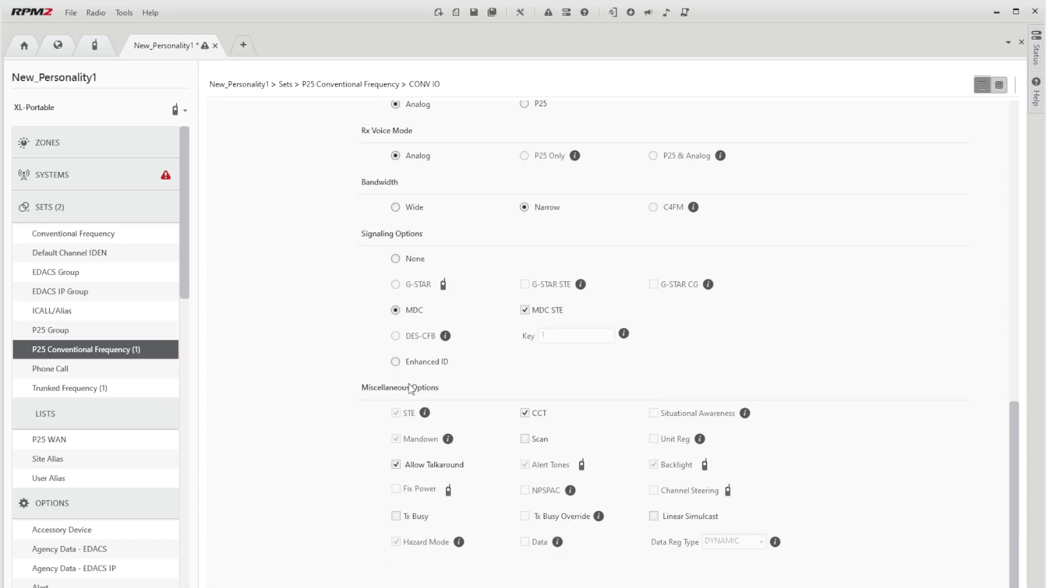
pyautogui.click(524, 439)
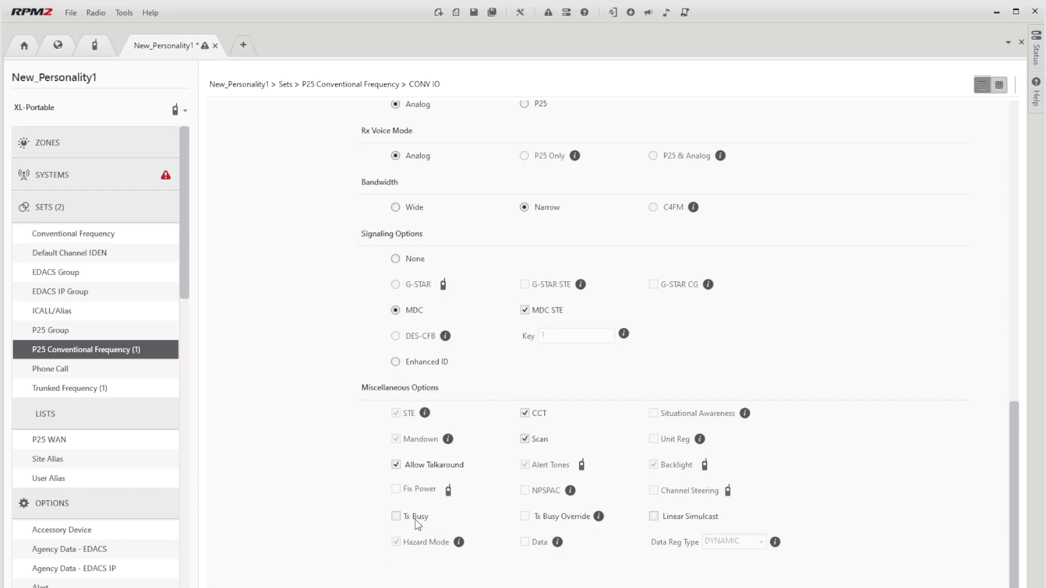
pyautogui.click(396, 516)
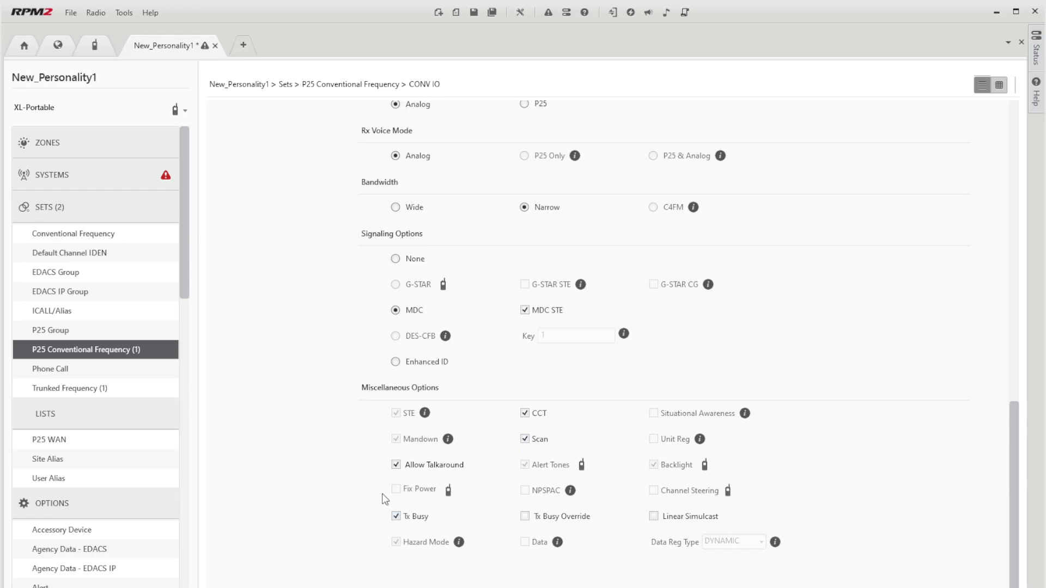
pyautogui.moveTo(560, 367)
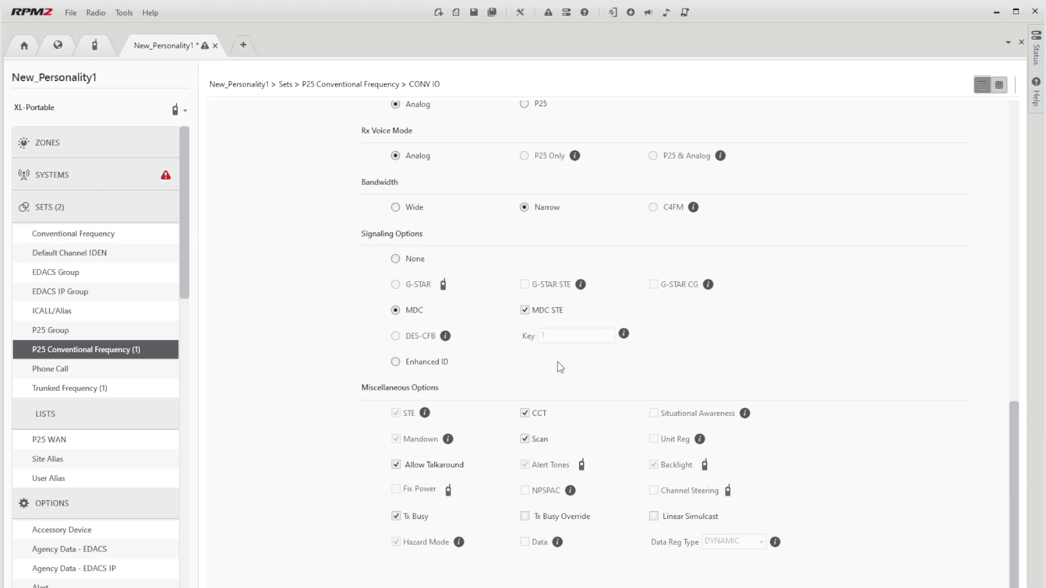
pyautogui.click(50, 329)
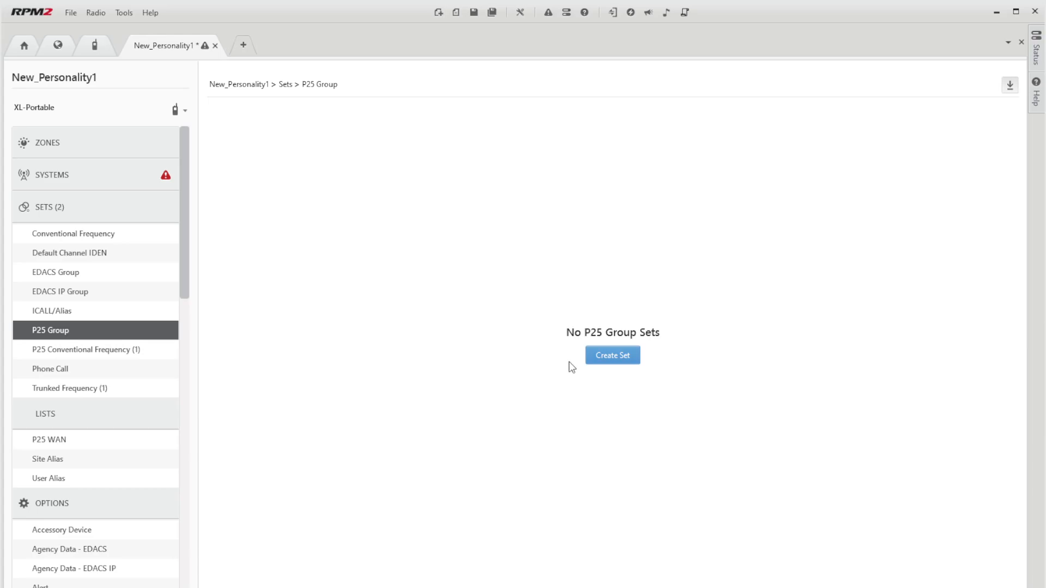
# Create P25 group set CTRS SW with System ID 138 and Announcement Group ID 2321.
pyautogui.click(612, 354)
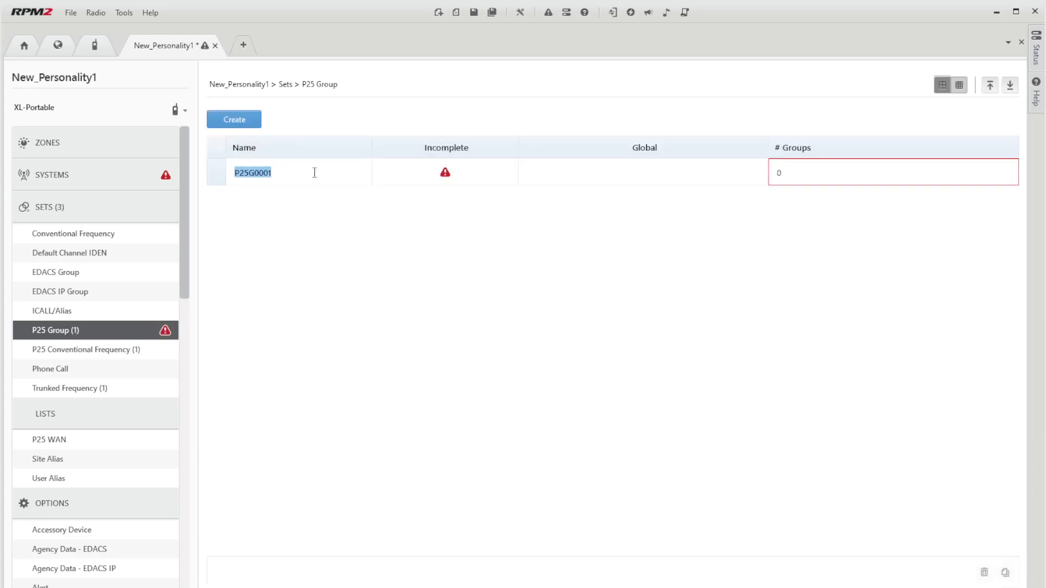
pyautogui.write('CTRS')
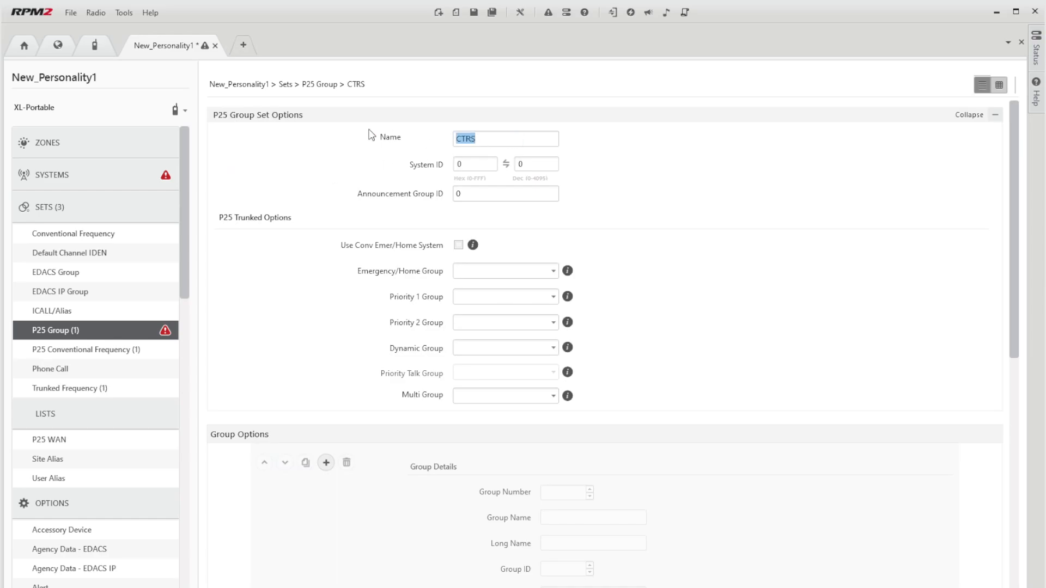
pyautogui.write('SW')
pyautogui.click(475, 164)
pyautogui.write('13b')
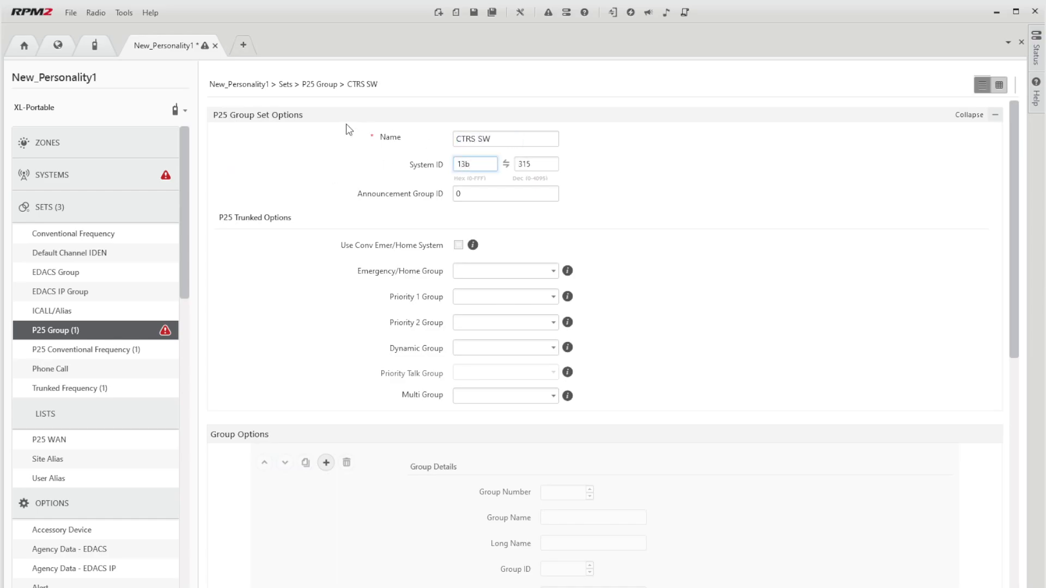
pyautogui.click(504, 194)
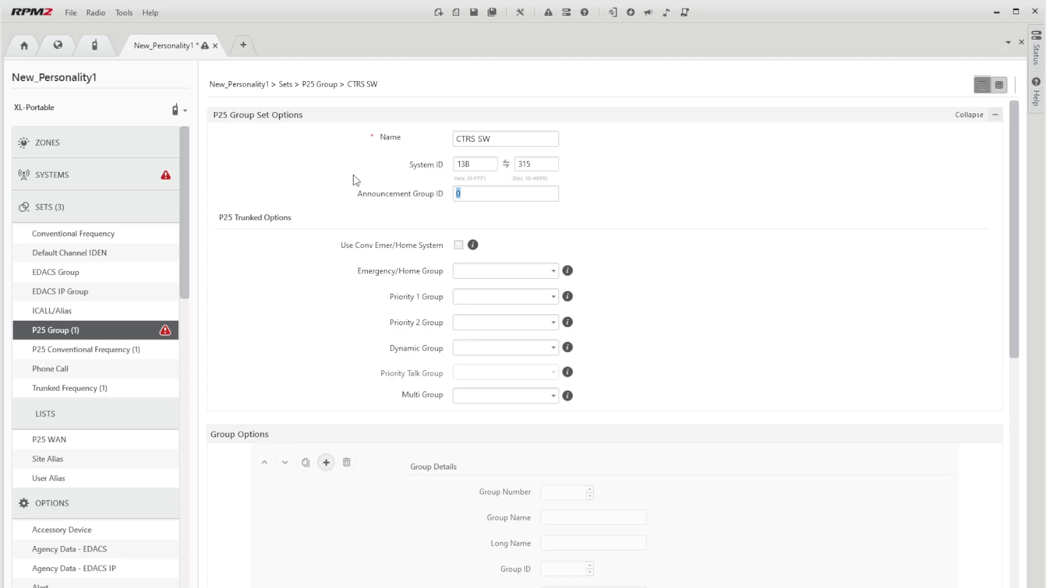
pyautogui.moveTo(468, 178)
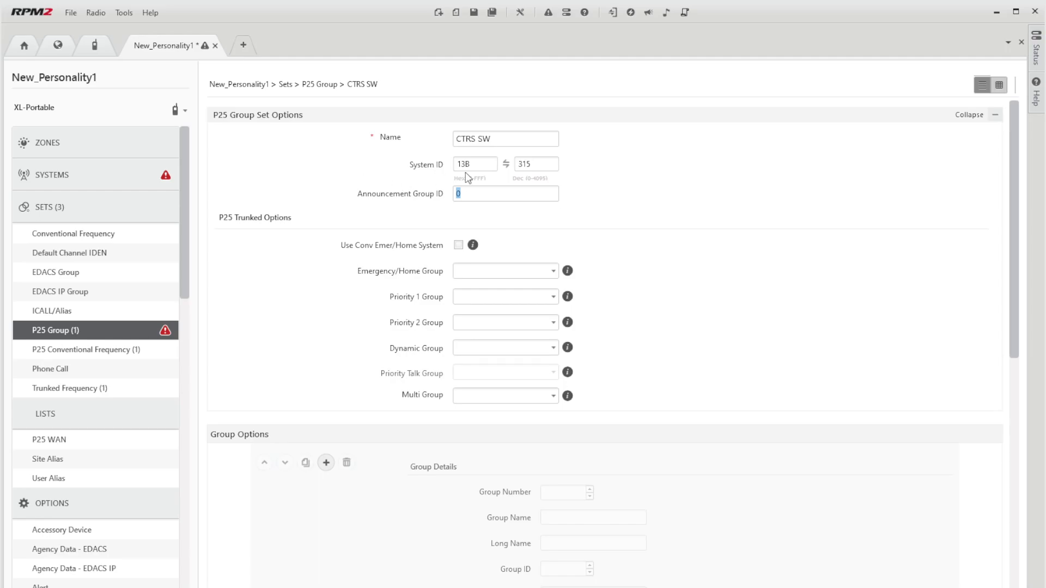
pyautogui.moveTo(491, 157)
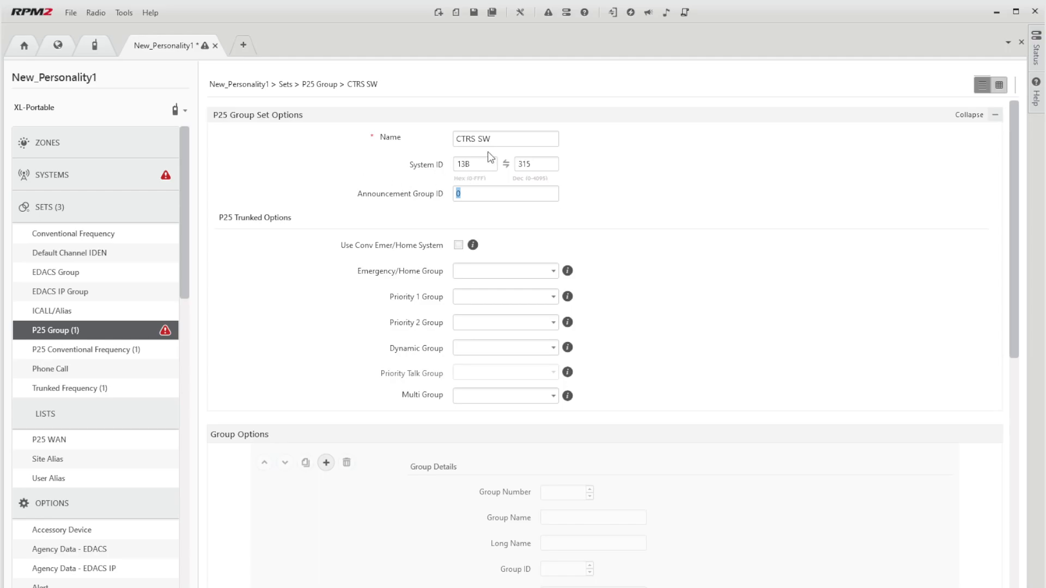
pyautogui.moveTo(460, 95)
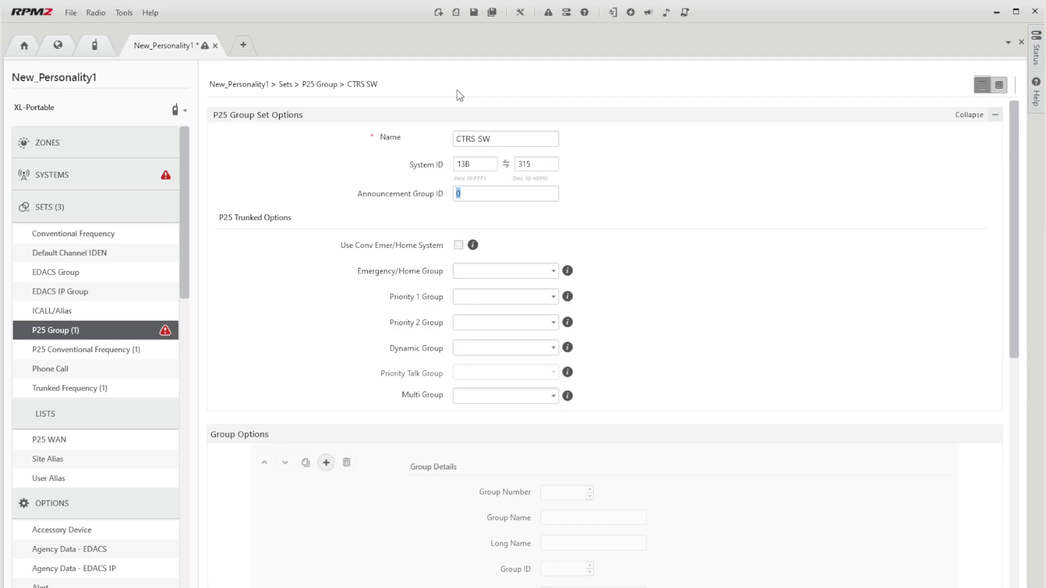
pyautogui.write('2321')
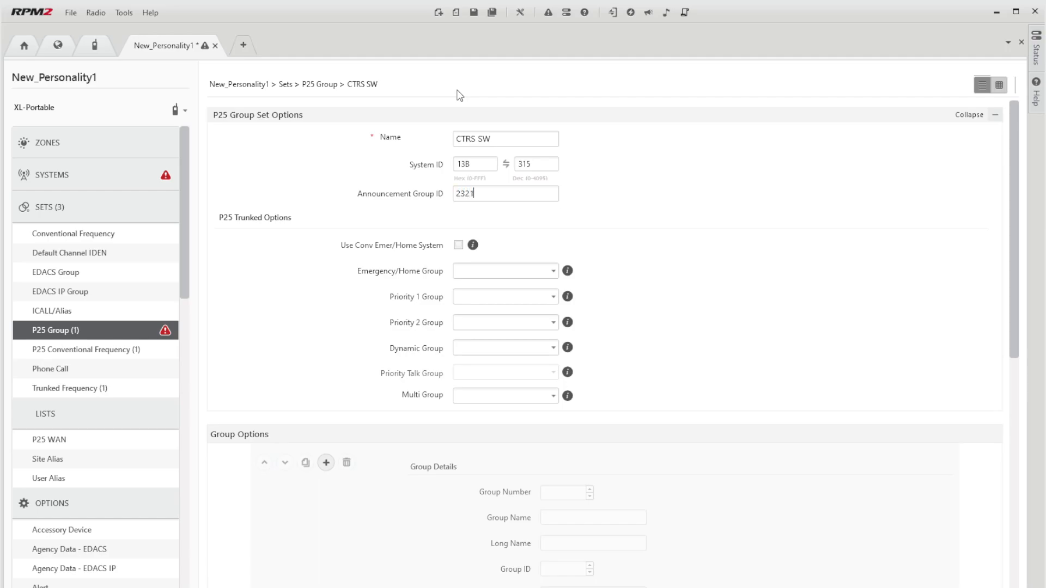
pyautogui.scroll(-3)
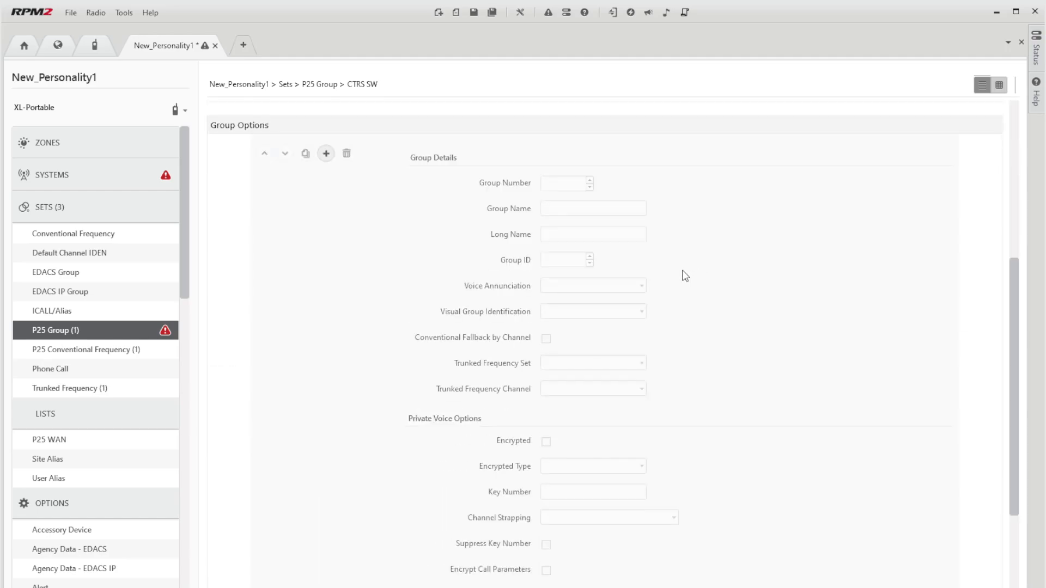
# Add talkgroup XOPS with Group ID 31611 and magenta visual identification.
pyautogui.click(326, 154)
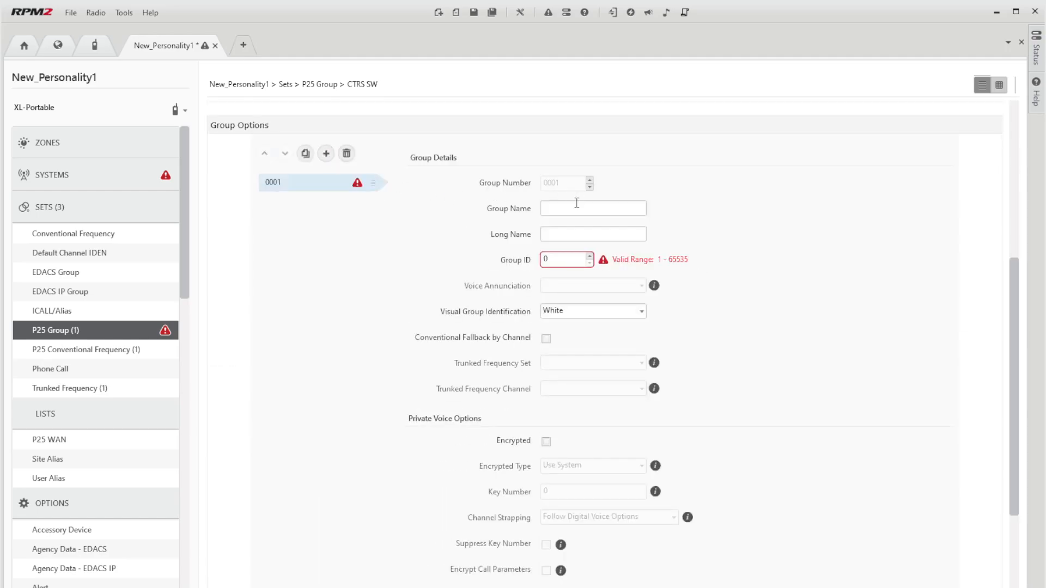
pyautogui.write('X')
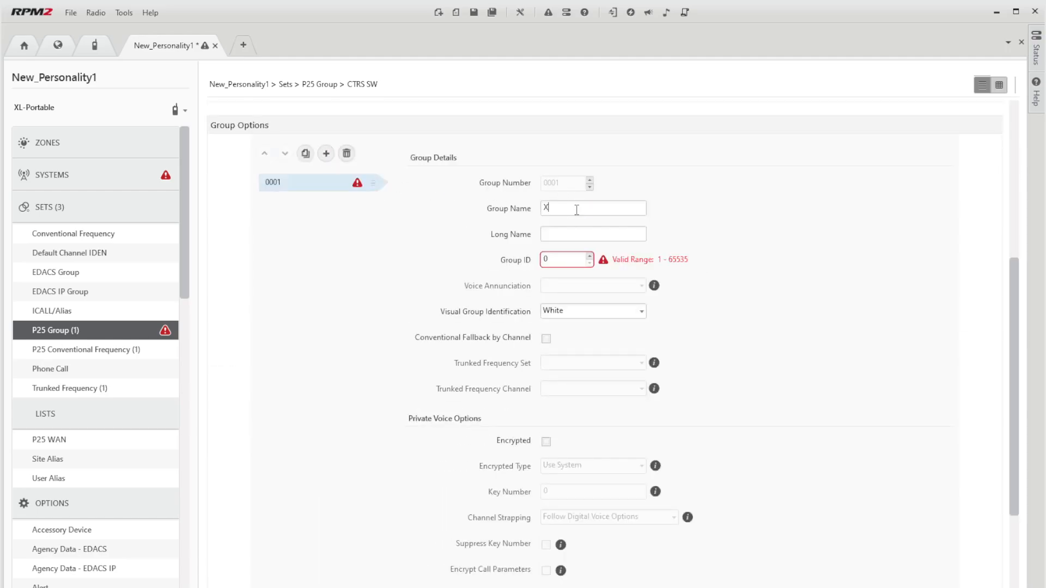
pyautogui.write('OPS')
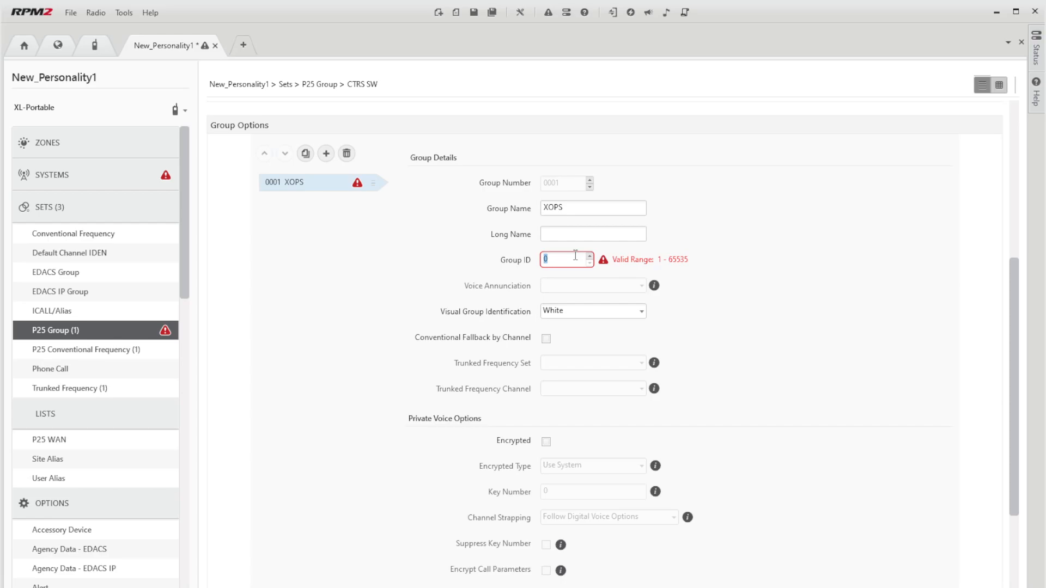
pyautogui.write('77')
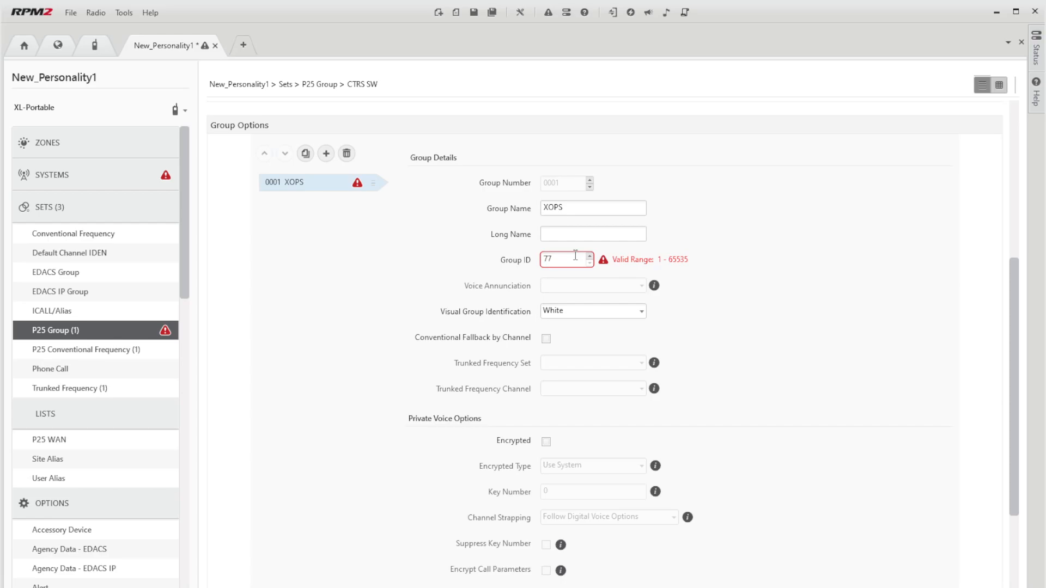
pyautogui.moveTo(484, 292)
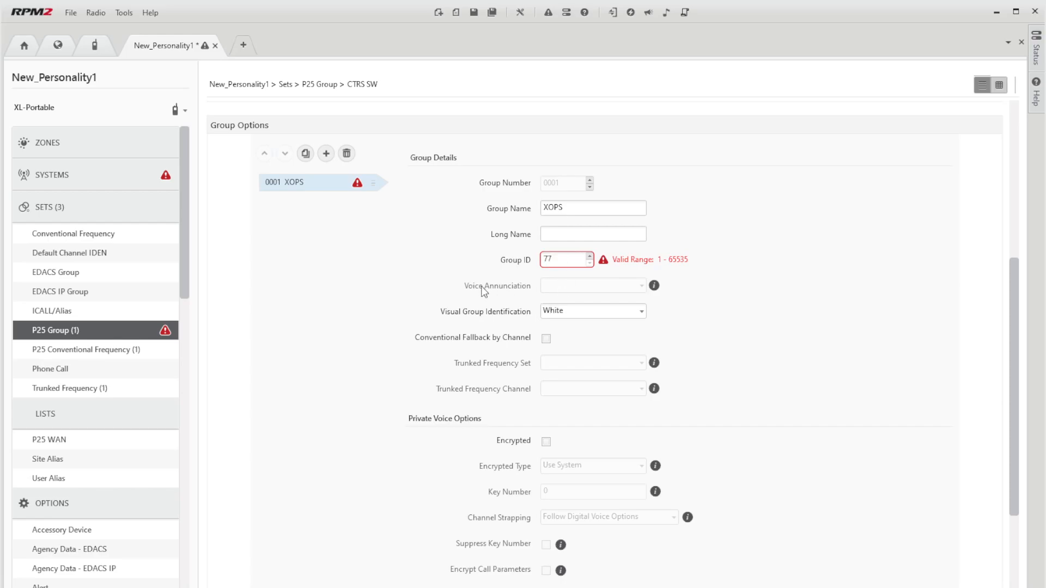
pyautogui.tripleClick(562, 260)
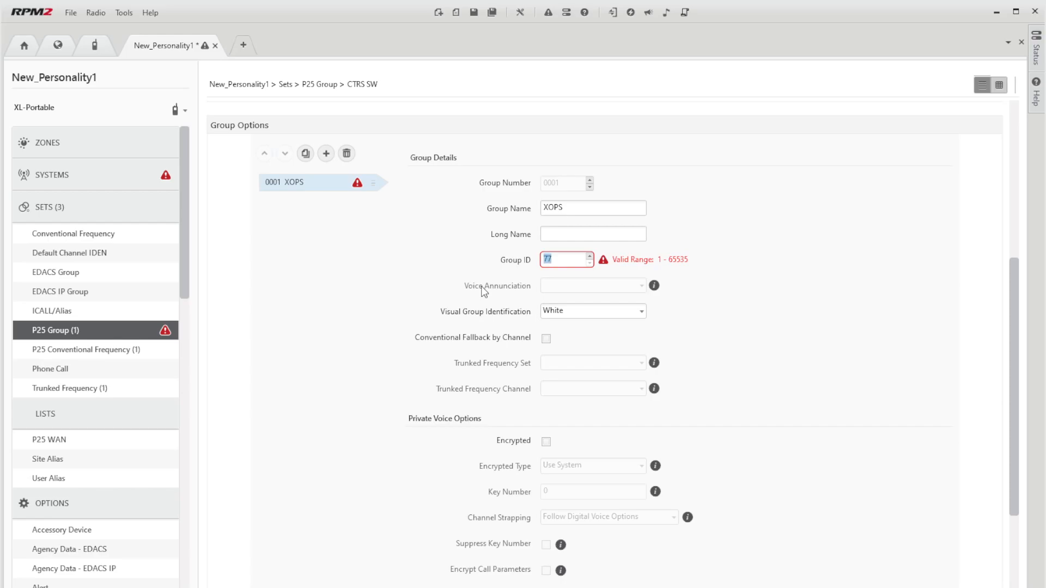
pyautogui.write('31611')
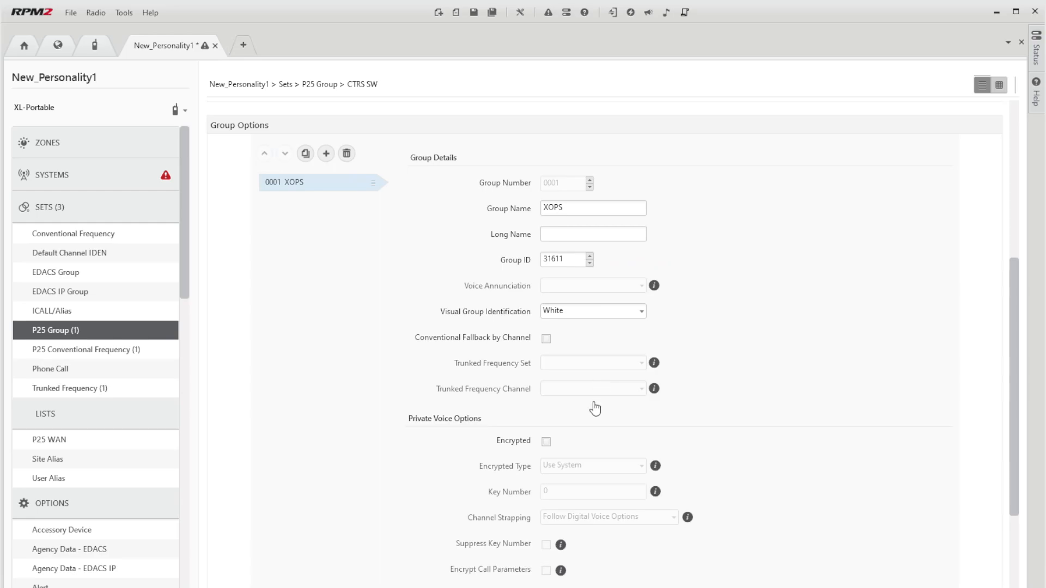
pyautogui.scroll(-3)
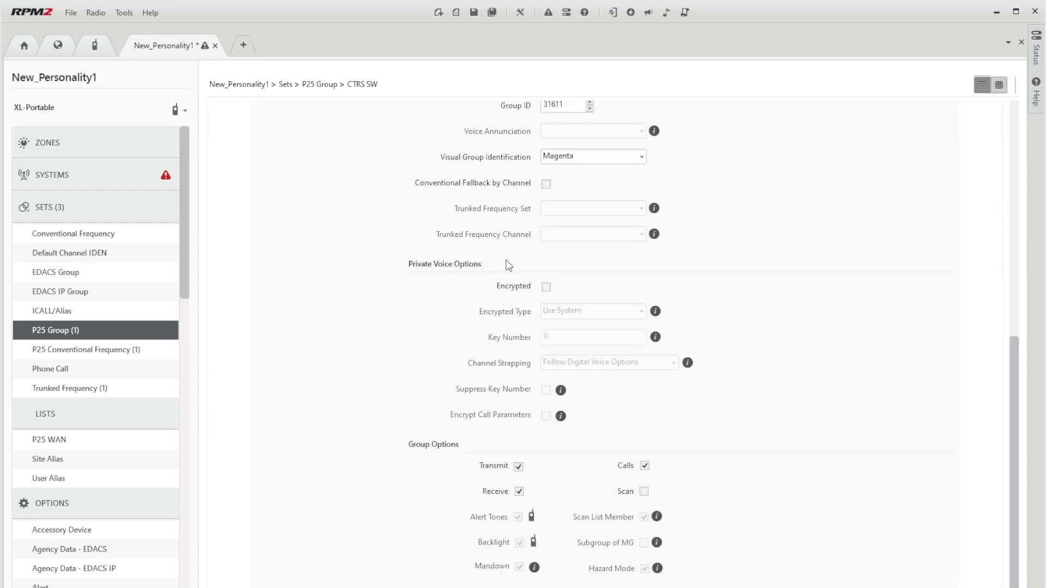
pyautogui.moveTo(564, 204)
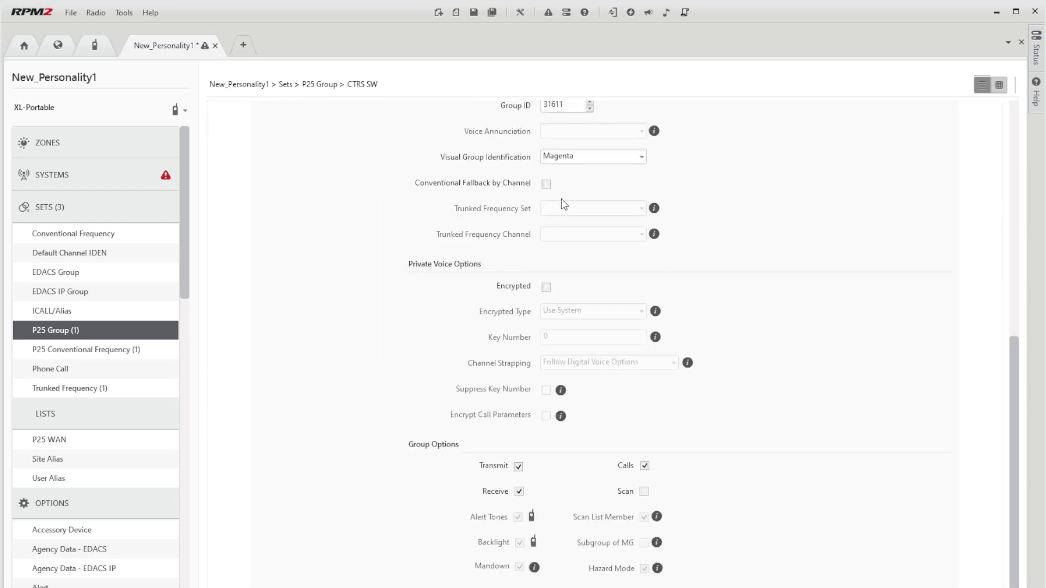
# Encrypt the XOPS talkgroup with AES key number 111.
pyautogui.click(546, 287)
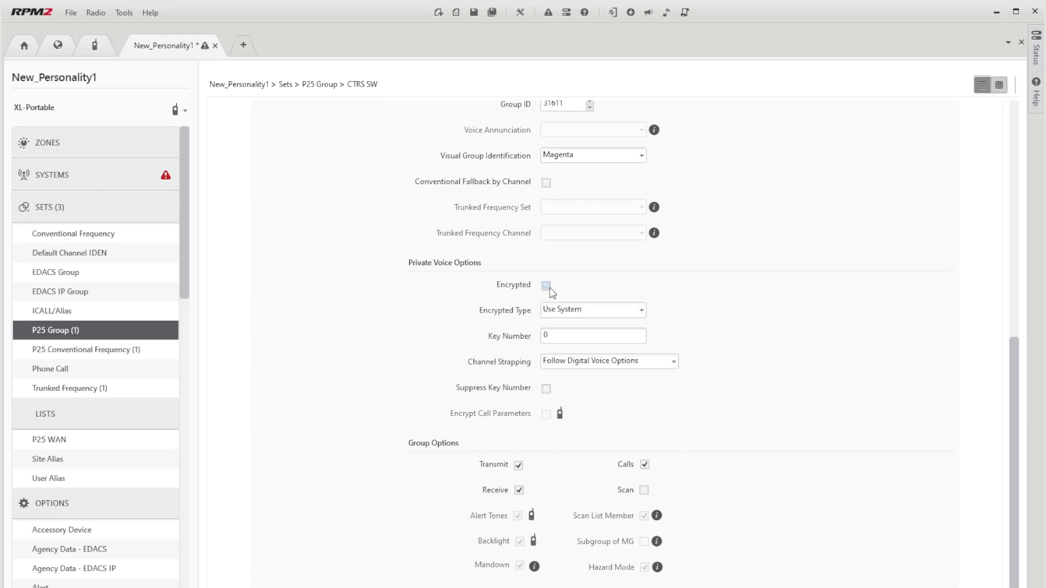
pyautogui.click(546, 285)
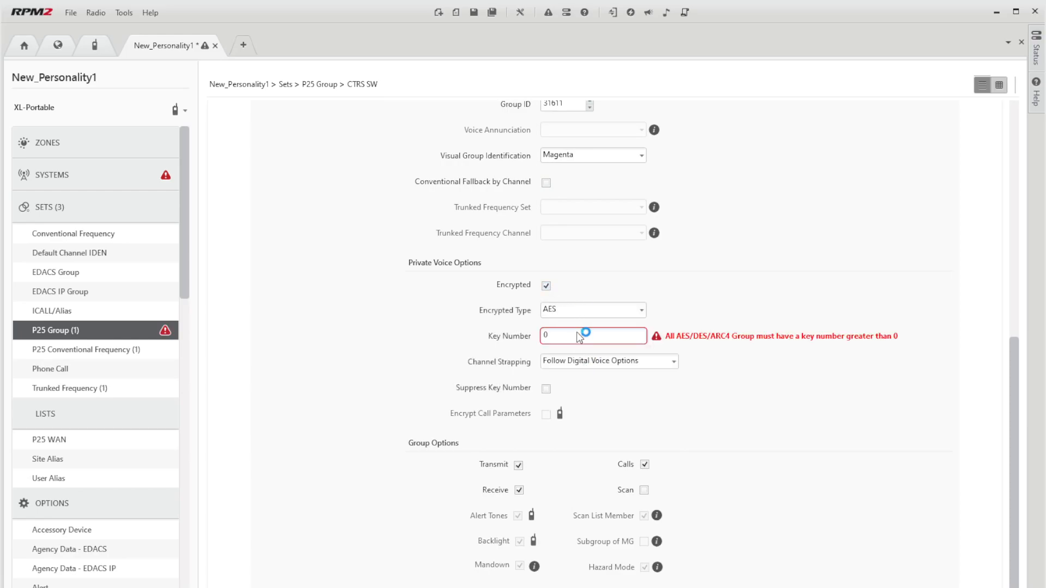
pyautogui.write('111')
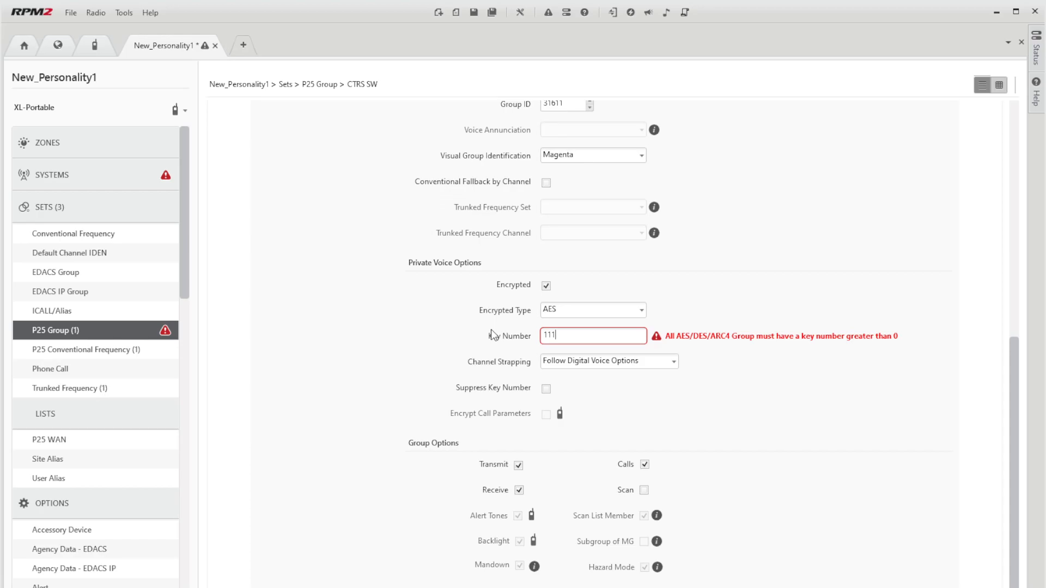
pyautogui.tripleClick(593, 335)
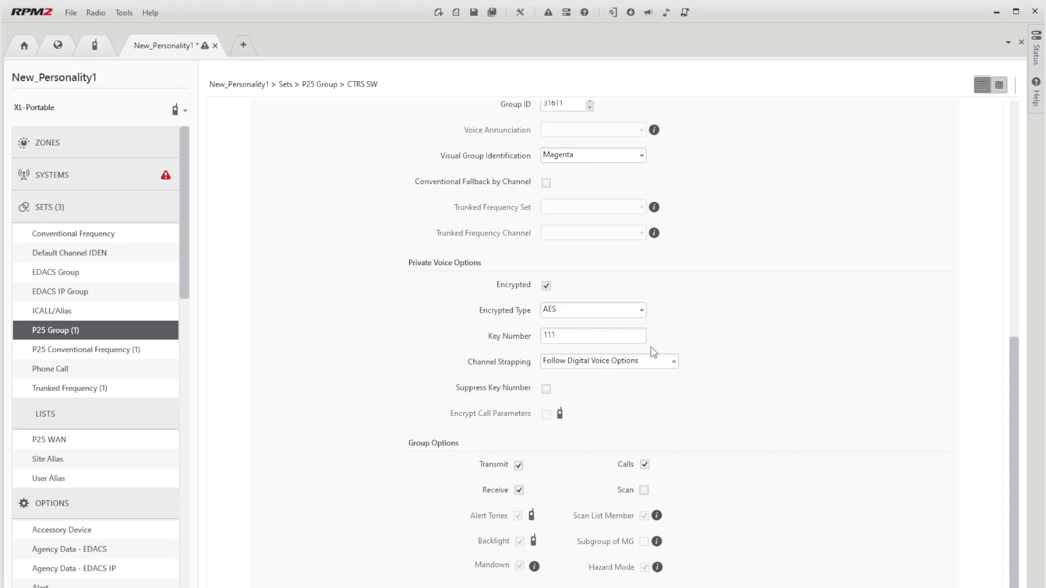
pyautogui.moveTo(684, 345)
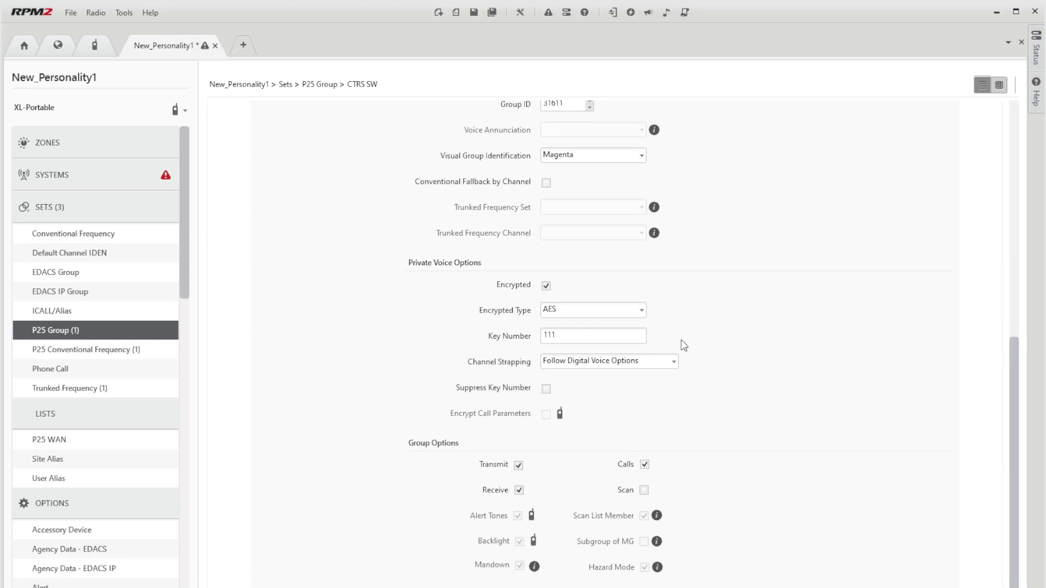
pyautogui.moveTo(546, 388)
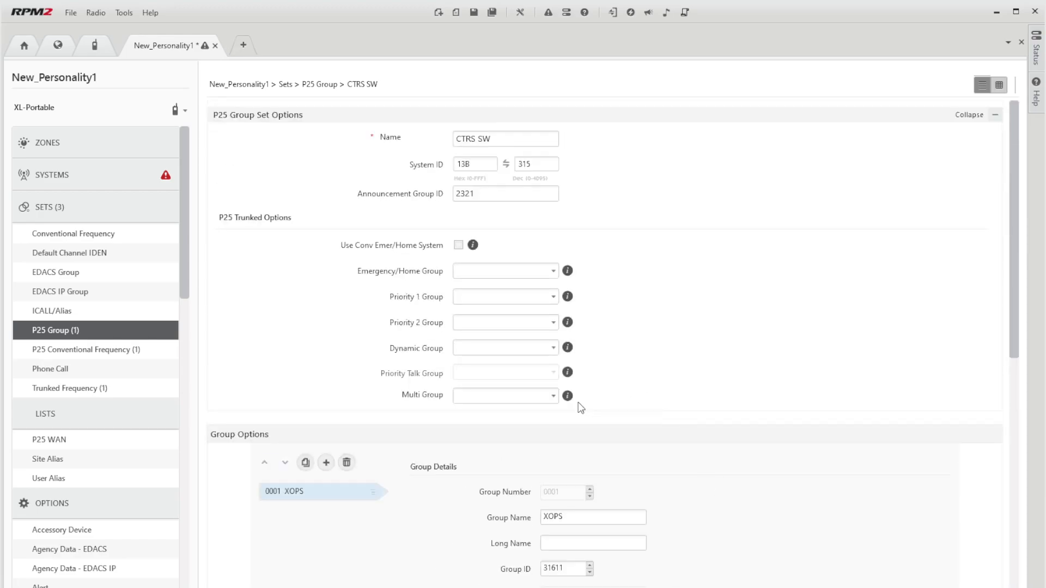
# Add a second talkgroup XTAC 1 with Group ID 31612 and green identification.
pyautogui.click(326, 462)
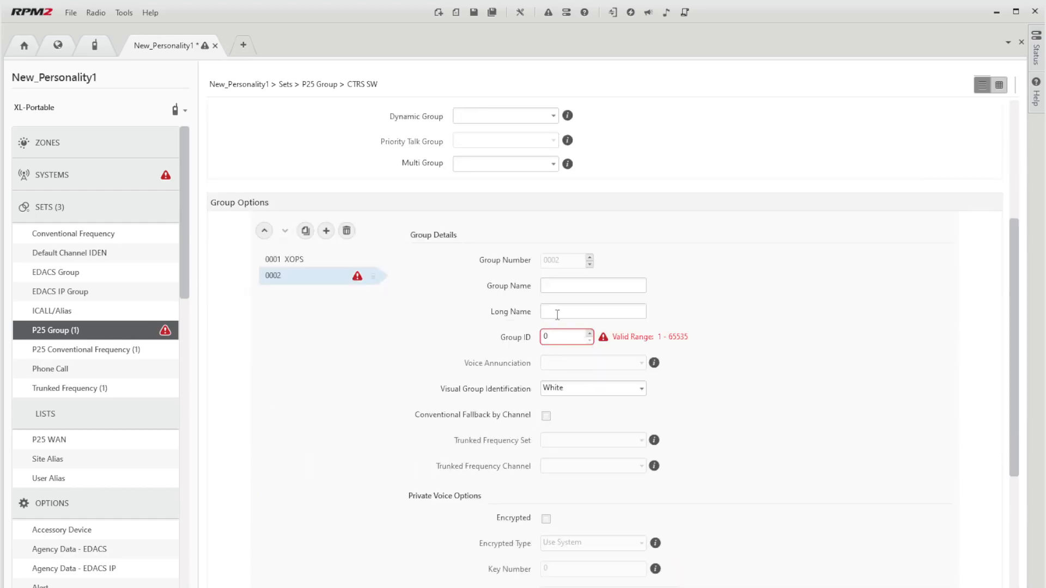
pyautogui.write('x')
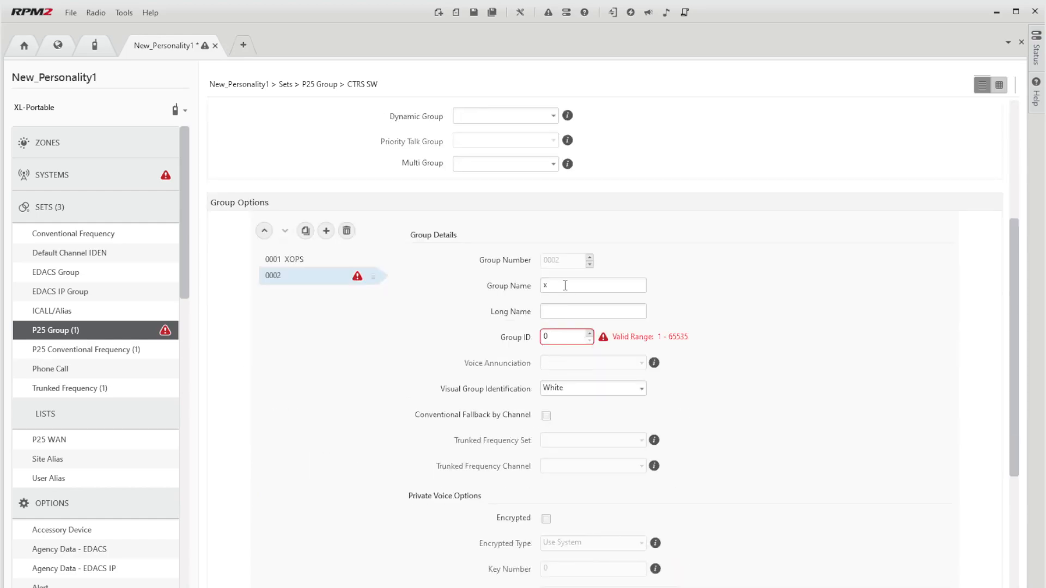
pyautogui.write('XTAC 1')
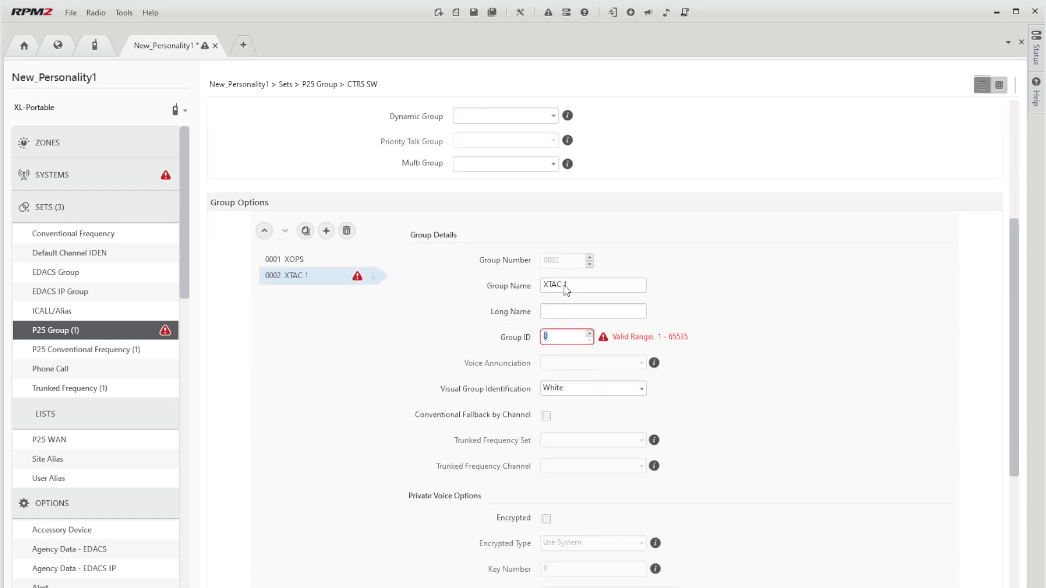
pyautogui.write('7')
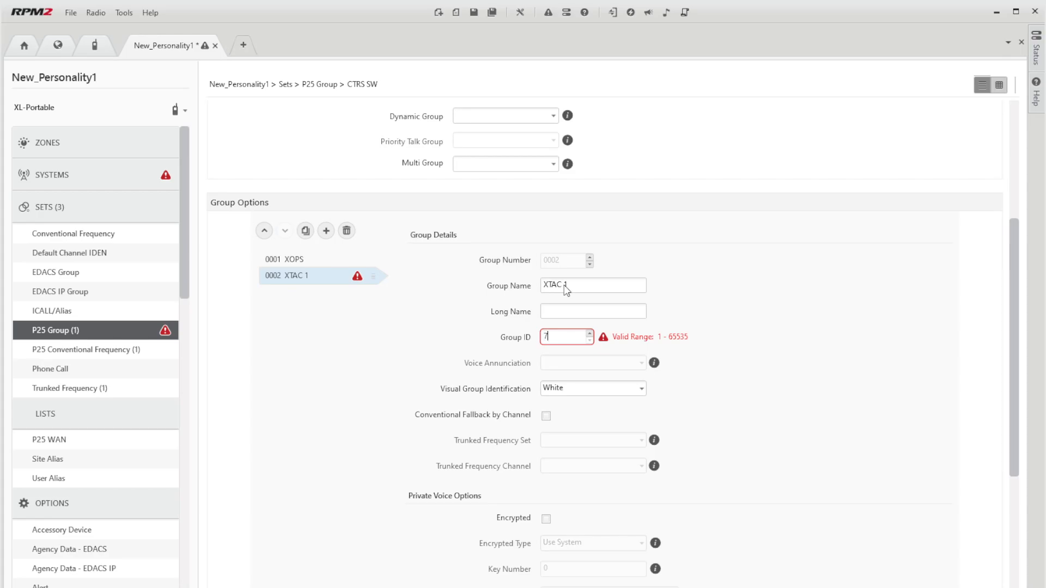
pyautogui.write('7')
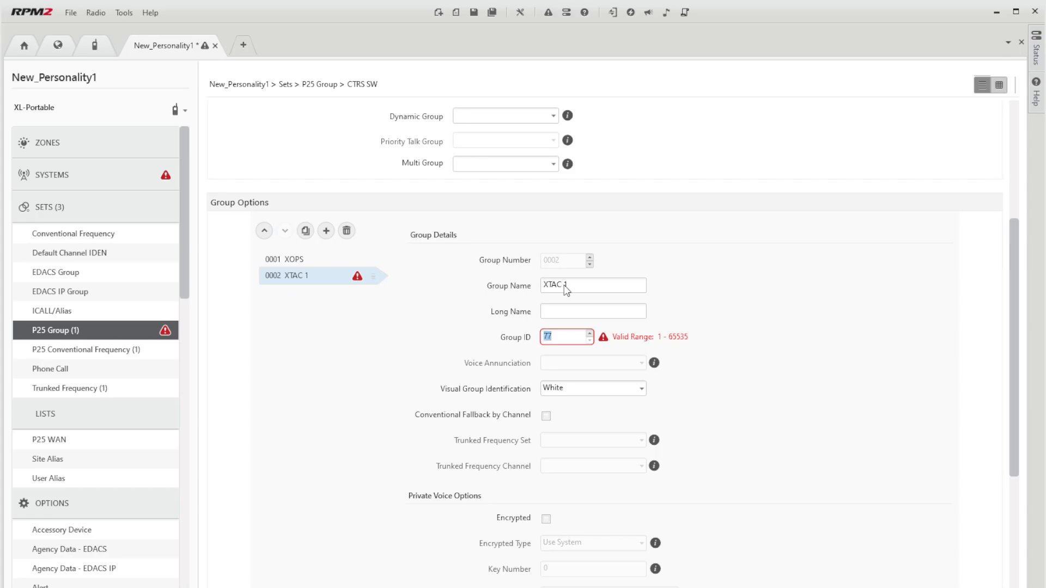
pyautogui.write('316')
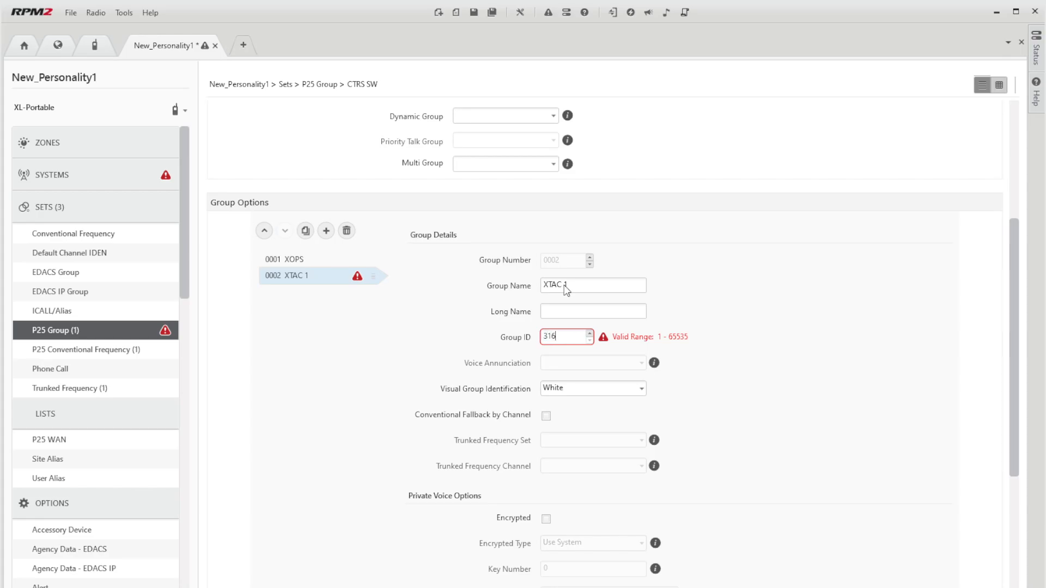
pyautogui.write('12')
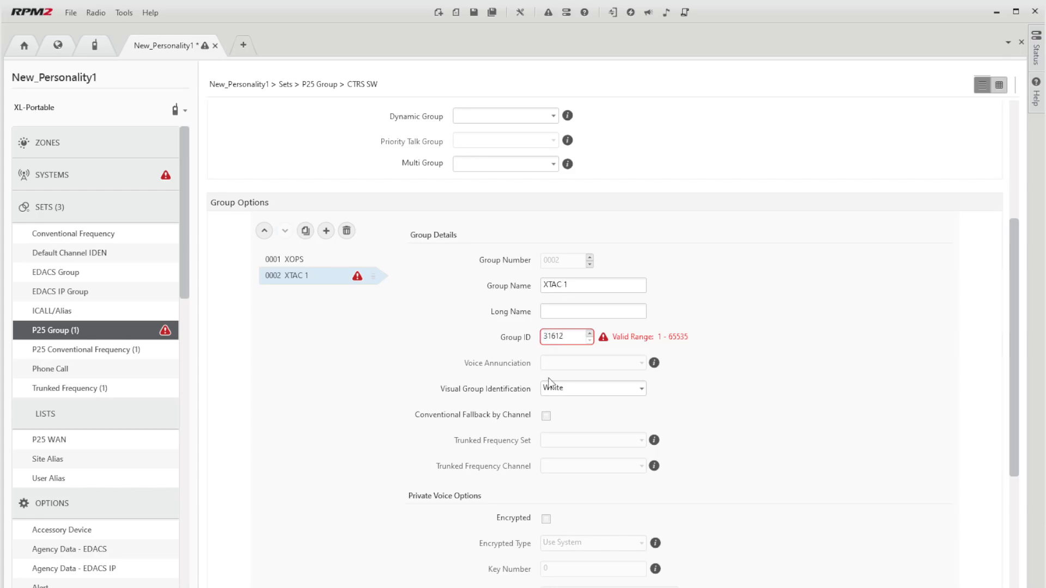
pyautogui.scroll(-3)
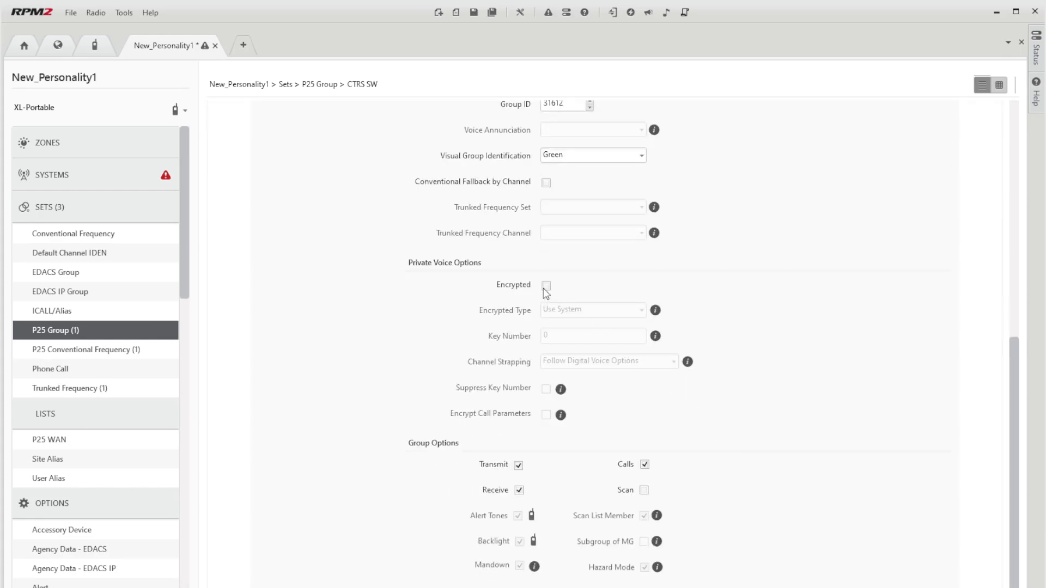
# Turn on encryption for XTAC 1 with key number 111.
pyautogui.click(546, 285)
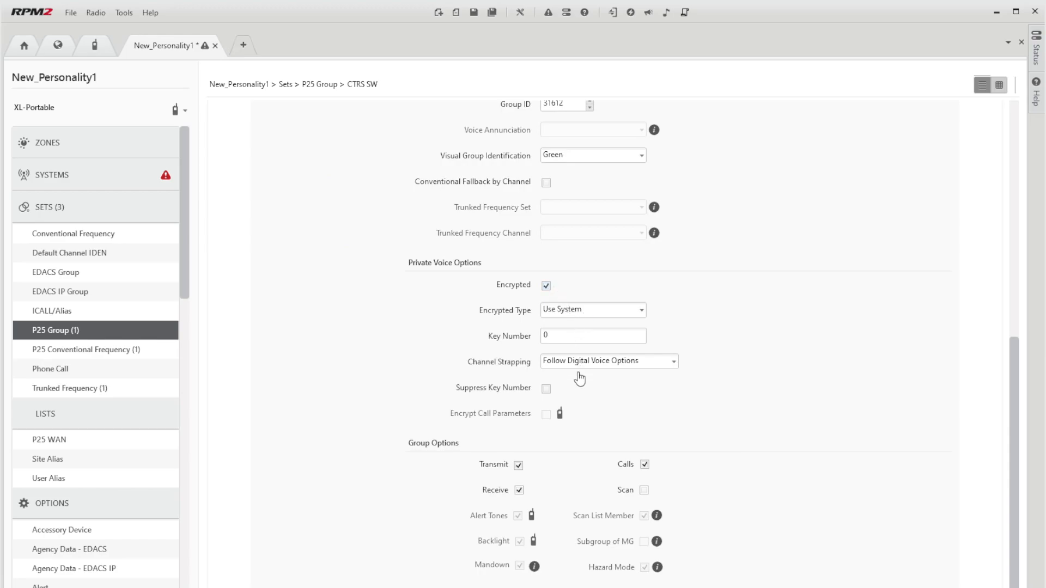
pyautogui.write('111')
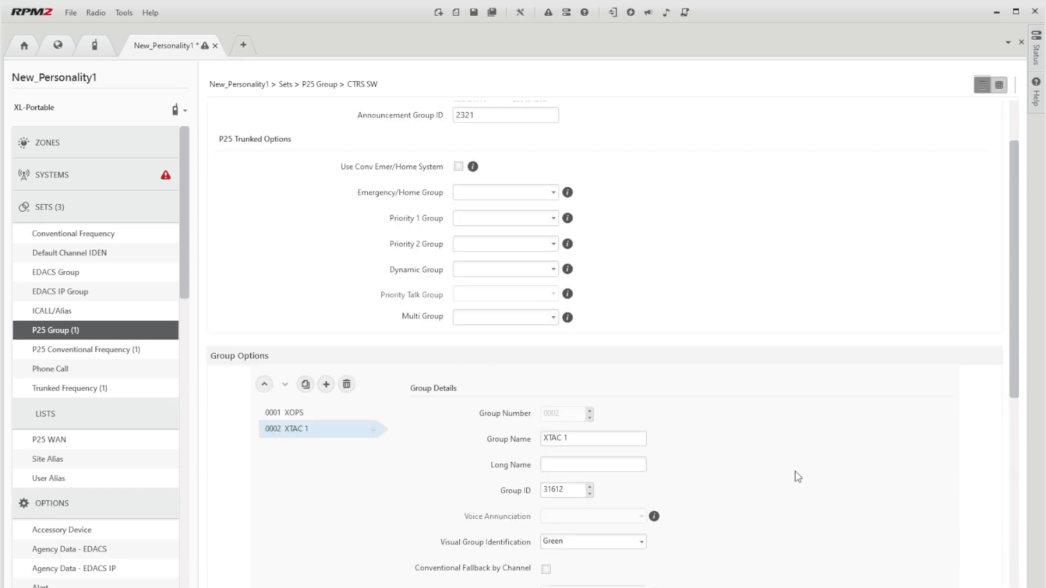
pyautogui.scroll(3)
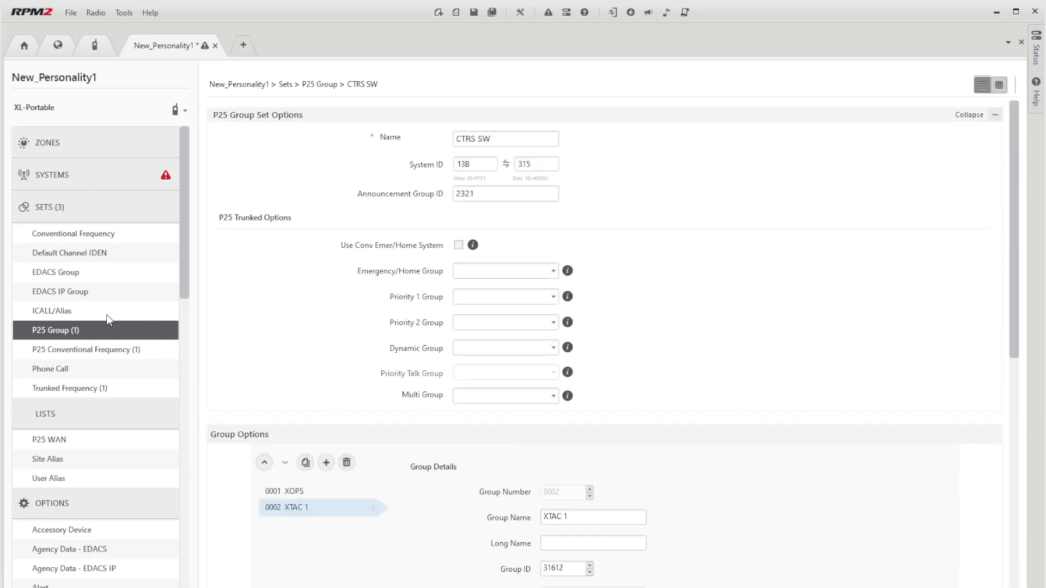
pyautogui.click(70, 253)
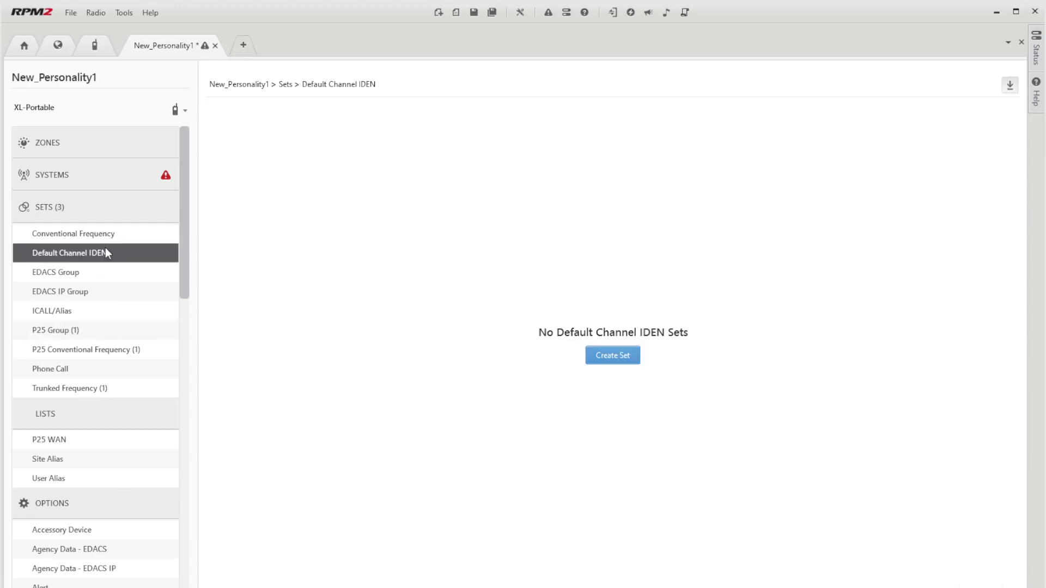
# Create Default Channel IDEN set IDEN0001 with four blank channel identifier rows.
pyautogui.click(612, 355)
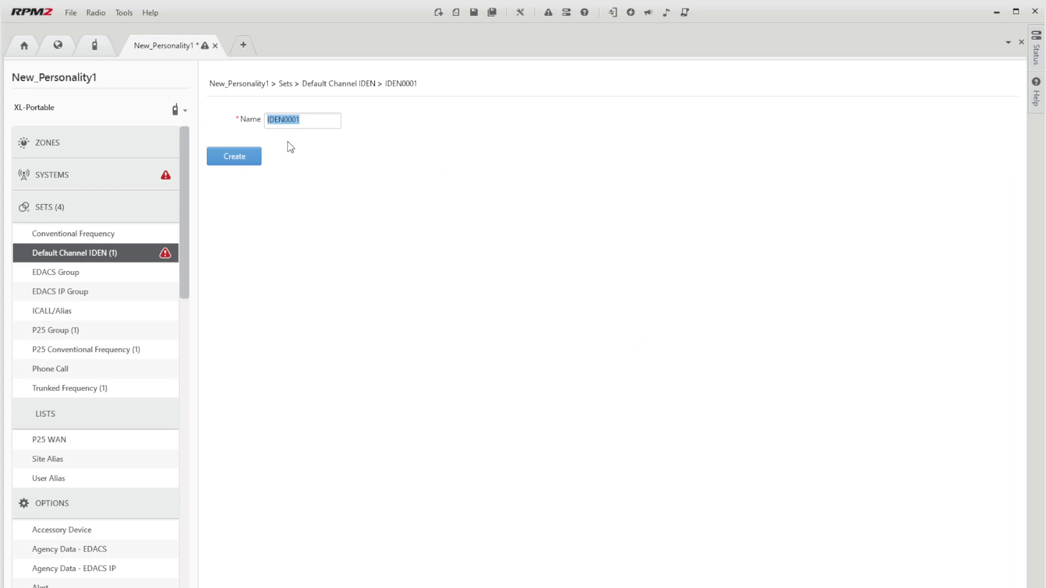
pyautogui.click(234, 156)
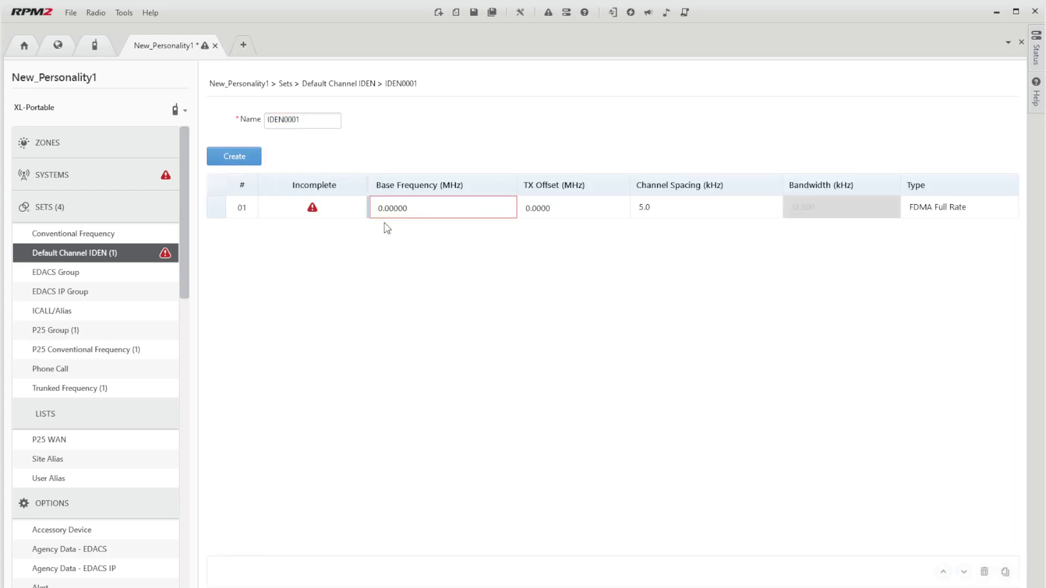
pyautogui.moveTo(234, 156)
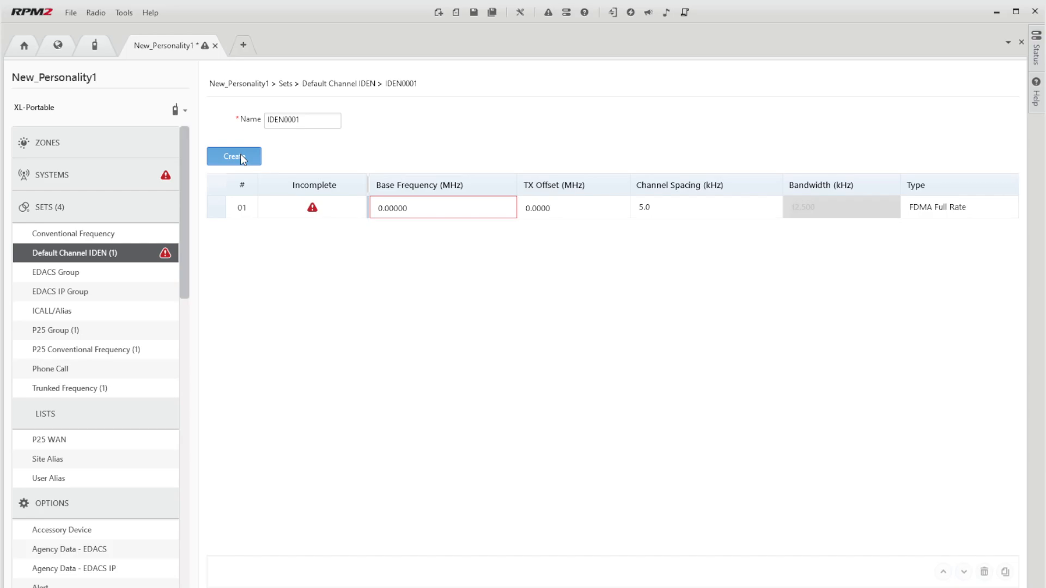
pyautogui.click(233, 155)
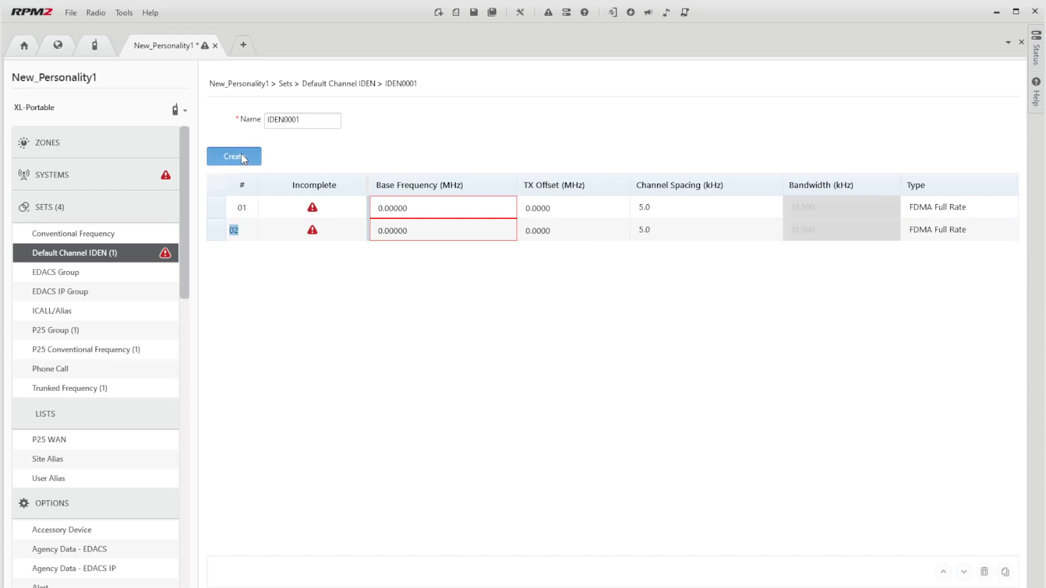
pyautogui.click(233, 155)
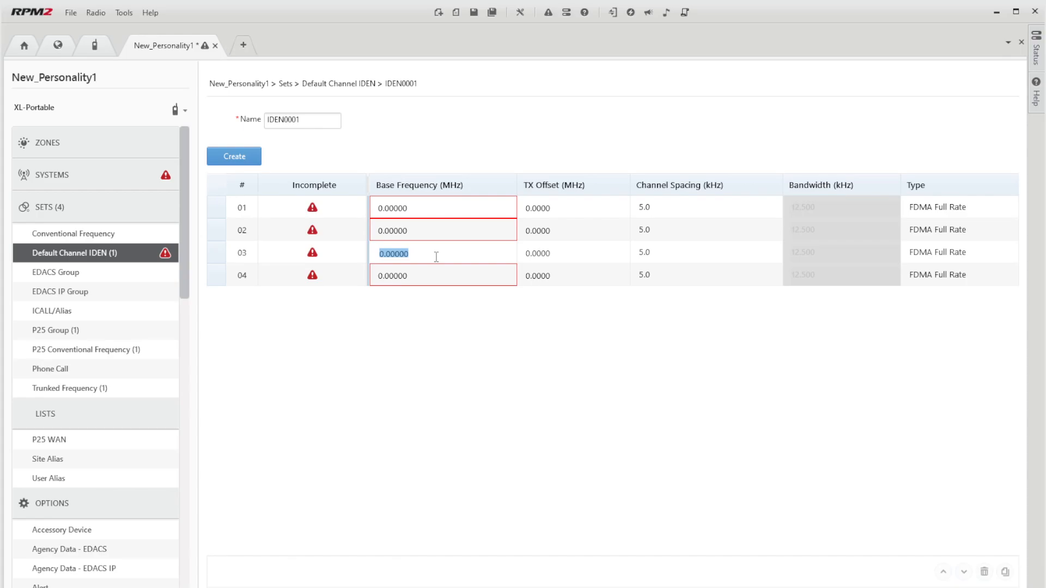
# Fill IDEN0001 rows 03 at 146.00000 (1.0000 offset) and 04 at 450.00000 (5.0000 offset).
pyautogui.write('1460')
pyautogui.click(706, 253)
pyautogui.write('6.25')
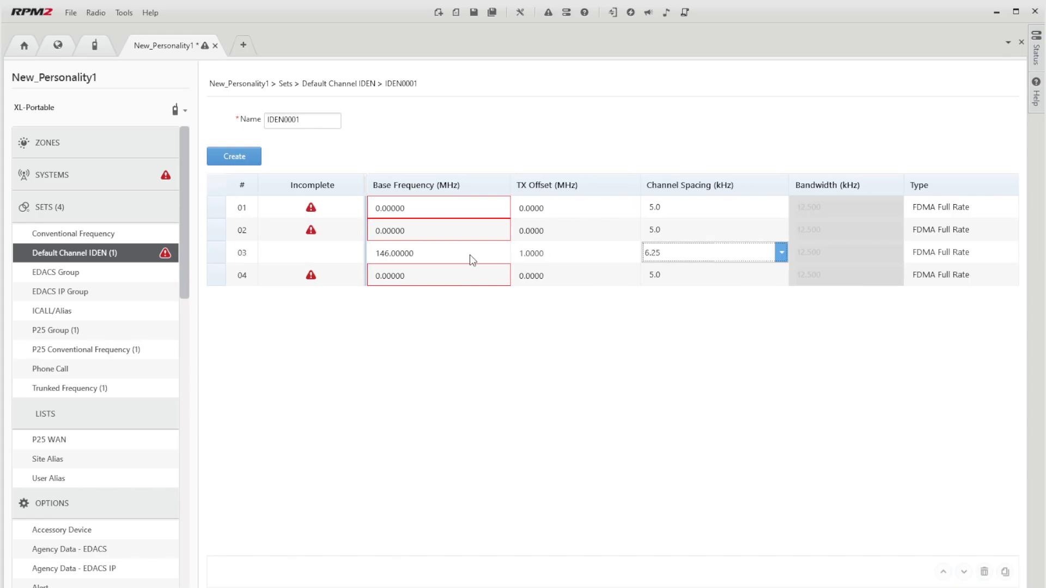
pyautogui.click(961, 252)
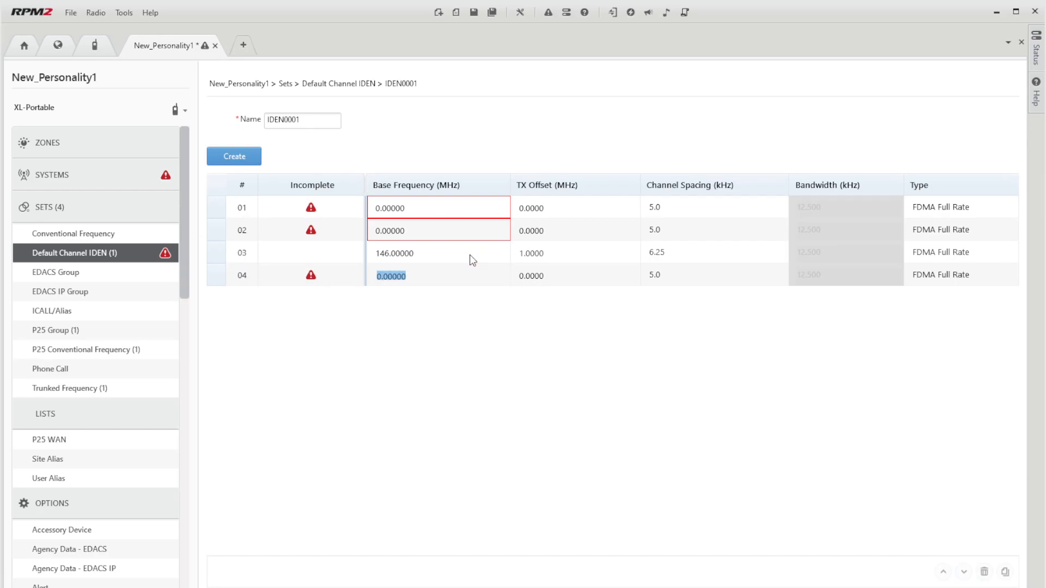
pyautogui.write('450')
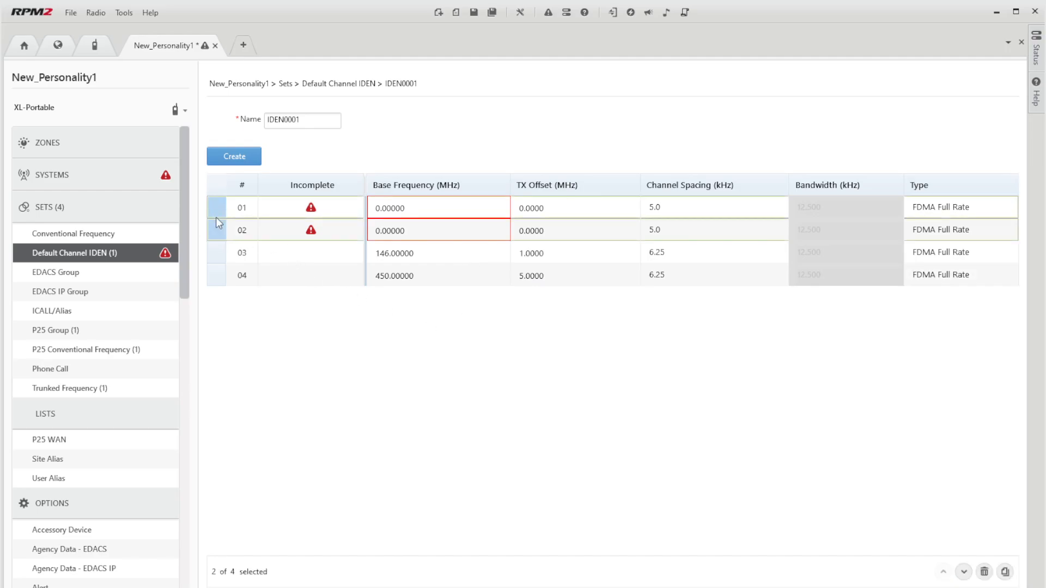
pyautogui.click(984, 573)
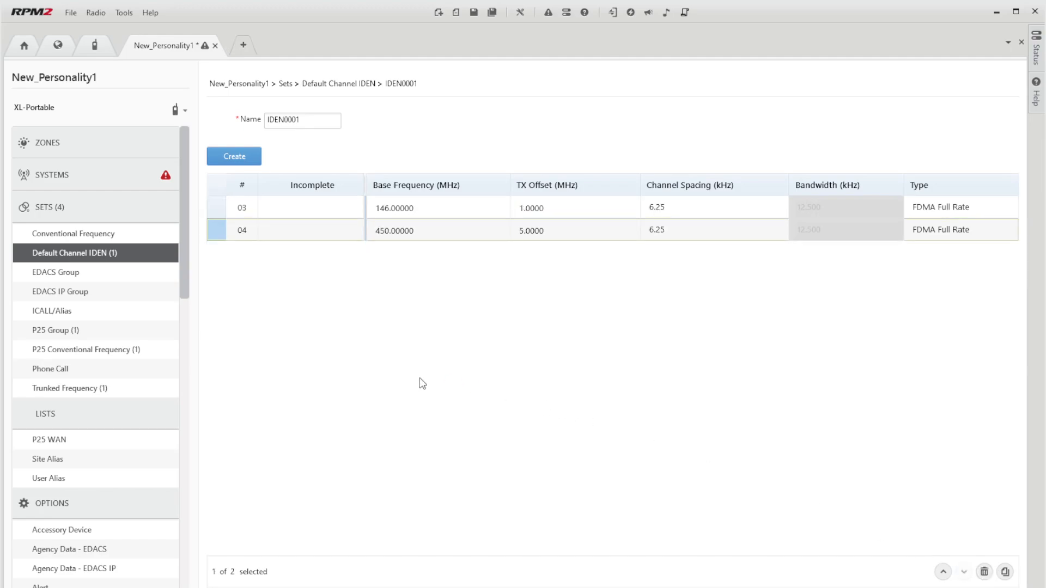
# In Systems, create P25 trunked system CTRS SW and P25 conventional system CONV IO.
pyautogui.click(73, 233)
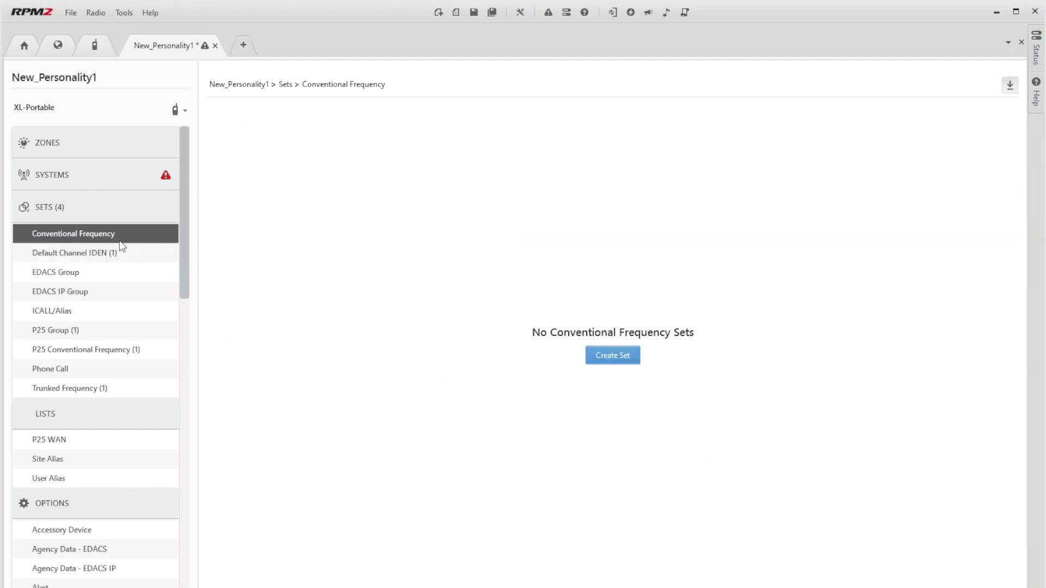
pyautogui.moveTo(411, 359)
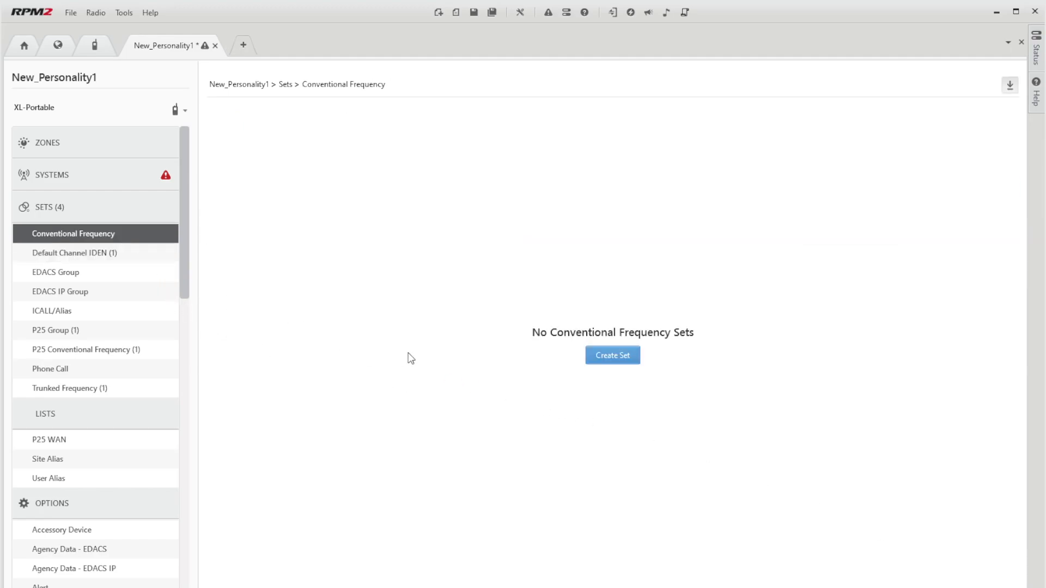
pyautogui.moveTo(575, 321)
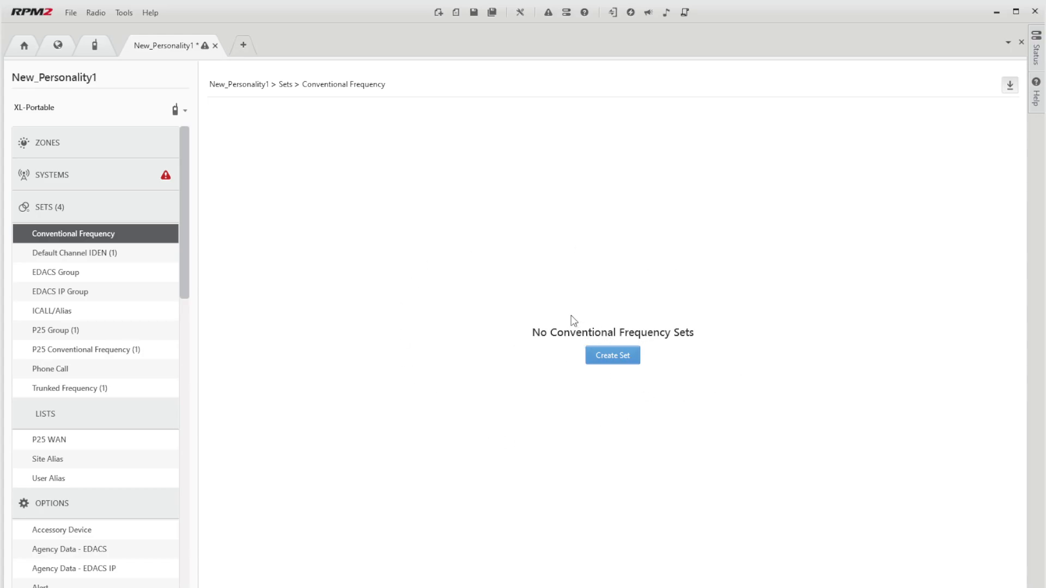
pyautogui.moveTo(91, 193)
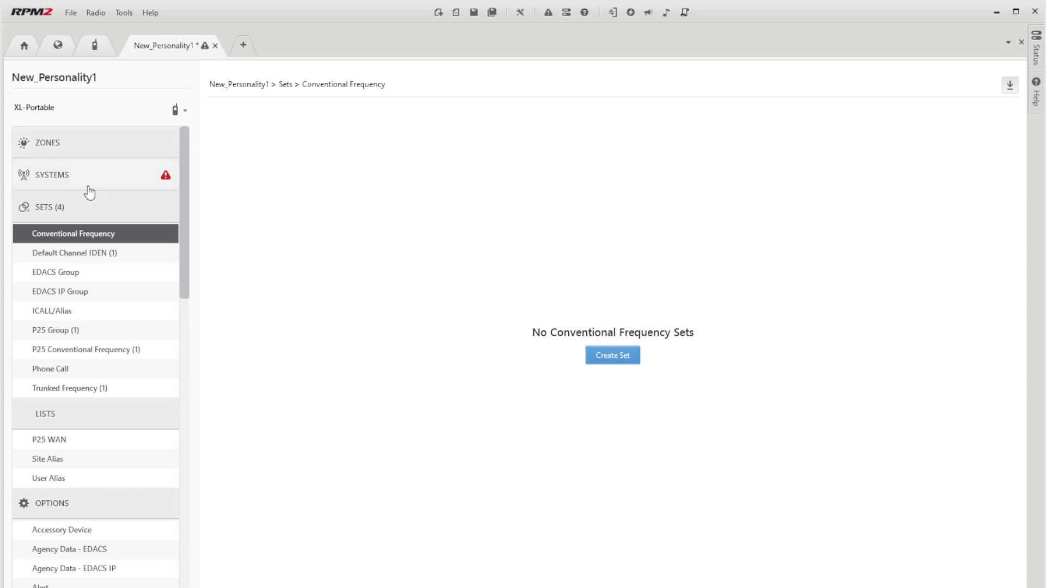
pyautogui.click(53, 175)
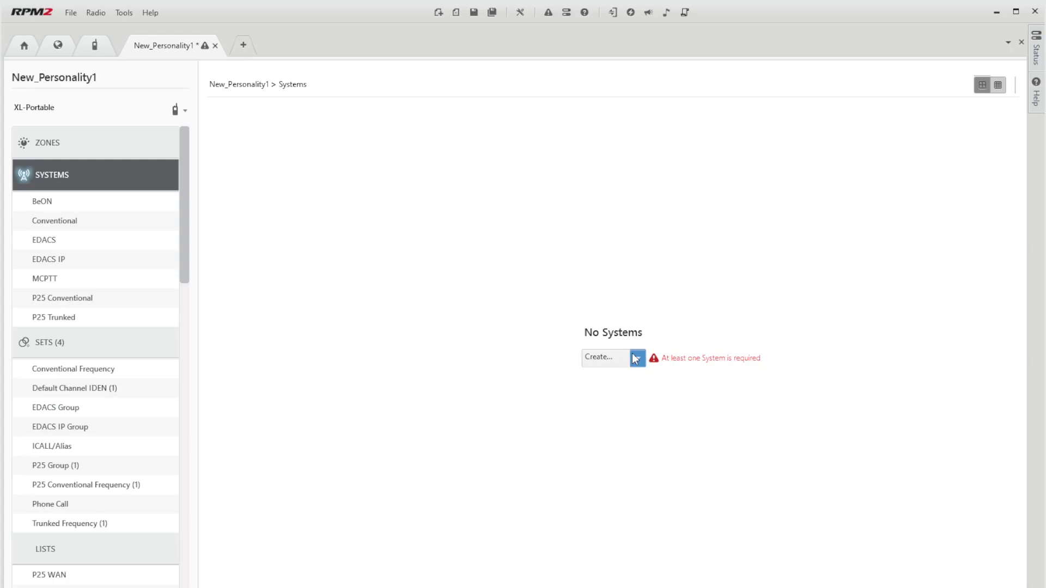
pyautogui.moveTo(631, 477)
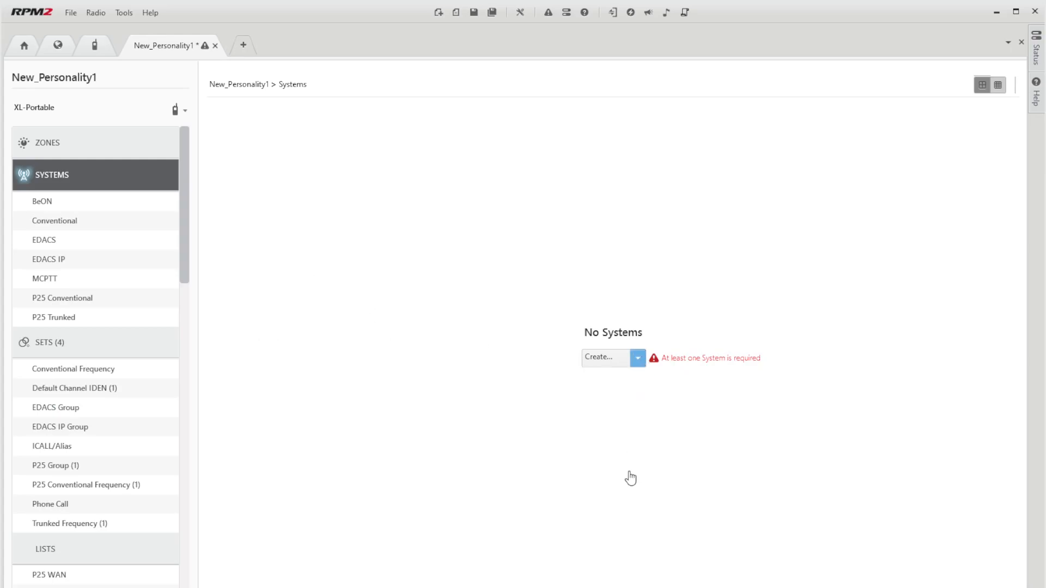
pyautogui.moveTo(632, 493)
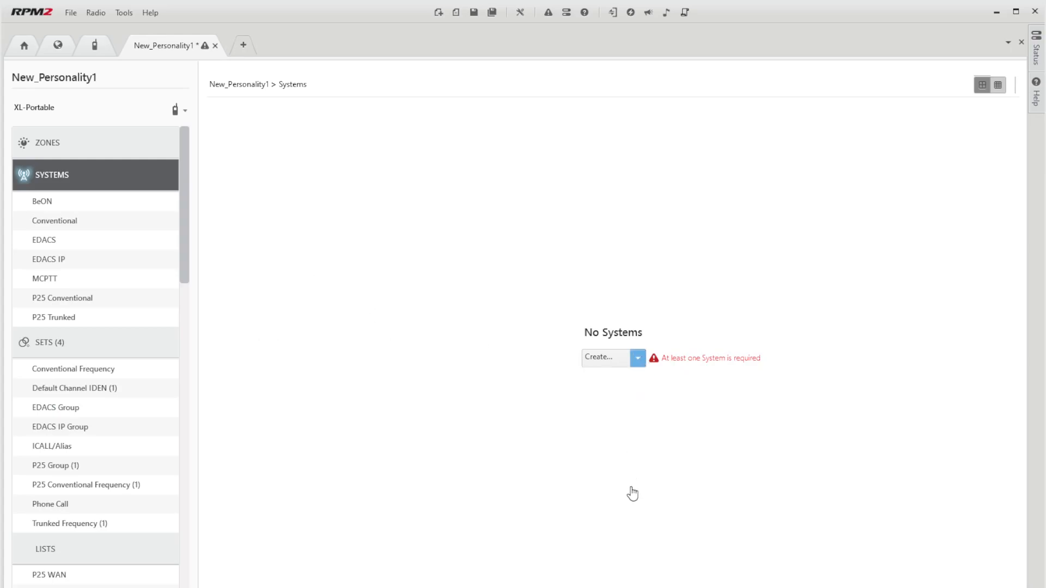
pyautogui.click(597, 357)
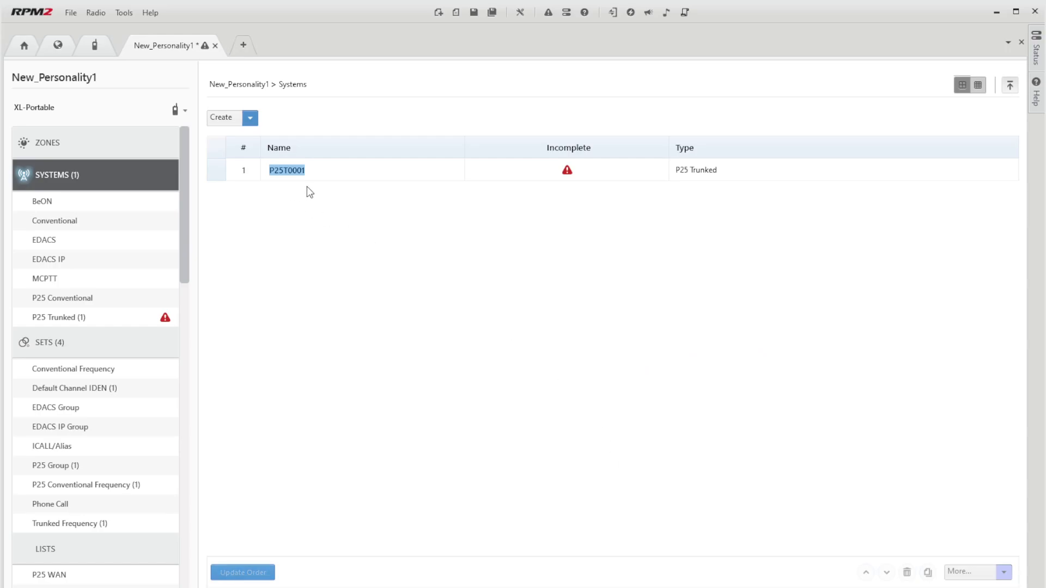
pyautogui.moveTo(113, 132)
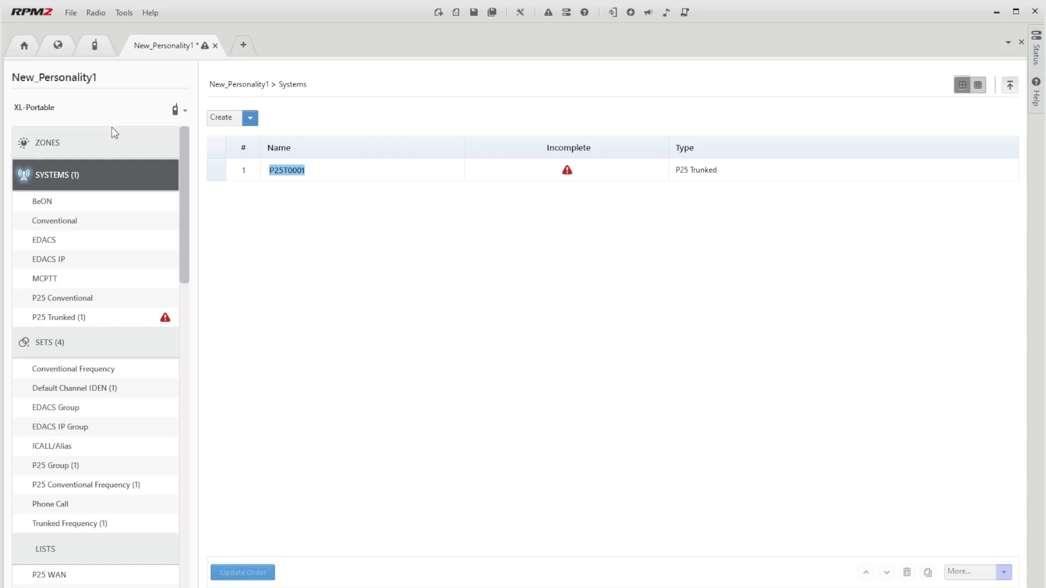
pyautogui.moveTo(109, 142)
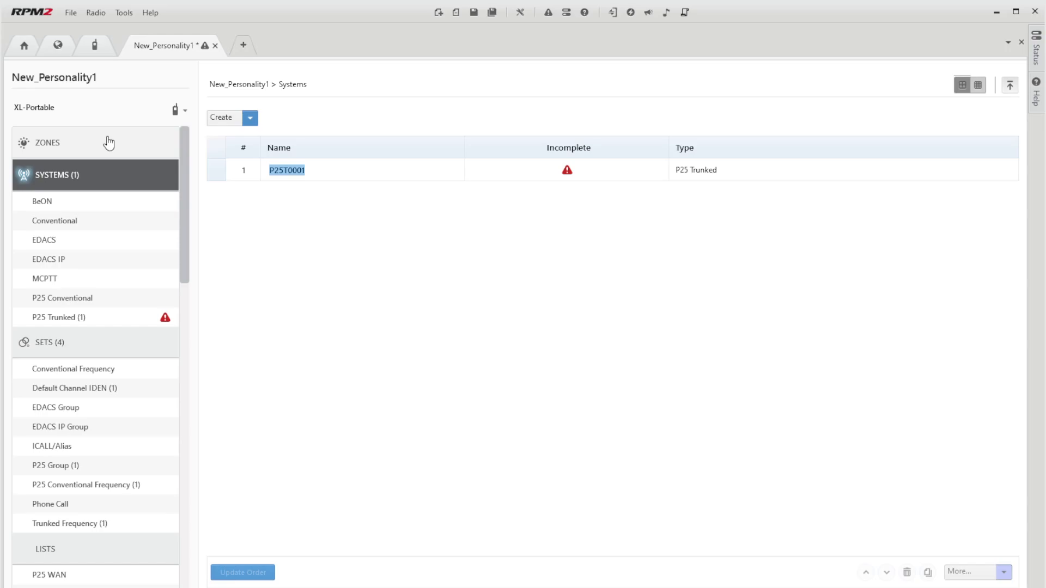
pyautogui.moveTo(285, 190)
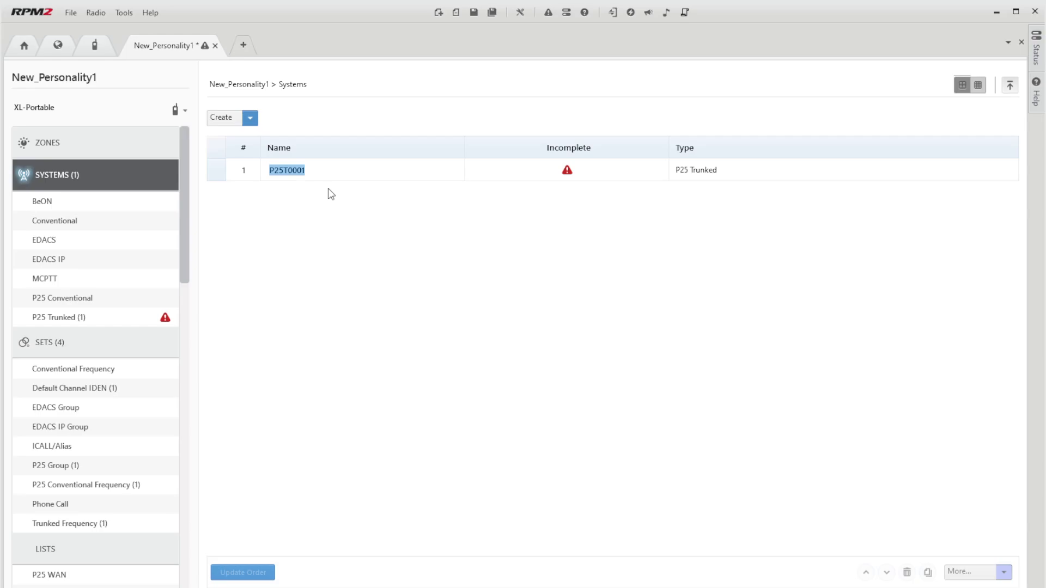
pyautogui.write('c')
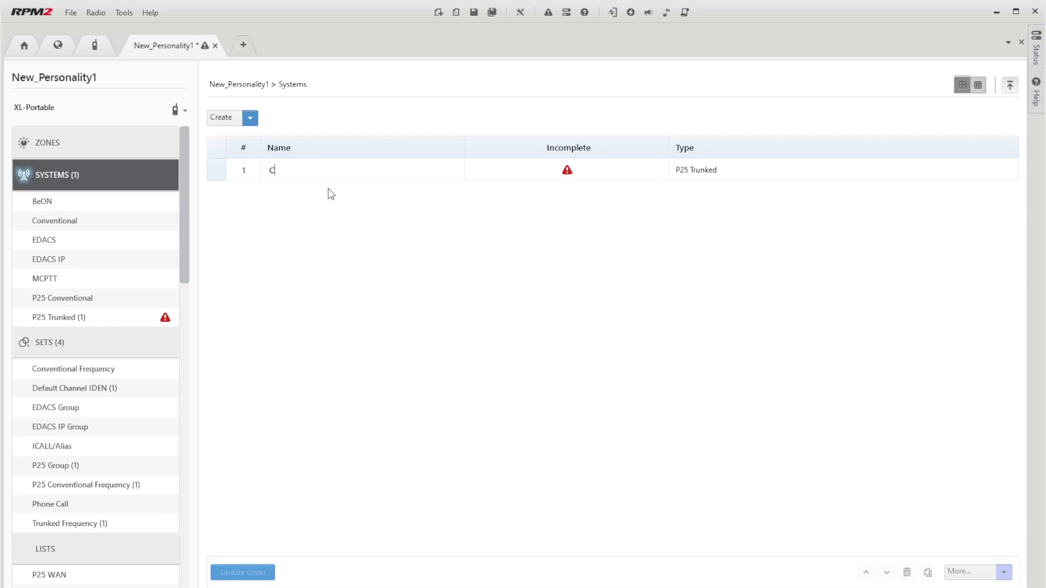
pyautogui.write('TRS SW')
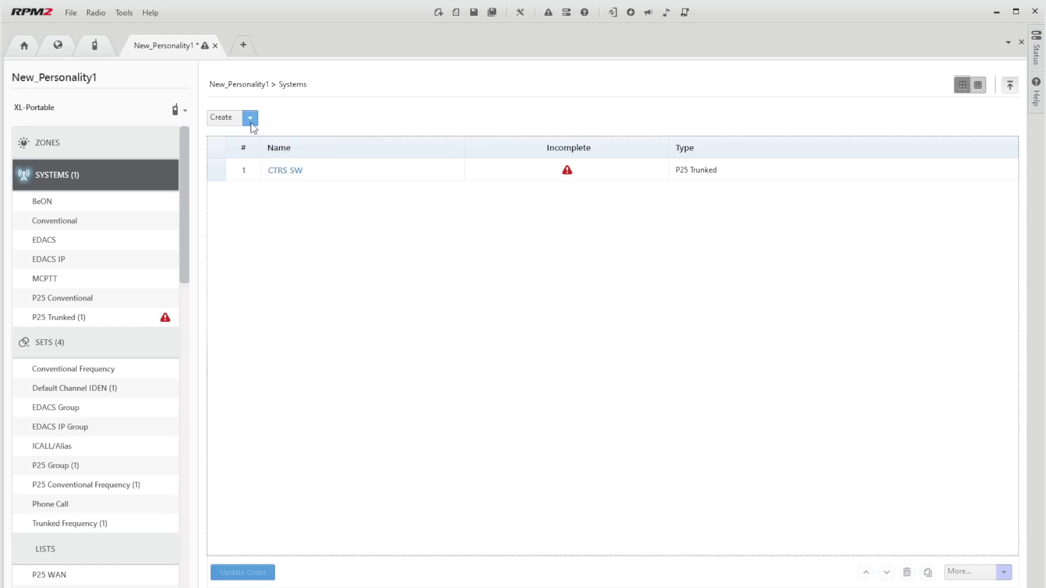
pyautogui.moveTo(248, 235)
pyautogui.write('CTRS')
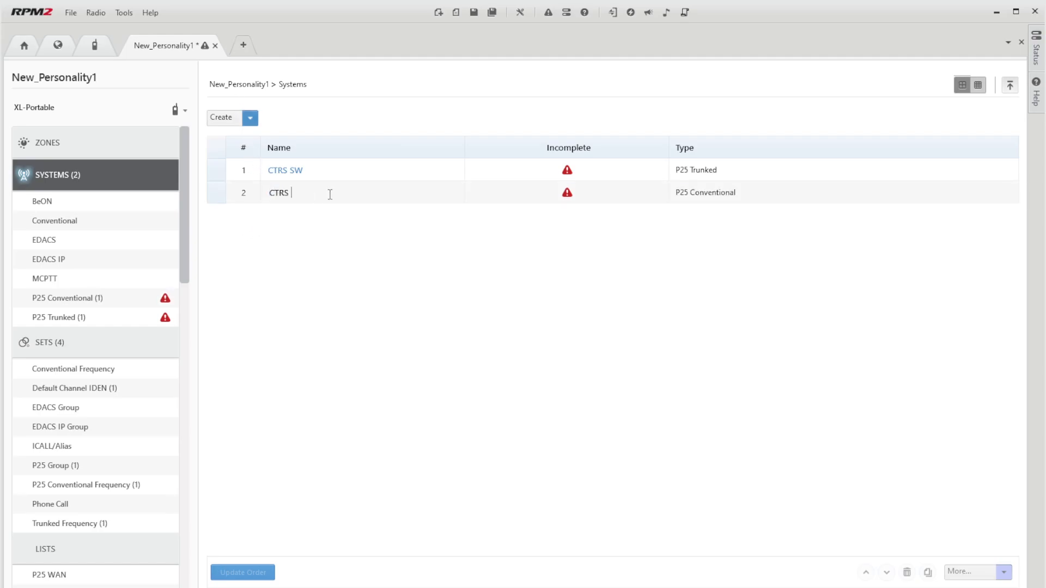
pyautogui.write('C')
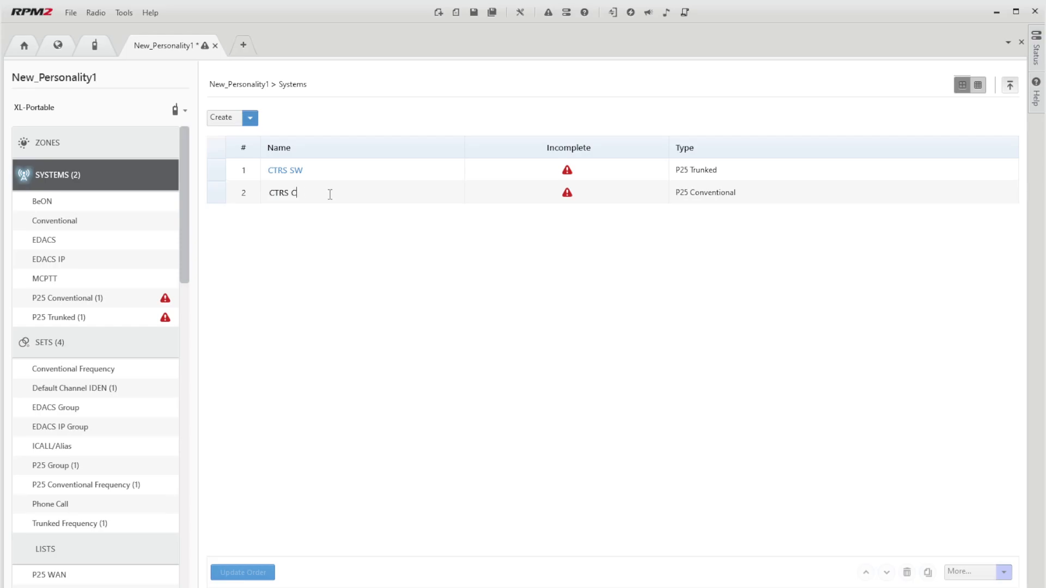
pyautogui.write('CONV IO')
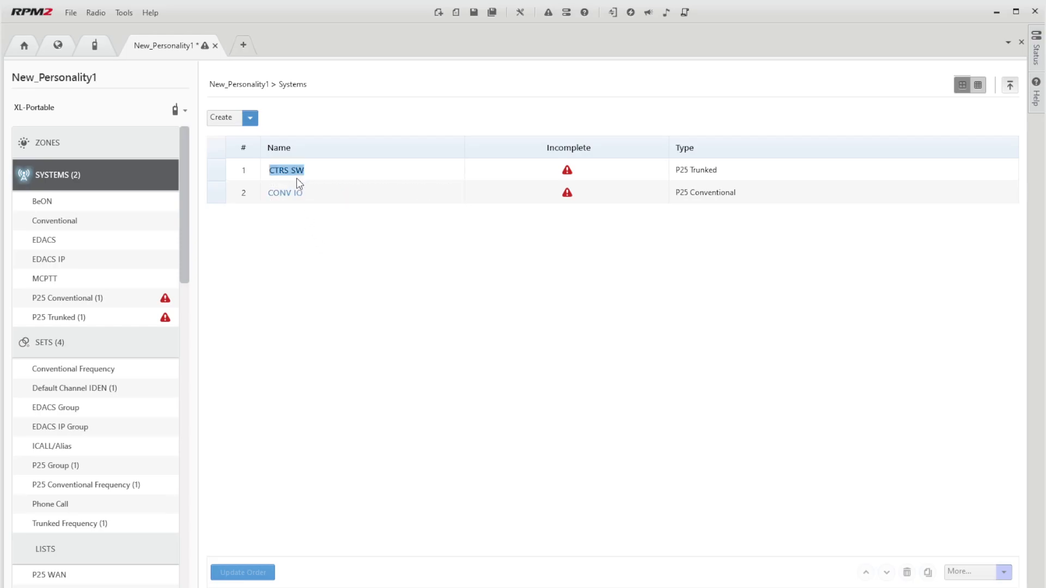
# Give the CTRS SW trunked system its System Long Name.
pyautogui.click(285, 170)
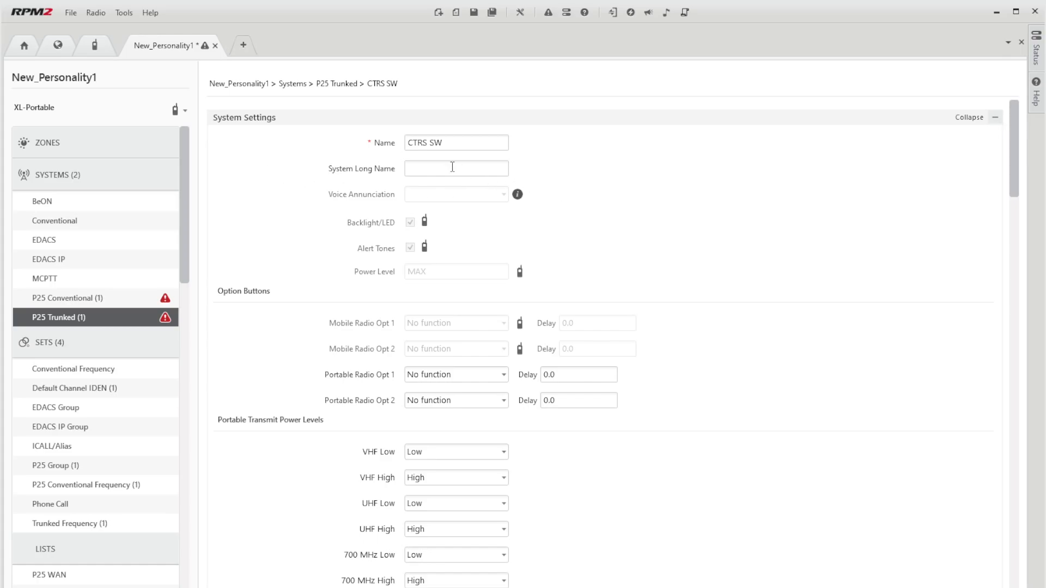
pyautogui.write('SY')
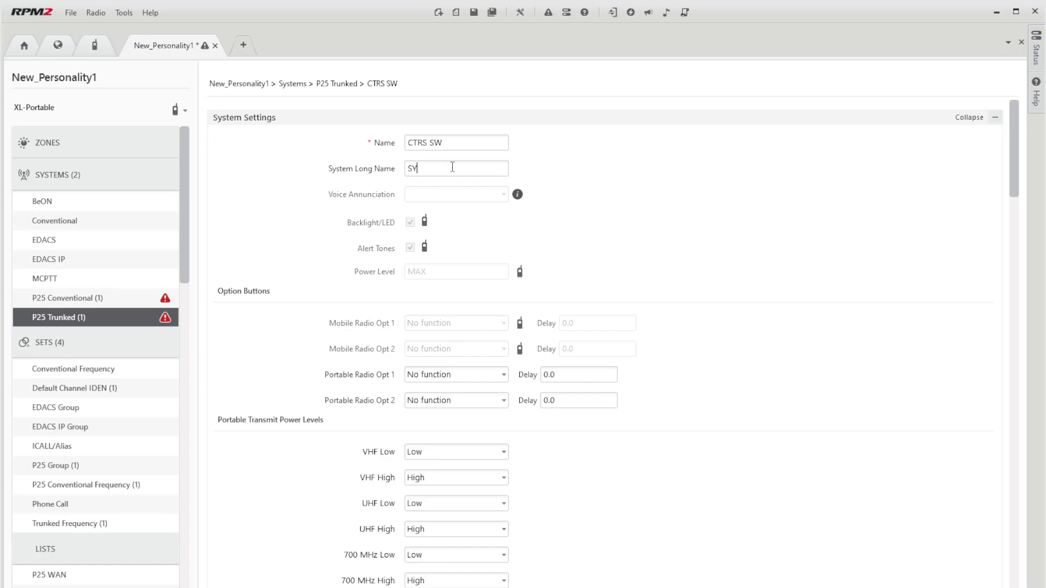
pyautogui.write('STEMWID')
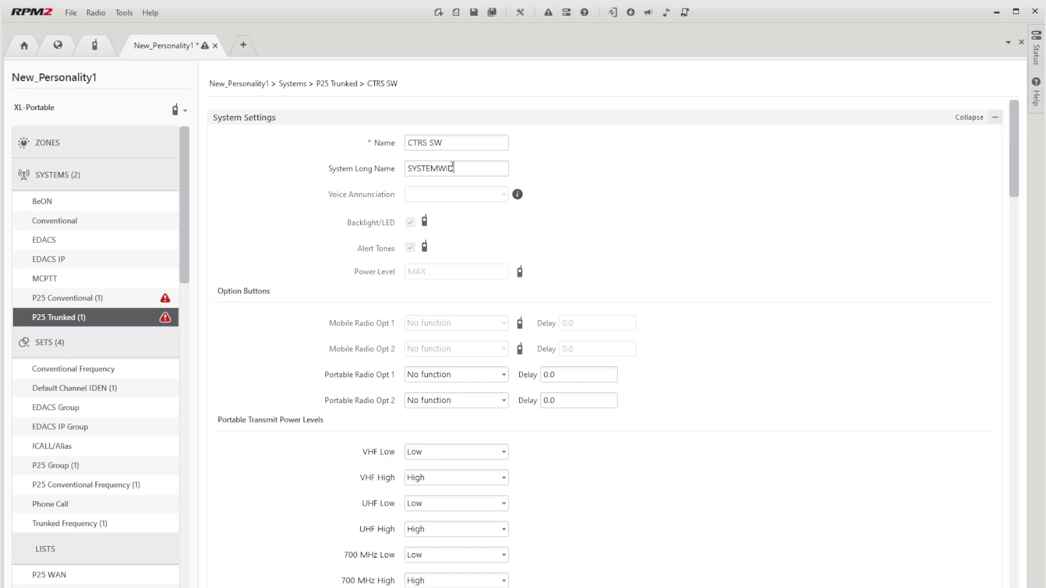
pyautogui.press('Backspace')
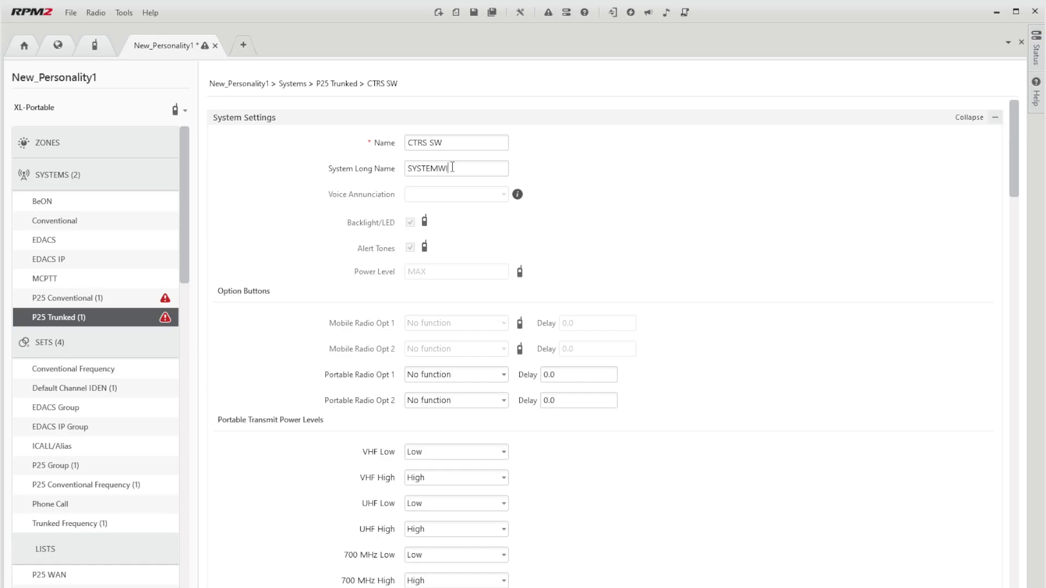
# Assign frequency set CTRS, group set CTRS SW and IDEN set IDEN0001 to the system.
pyautogui.scroll(-3)
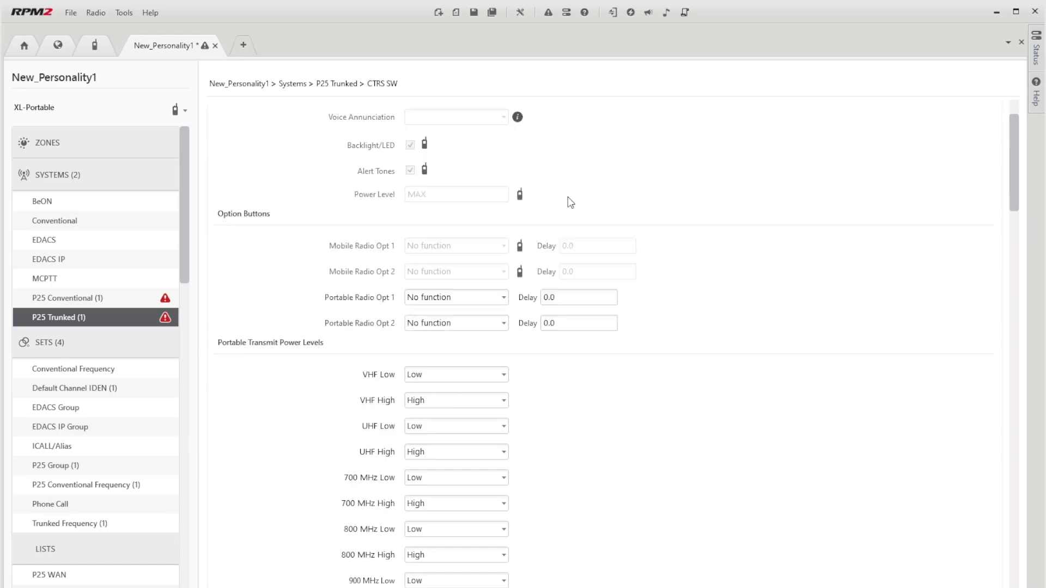
pyautogui.scroll(-3)
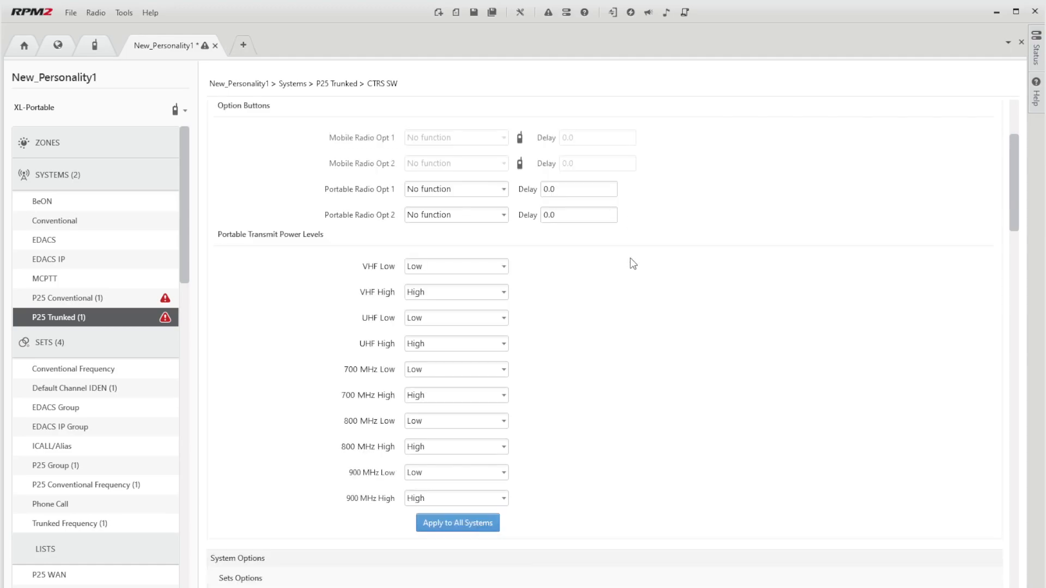
pyautogui.scroll(-3)
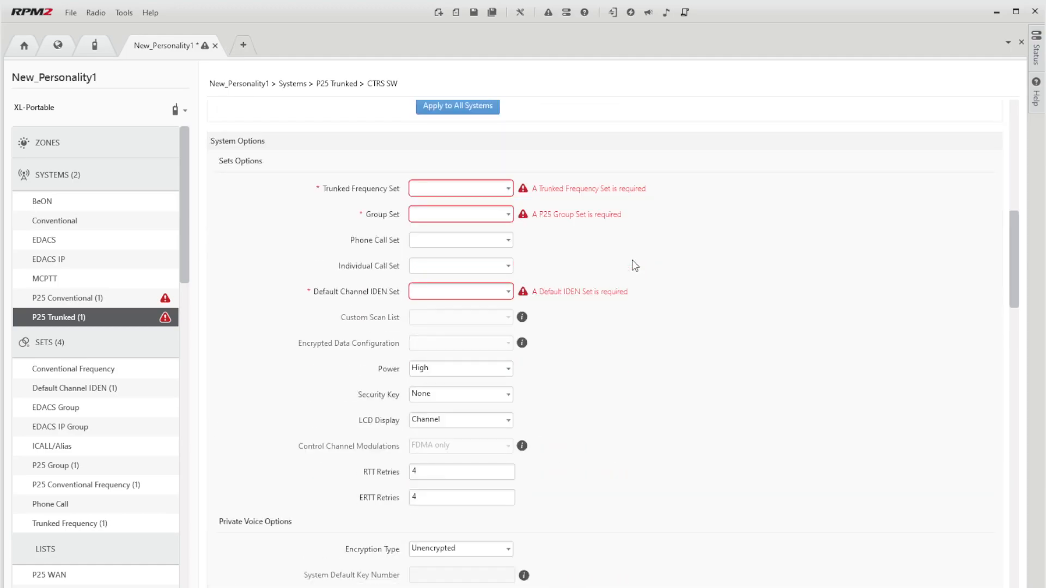
pyautogui.click(460, 189)
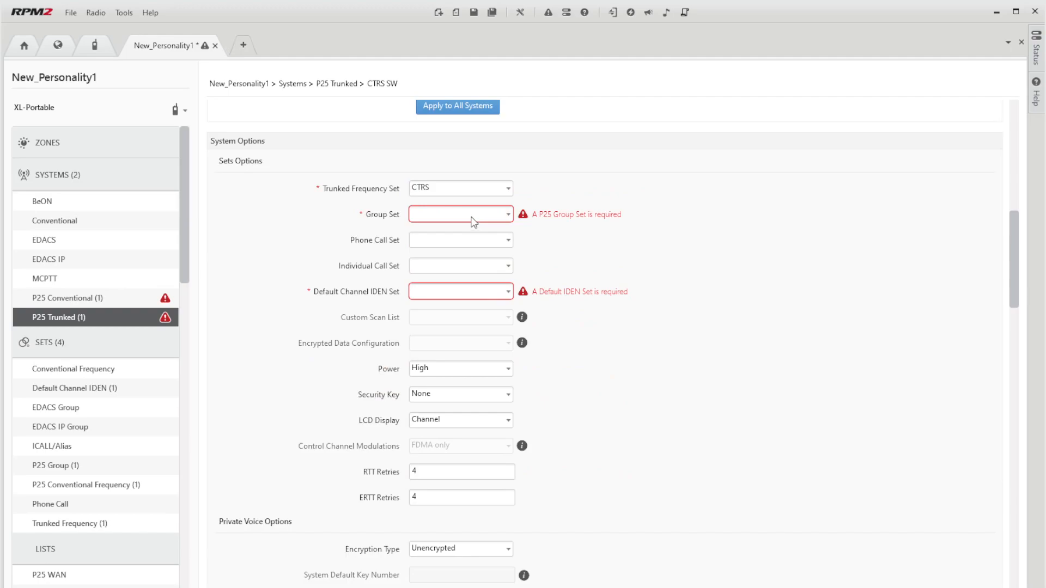
pyautogui.moveTo(460, 286)
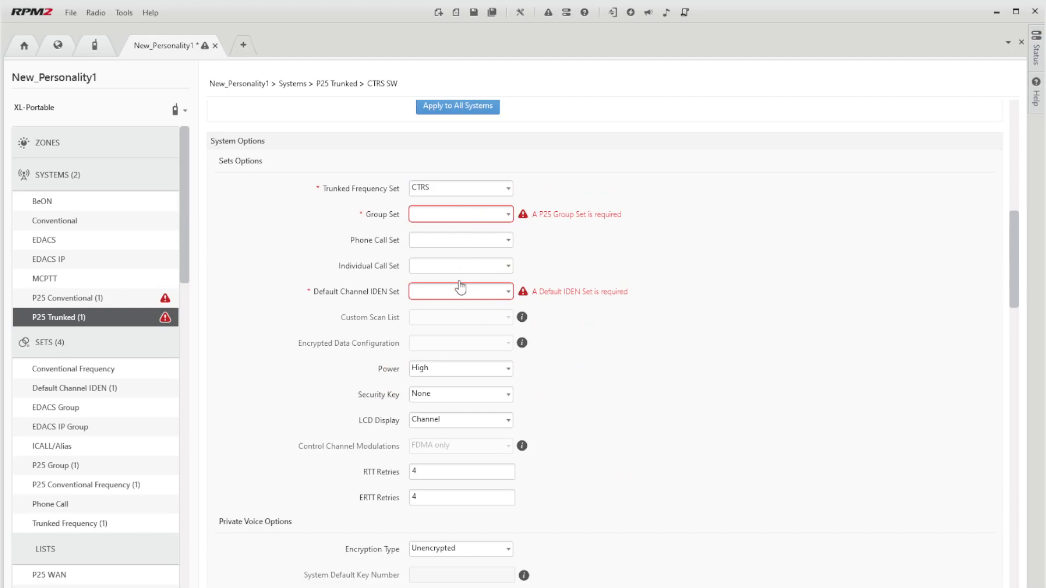
pyautogui.click(460, 215)
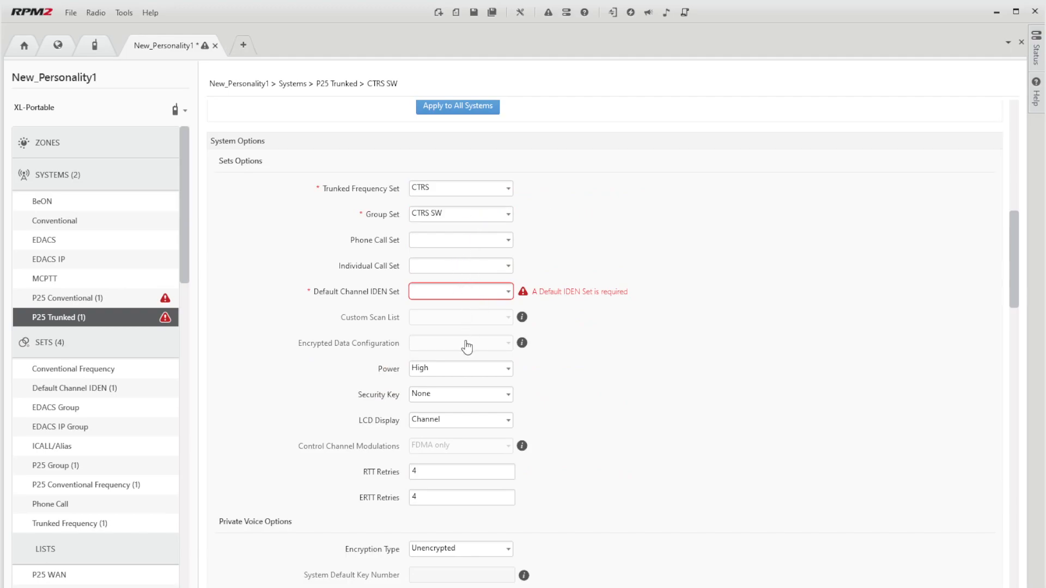
pyautogui.scroll(-3)
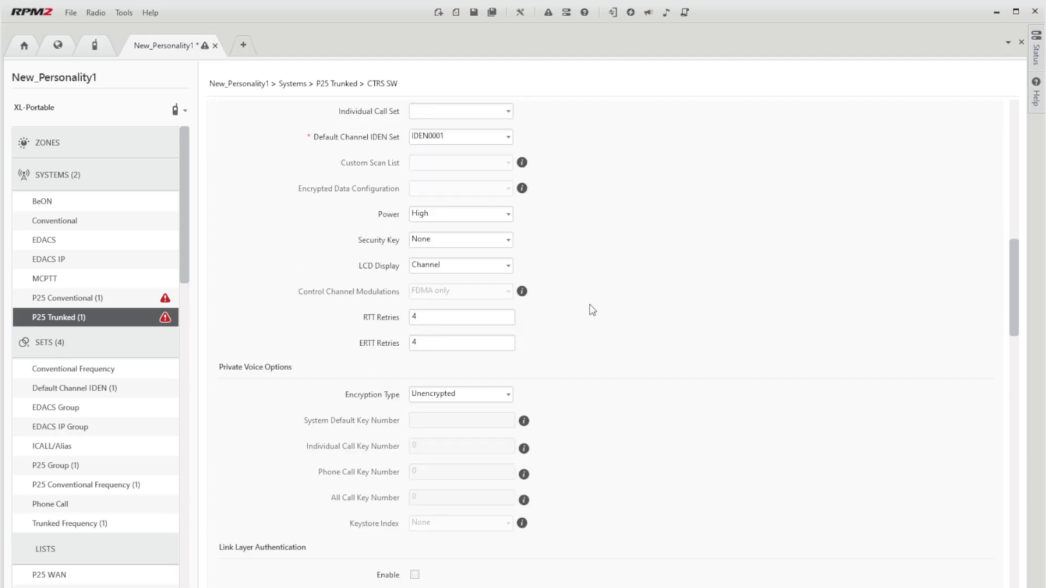
pyautogui.moveTo(598, 301)
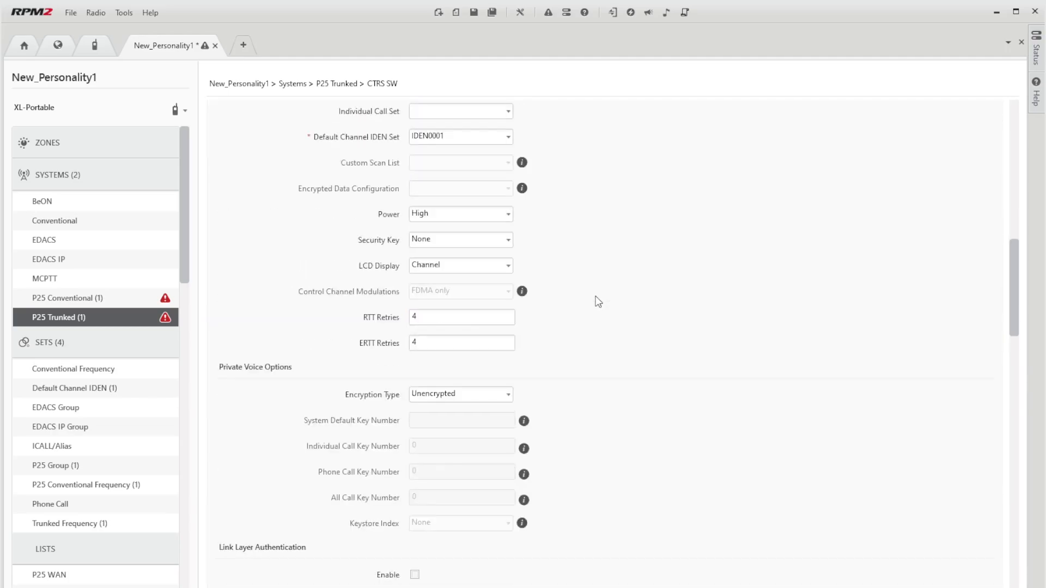
pyautogui.moveTo(448, 218)
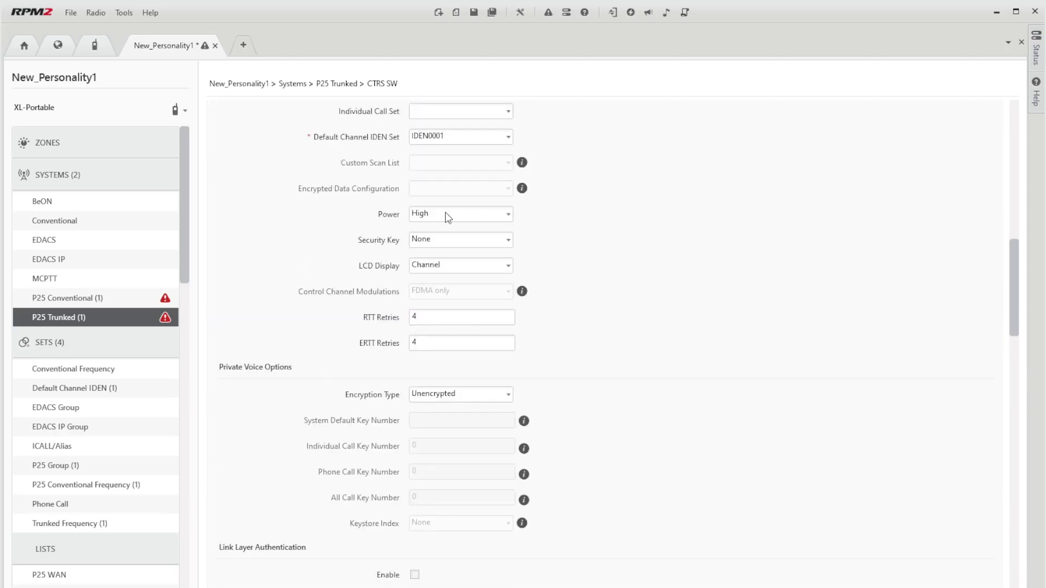
# Set the CTRS SW system default key number to 111.
pyautogui.scroll(-3)
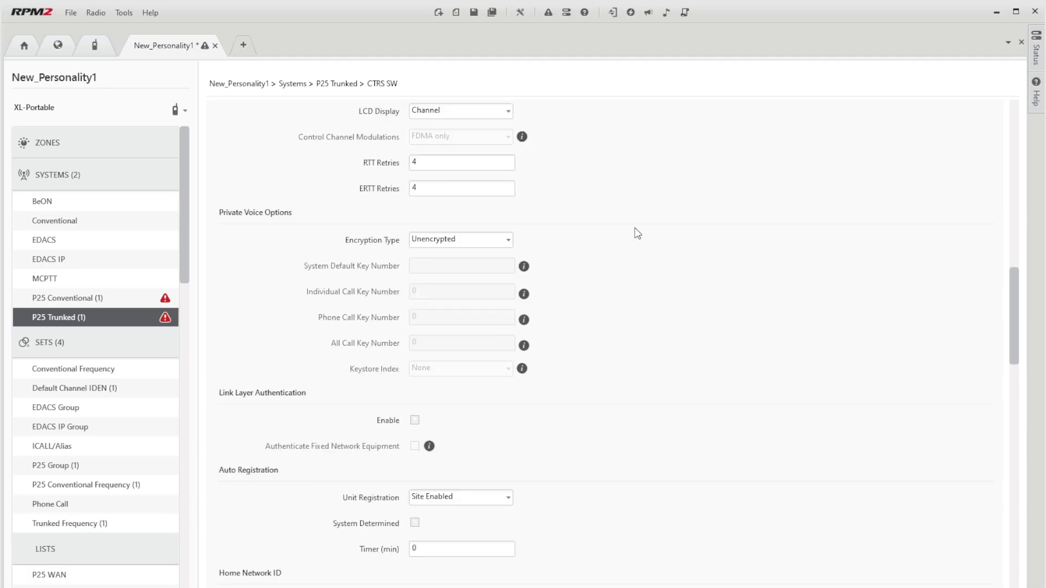
pyautogui.click(460, 240)
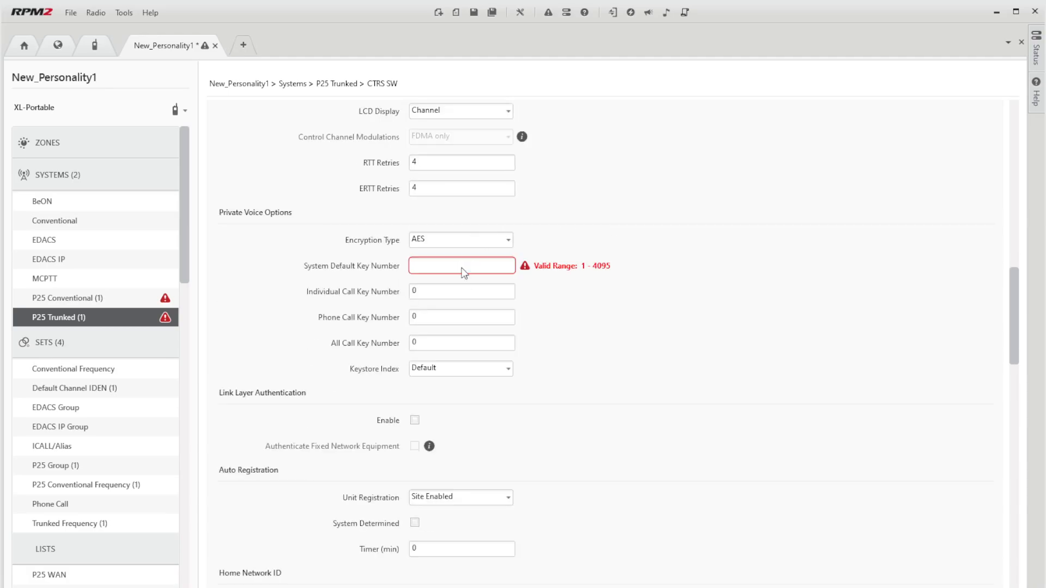
pyautogui.write('111')
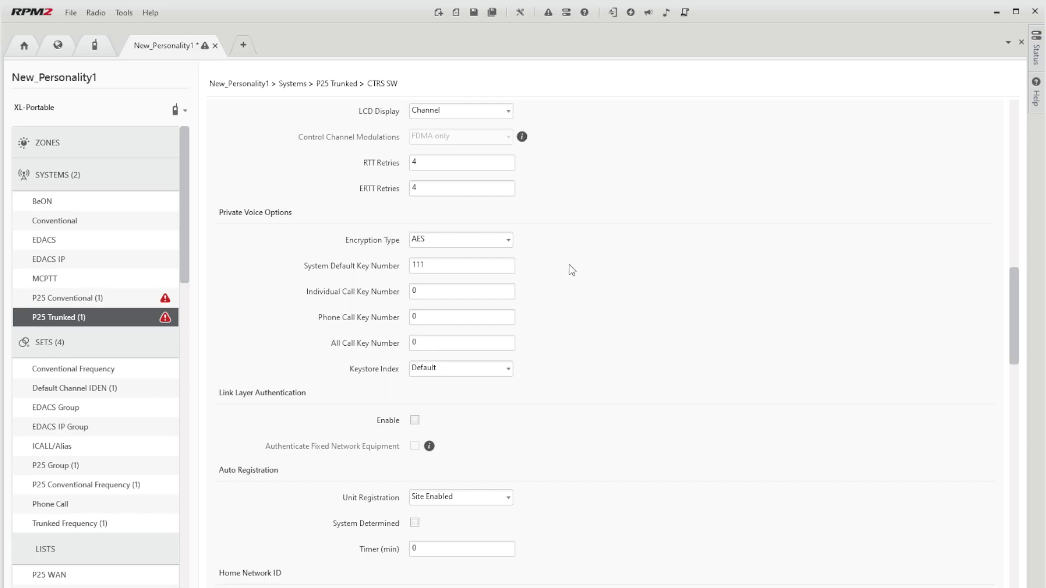
# Enable System Determined registration, home WAN CTRS and Unit ID 71001.
pyautogui.scroll(-3)
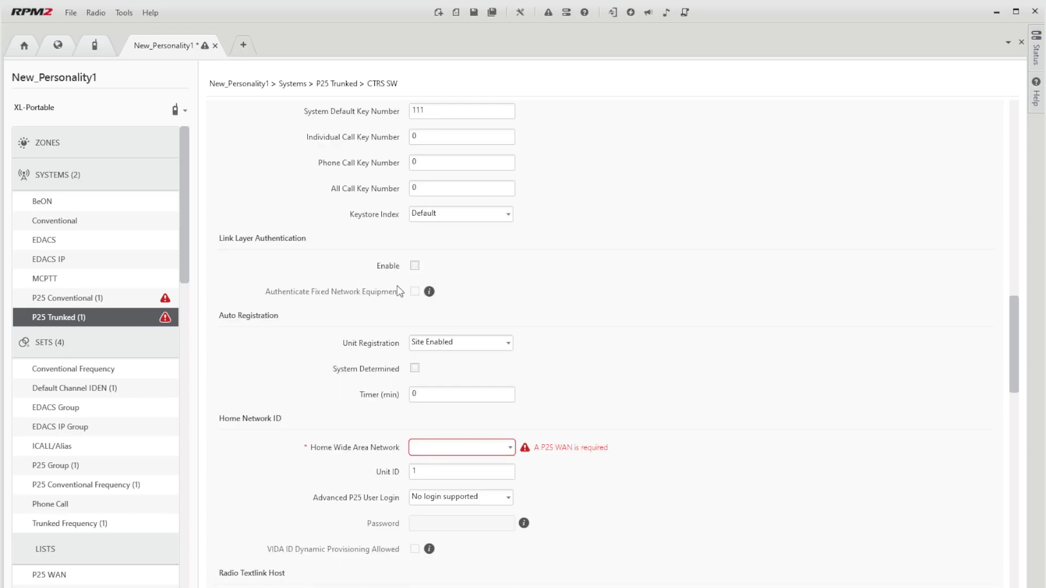
pyautogui.scroll(-3)
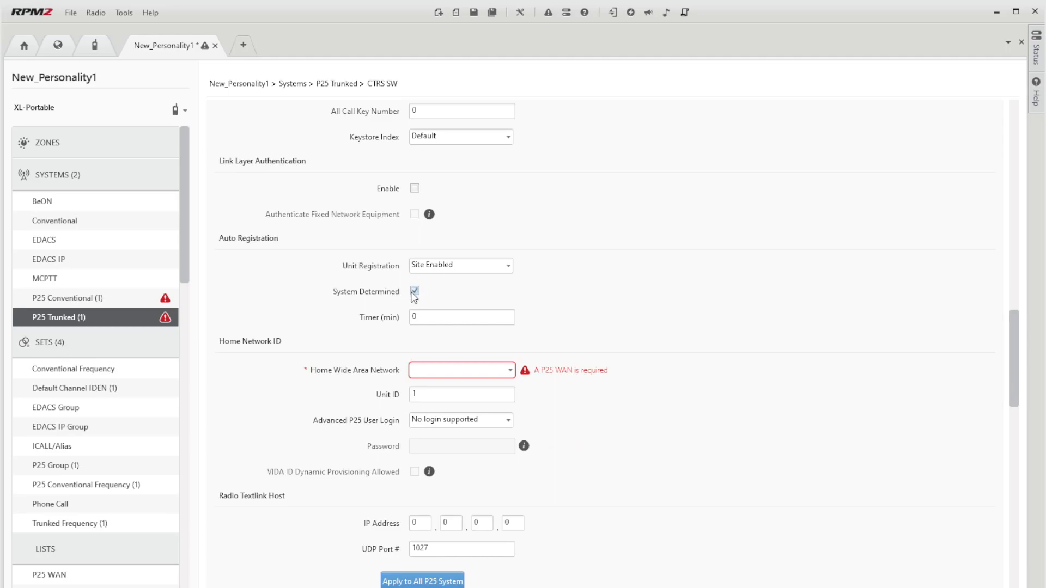
pyautogui.click(460, 370)
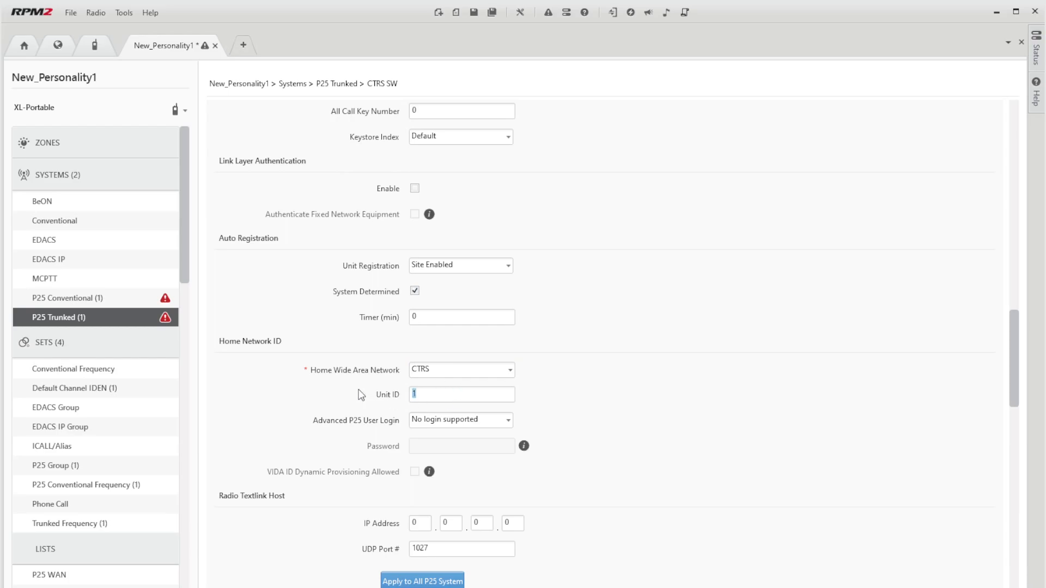
pyautogui.write('71000')
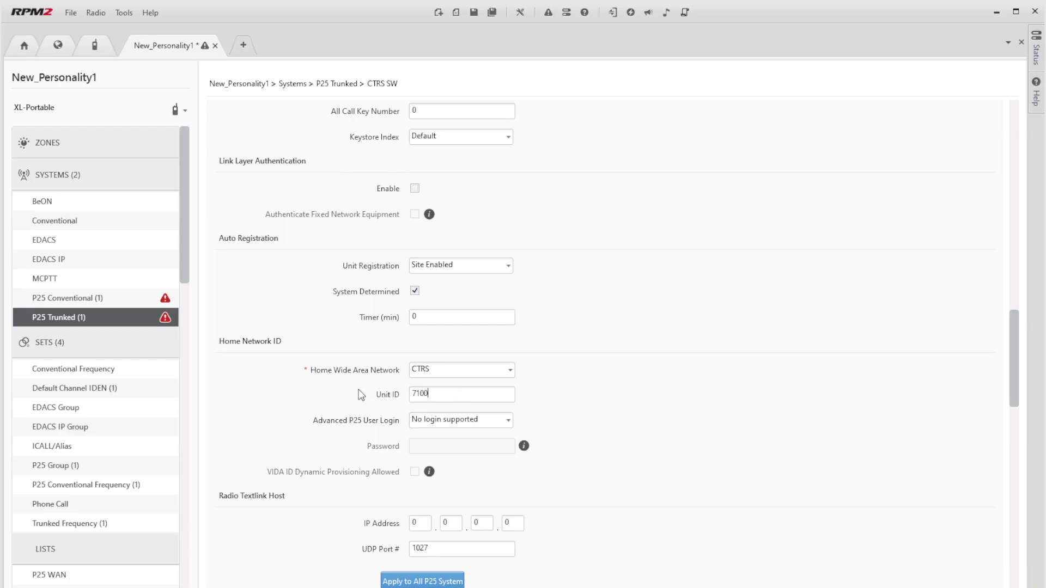
pyautogui.write('01')
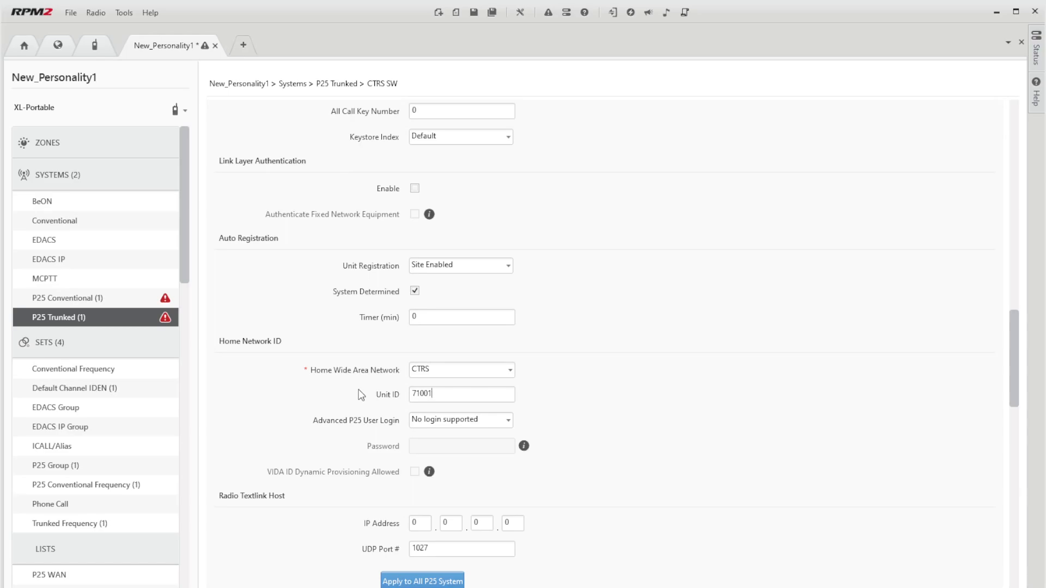
pyautogui.scroll(-3)
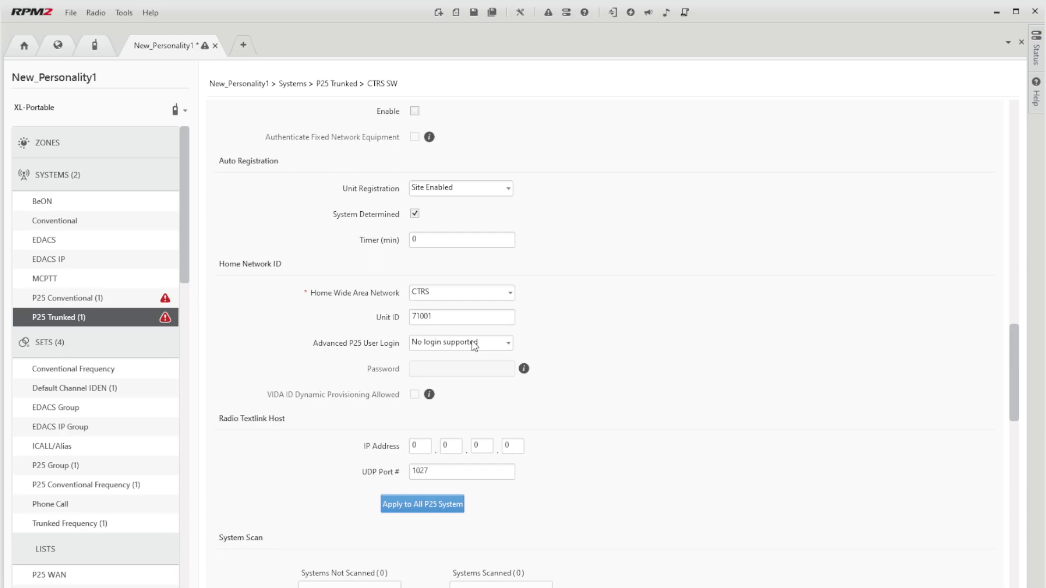
pyautogui.moveTo(589, 343)
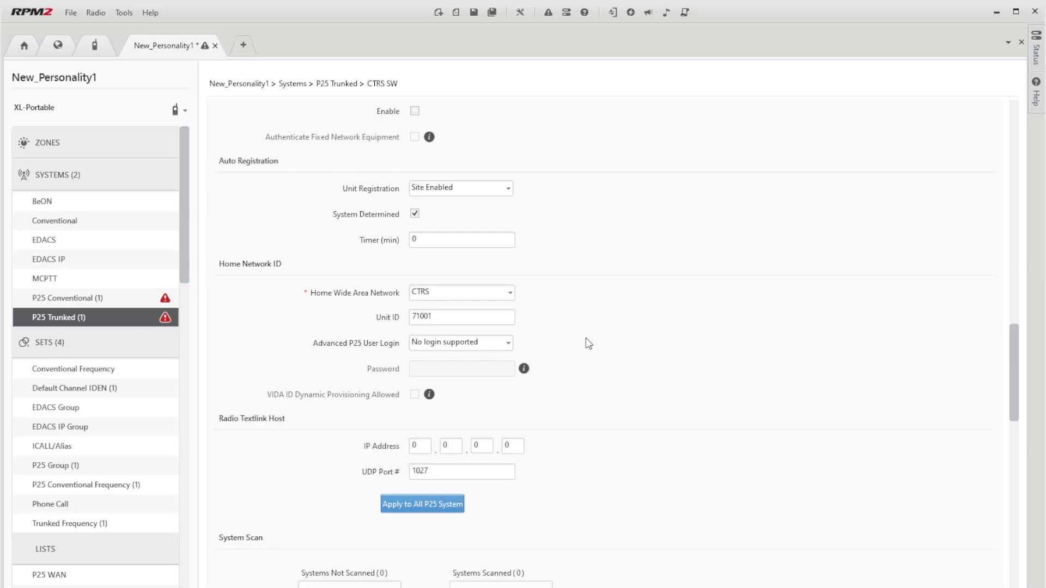
pyautogui.moveTo(512, 415)
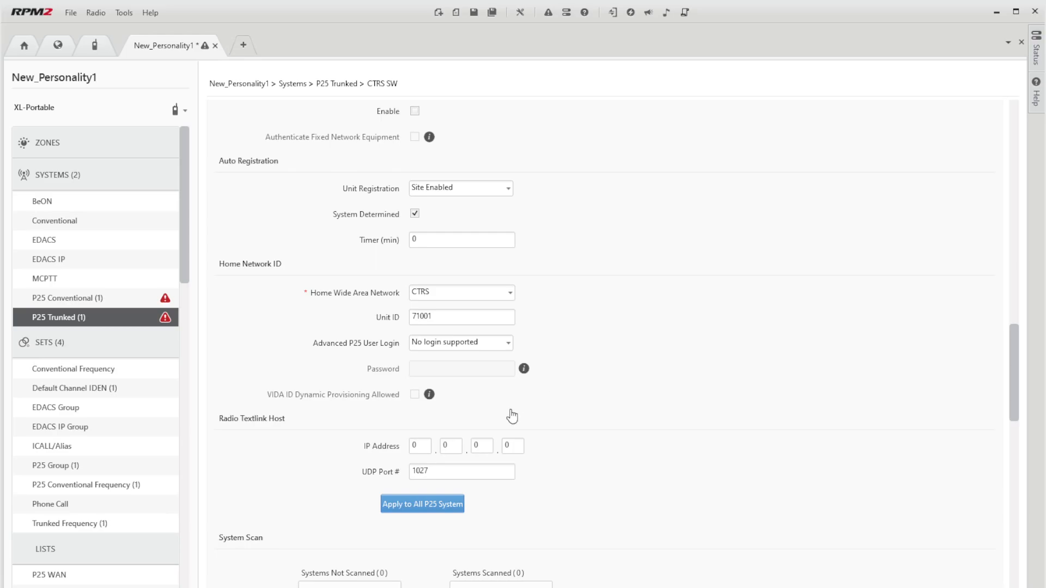
pyautogui.click(460, 342)
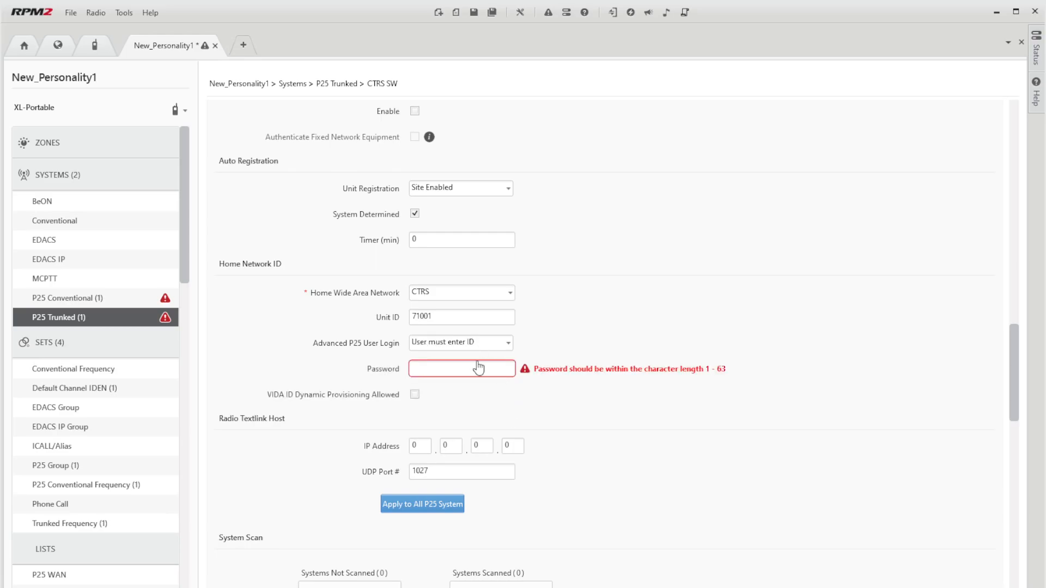
pyautogui.click(459, 342)
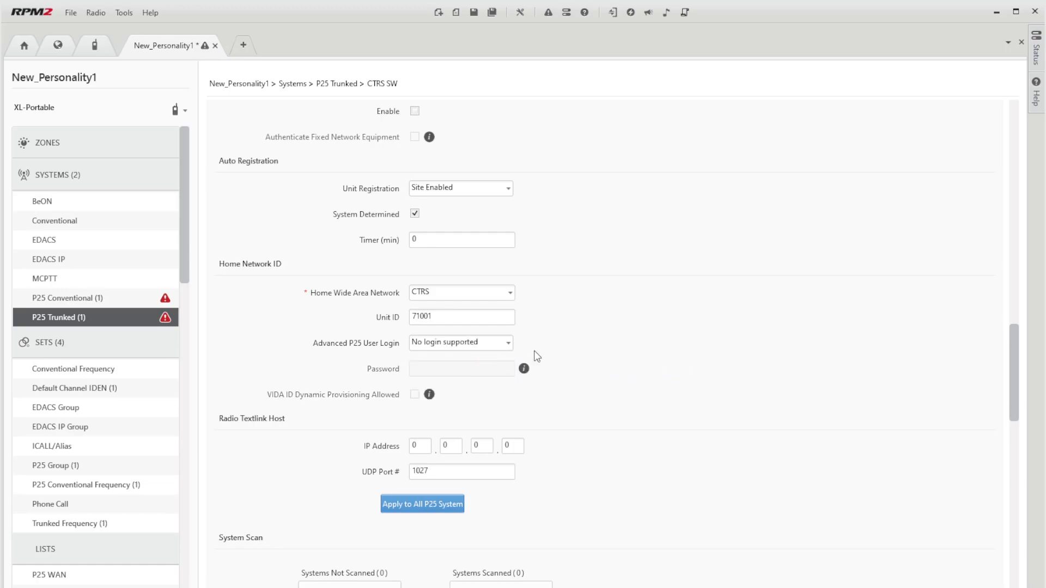
pyautogui.moveTo(572, 346)
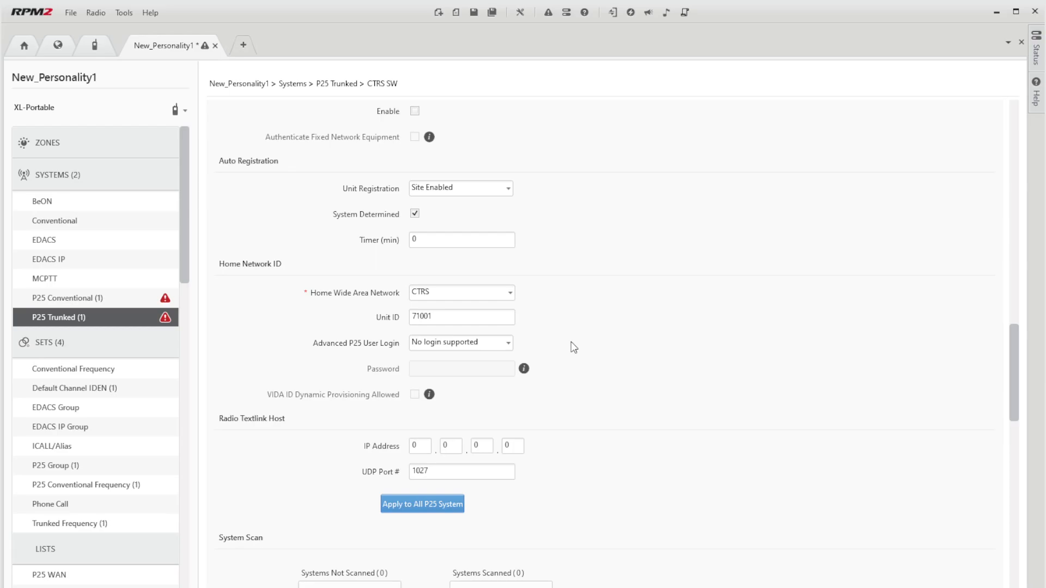
pyautogui.scroll(-3)
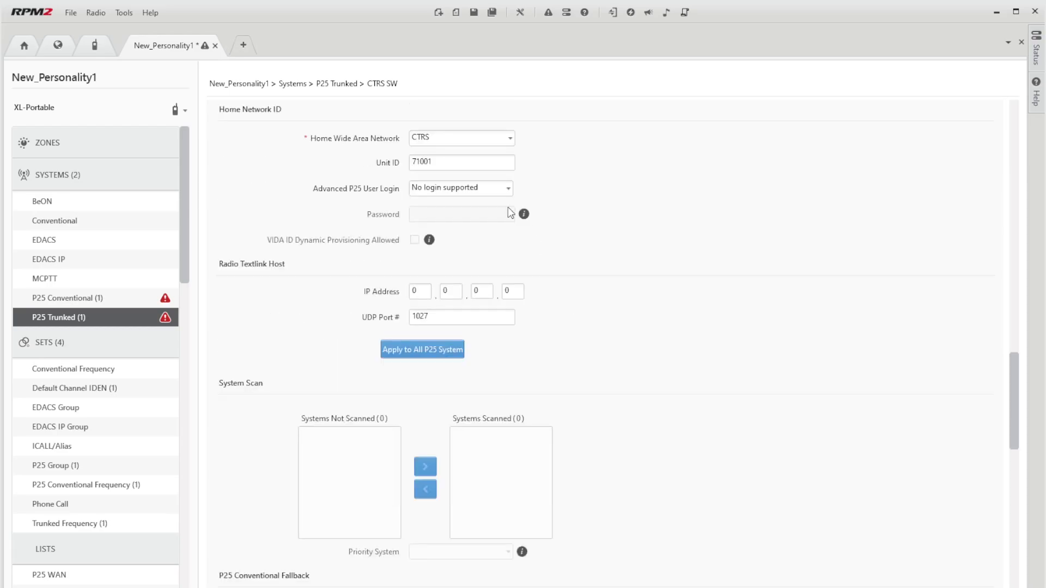
pyautogui.moveTo(428, 194)
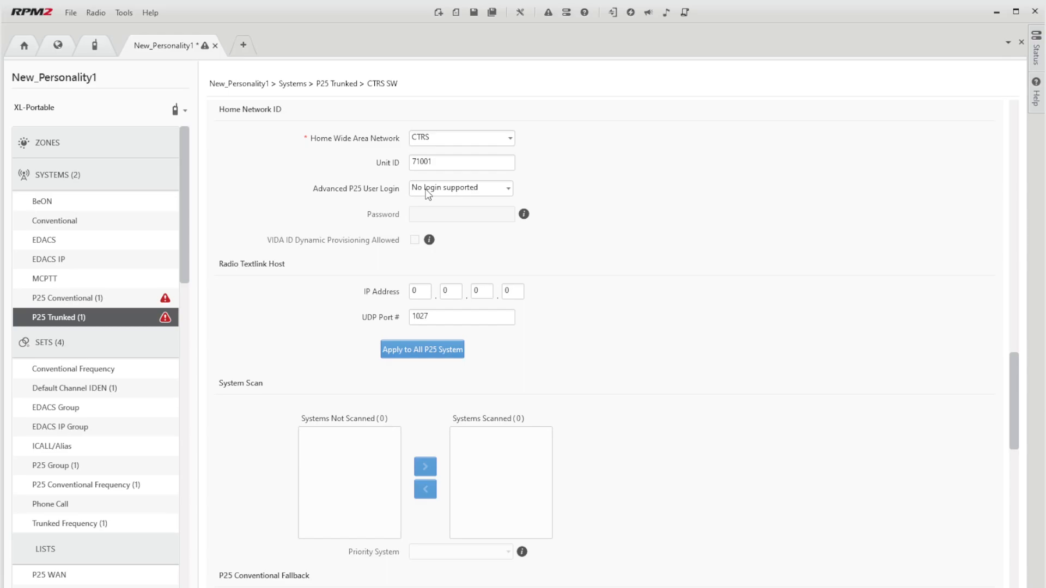
pyautogui.moveTo(629, 272)
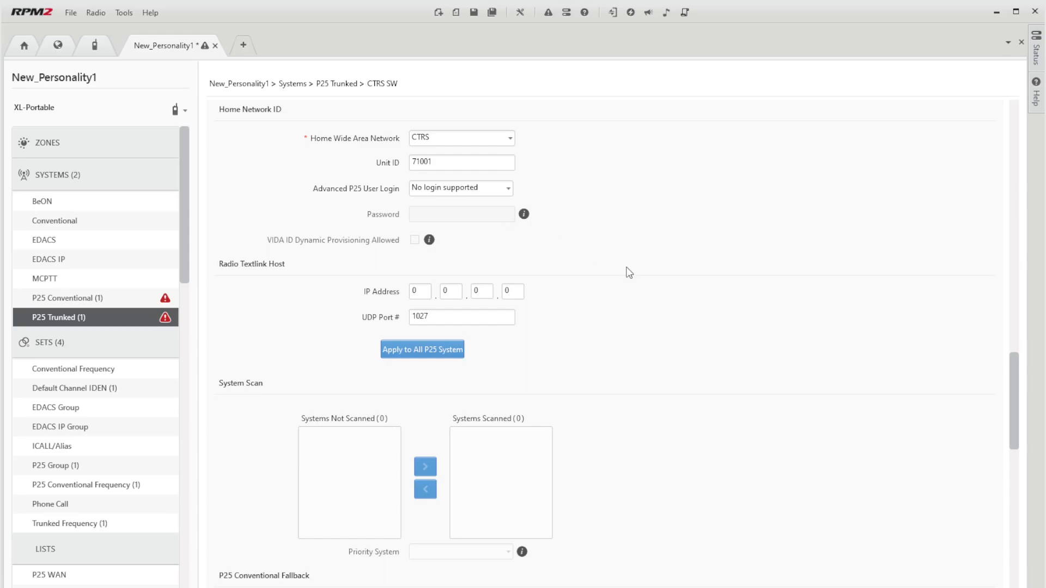
# Roam on Enhanced Control Channel and set band hunt frequencies from 450 to 469.9 MHz.
pyautogui.scroll(-3)
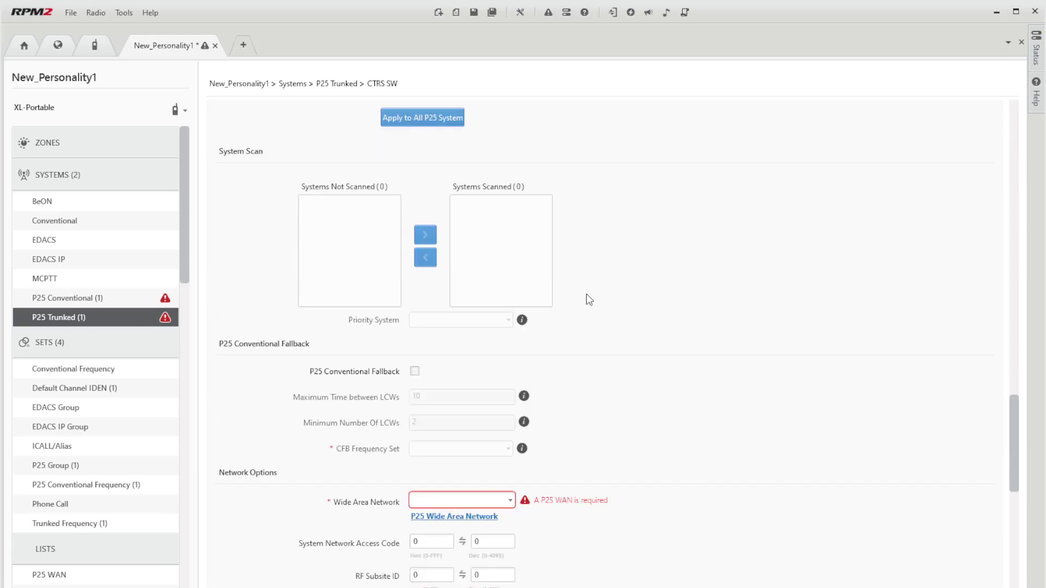
pyautogui.scroll(-3)
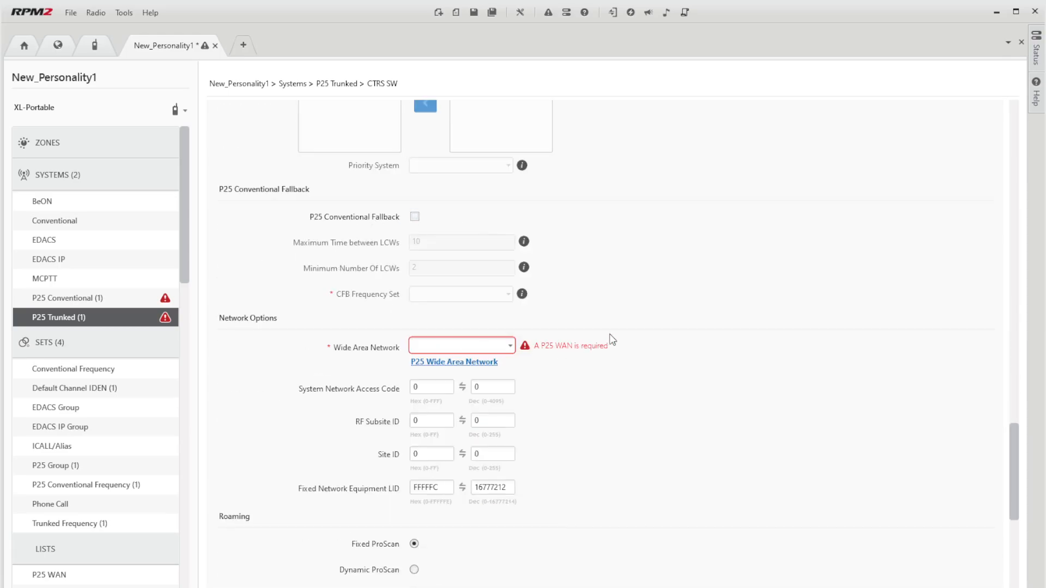
pyautogui.scroll(-3)
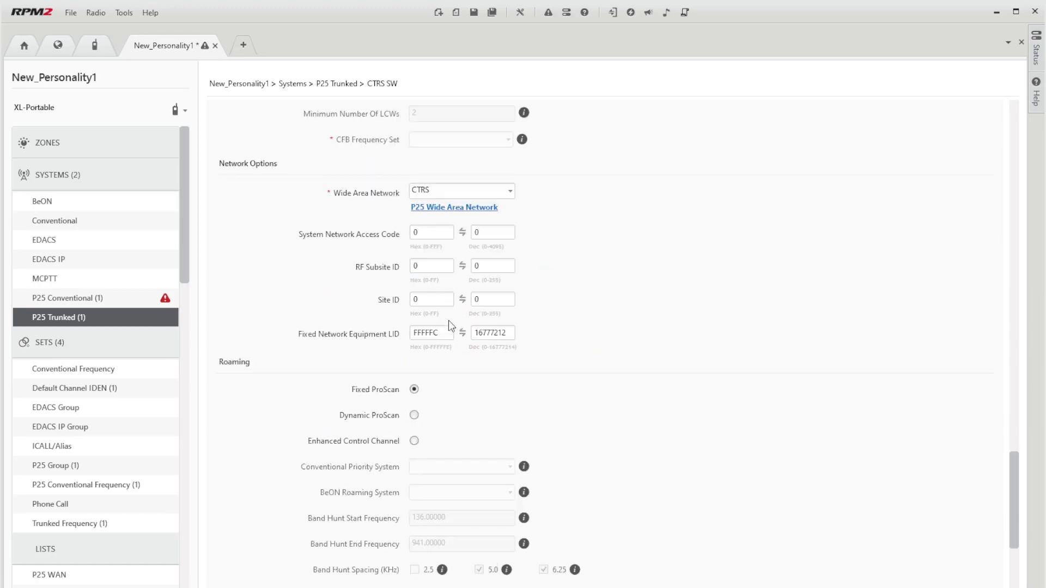
pyautogui.scroll(-3)
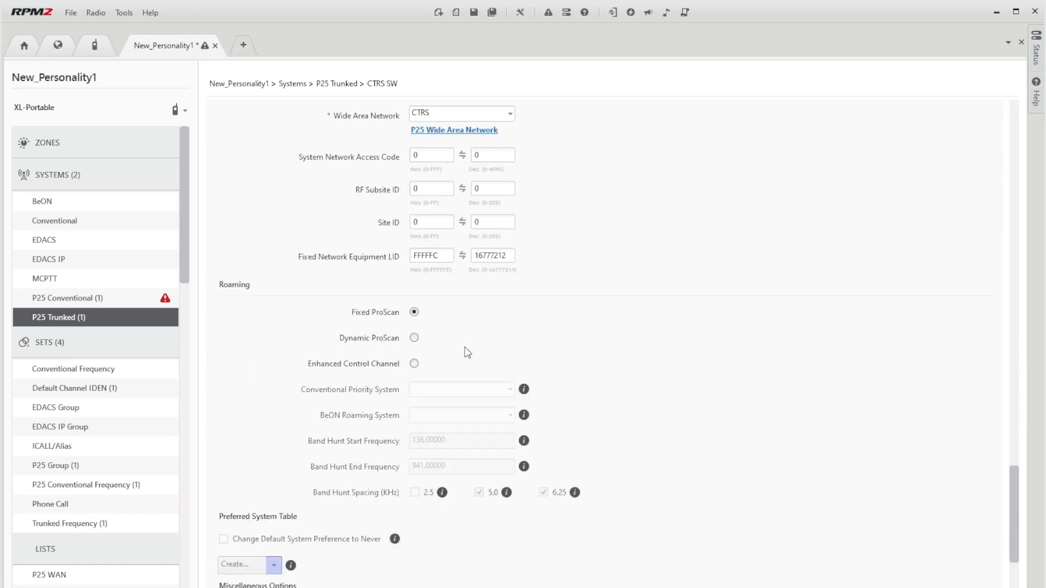
pyautogui.click(414, 364)
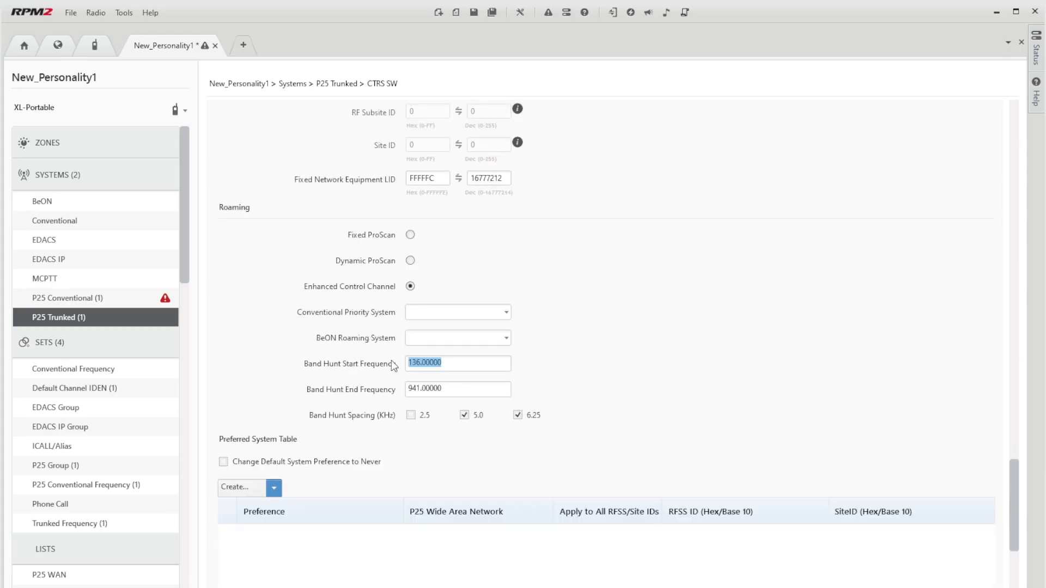
pyautogui.write('450')
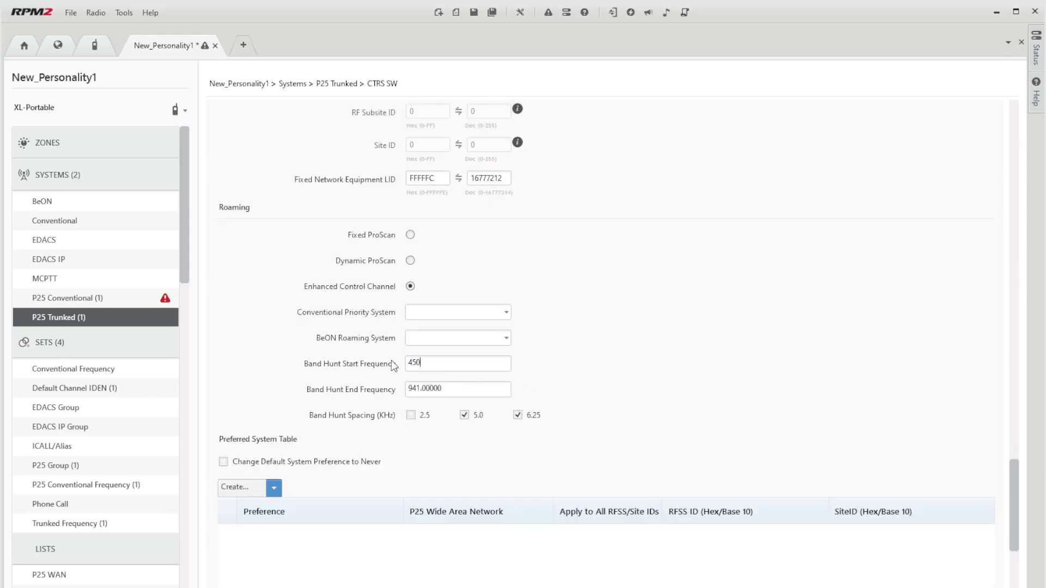
pyautogui.tripleClick(456, 389)
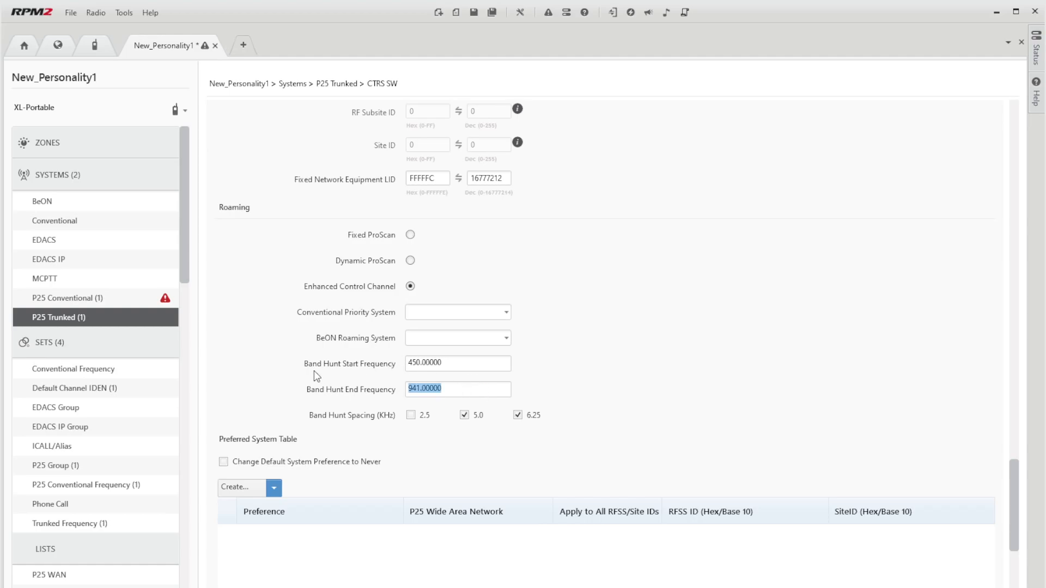
pyautogui.write('469')
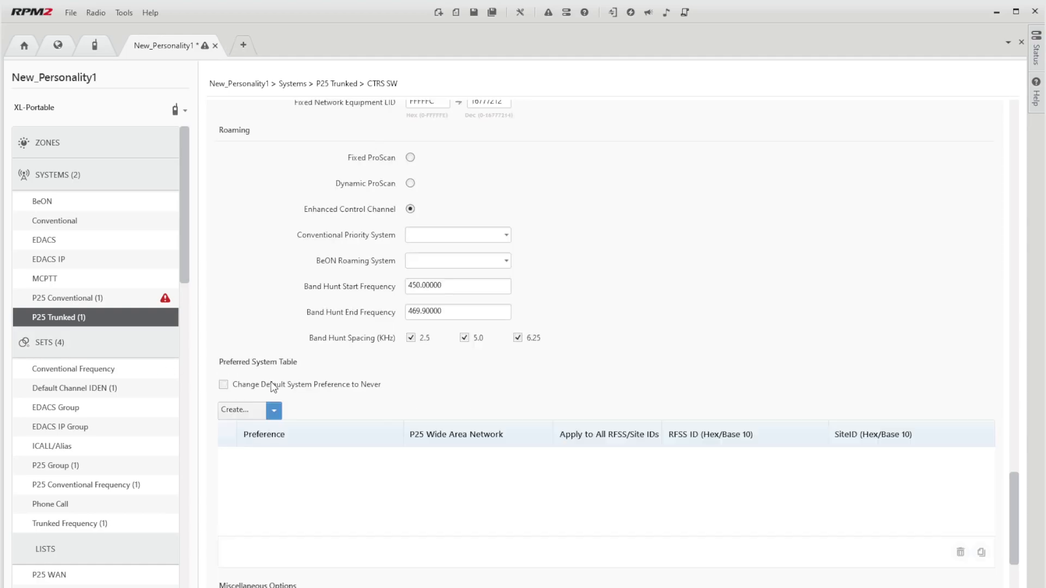
pyautogui.scroll(-3)
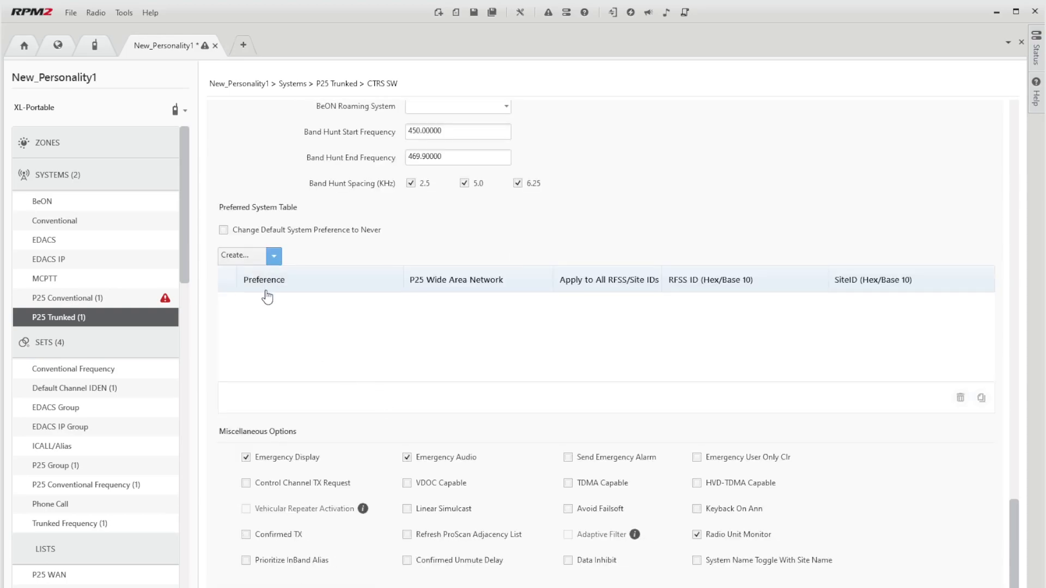
pyautogui.click(236, 255)
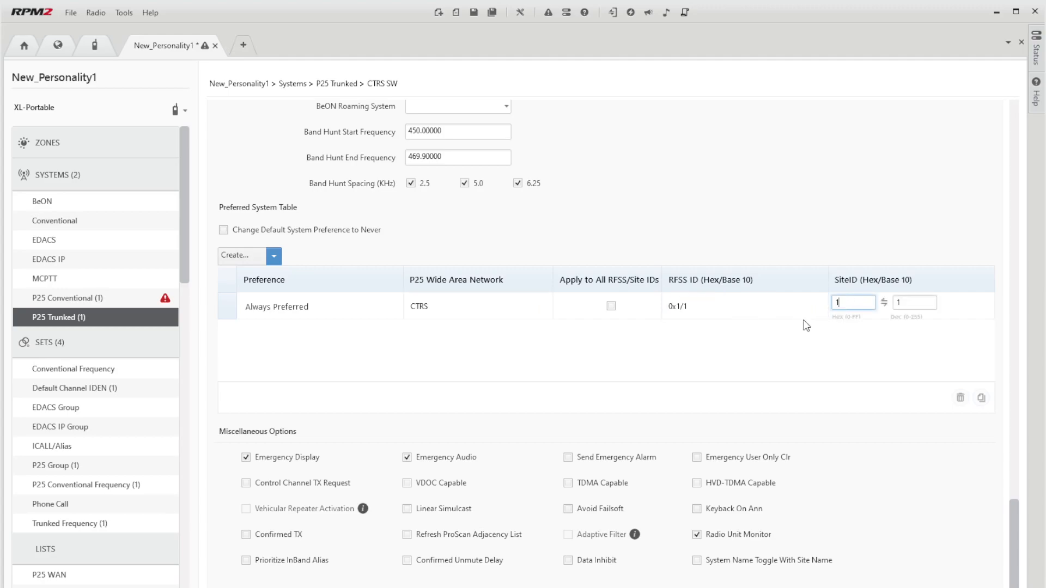
pyautogui.click(270, 330)
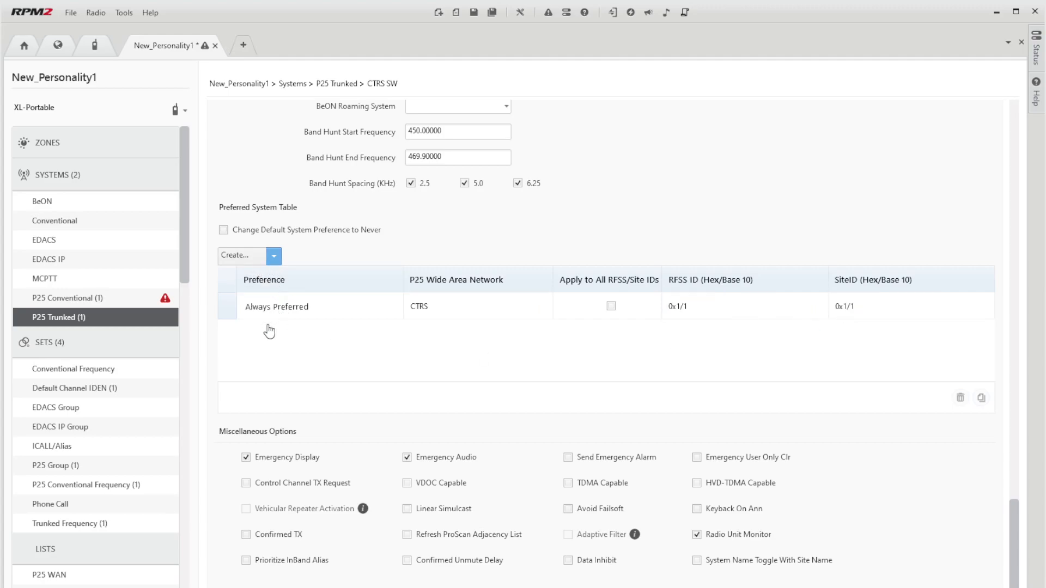
pyautogui.moveTo(266, 320)
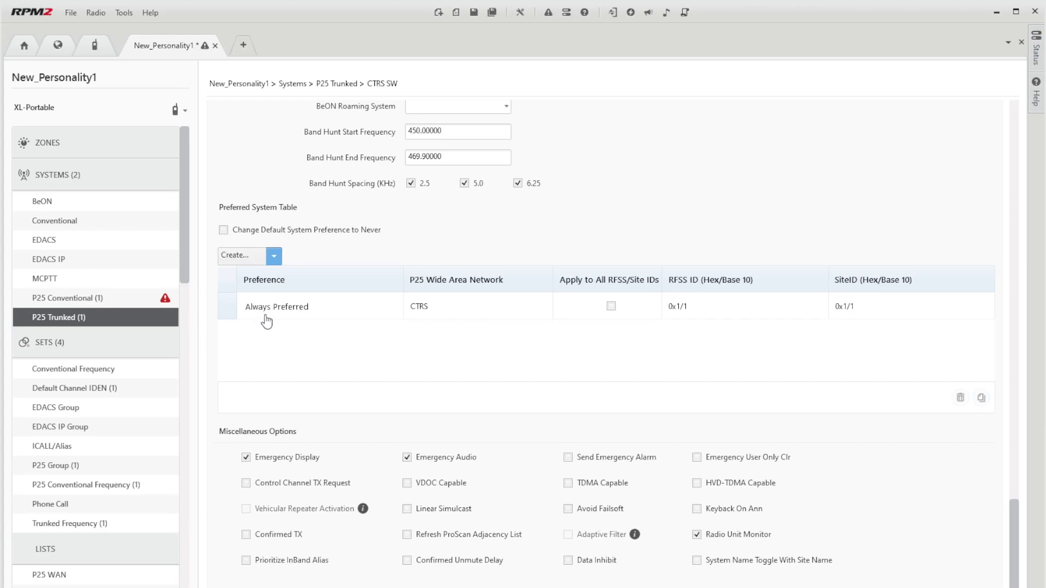
pyautogui.click(233, 255)
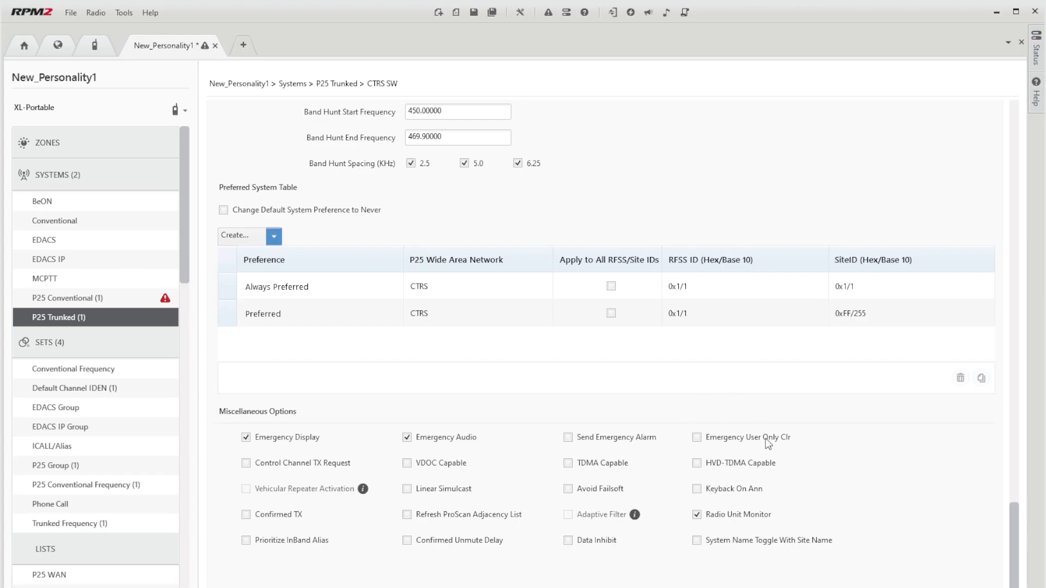
pyautogui.moveTo(700, 569)
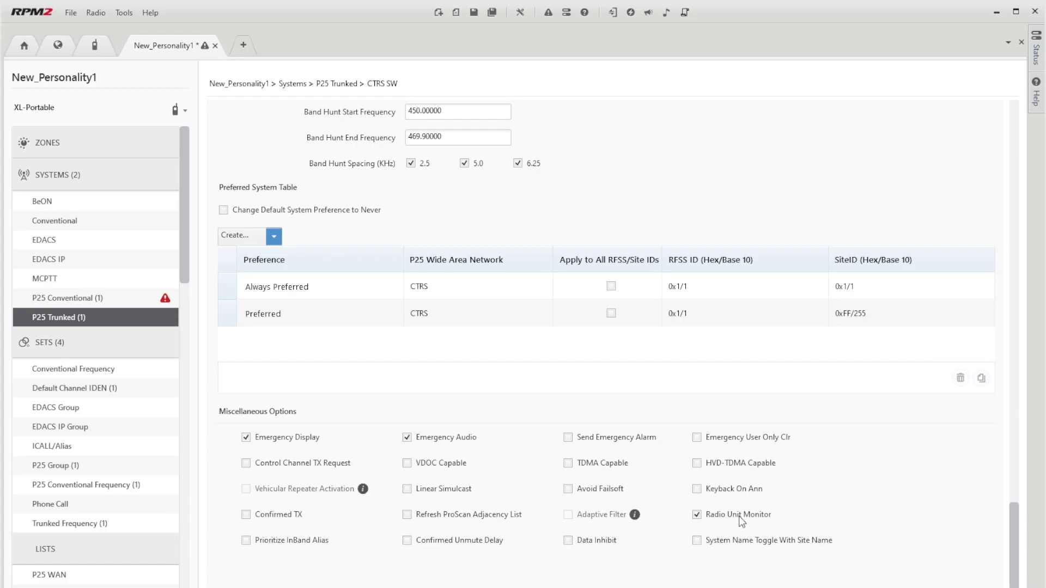
pyautogui.moveTo(674, 563)
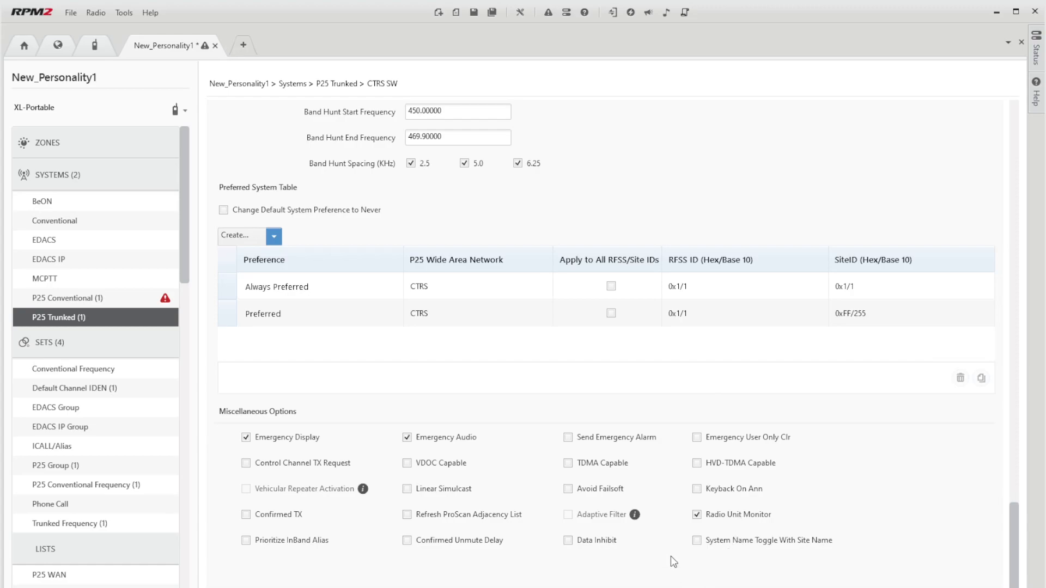
pyautogui.moveTo(819, 438)
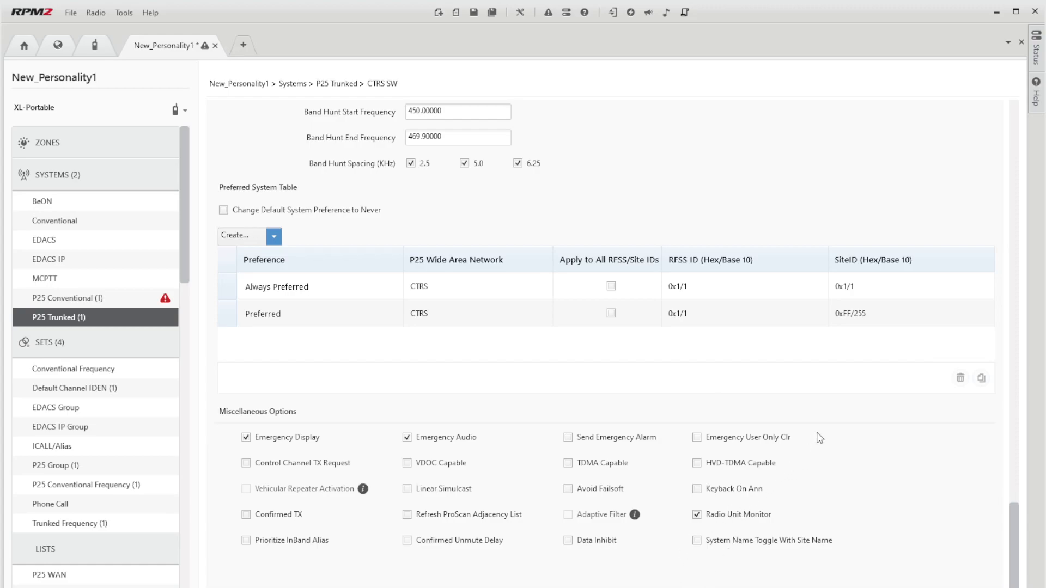
pyautogui.moveTo(768, 523)
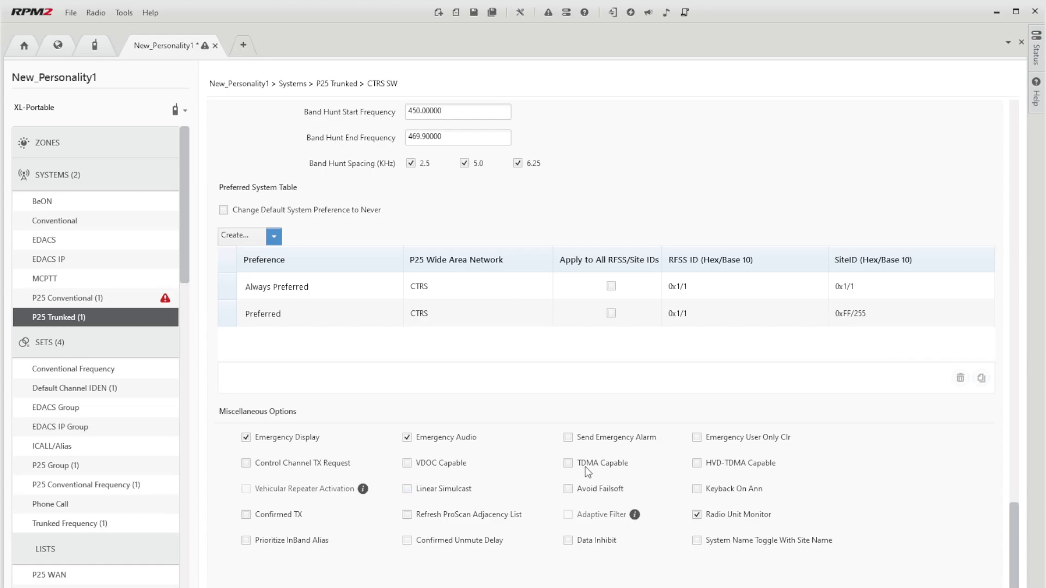
pyautogui.moveTo(732, 467)
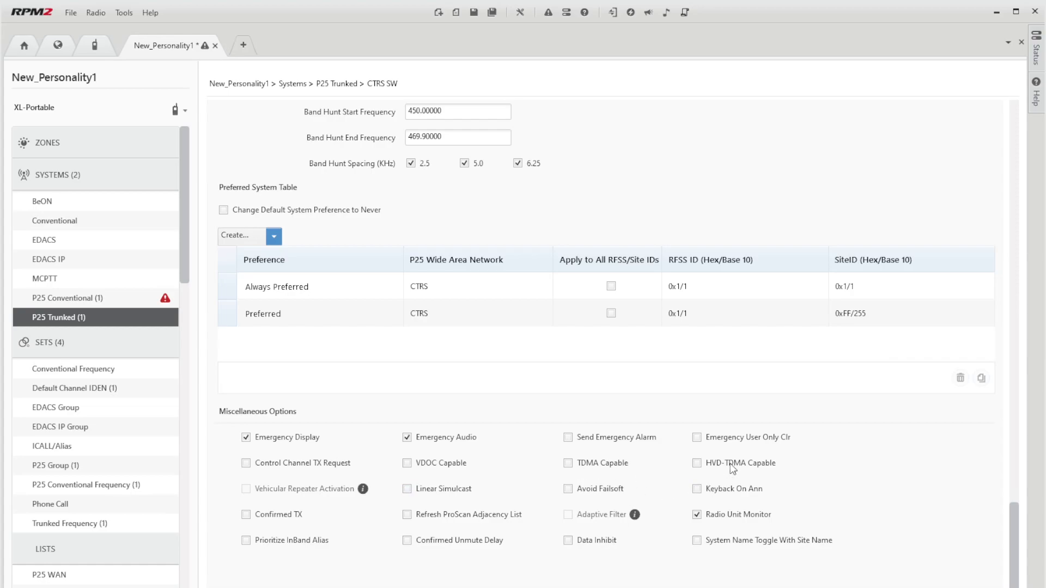
pyautogui.moveTo(703, 458)
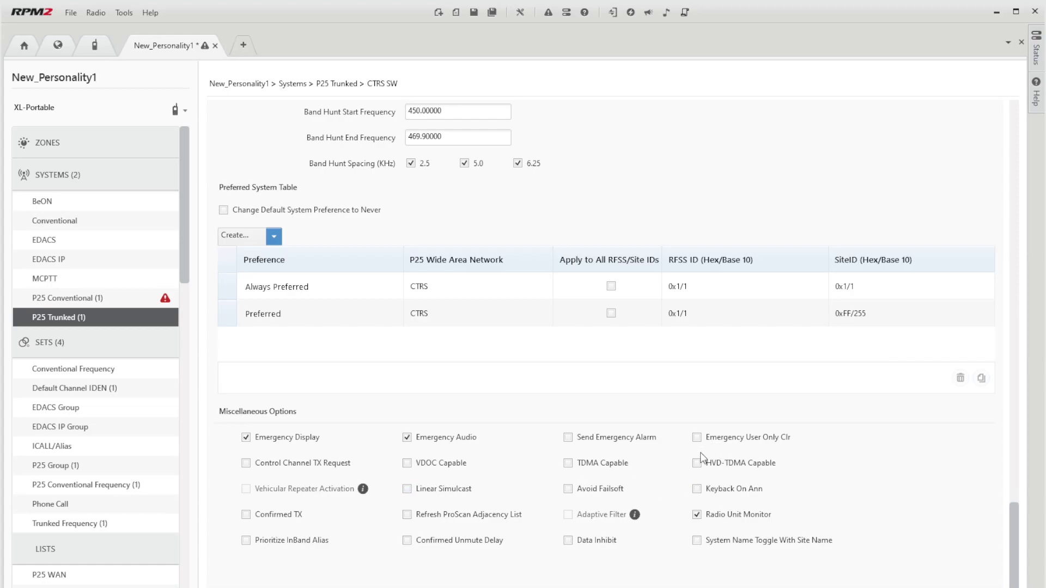
pyautogui.moveTo(546, 446)
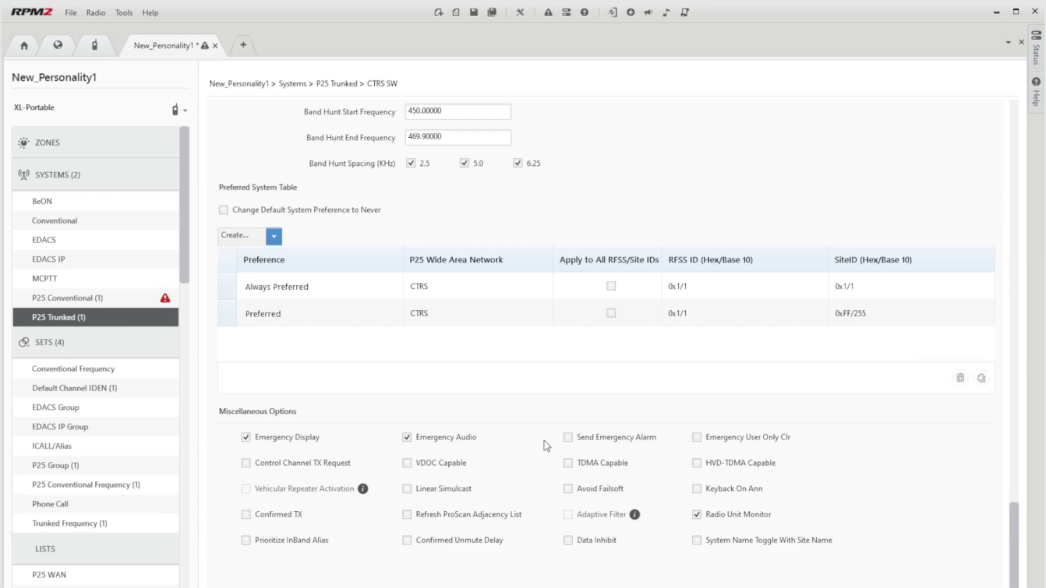
pyautogui.moveTo(454, 469)
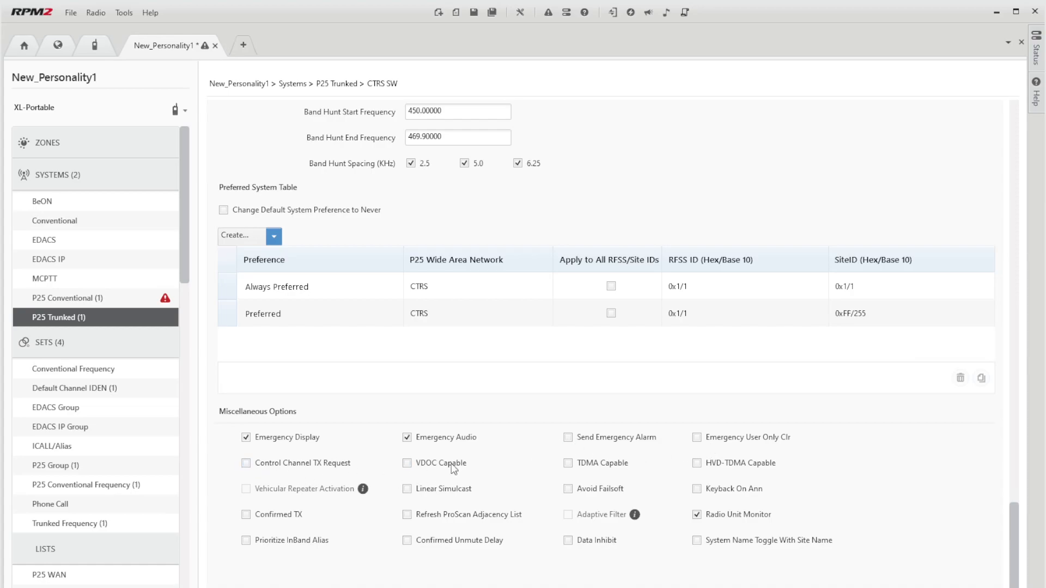
pyautogui.moveTo(321, 499)
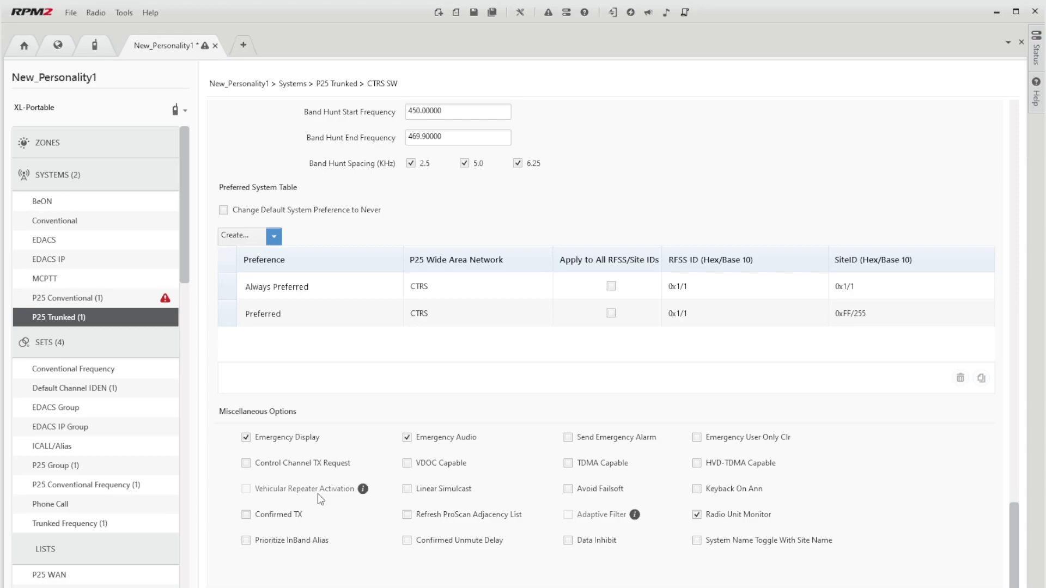
pyautogui.moveTo(805, 402)
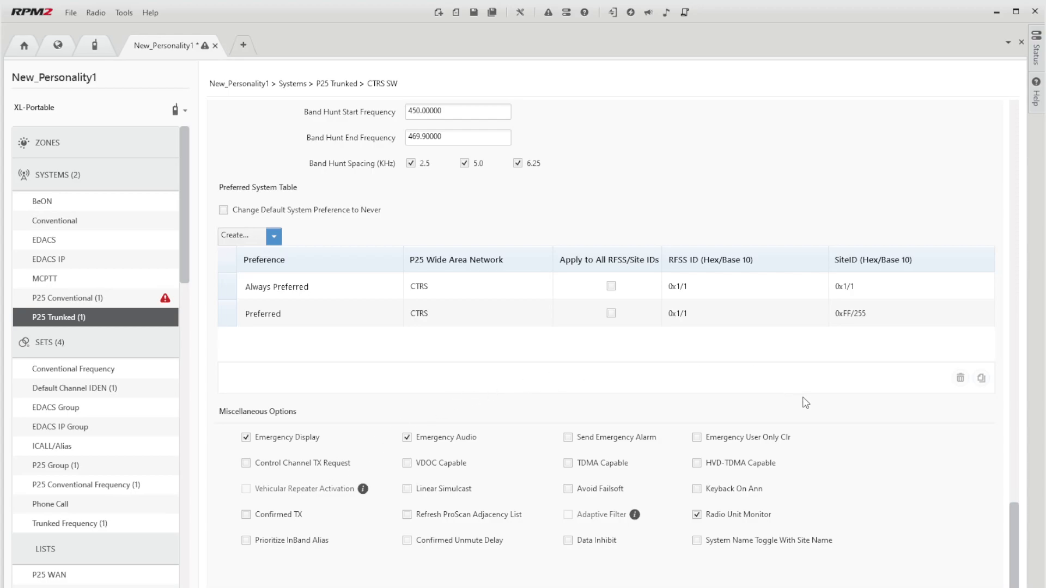
pyautogui.moveTo(264, 369)
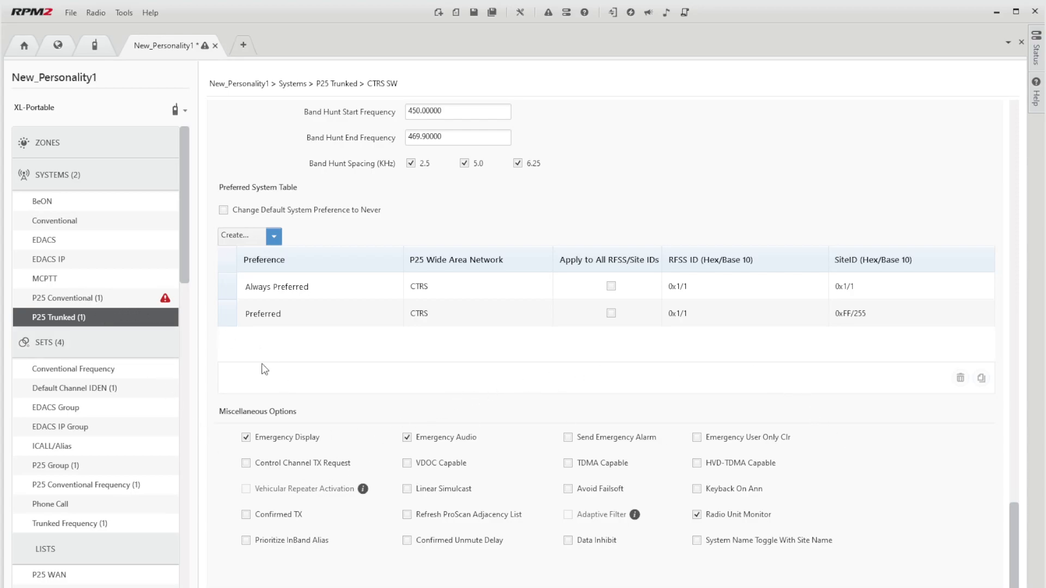
pyautogui.moveTo(119, 301)
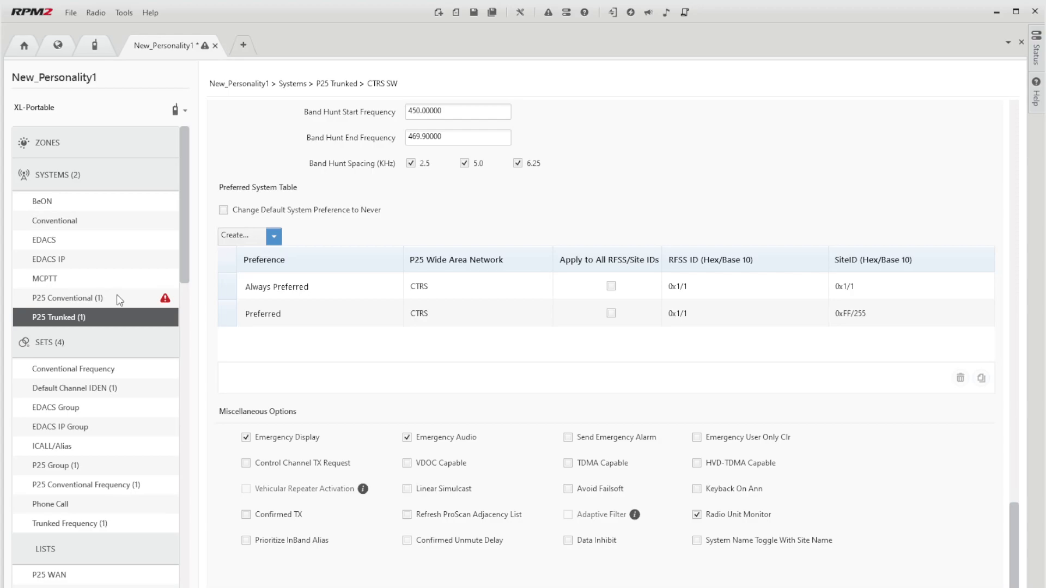
# Assign the CONV IO frequency set and unit ID 71001 to the P25 conventional system.
pyautogui.click(66, 297)
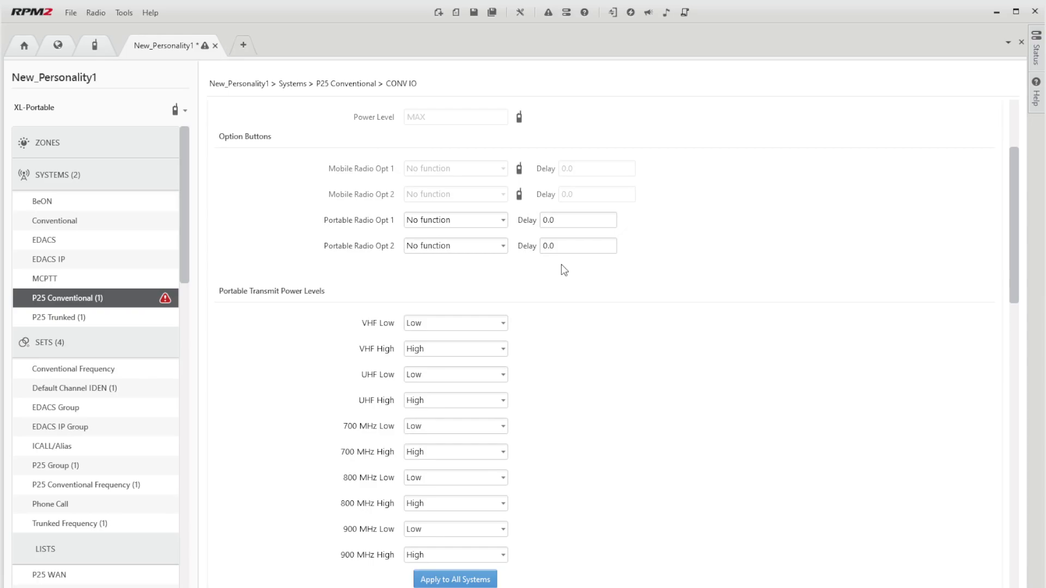
pyautogui.scroll(-3)
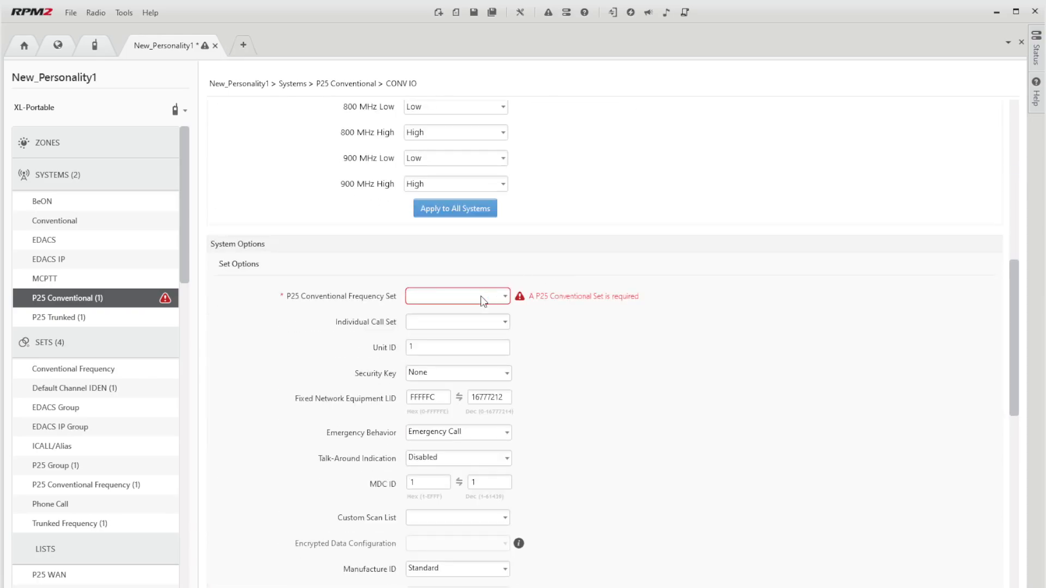
pyautogui.click(457, 296)
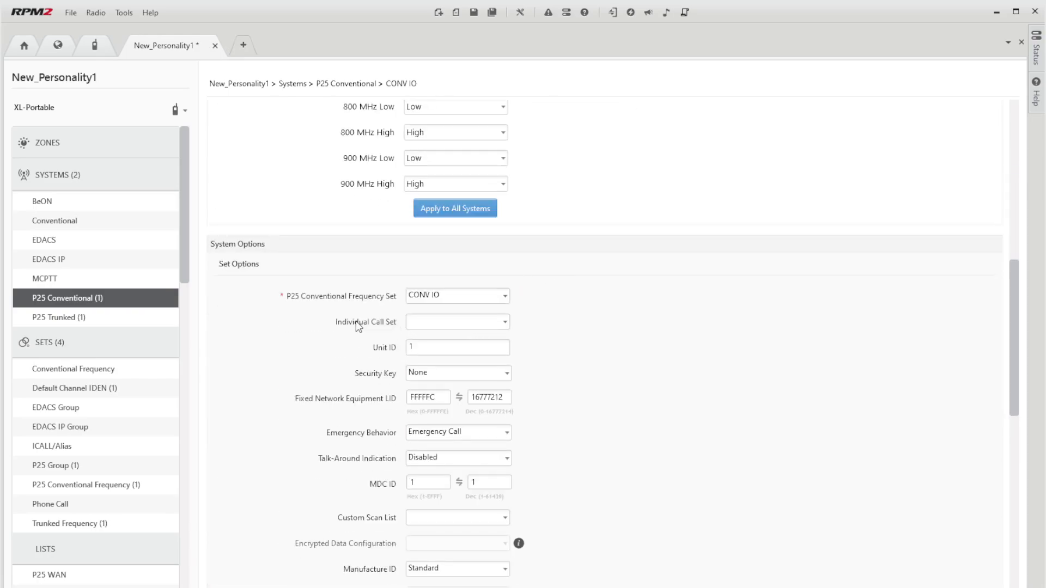
pyautogui.write('7100')
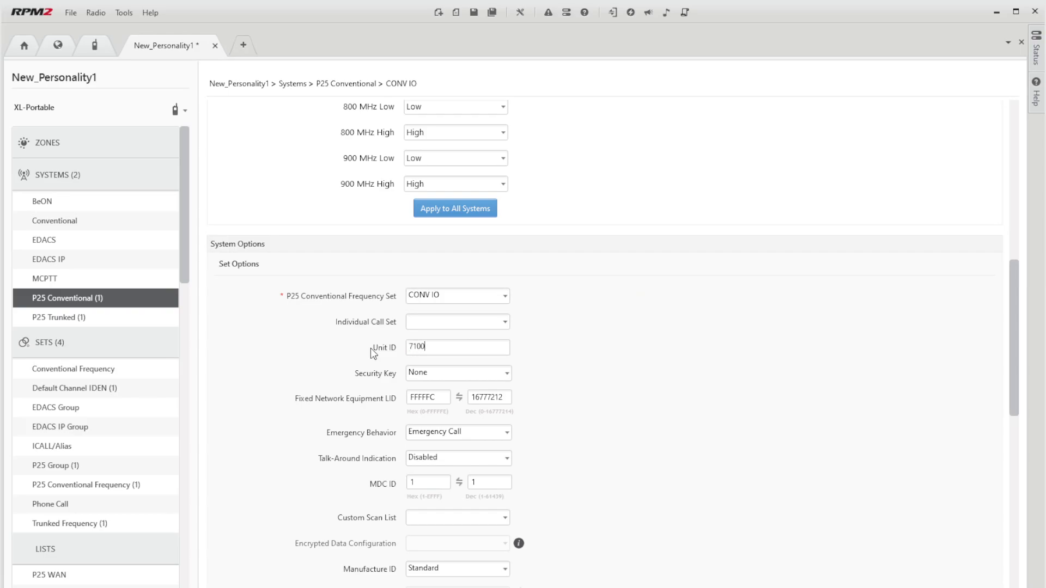
# Set MDC ID 1001 and enable DTMF on the conventional system.
pyautogui.scroll(-3)
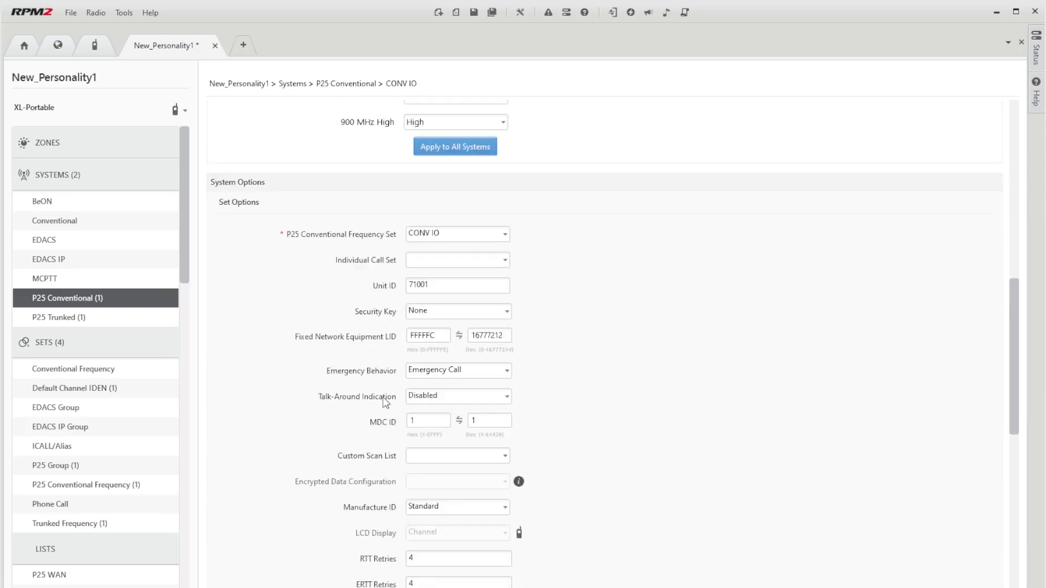
pyautogui.scroll(-3)
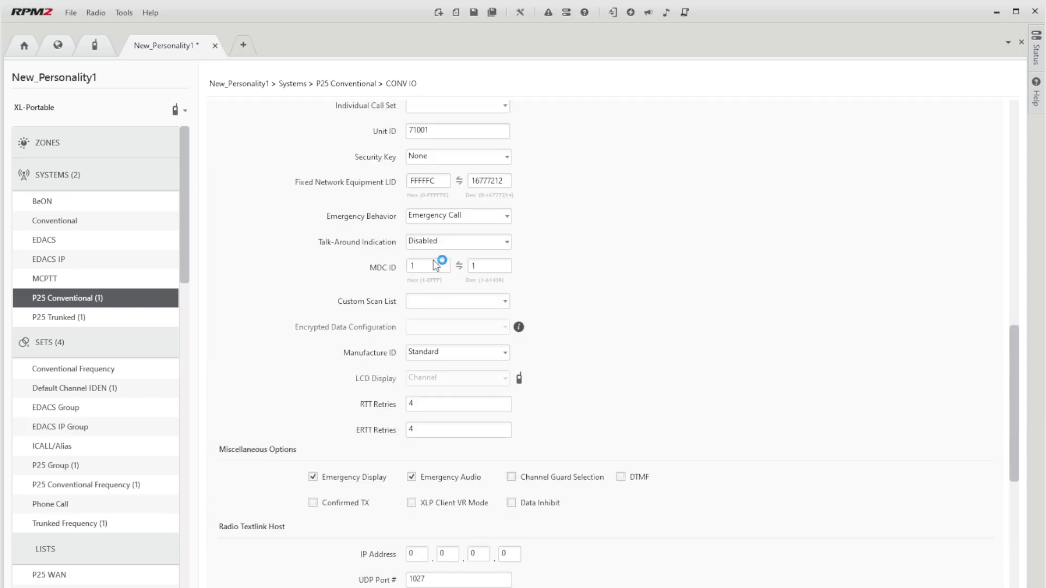
pyautogui.write('101')
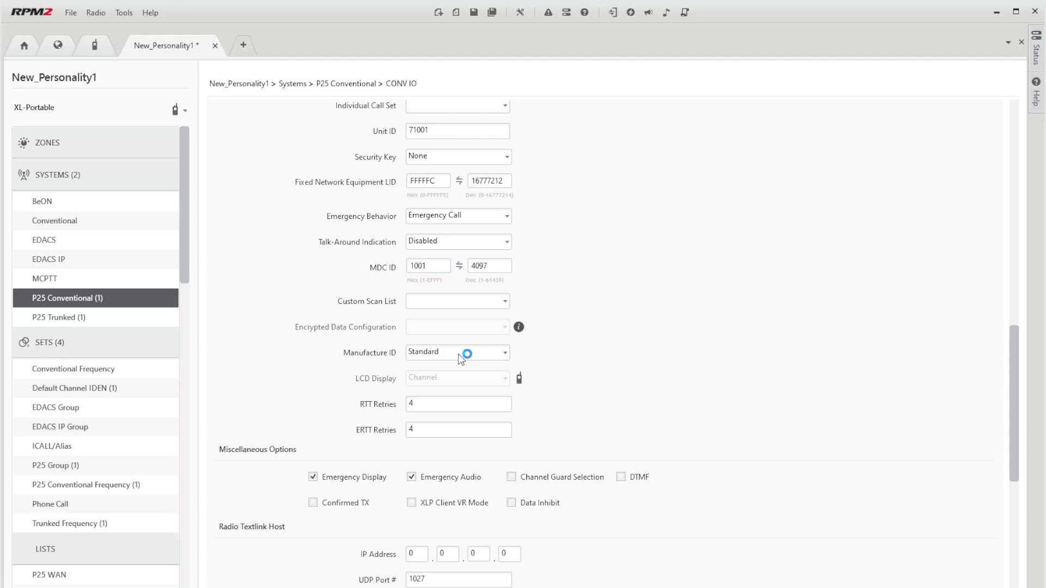
pyautogui.scroll(-3)
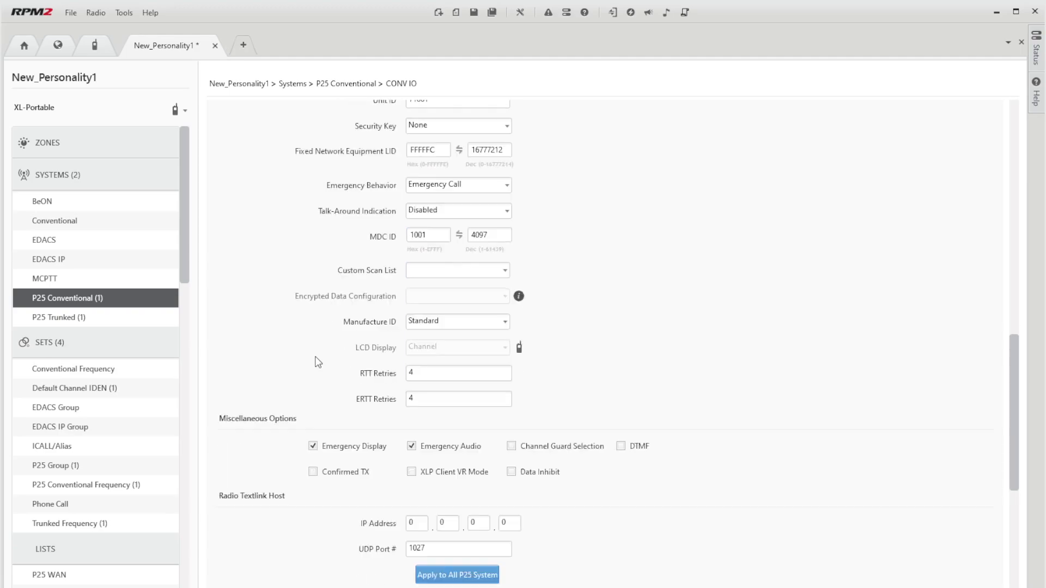
pyautogui.scroll(-3)
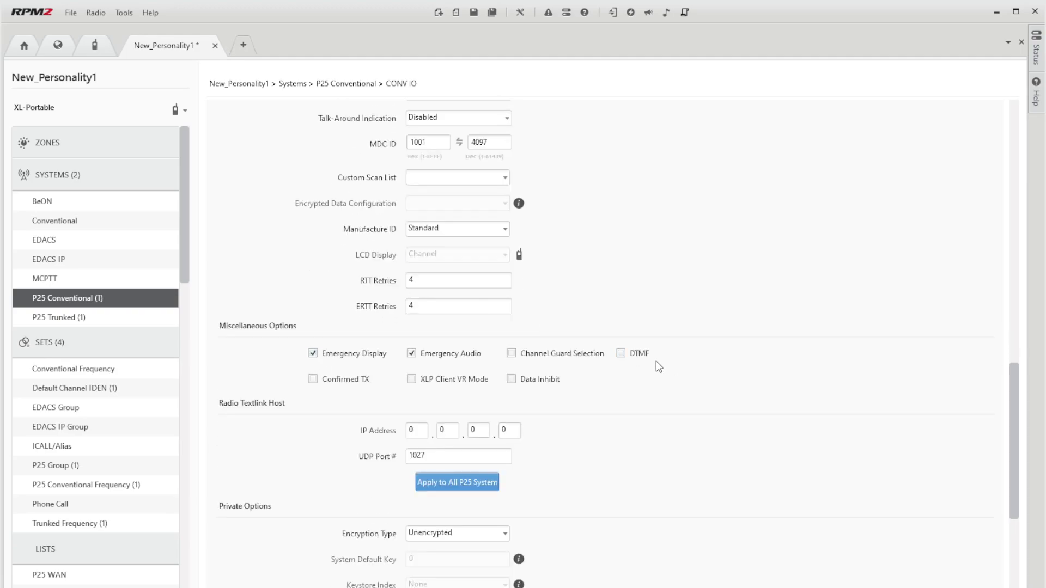
pyautogui.click(622, 353)
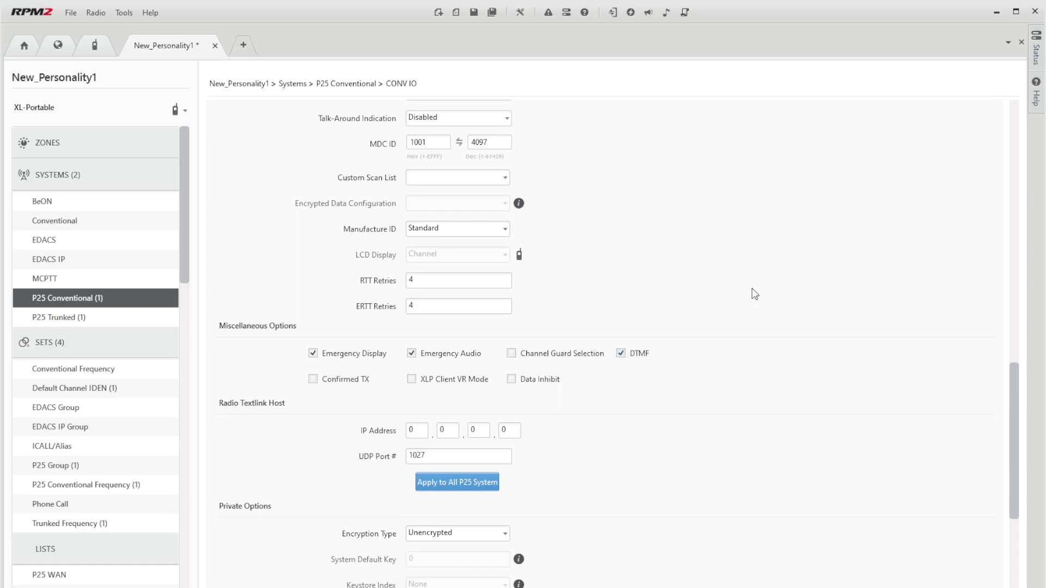
pyautogui.moveTo(745, 320)
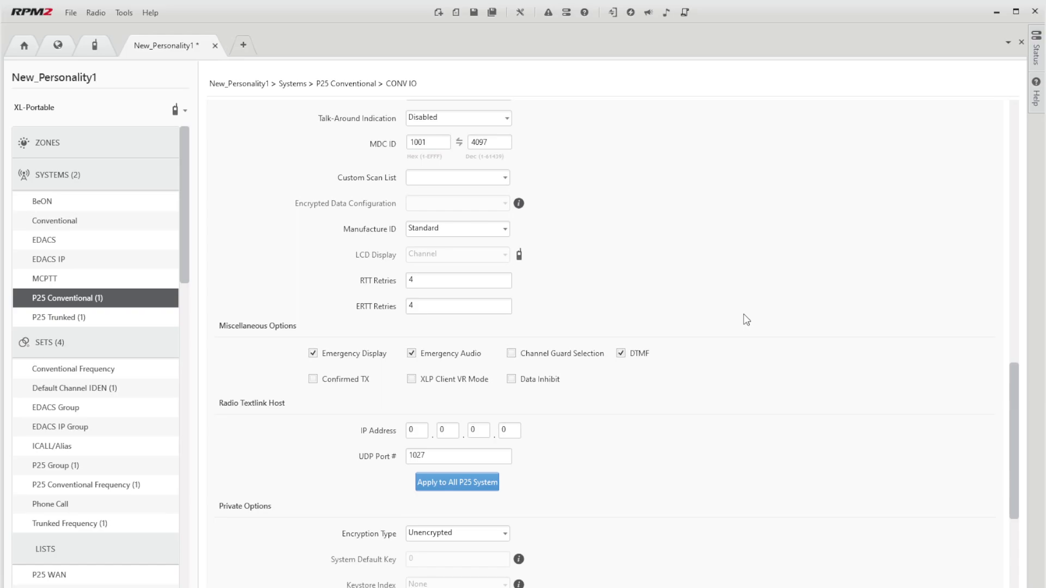
pyautogui.moveTo(731, 318)
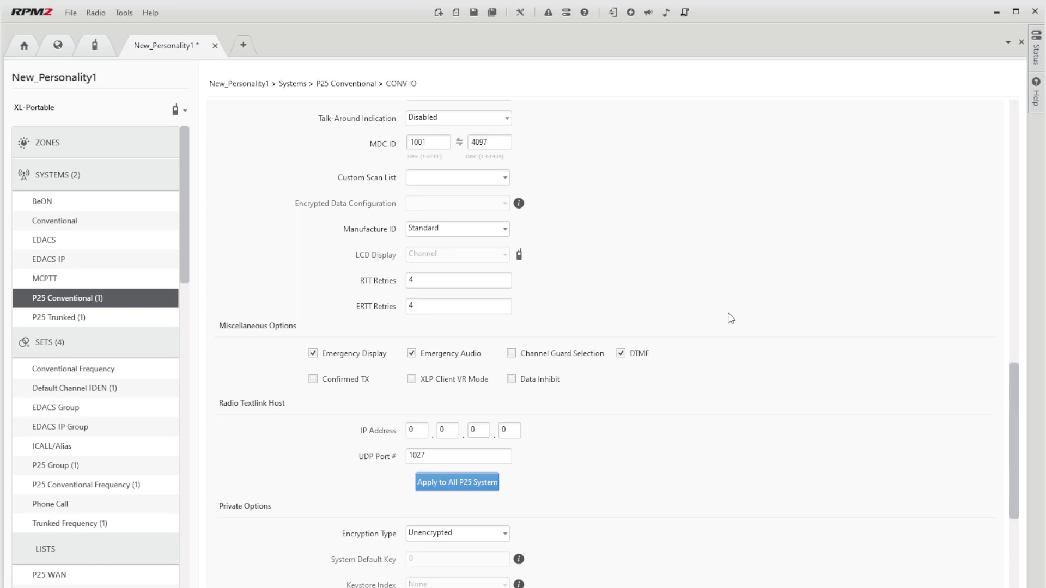
# Set encryption to AES with system default key 111 under Private Options.
pyautogui.scroll(-3)
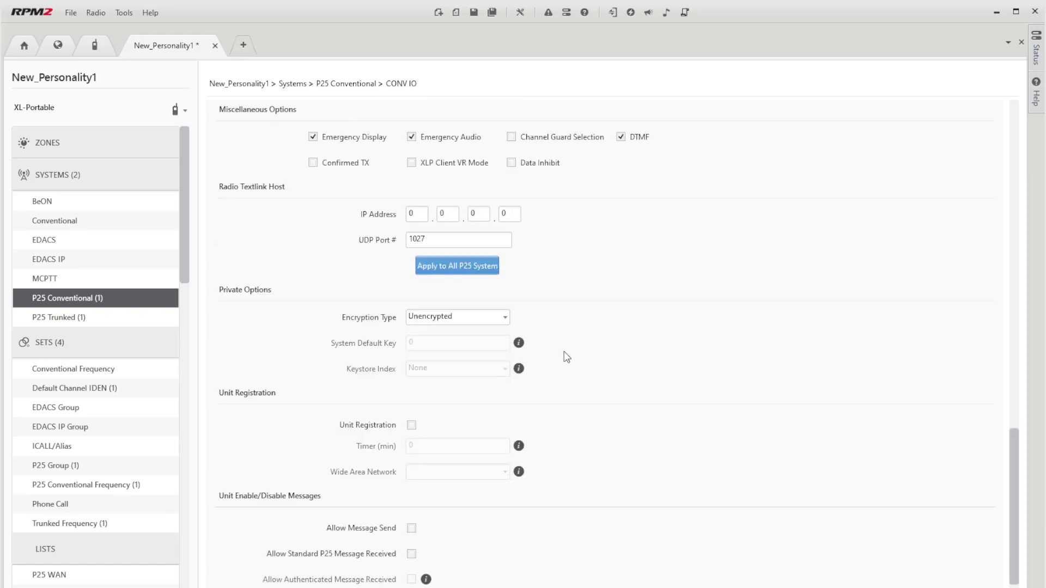
pyautogui.click(456, 317)
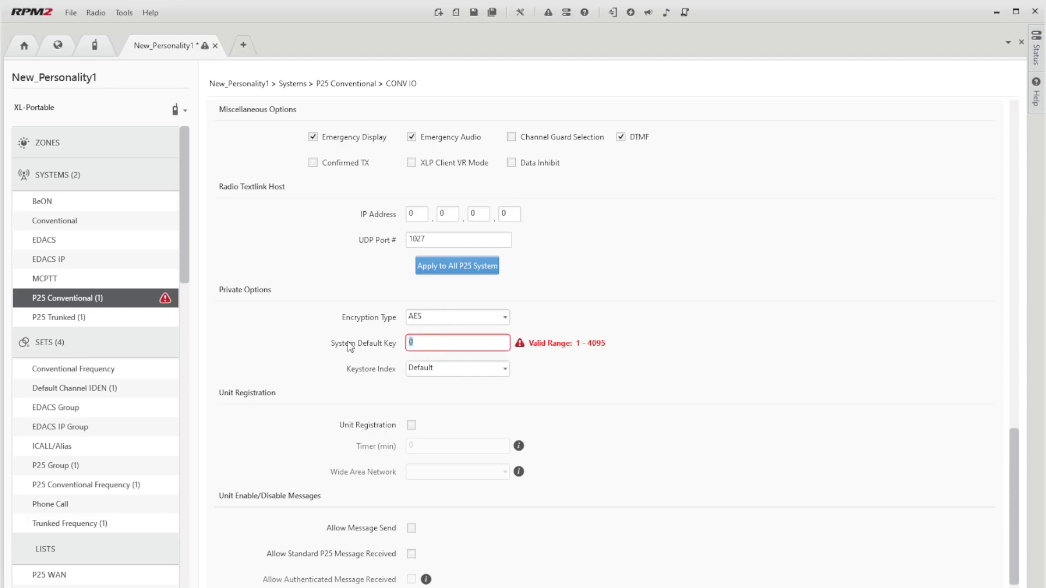
pyautogui.write('111')
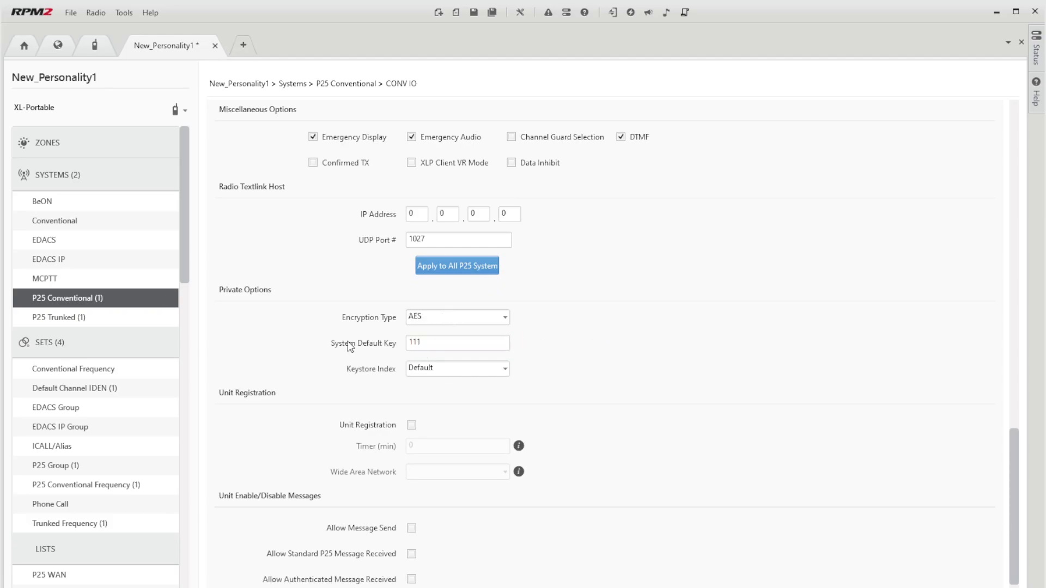
pyautogui.scroll(-3)
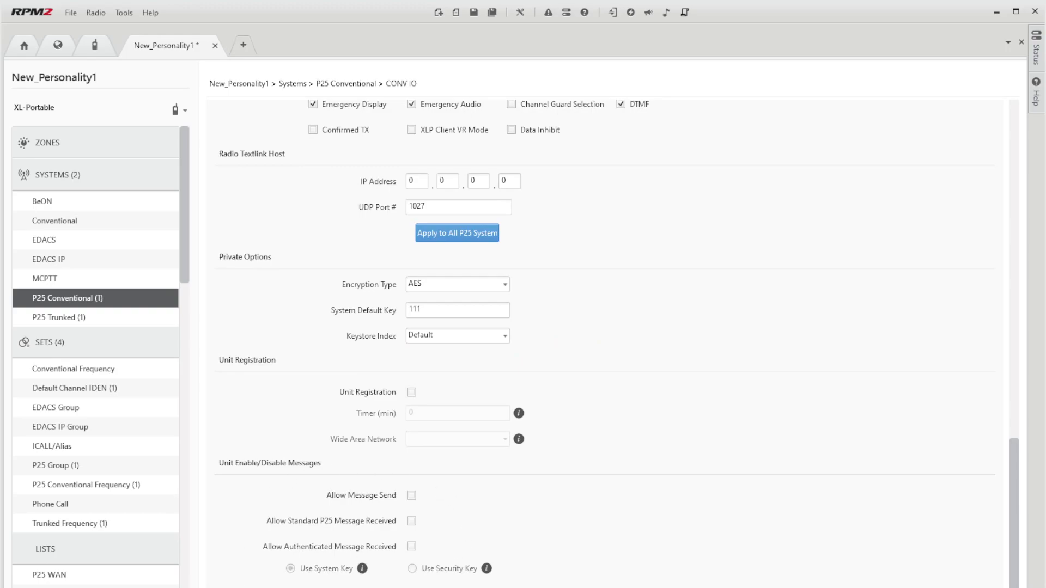
pyautogui.moveTo(386, 410)
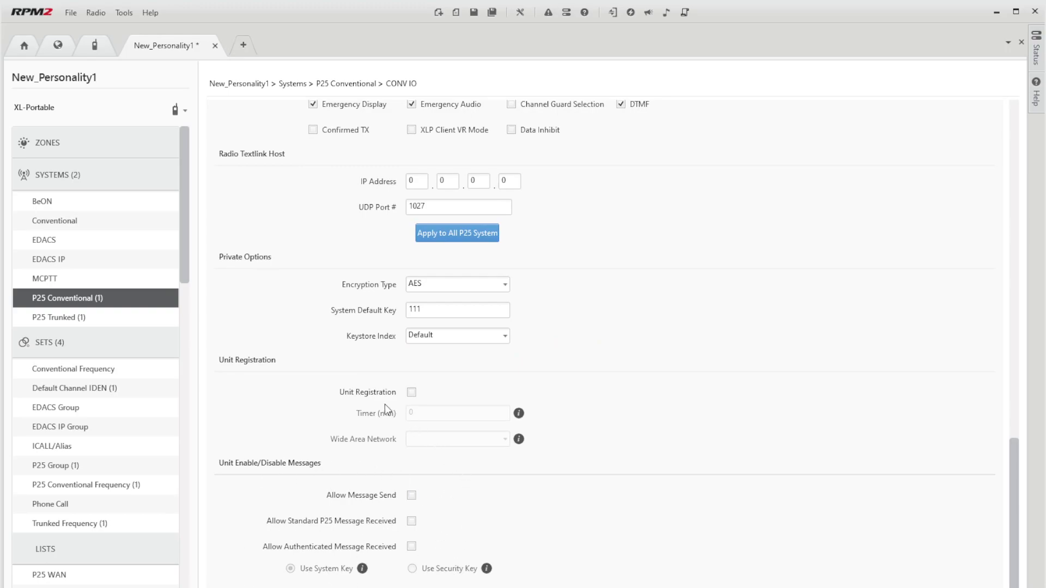
pyautogui.moveTo(292, 385)
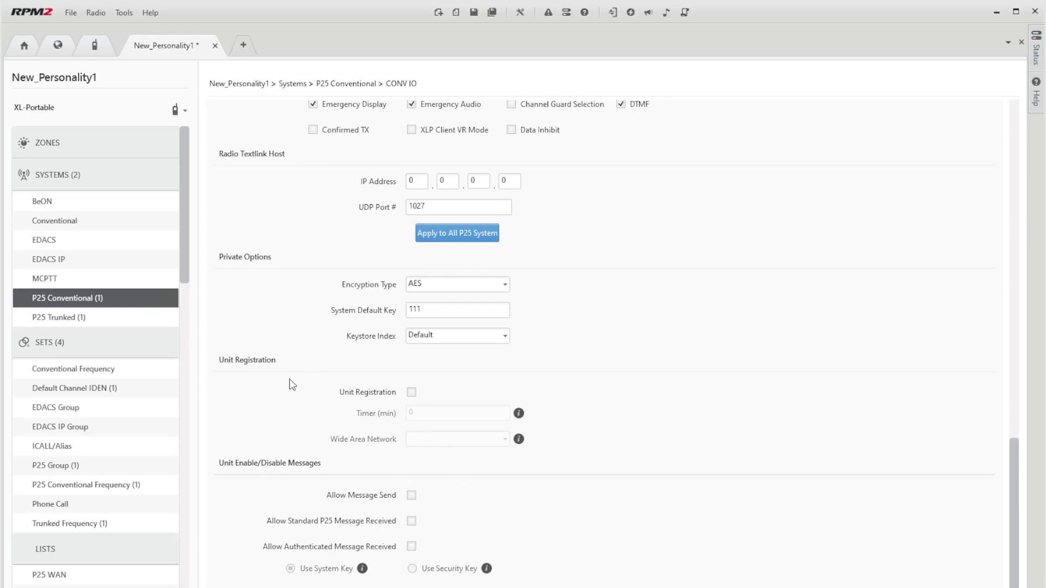